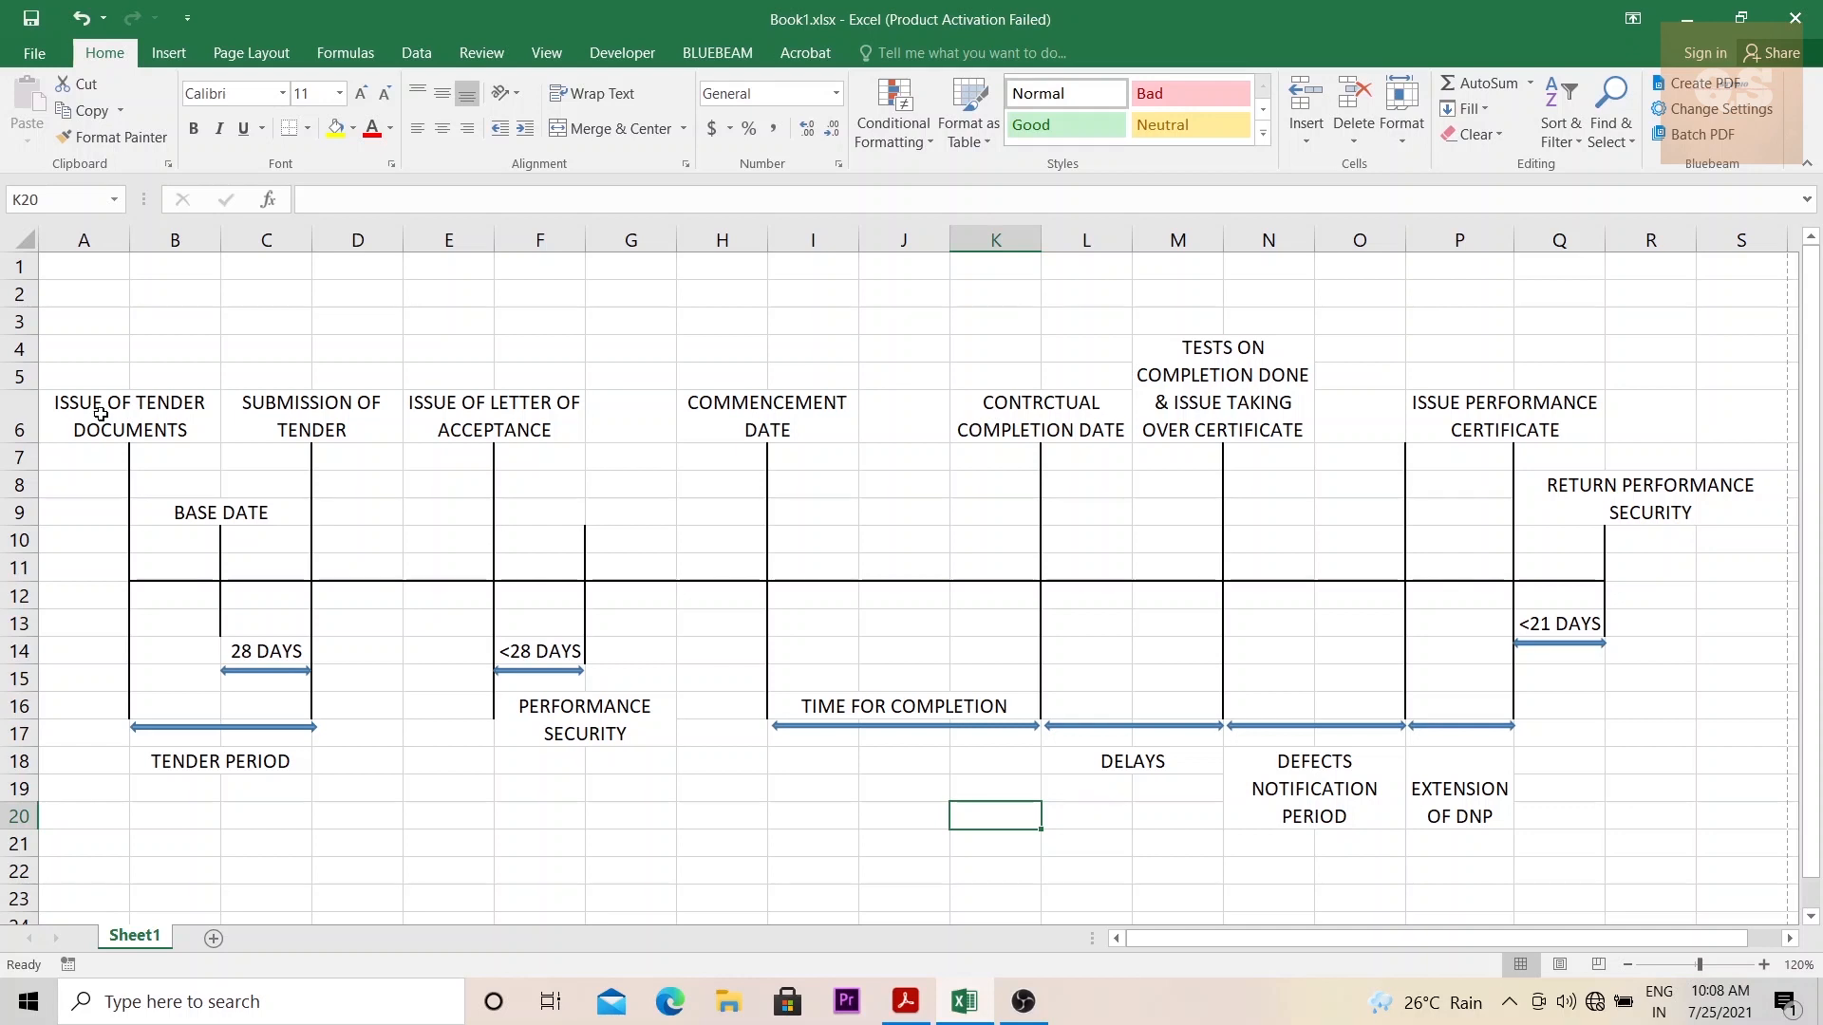
pyautogui.moveTo(175, 420)
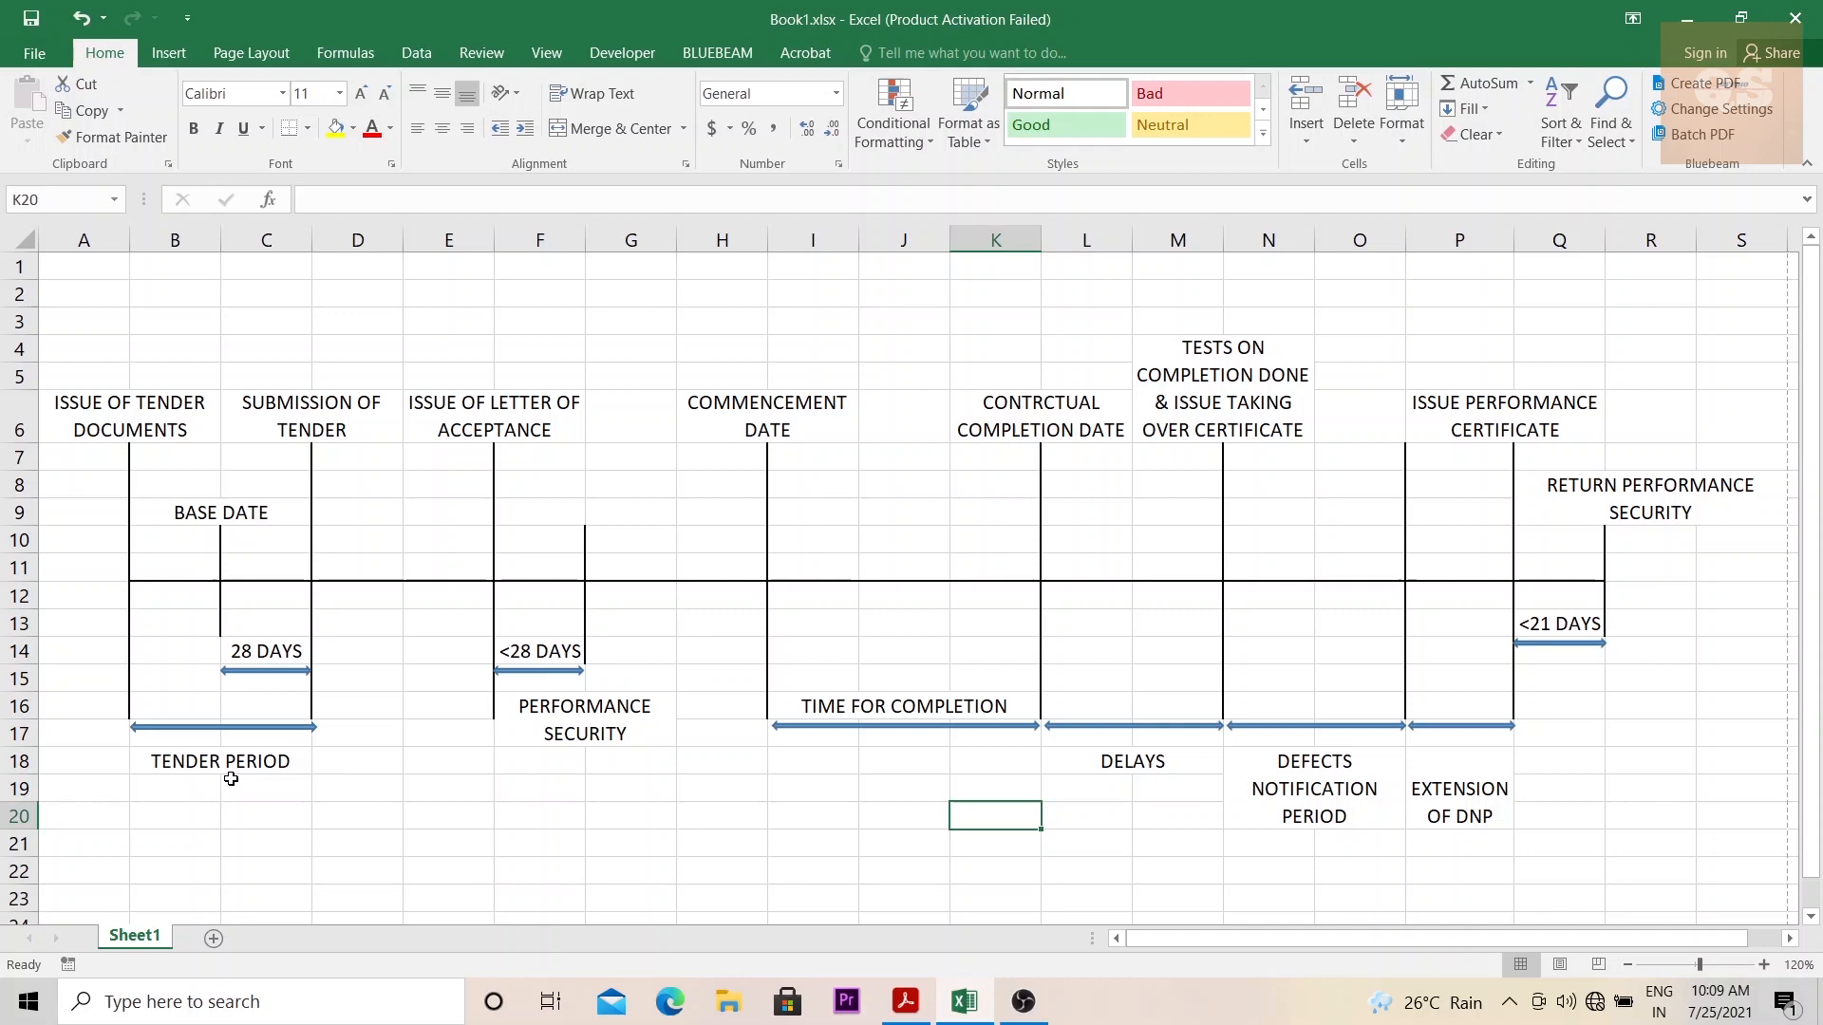
pyautogui.moveTo(314, 416)
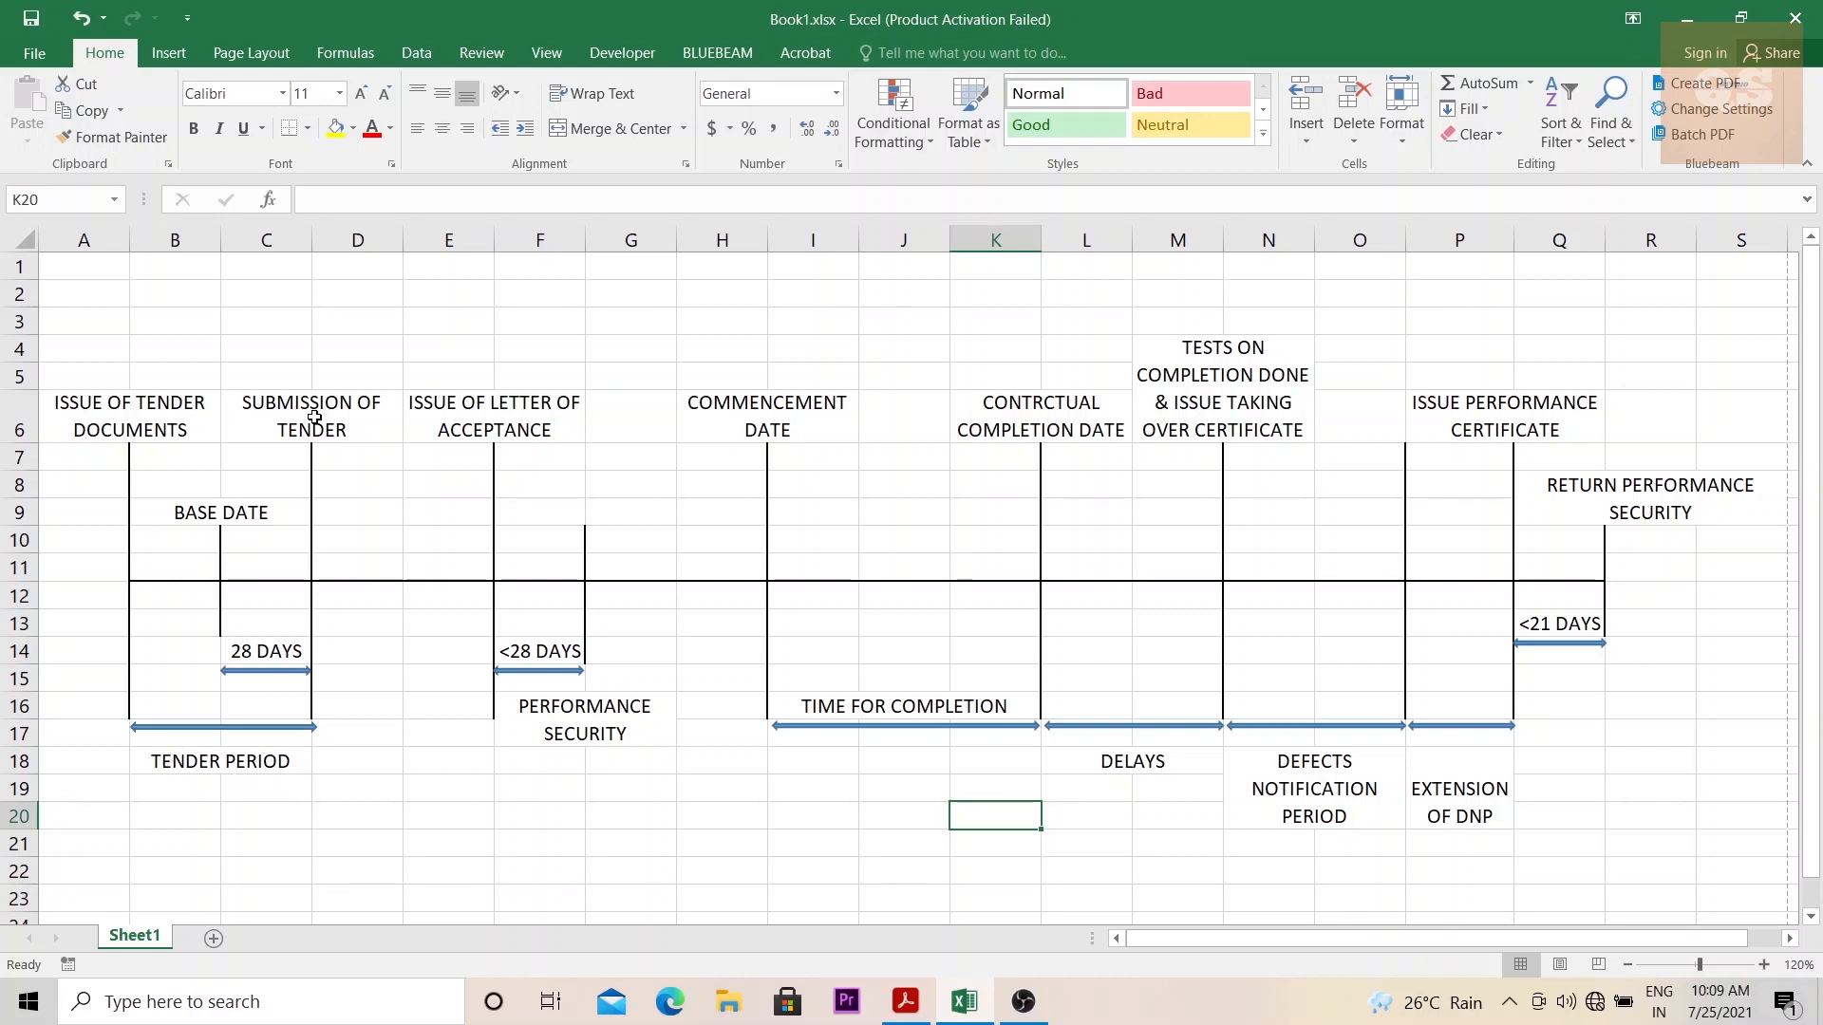
pyautogui.moveTo(297, 630)
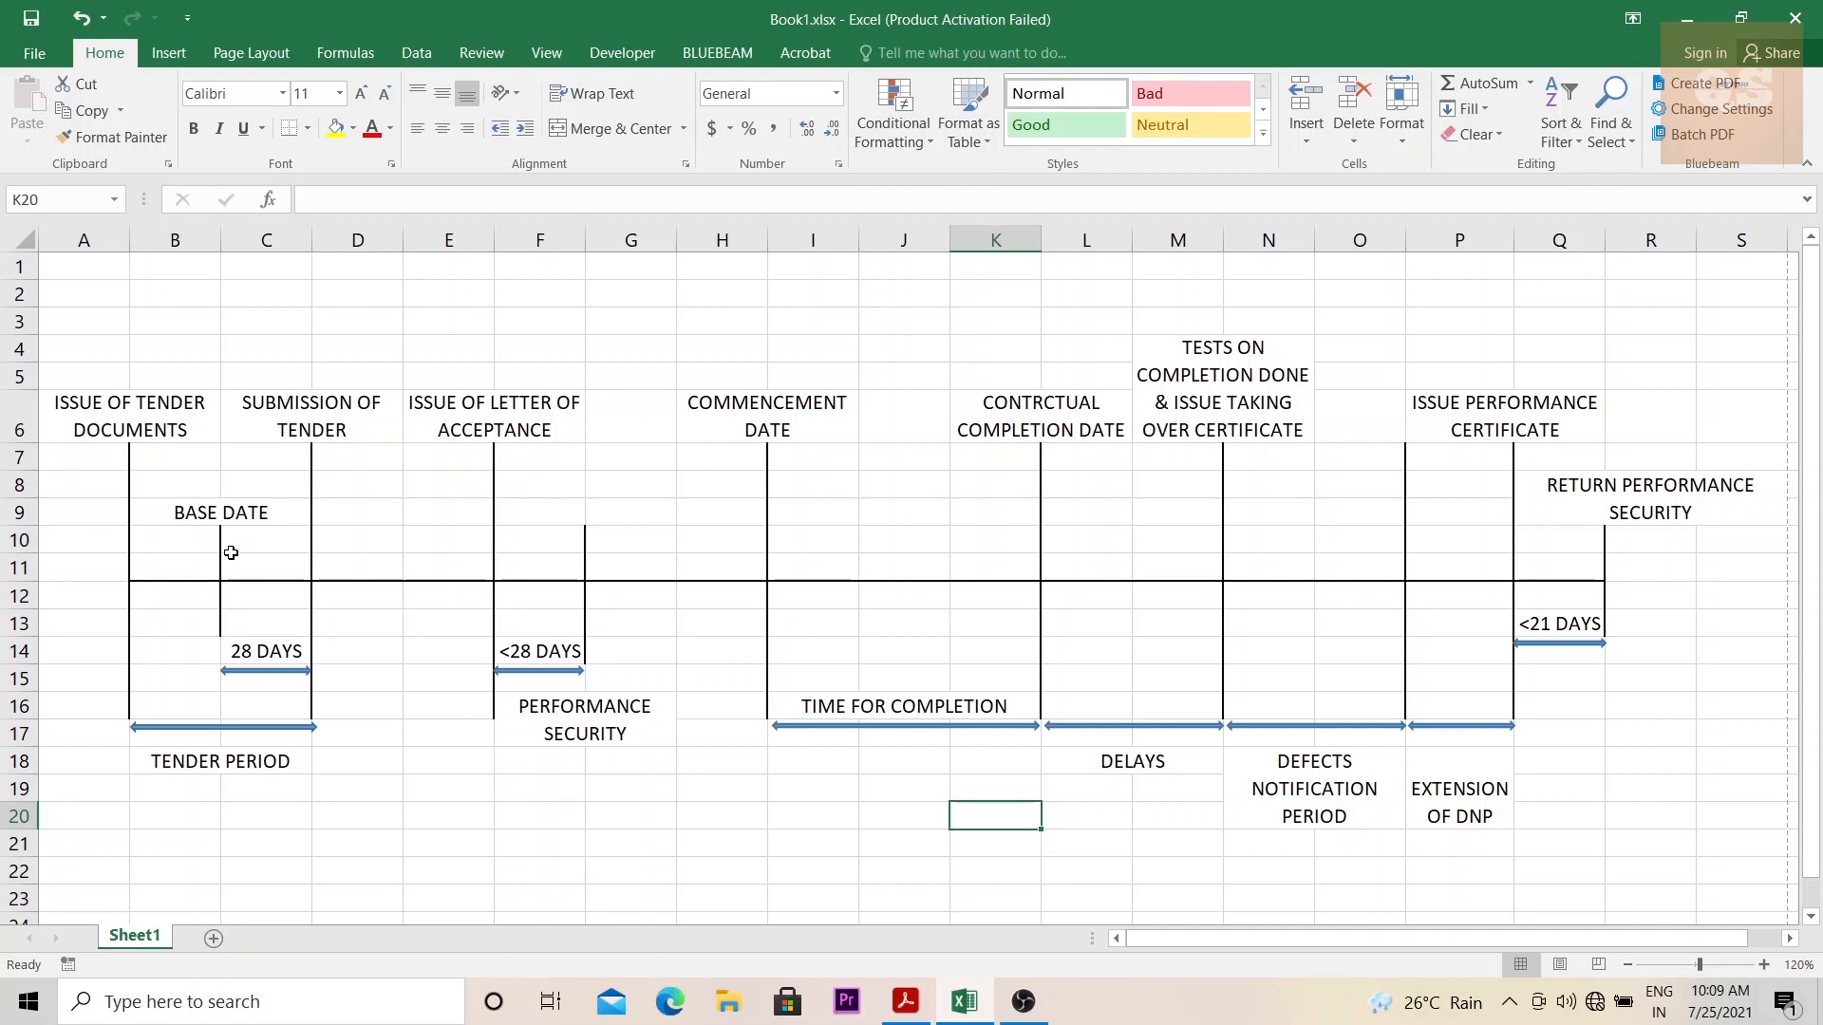
pyautogui.moveTo(216, 537)
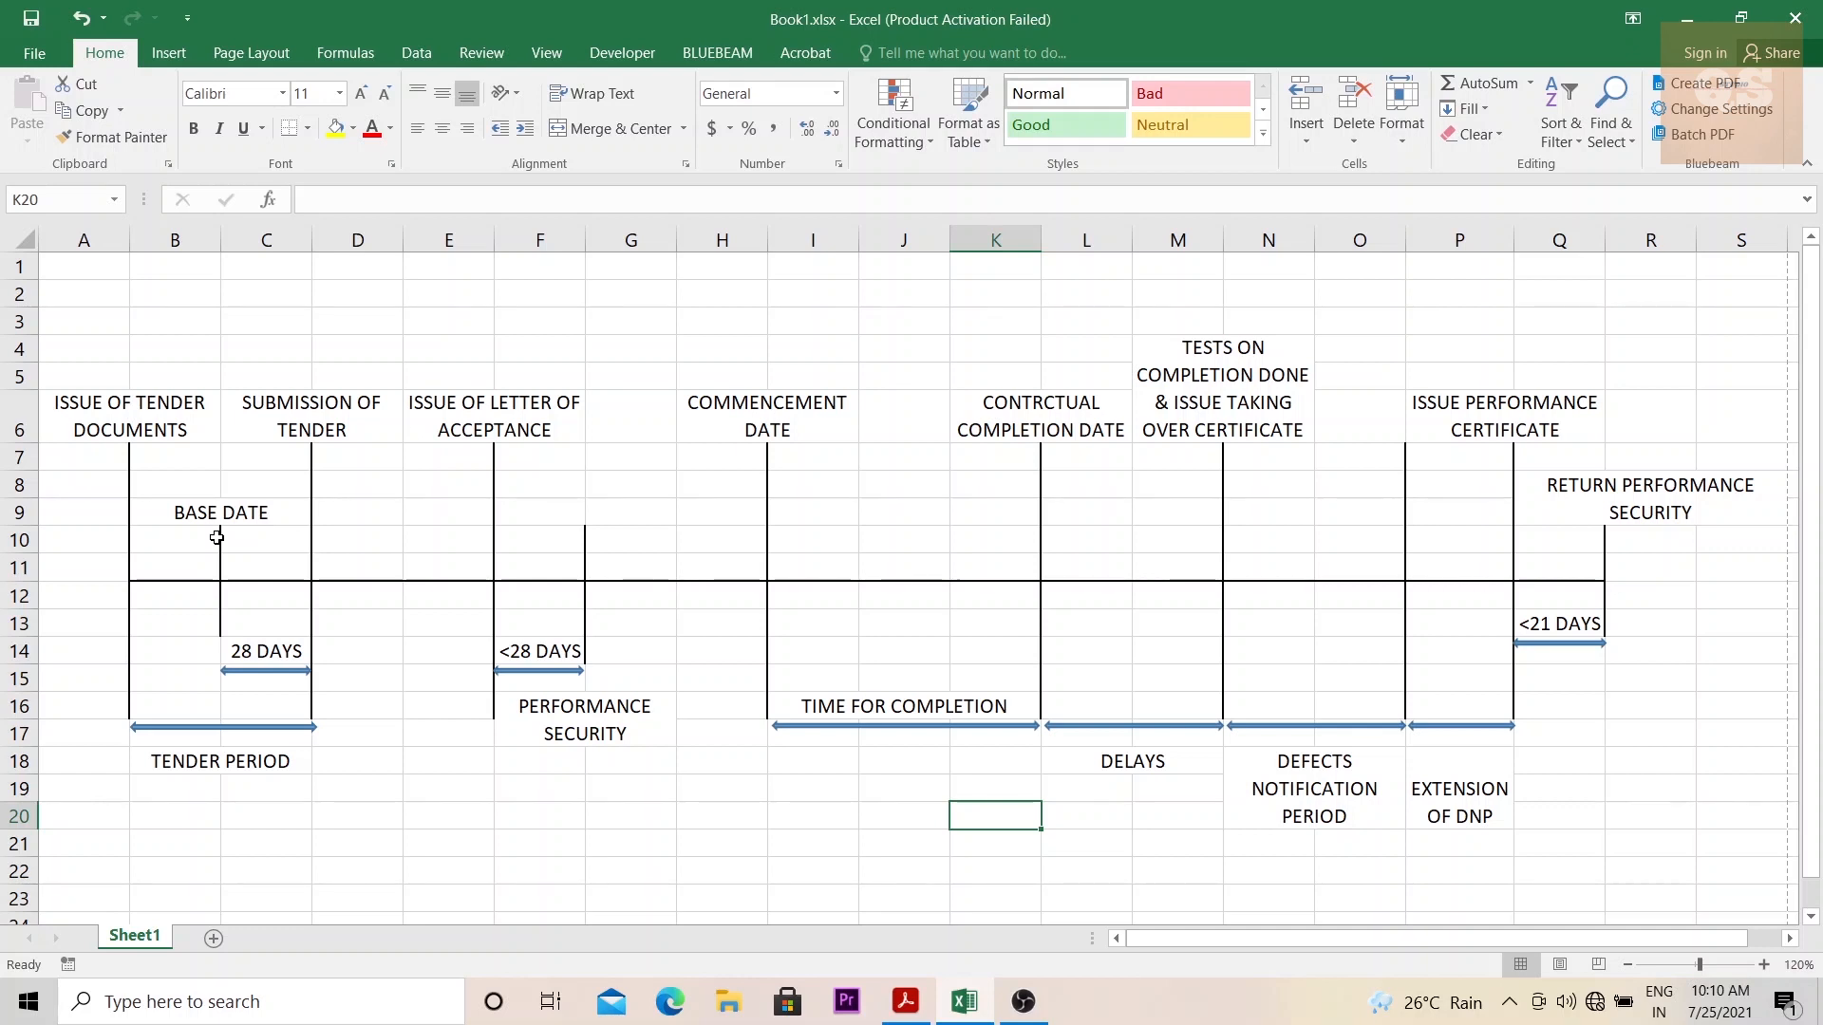
pyautogui.moveTo(219, 555)
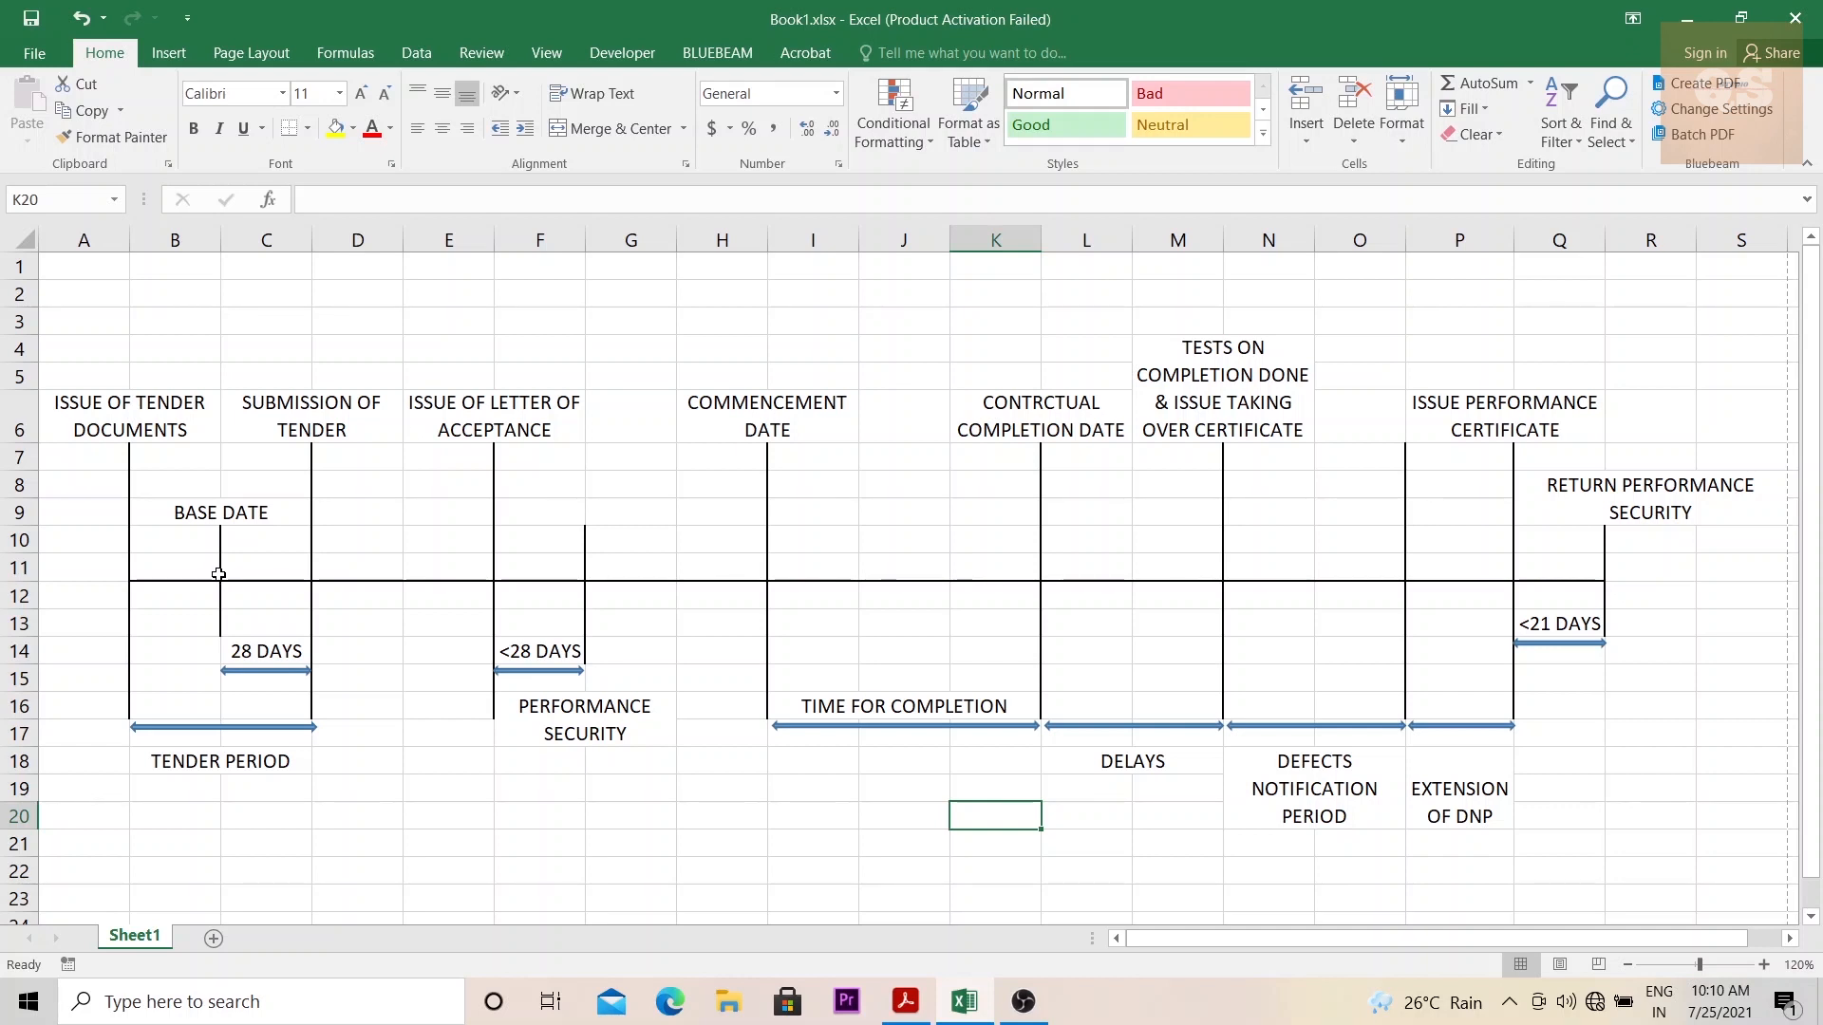
pyautogui.moveTo(413, 744)
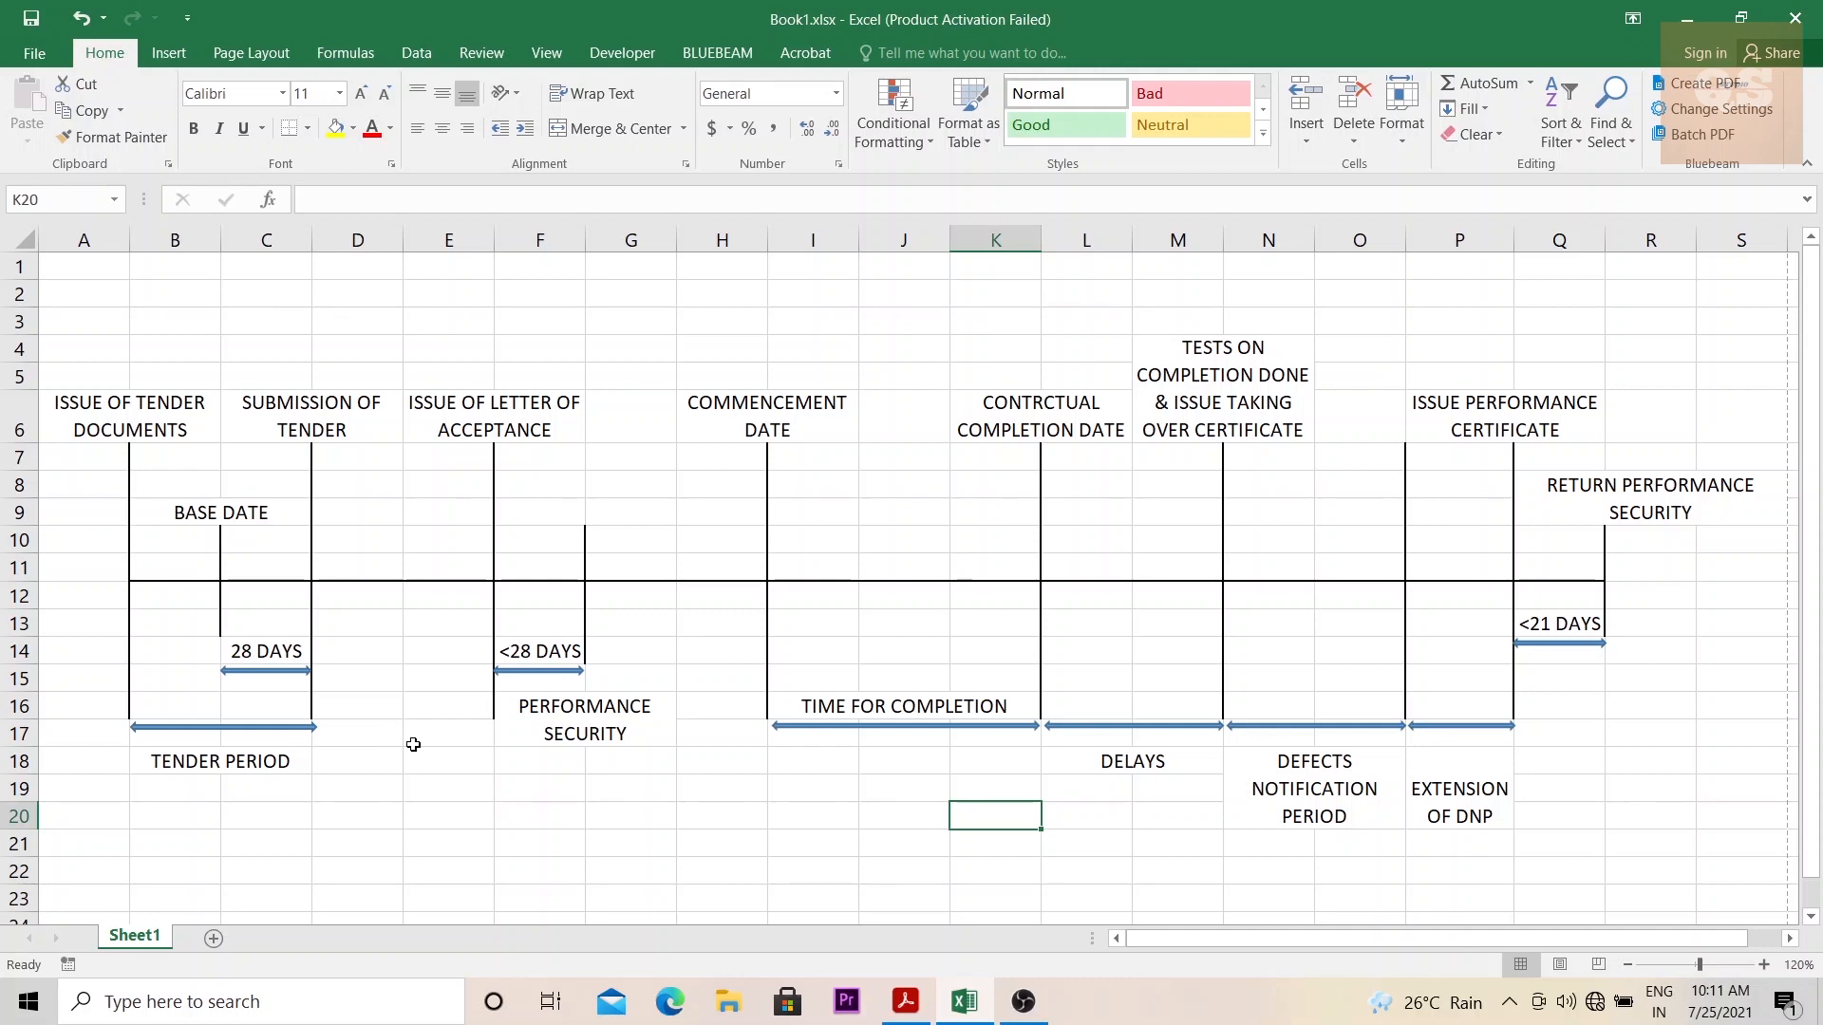
pyautogui.moveTo(218, 564)
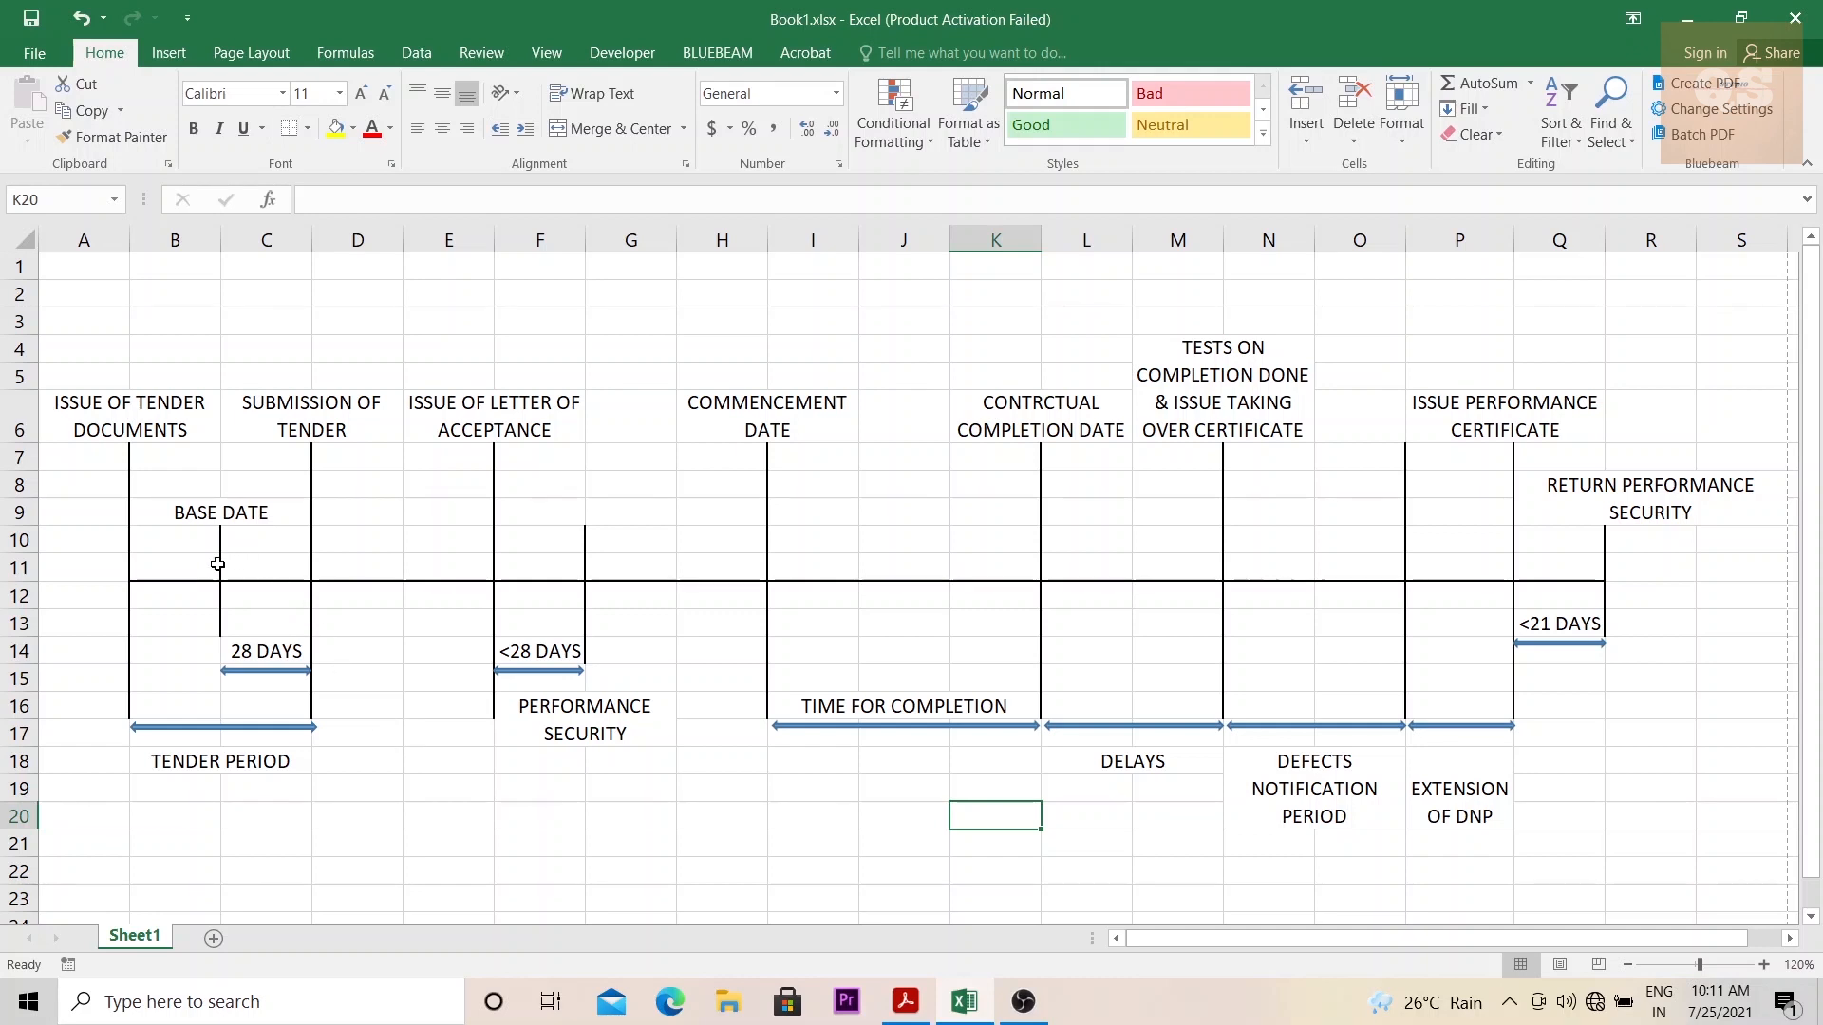
pyautogui.moveTo(163, 566)
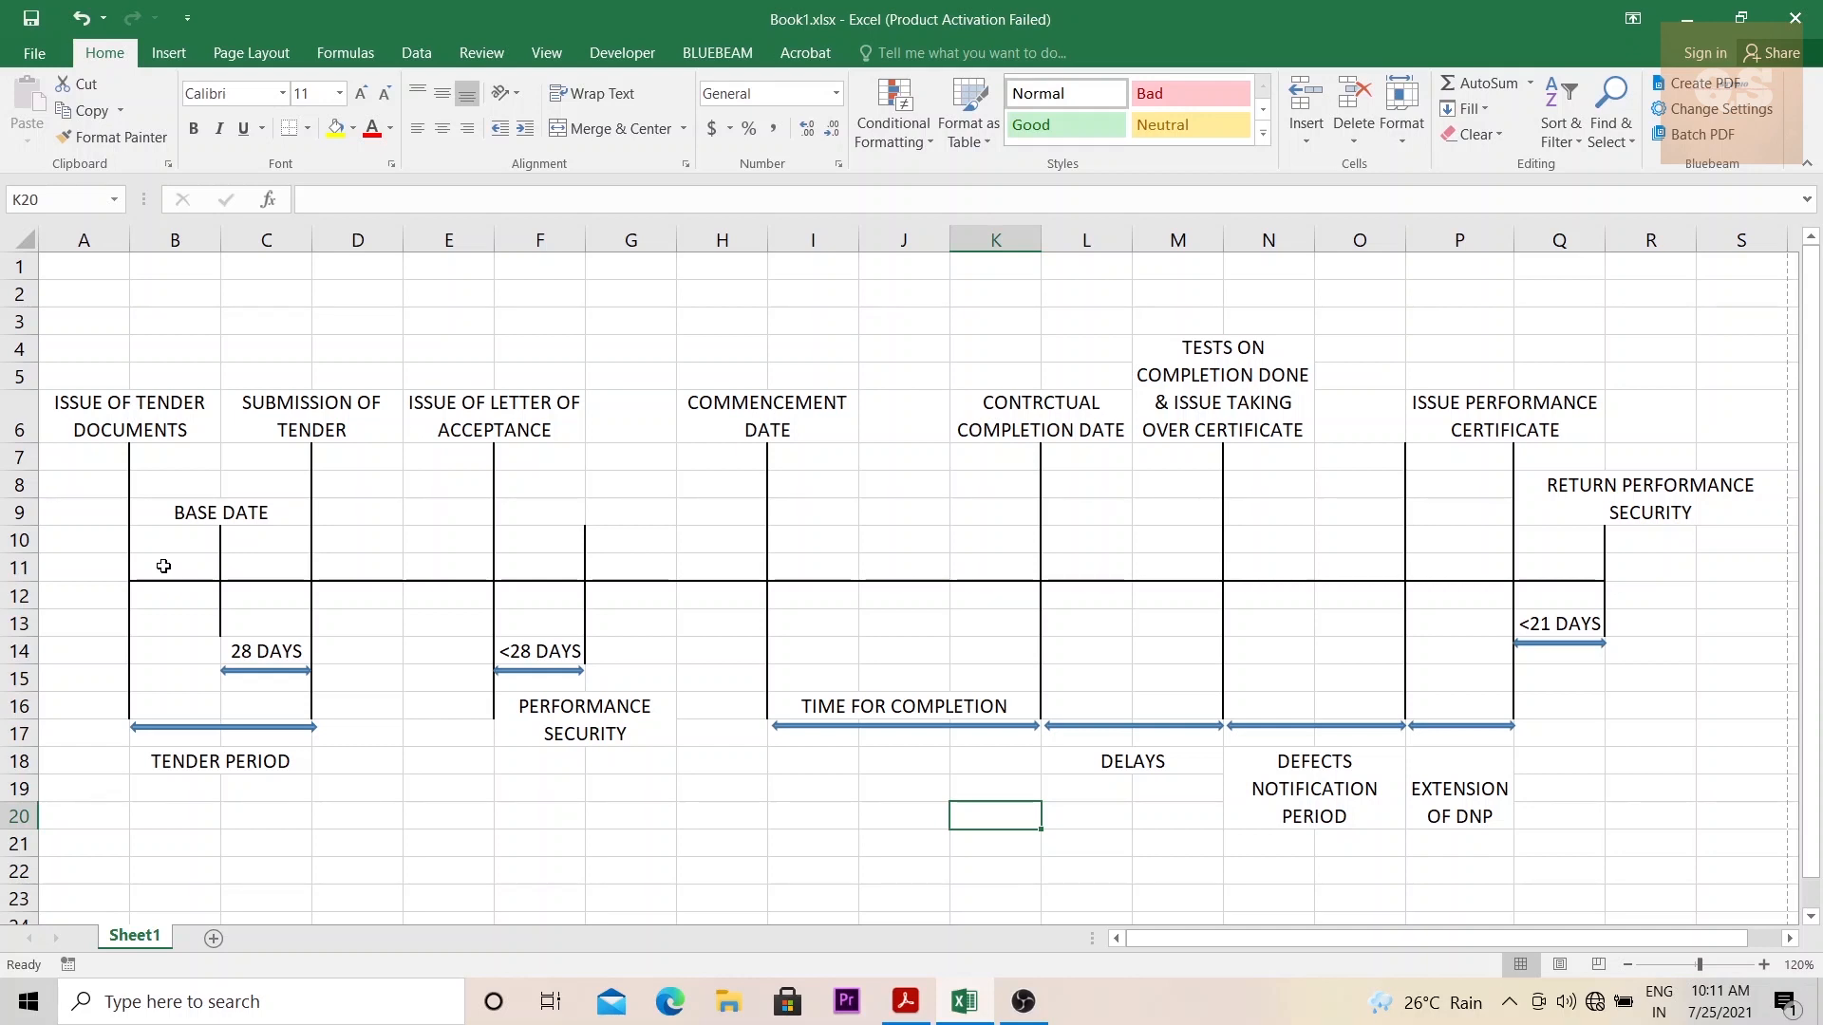
pyautogui.moveTo(180, 558)
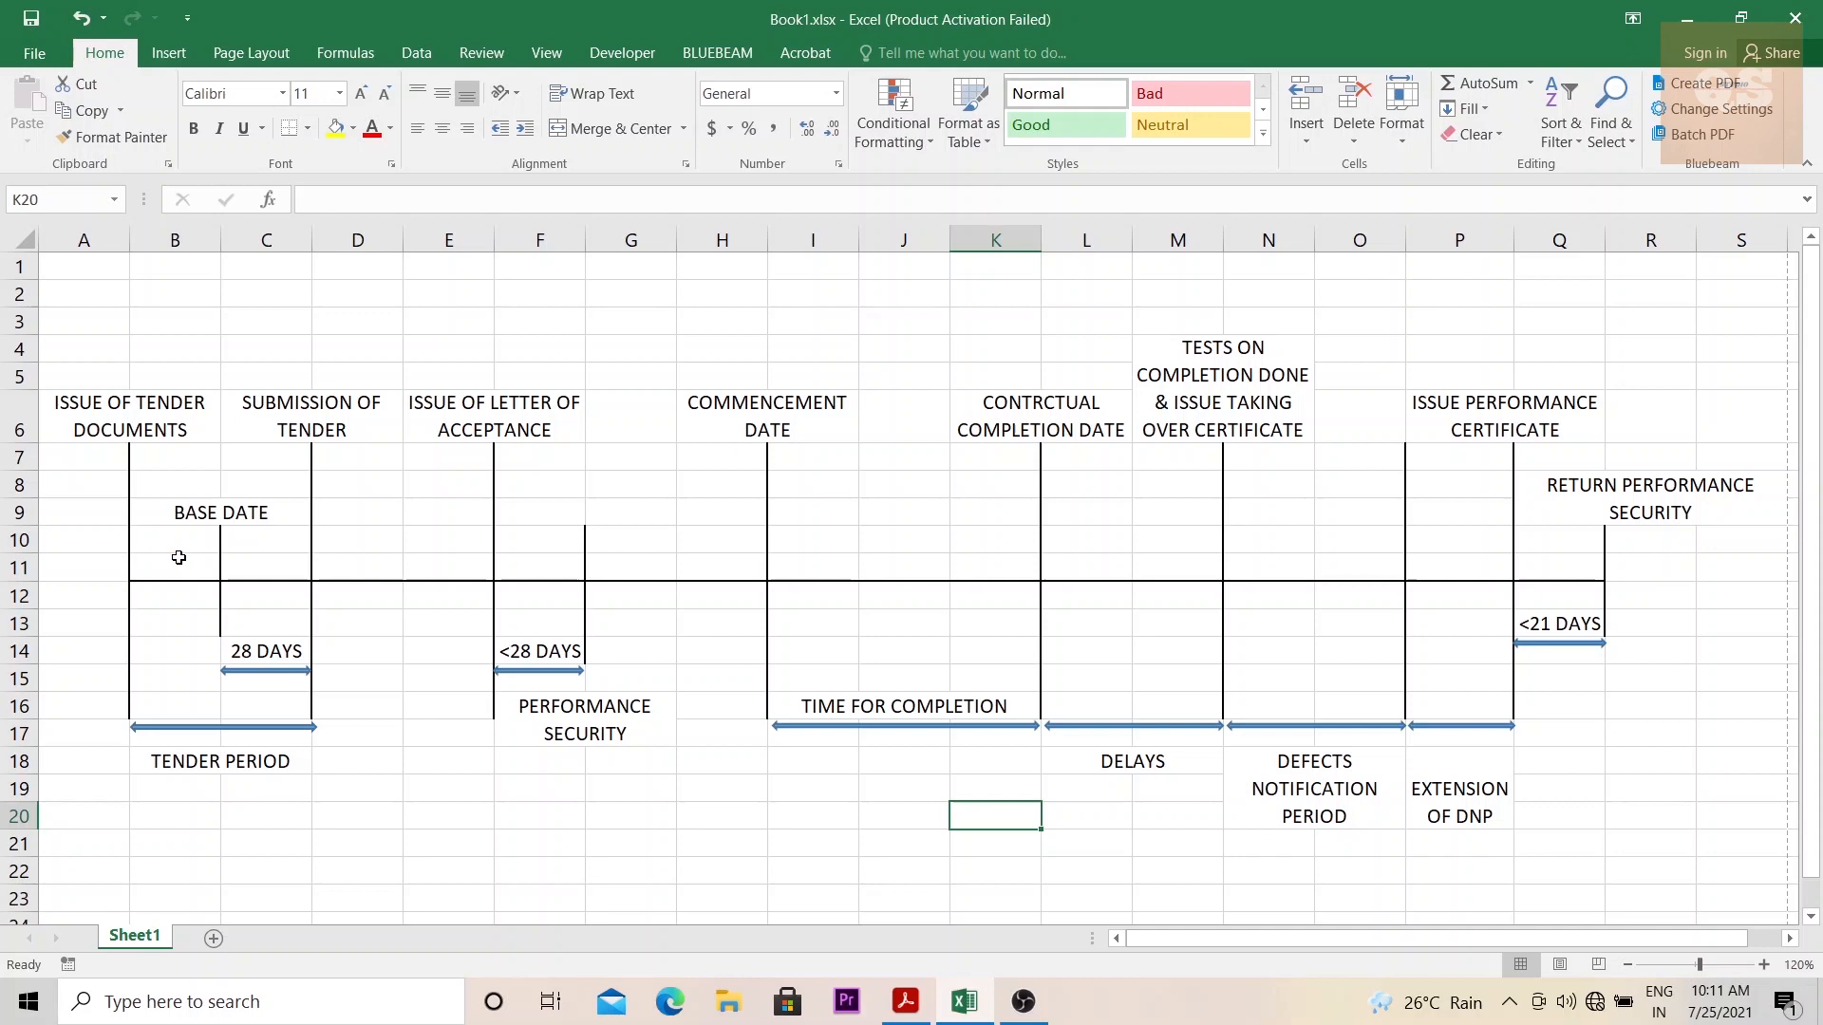
pyautogui.moveTo(190, 551)
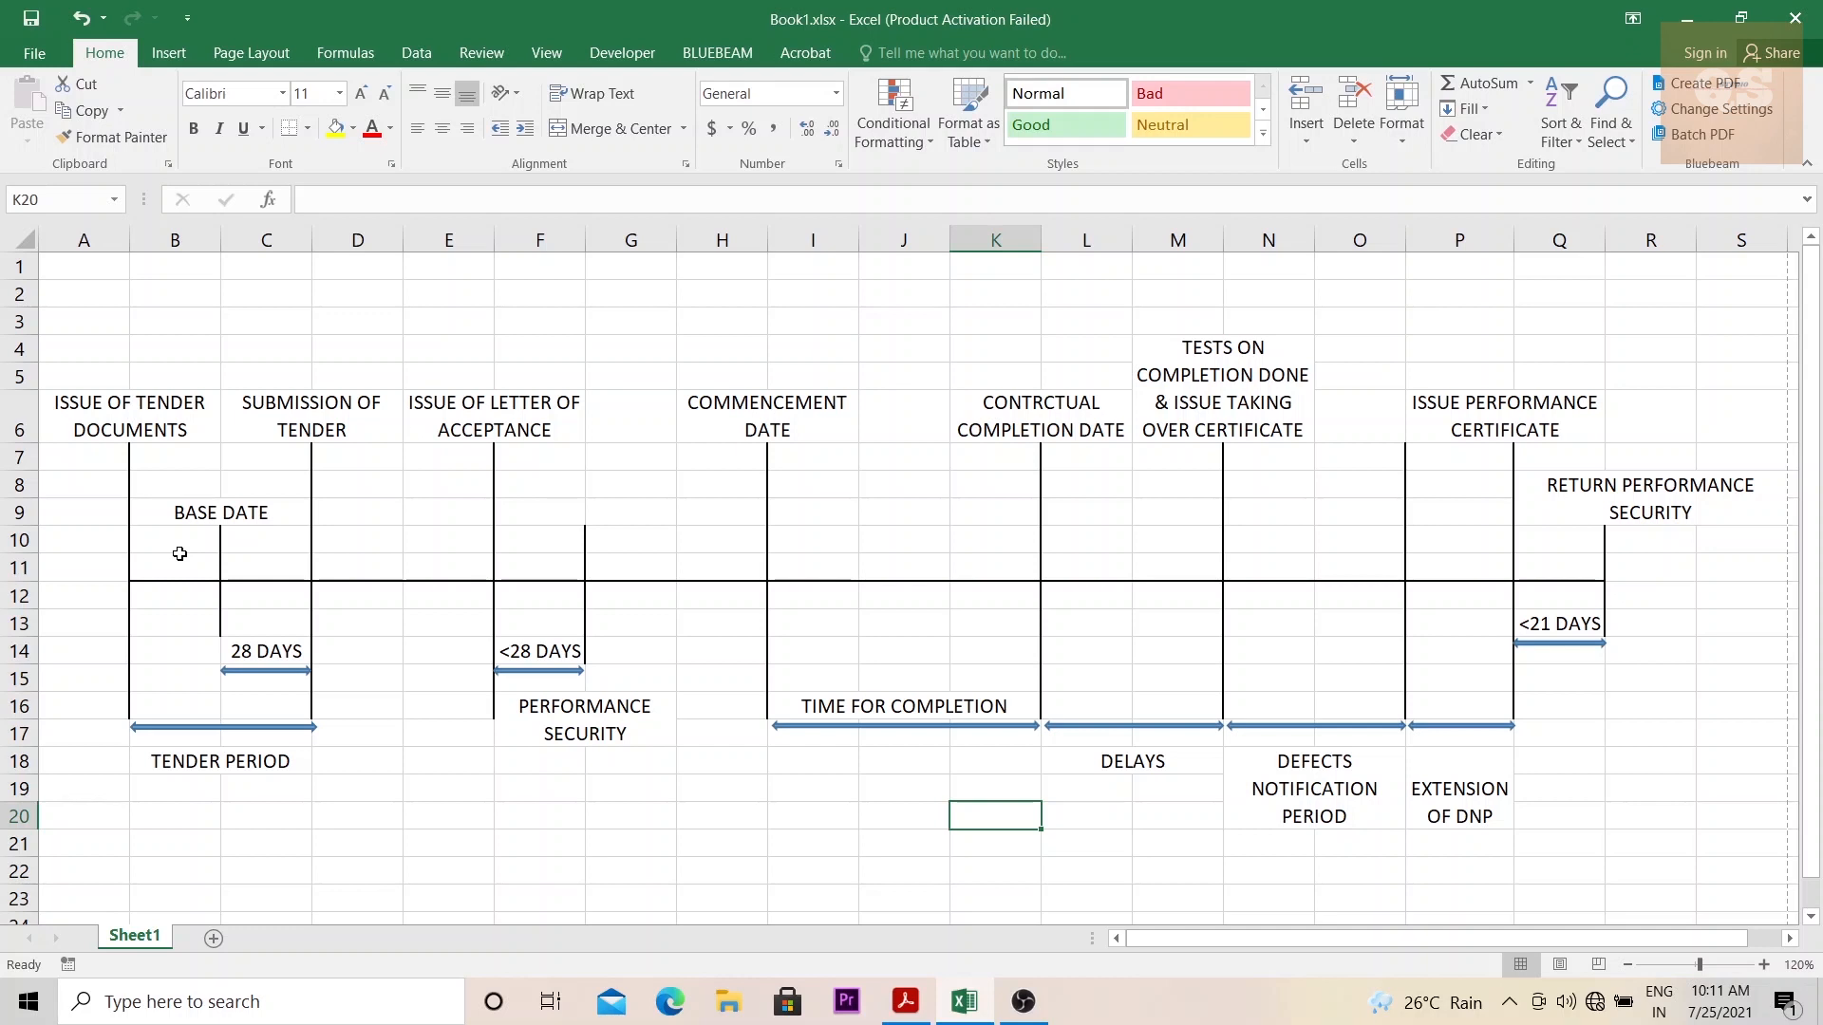
pyautogui.moveTo(253, 556)
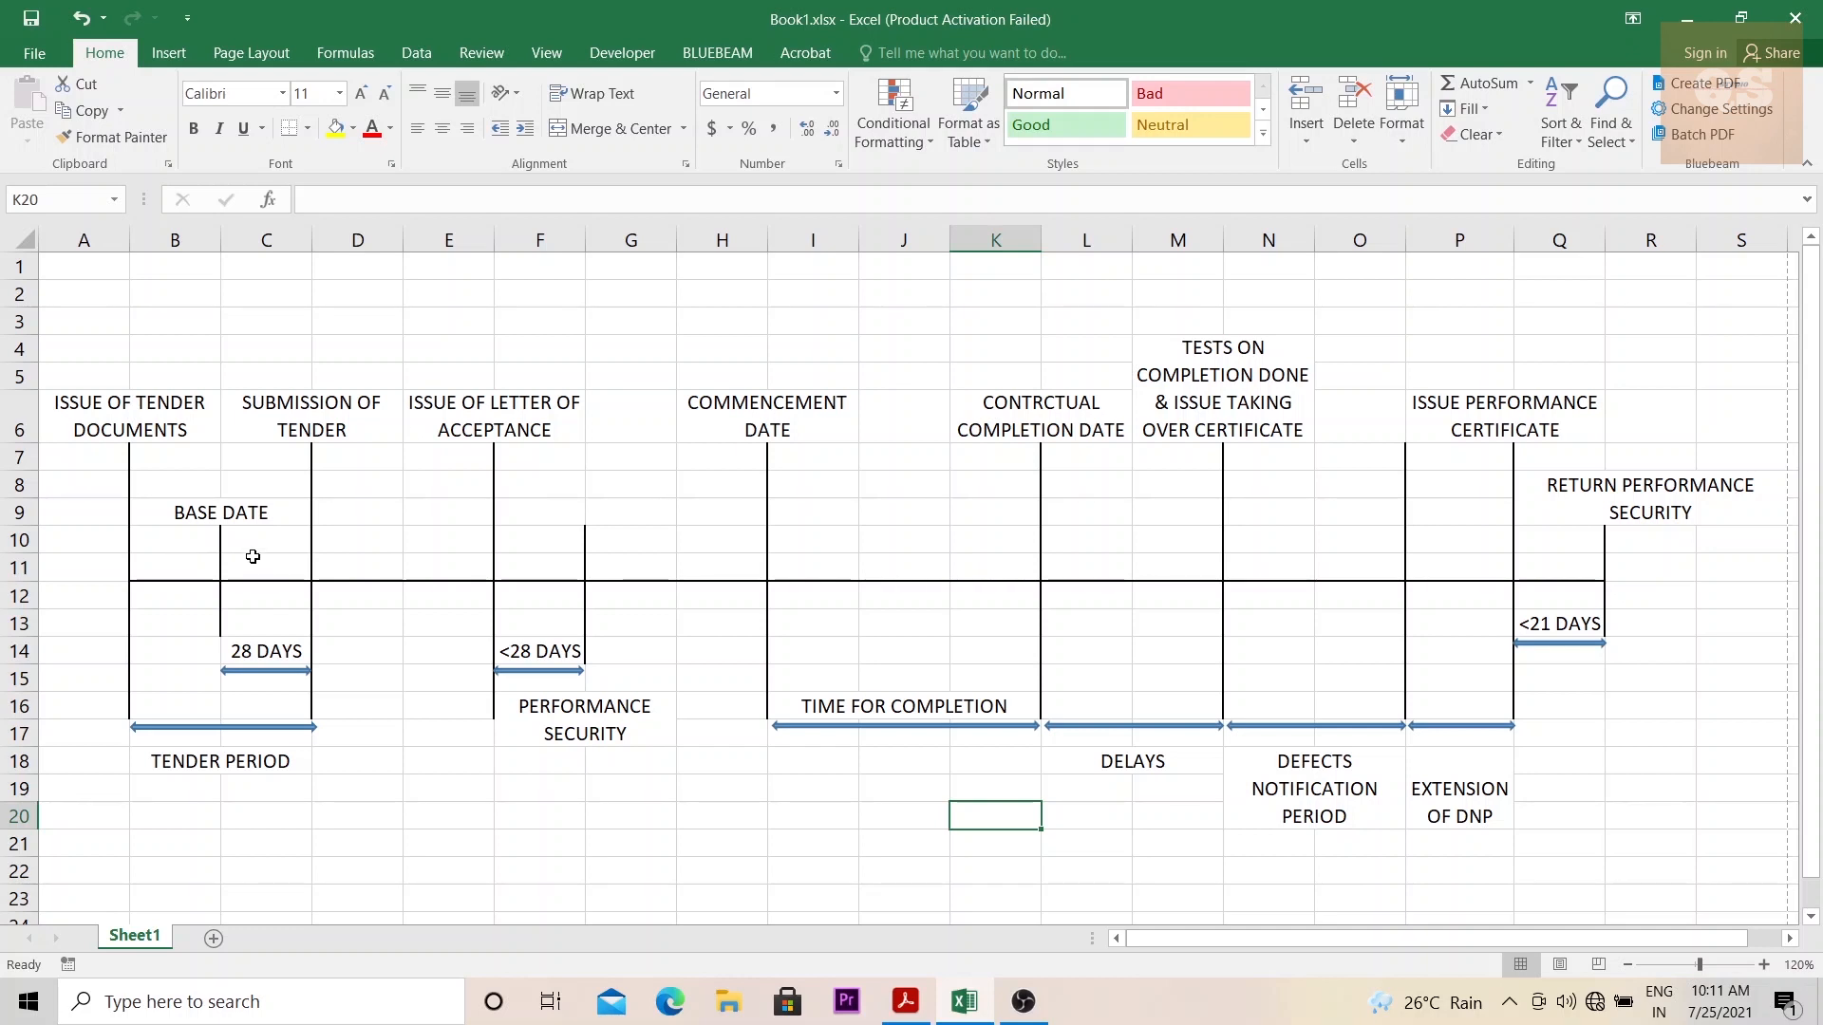
pyautogui.moveTo(276, 560)
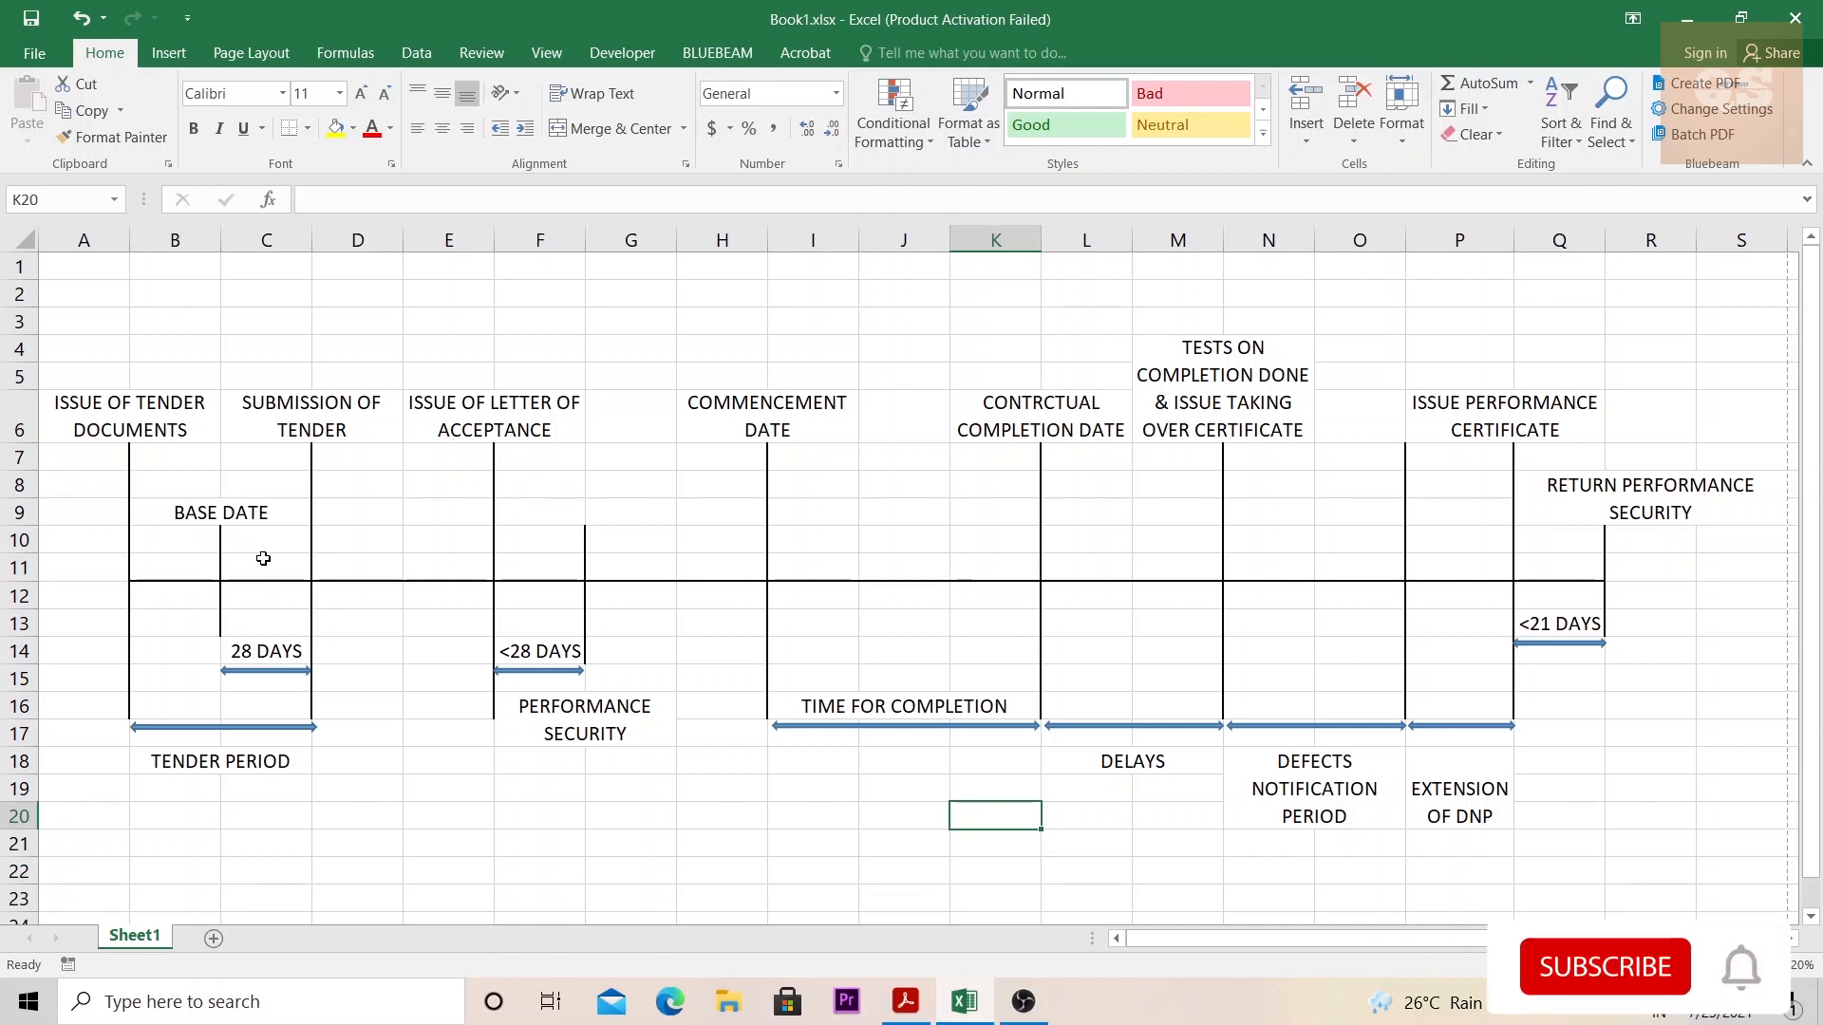
# Step: Correct the 'CONTRTCUAL COMPLETION DATE' label to read 'CONTRACTUAL COMPLETION DATE'
pyautogui.click(1602, 966)
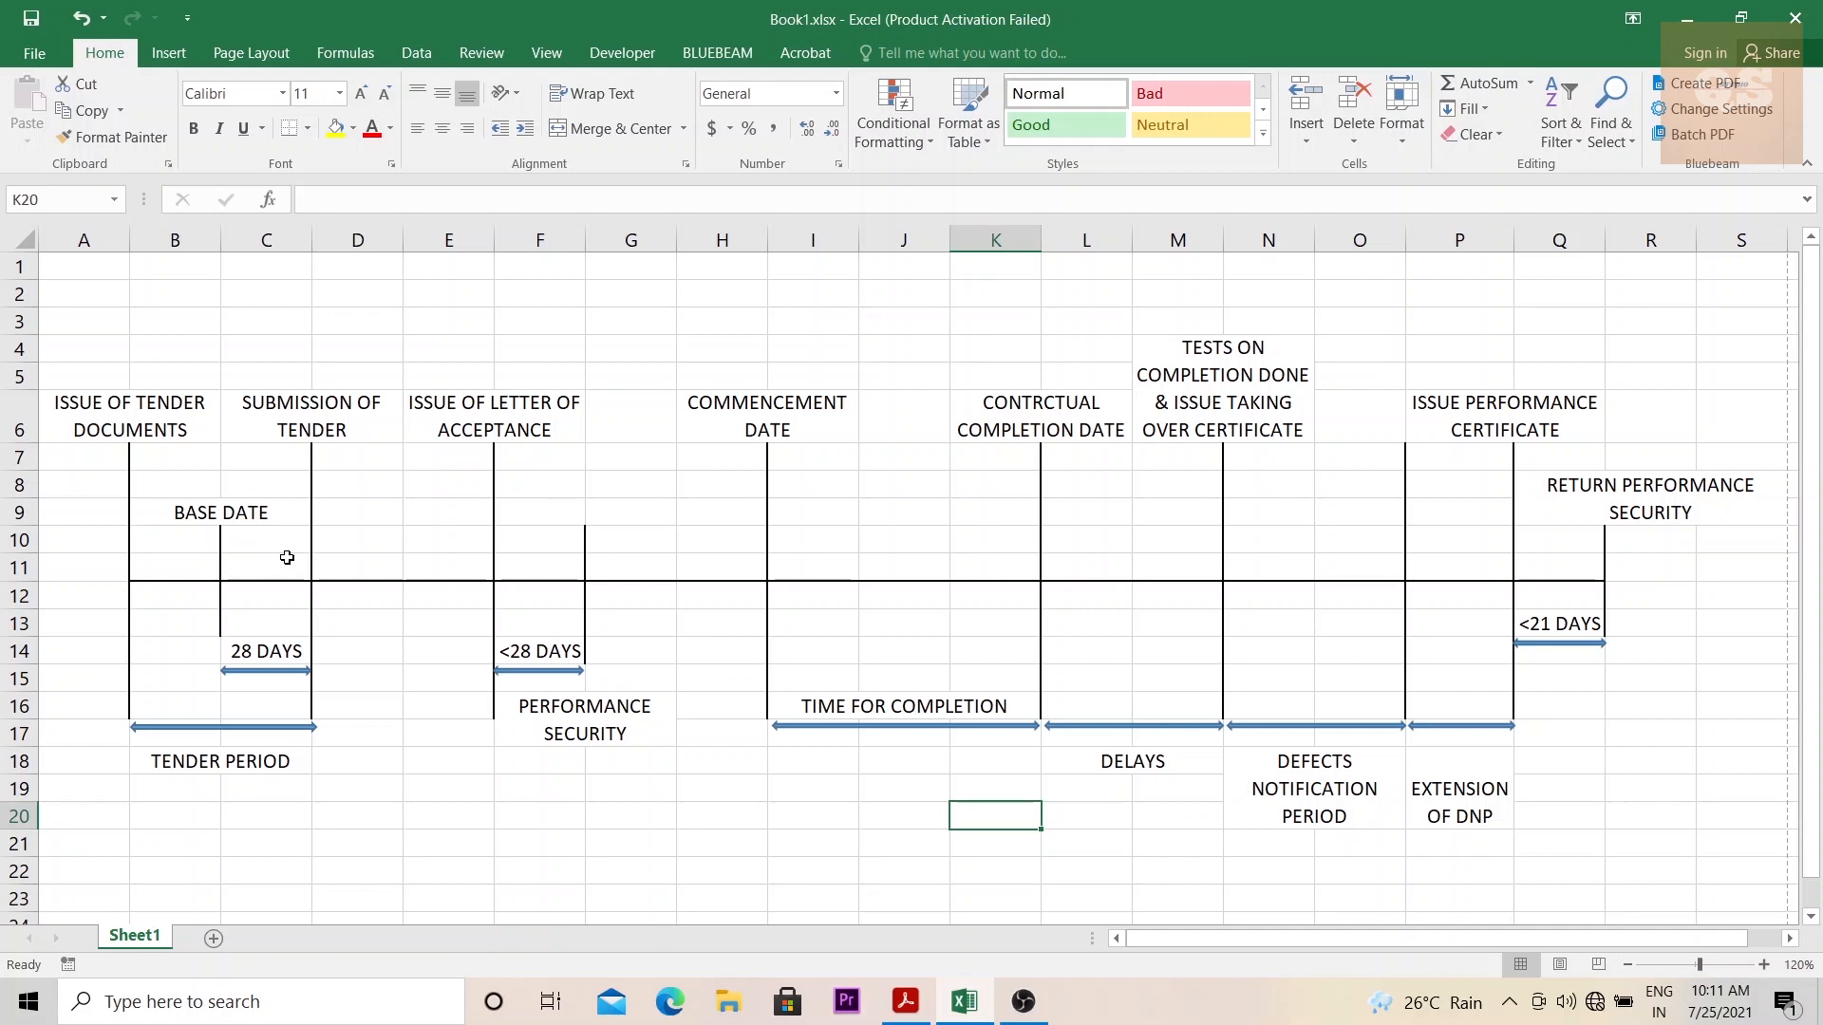
pyautogui.moveTo(274, 437)
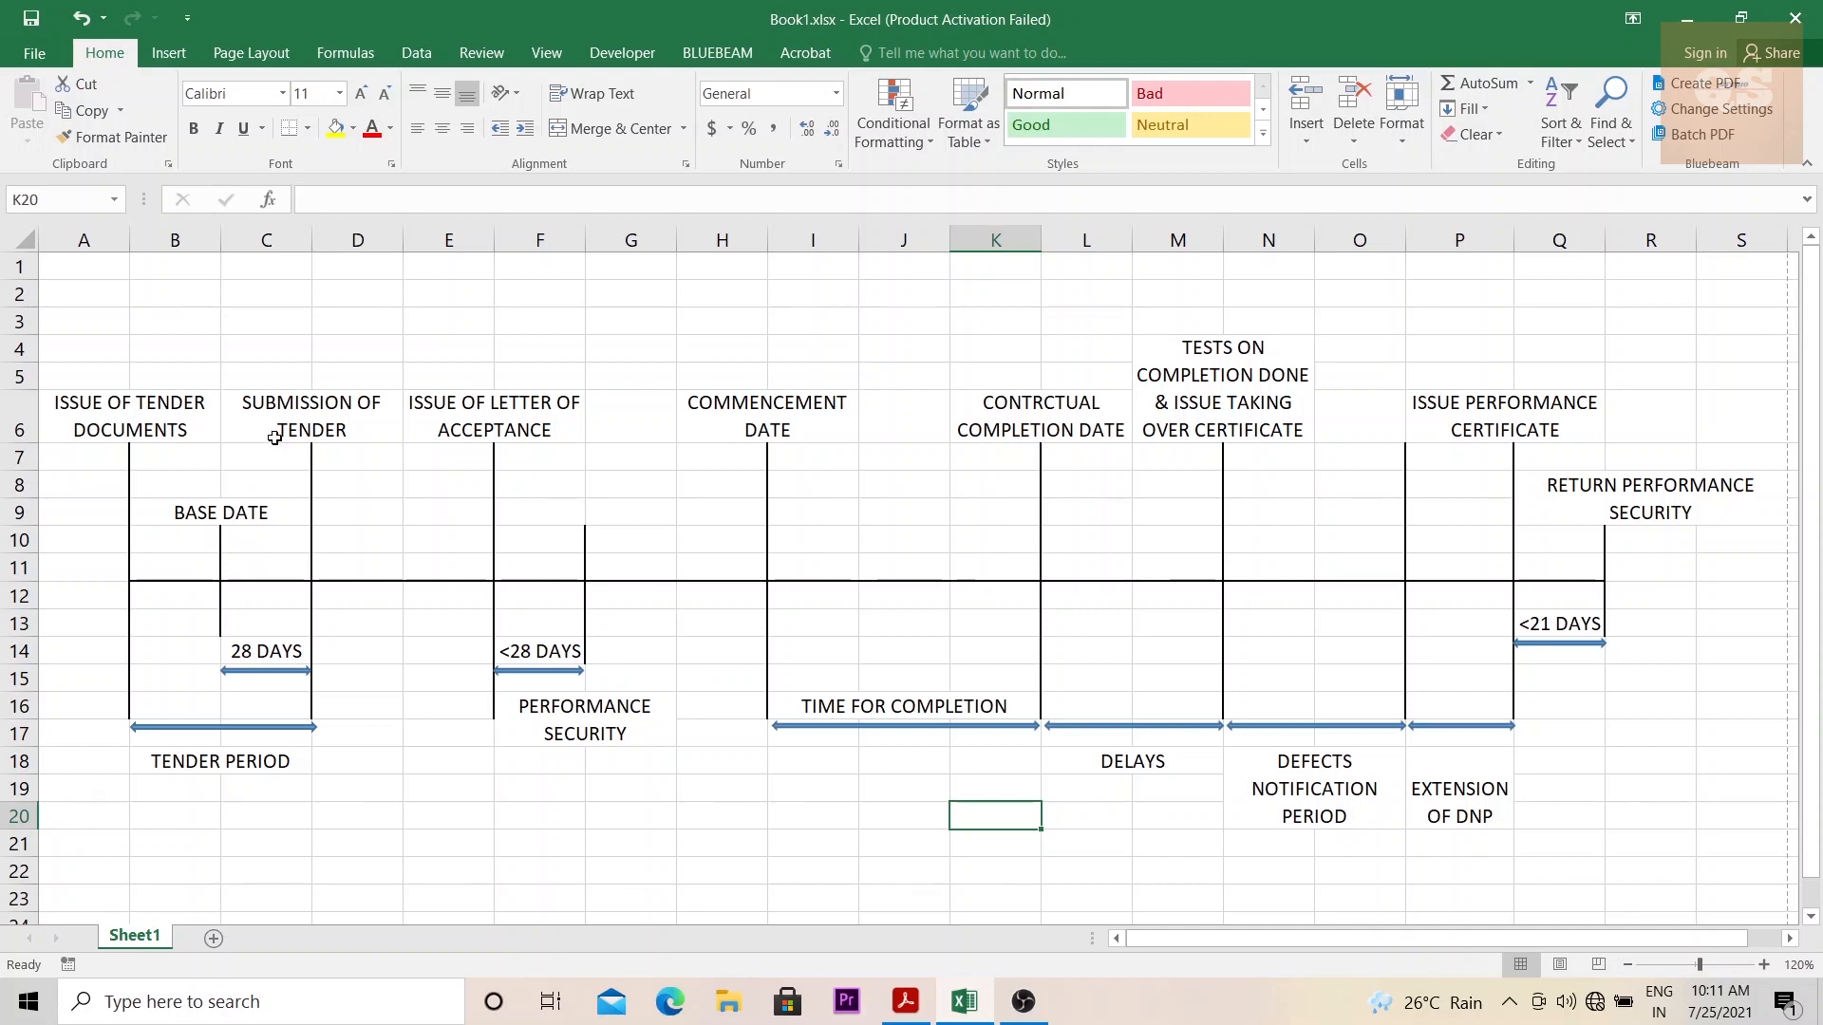
pyautogui.moveTo(308, 579)
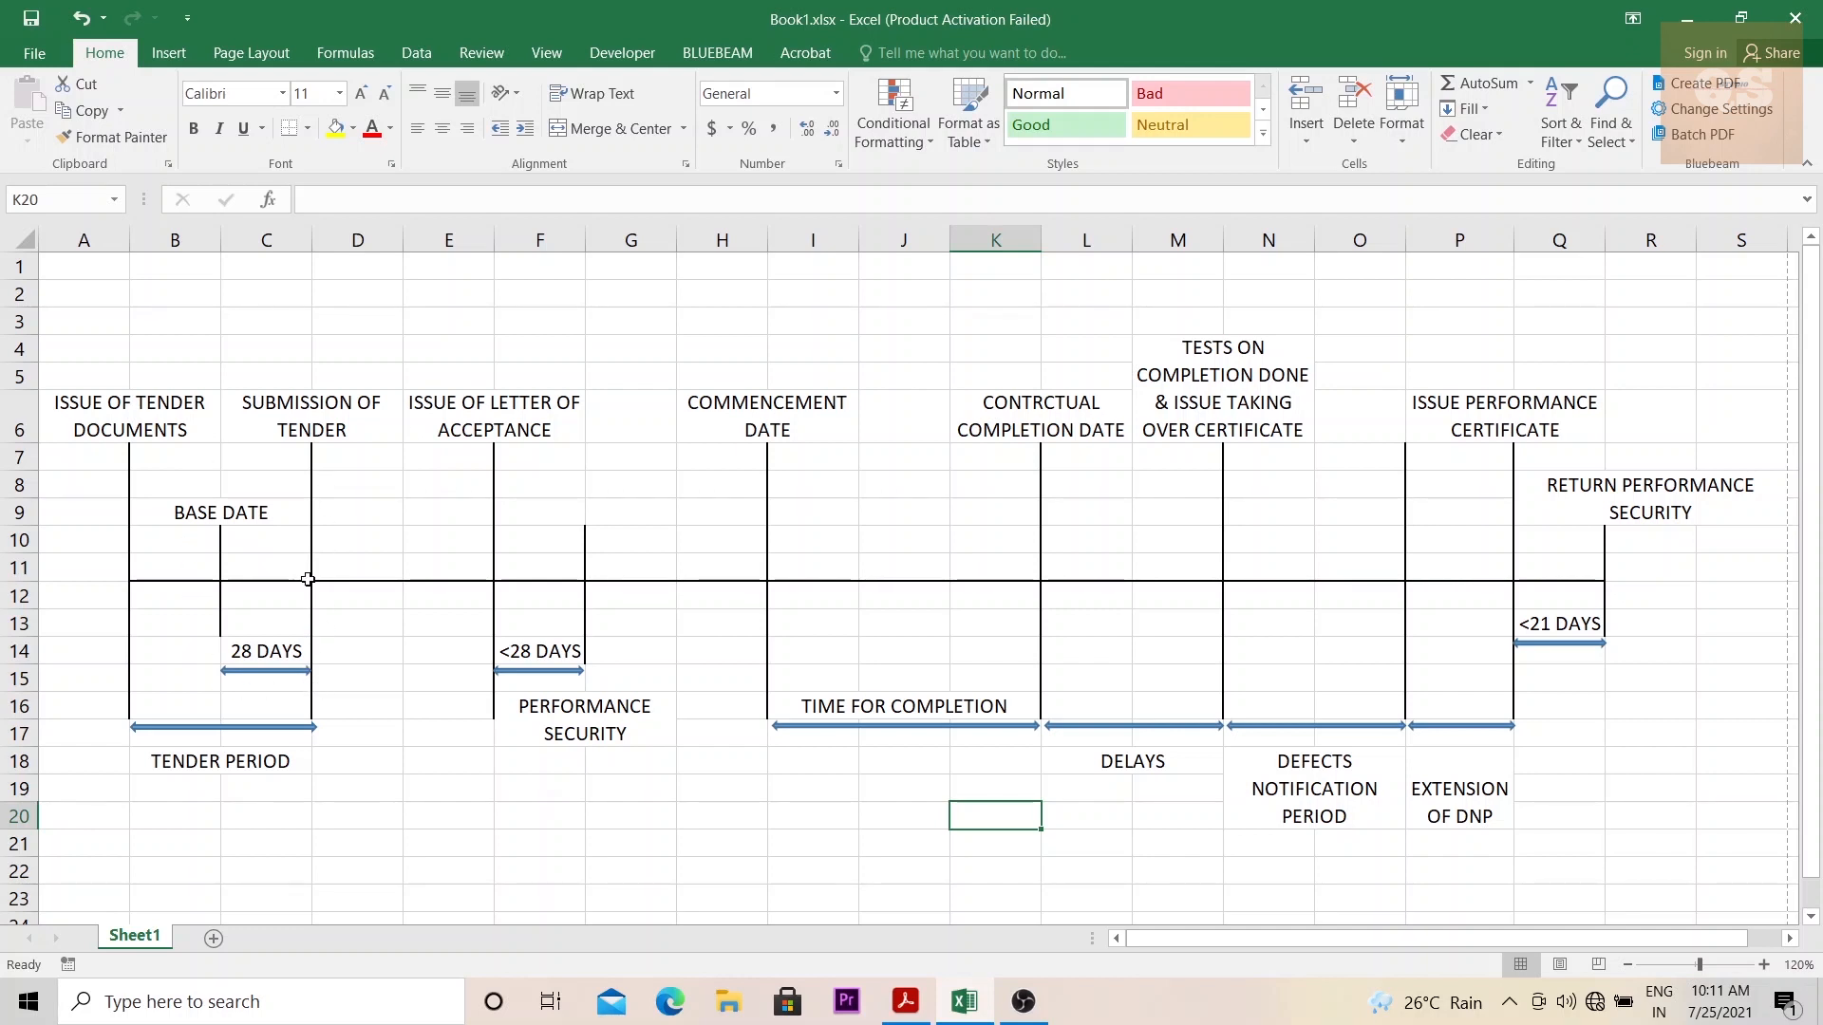
pyautogui.moveTo(335, 604)
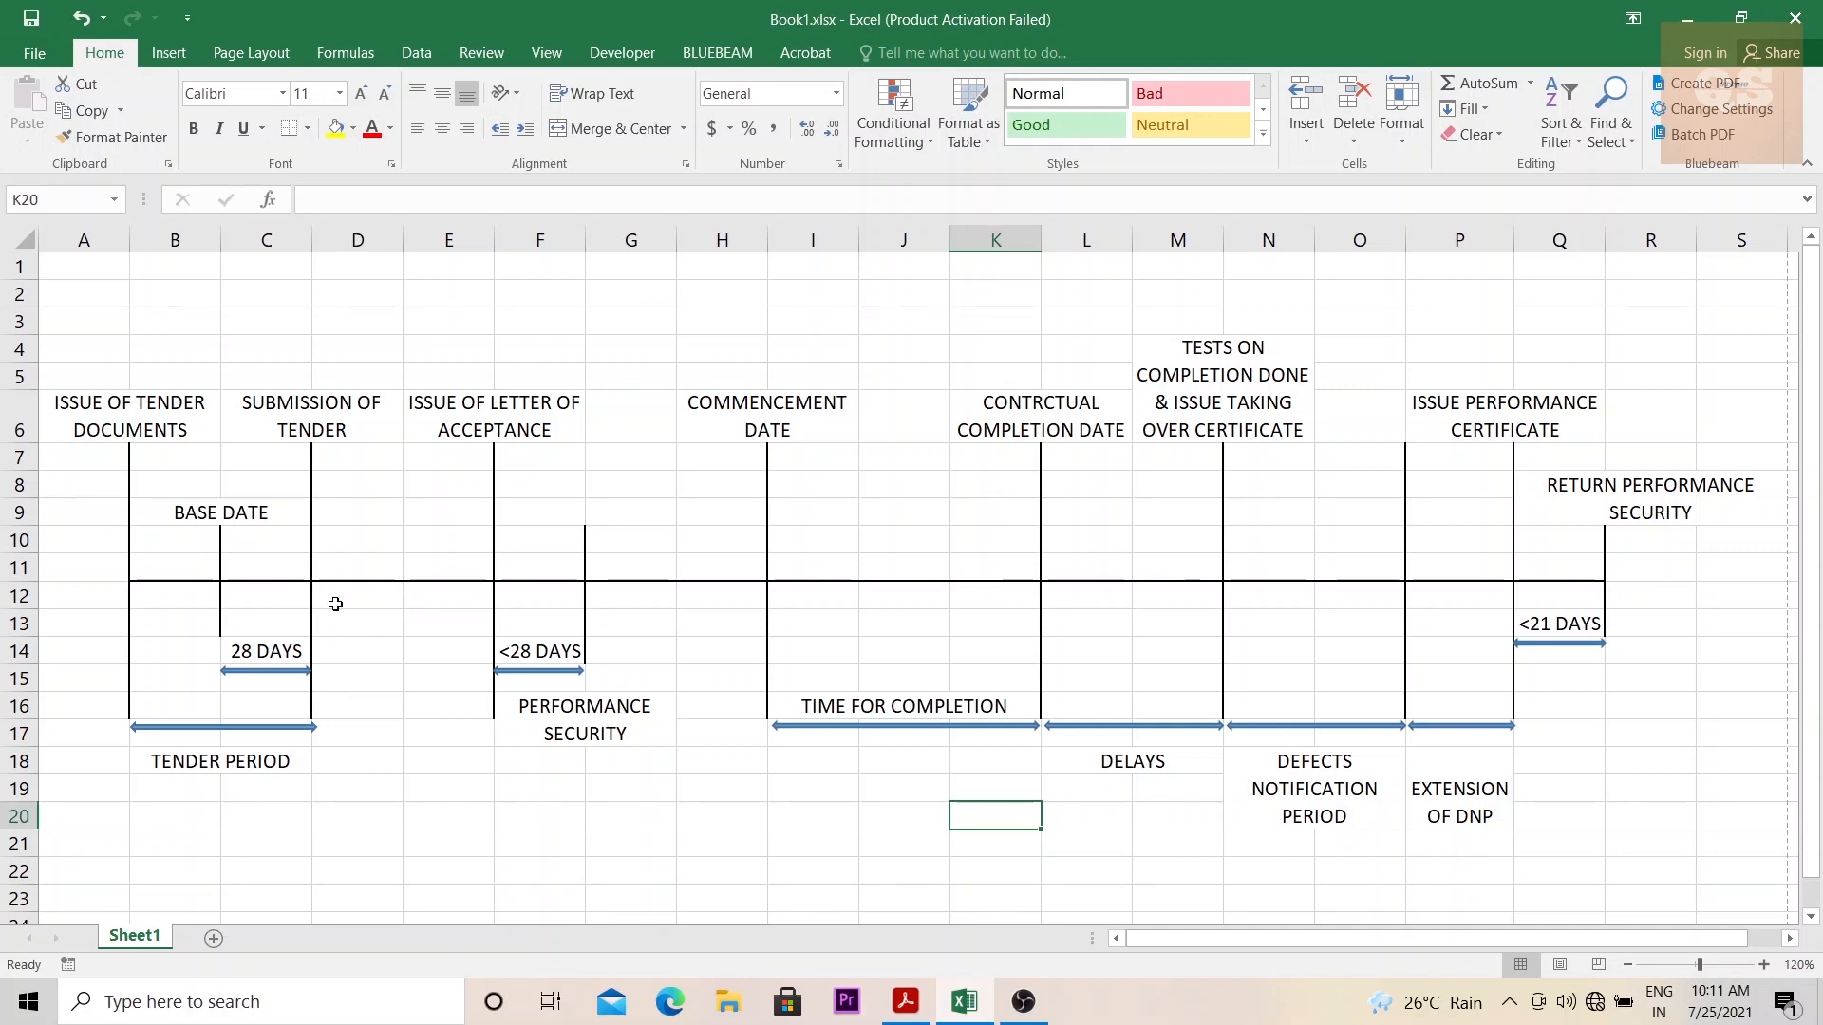
pyautogui.moveTo(465, 618)
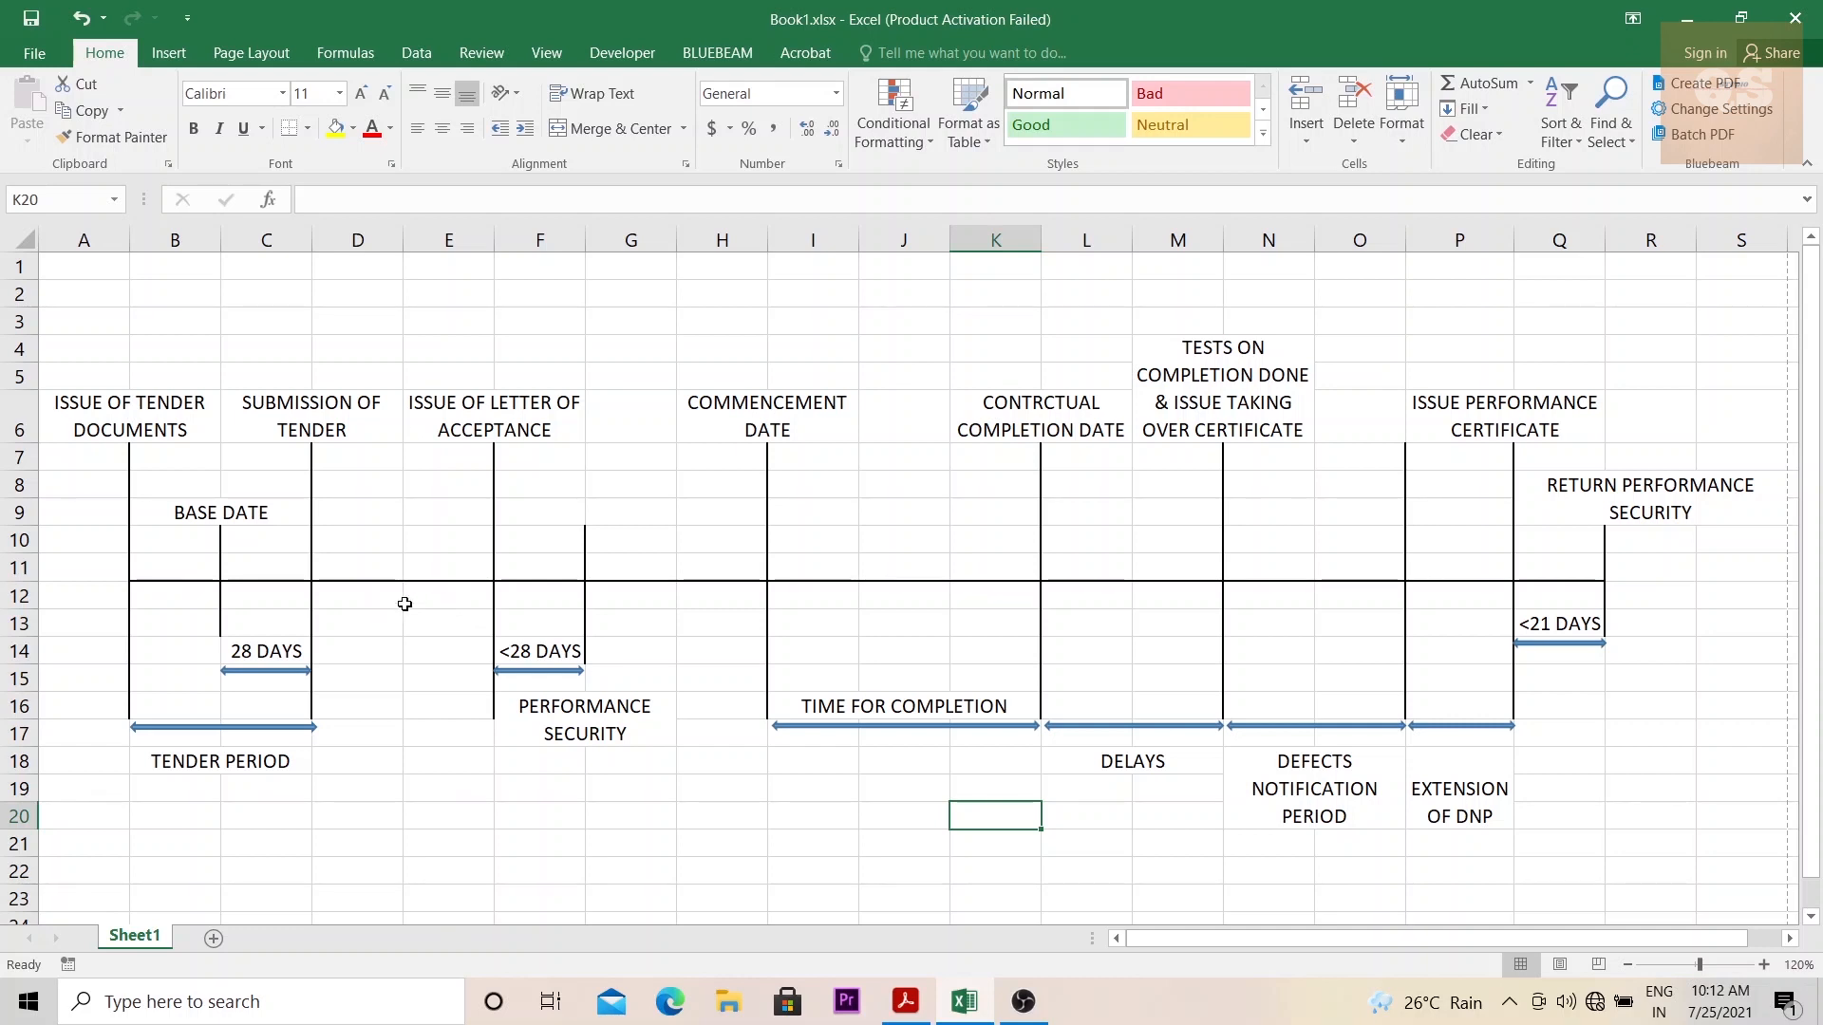
pyautogui.moveTo(424, 601)
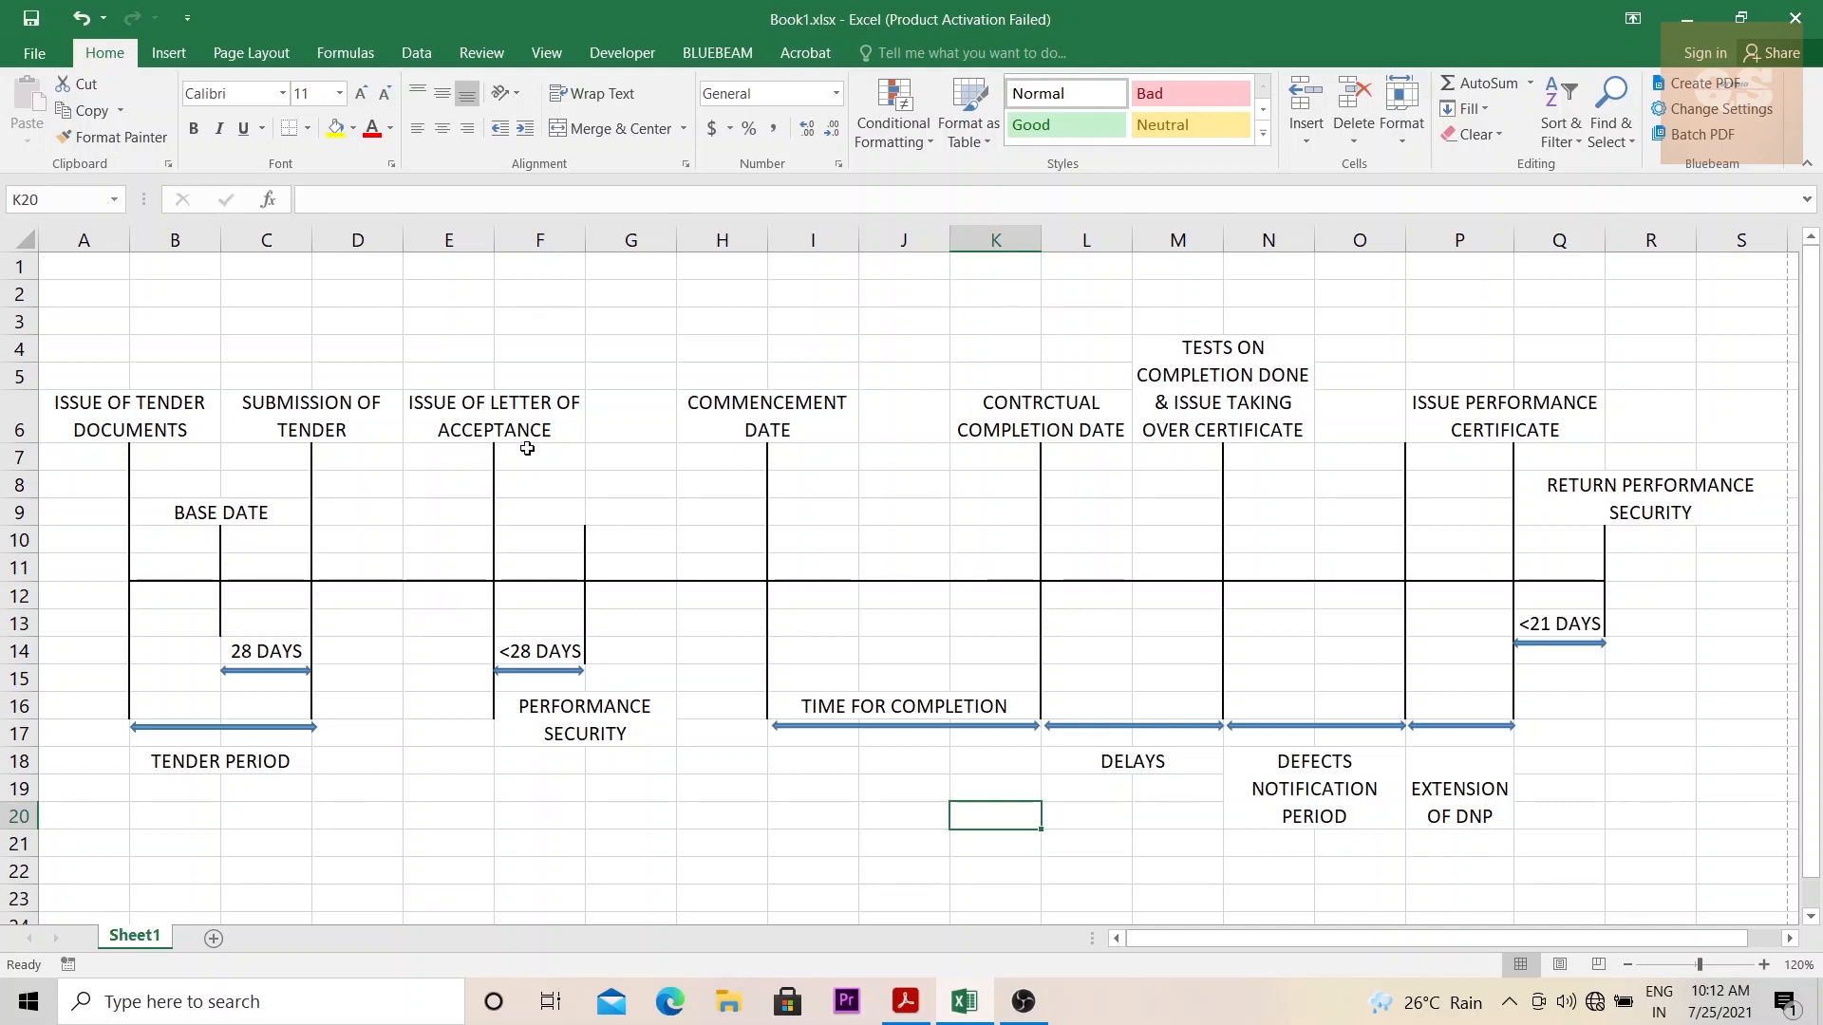
pyautogui.moveTo(488, 681)
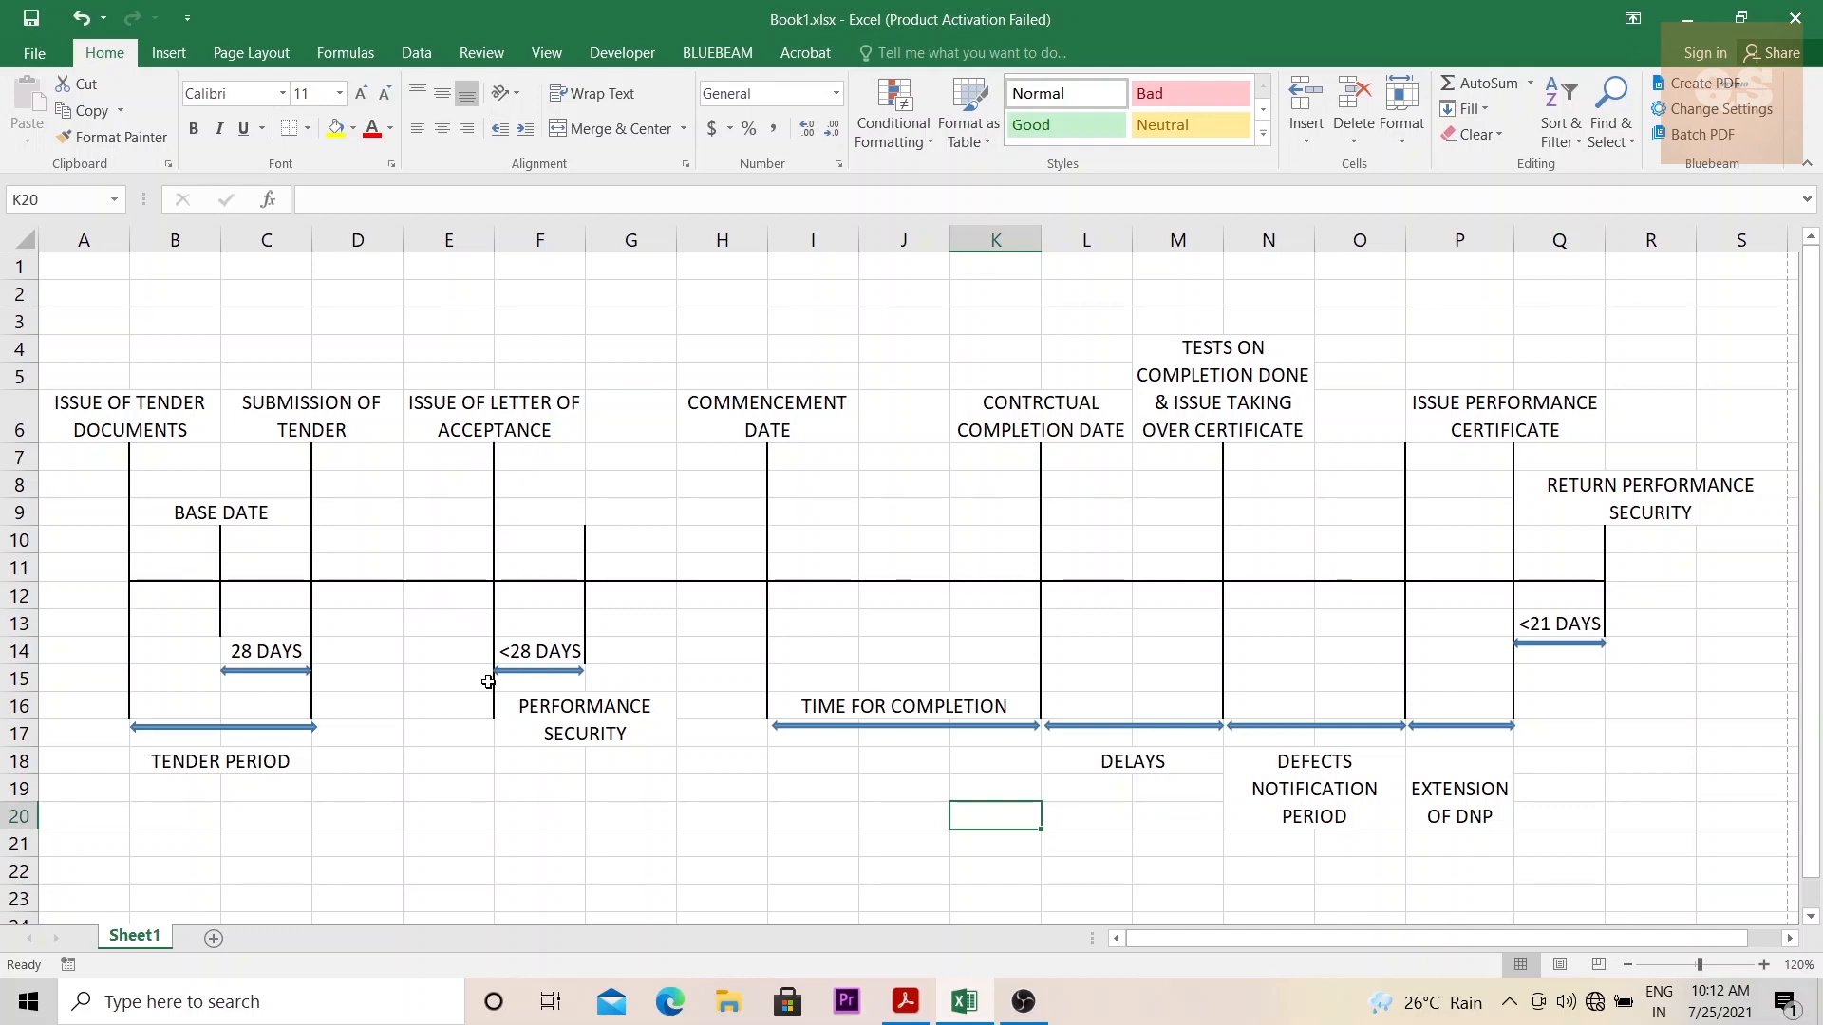
pyautogui.moveTo(419, 661)
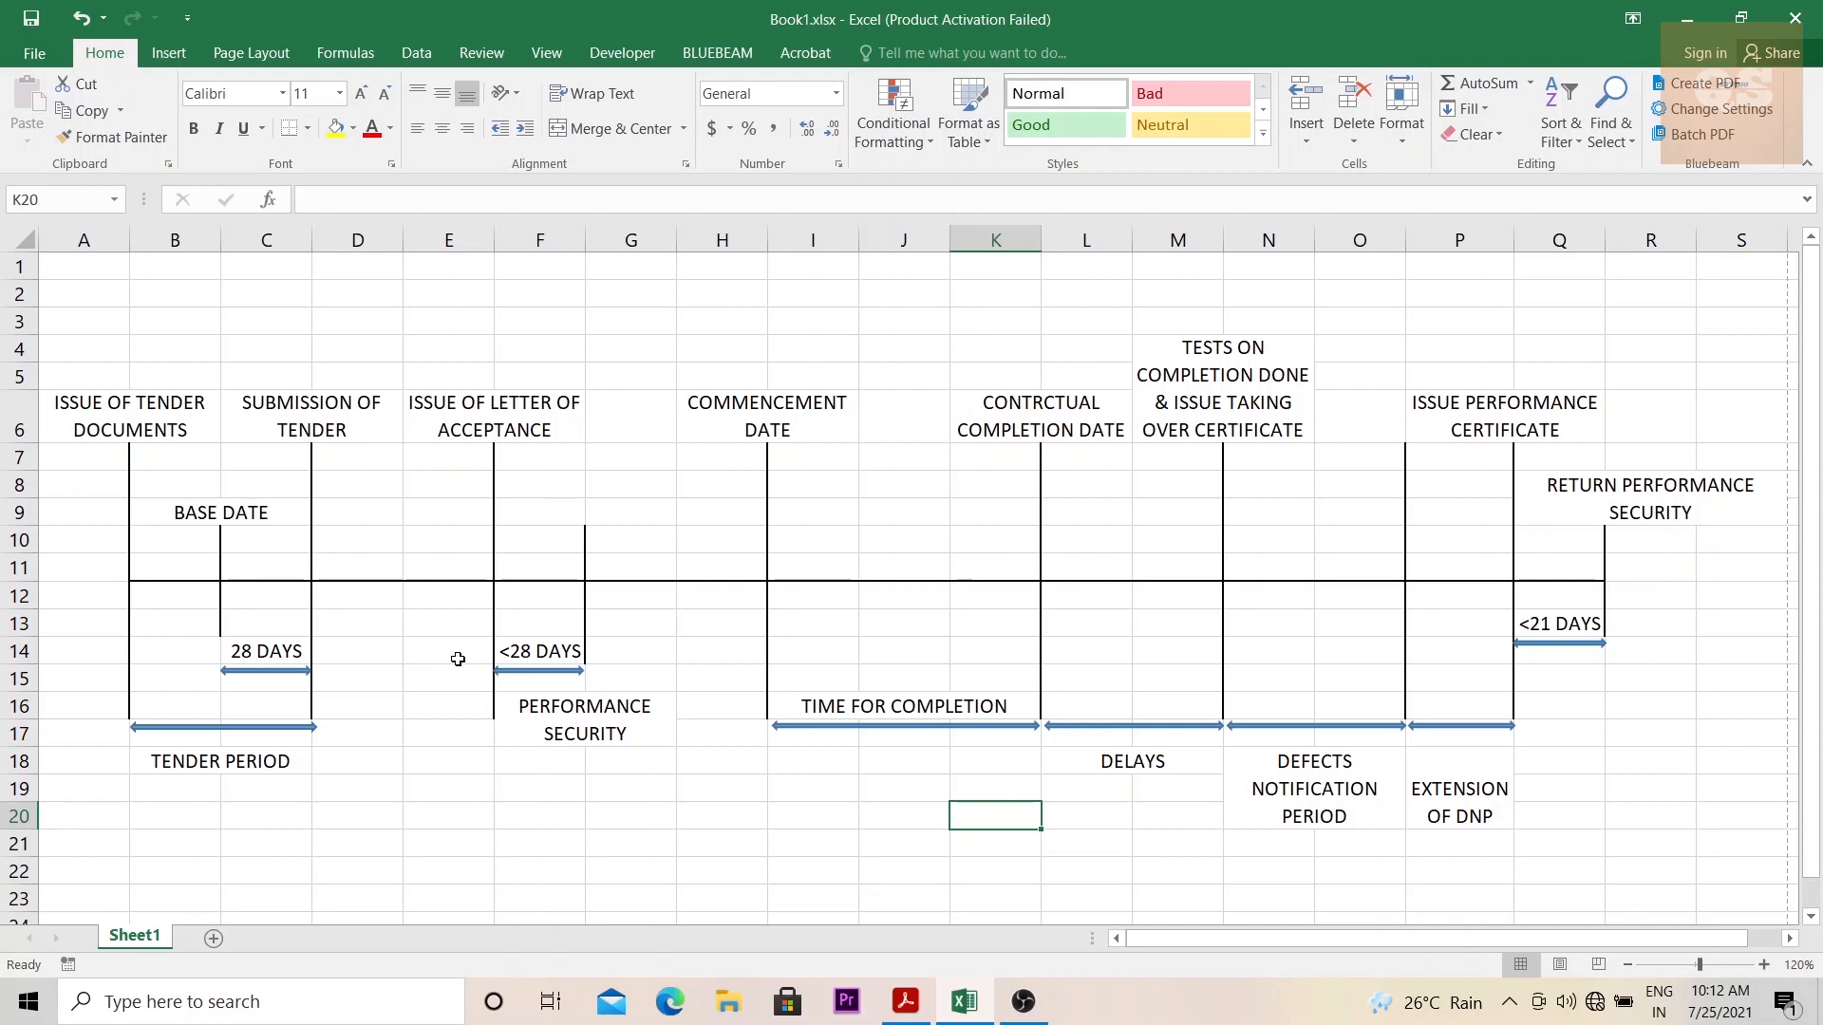
pyautogui.moveTo(491, 570)
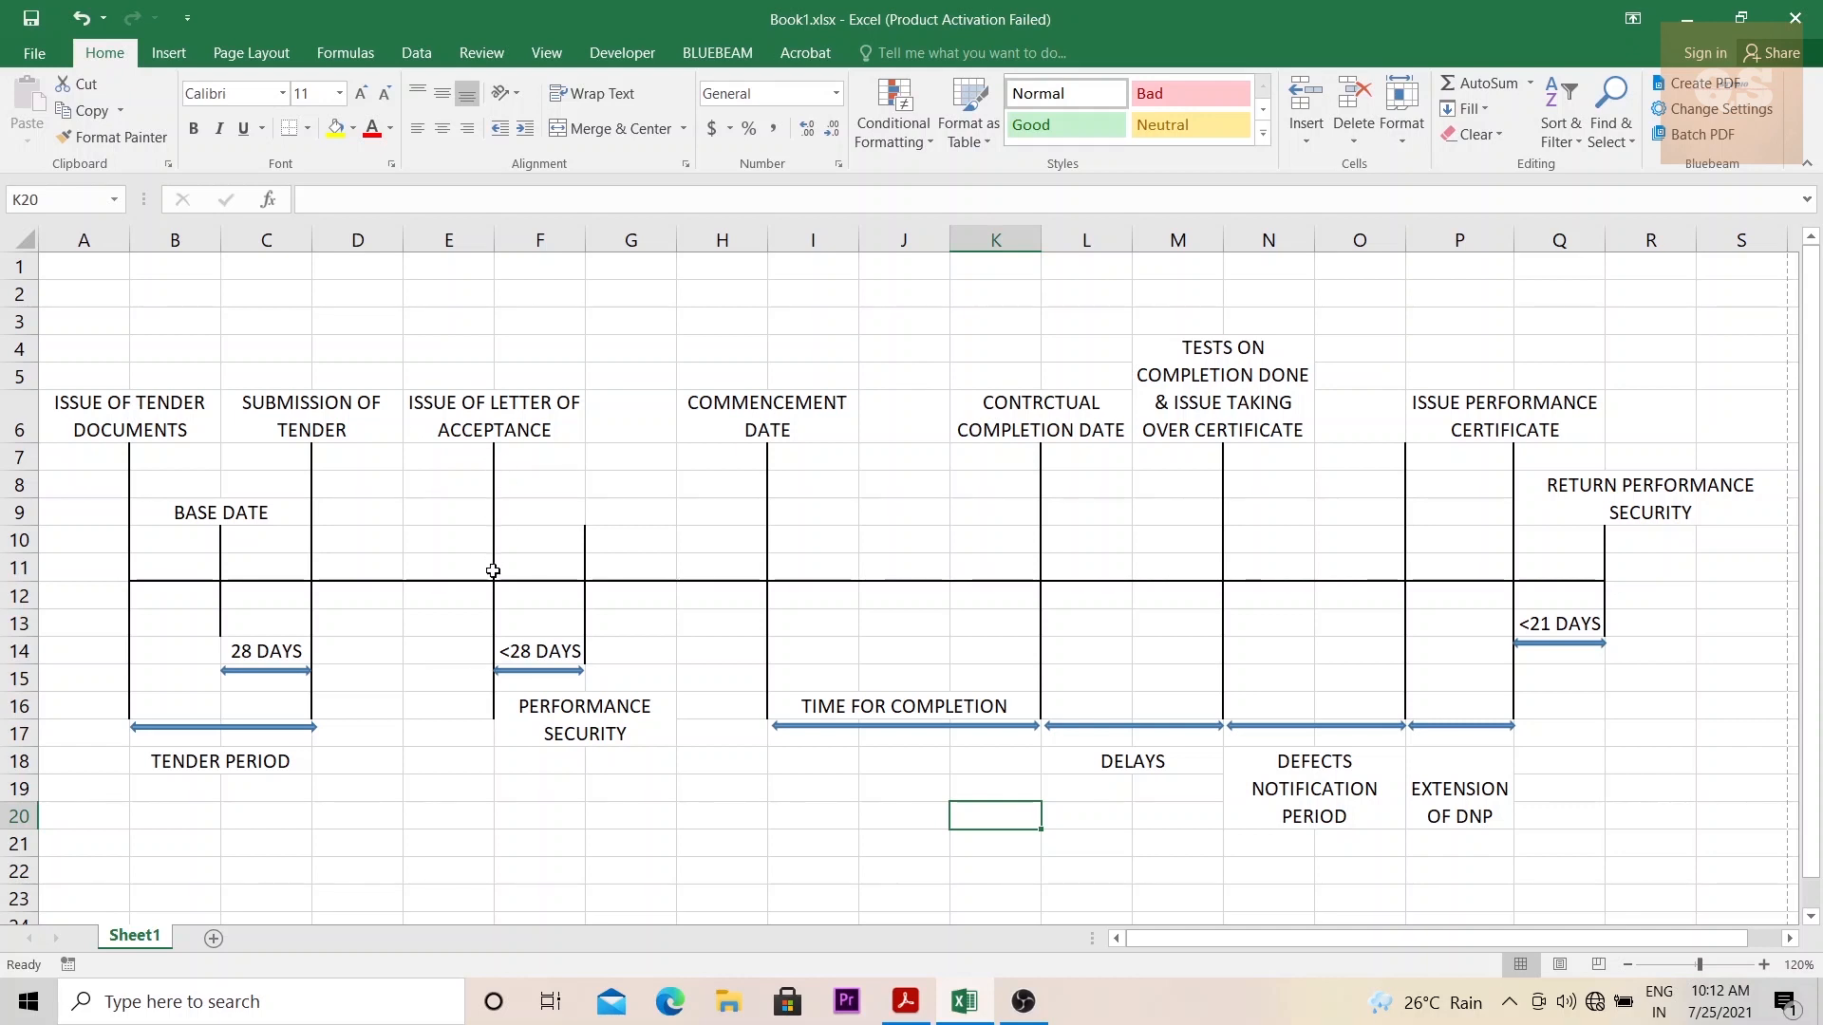
pyautogui.moveTo(509, 625)
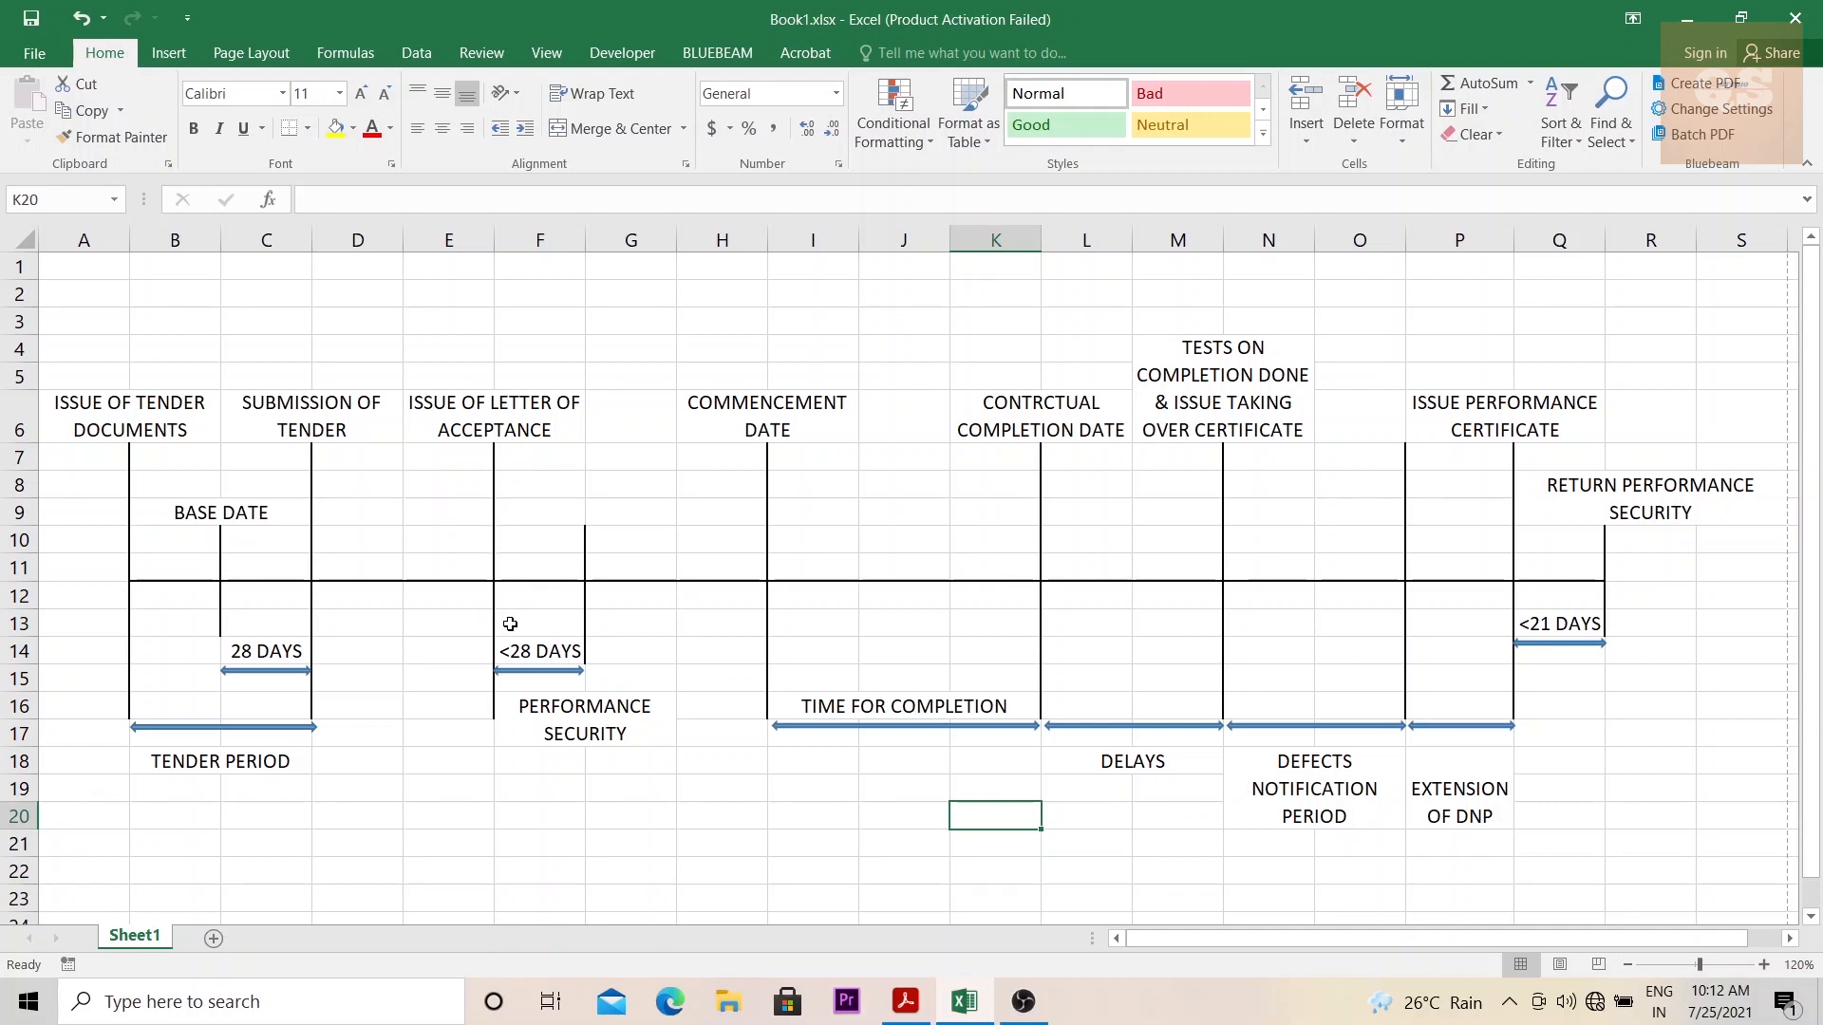
pyautogui.moveTo(487, 480)
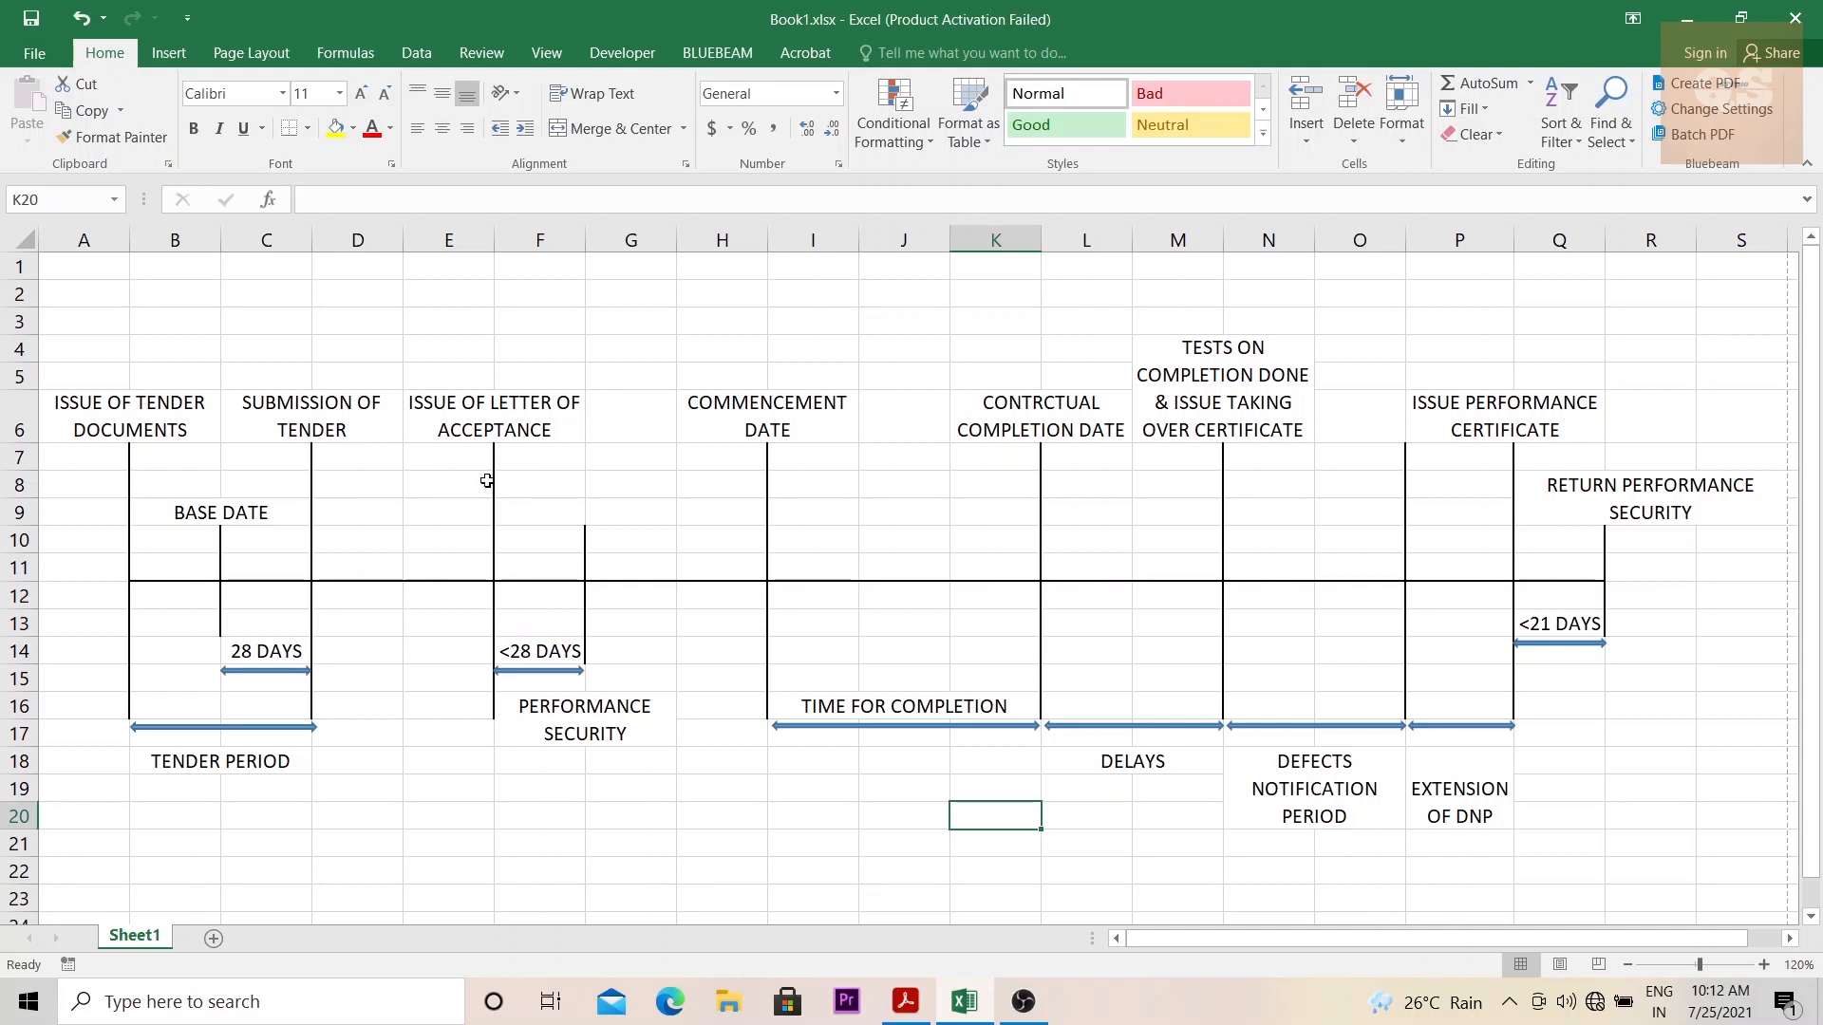
pyautogui.moveTo(566, 639)
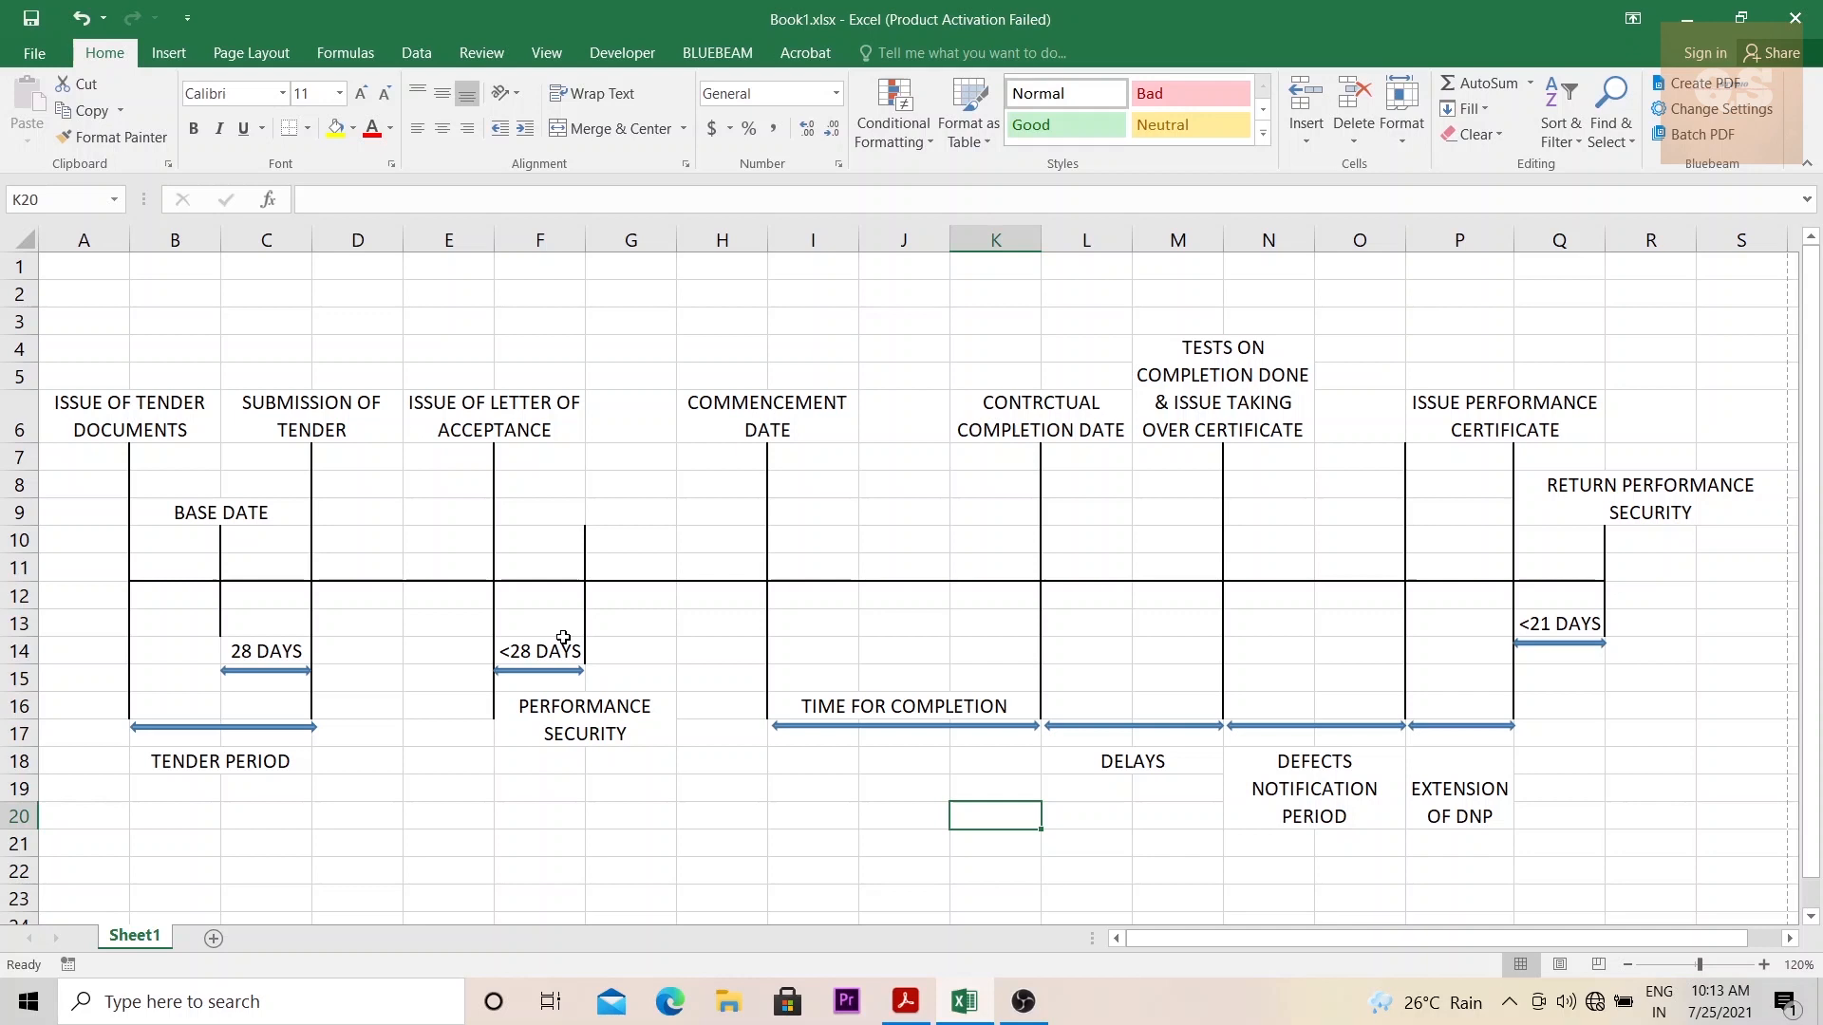
pyautogui.moveTo(605, 689)
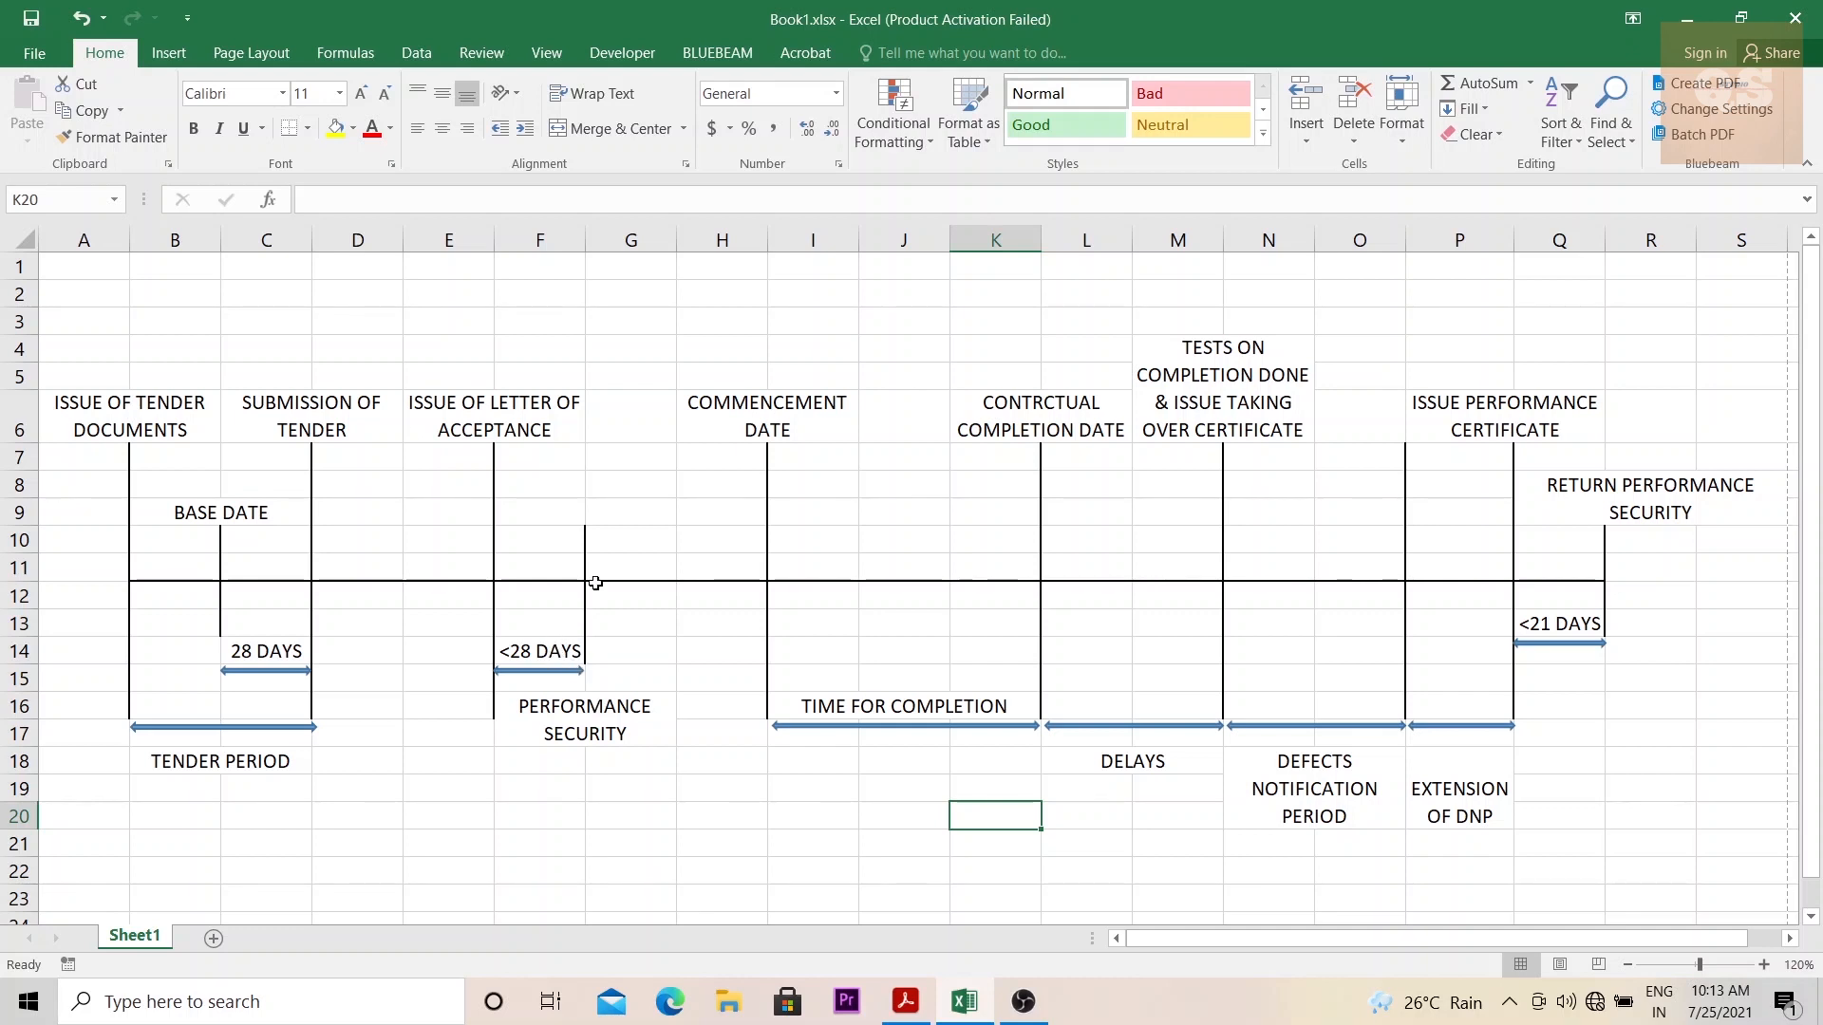
pyautogui.moveTo(595, 656)
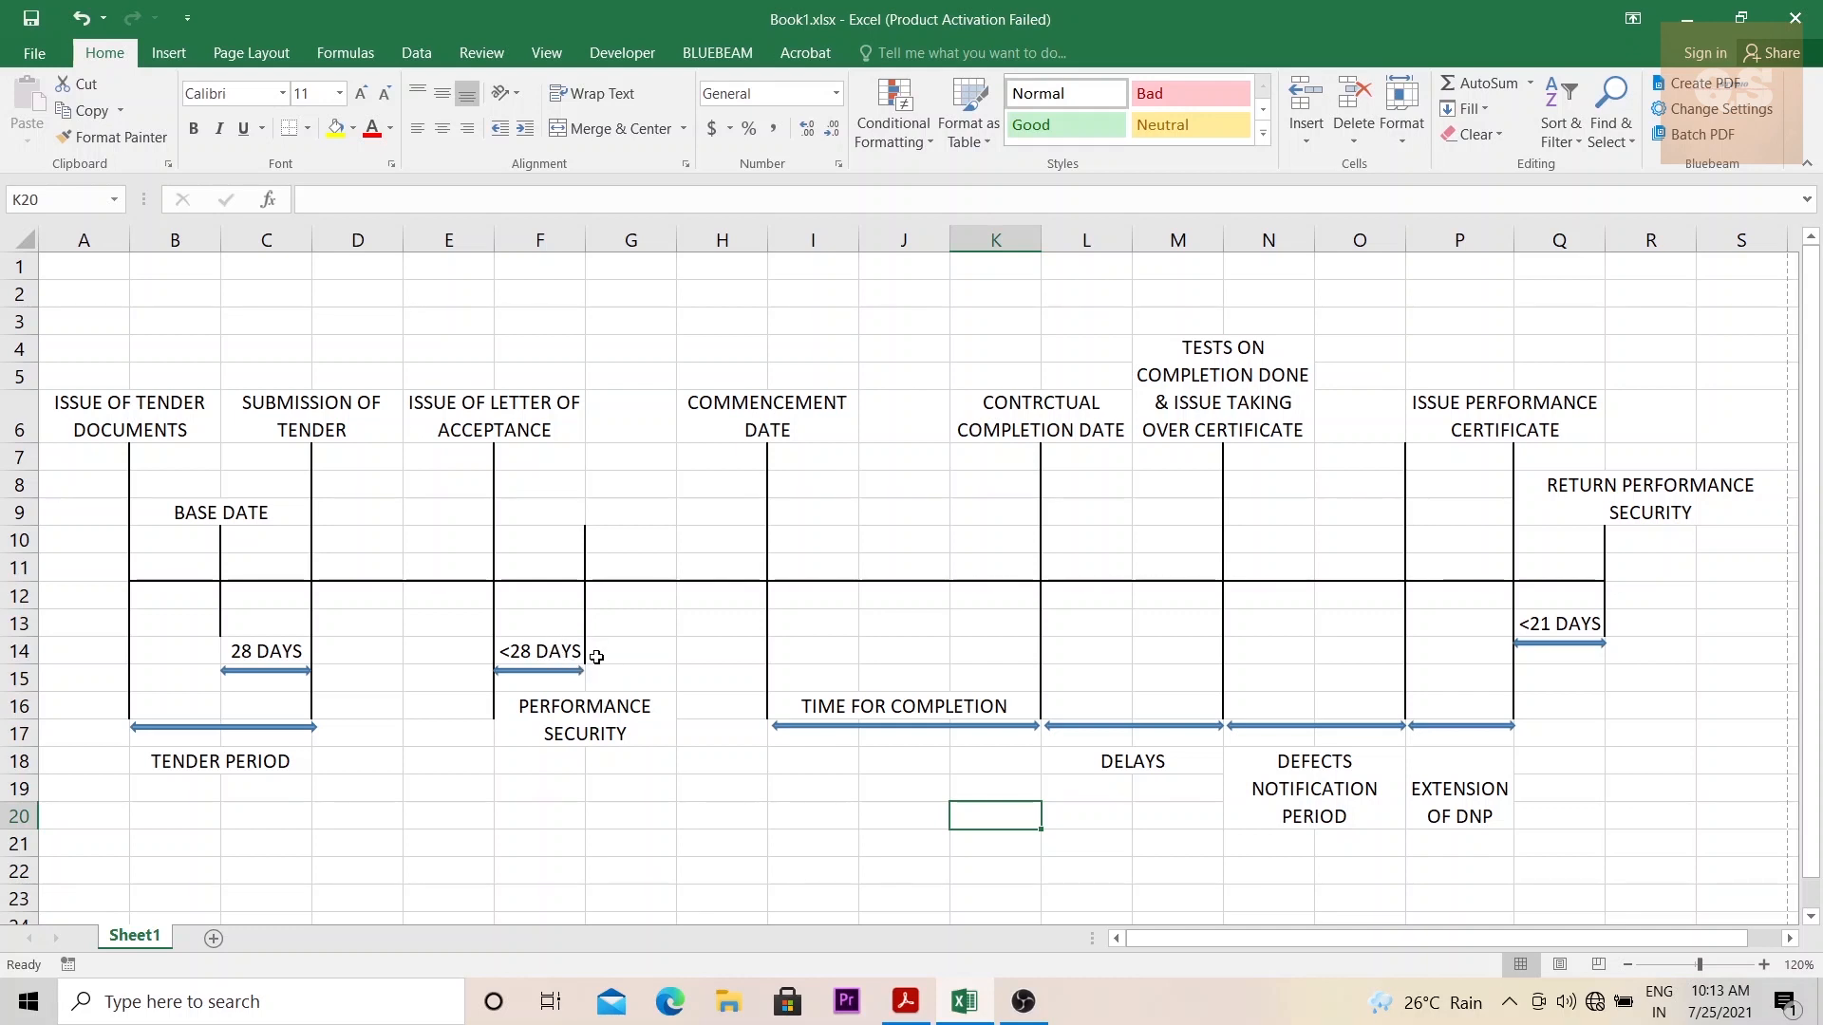
pyautogui.moveTo(628, 611)
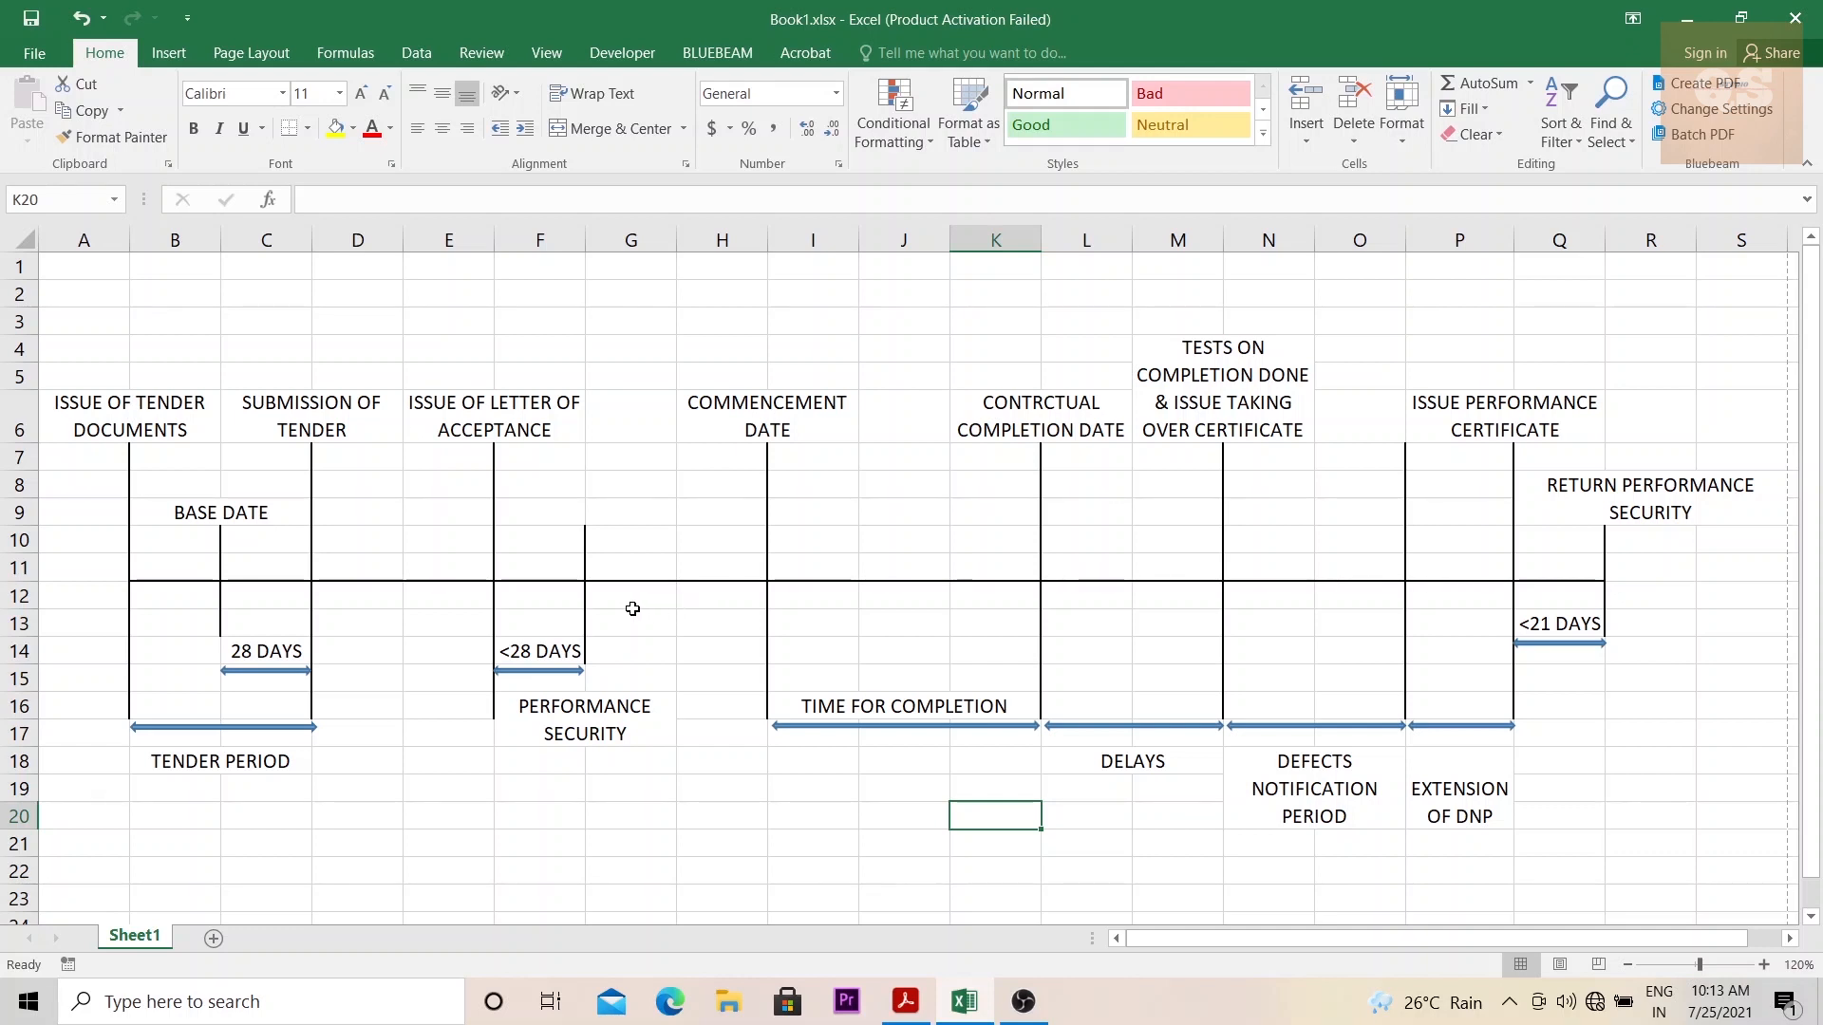
pyautogui.moveTo(678, 608)
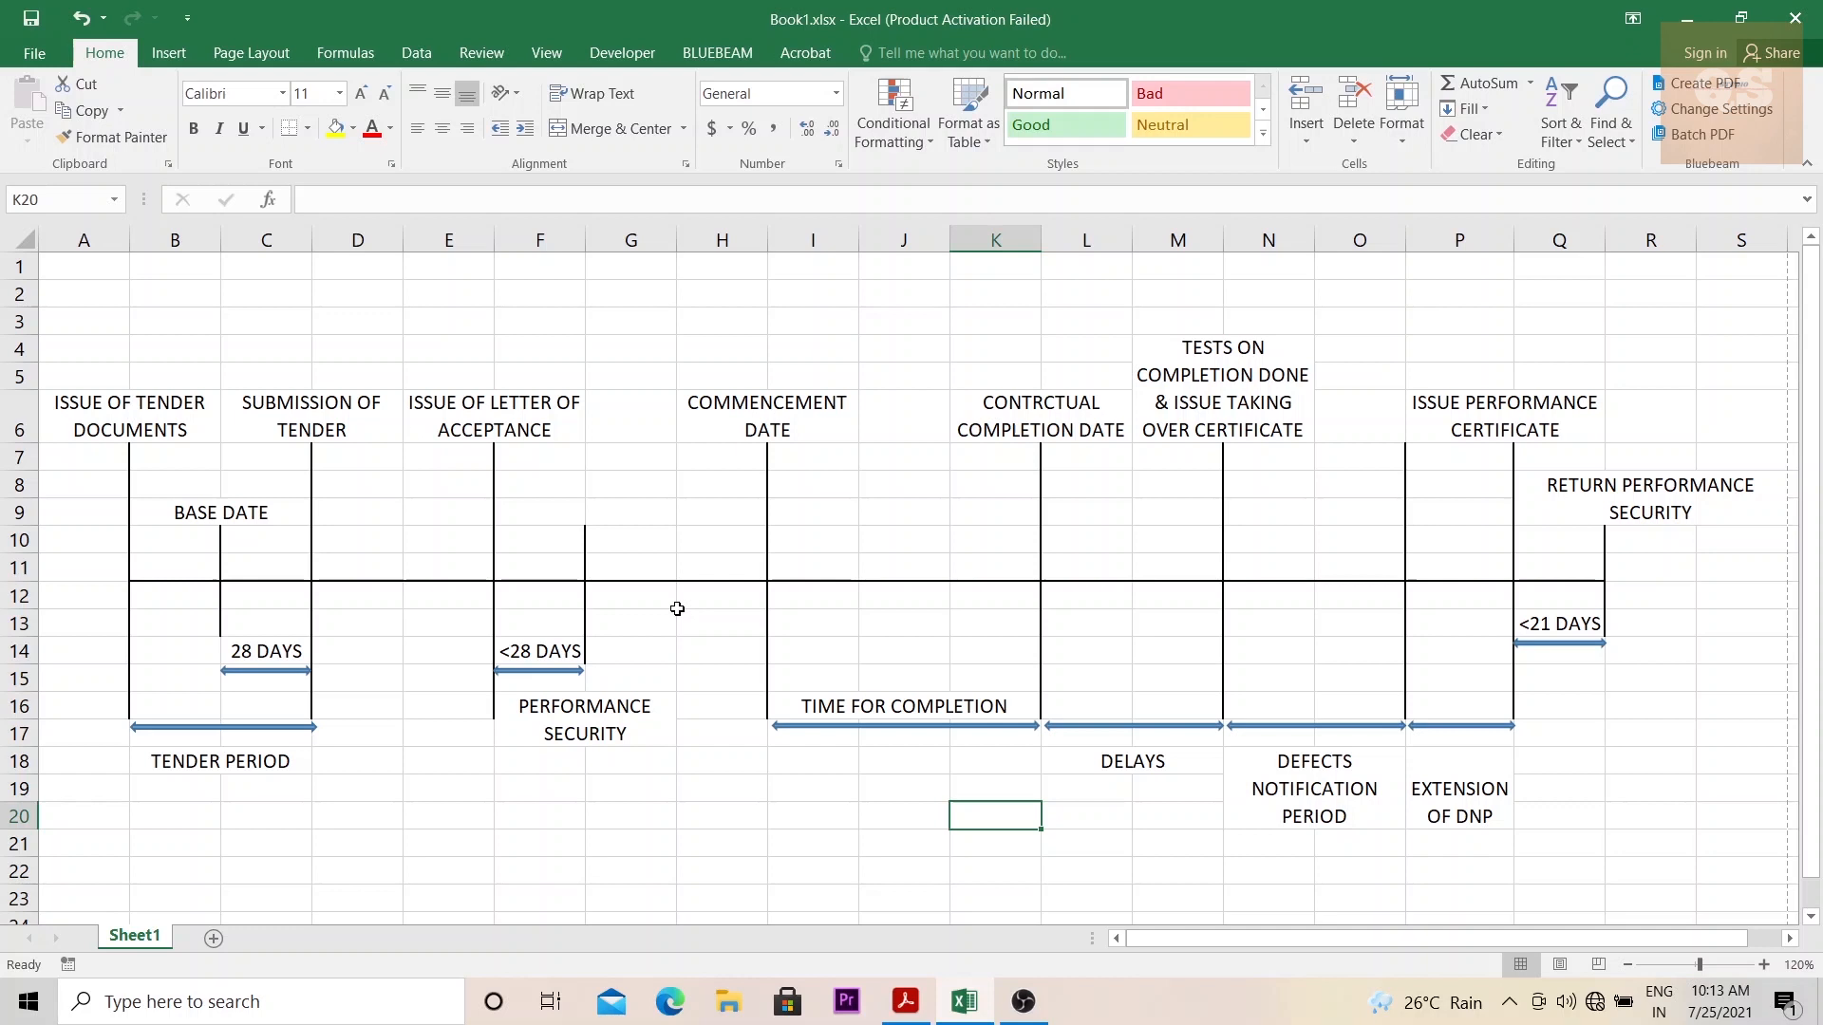
pyautogui.moveTo(641, 611)
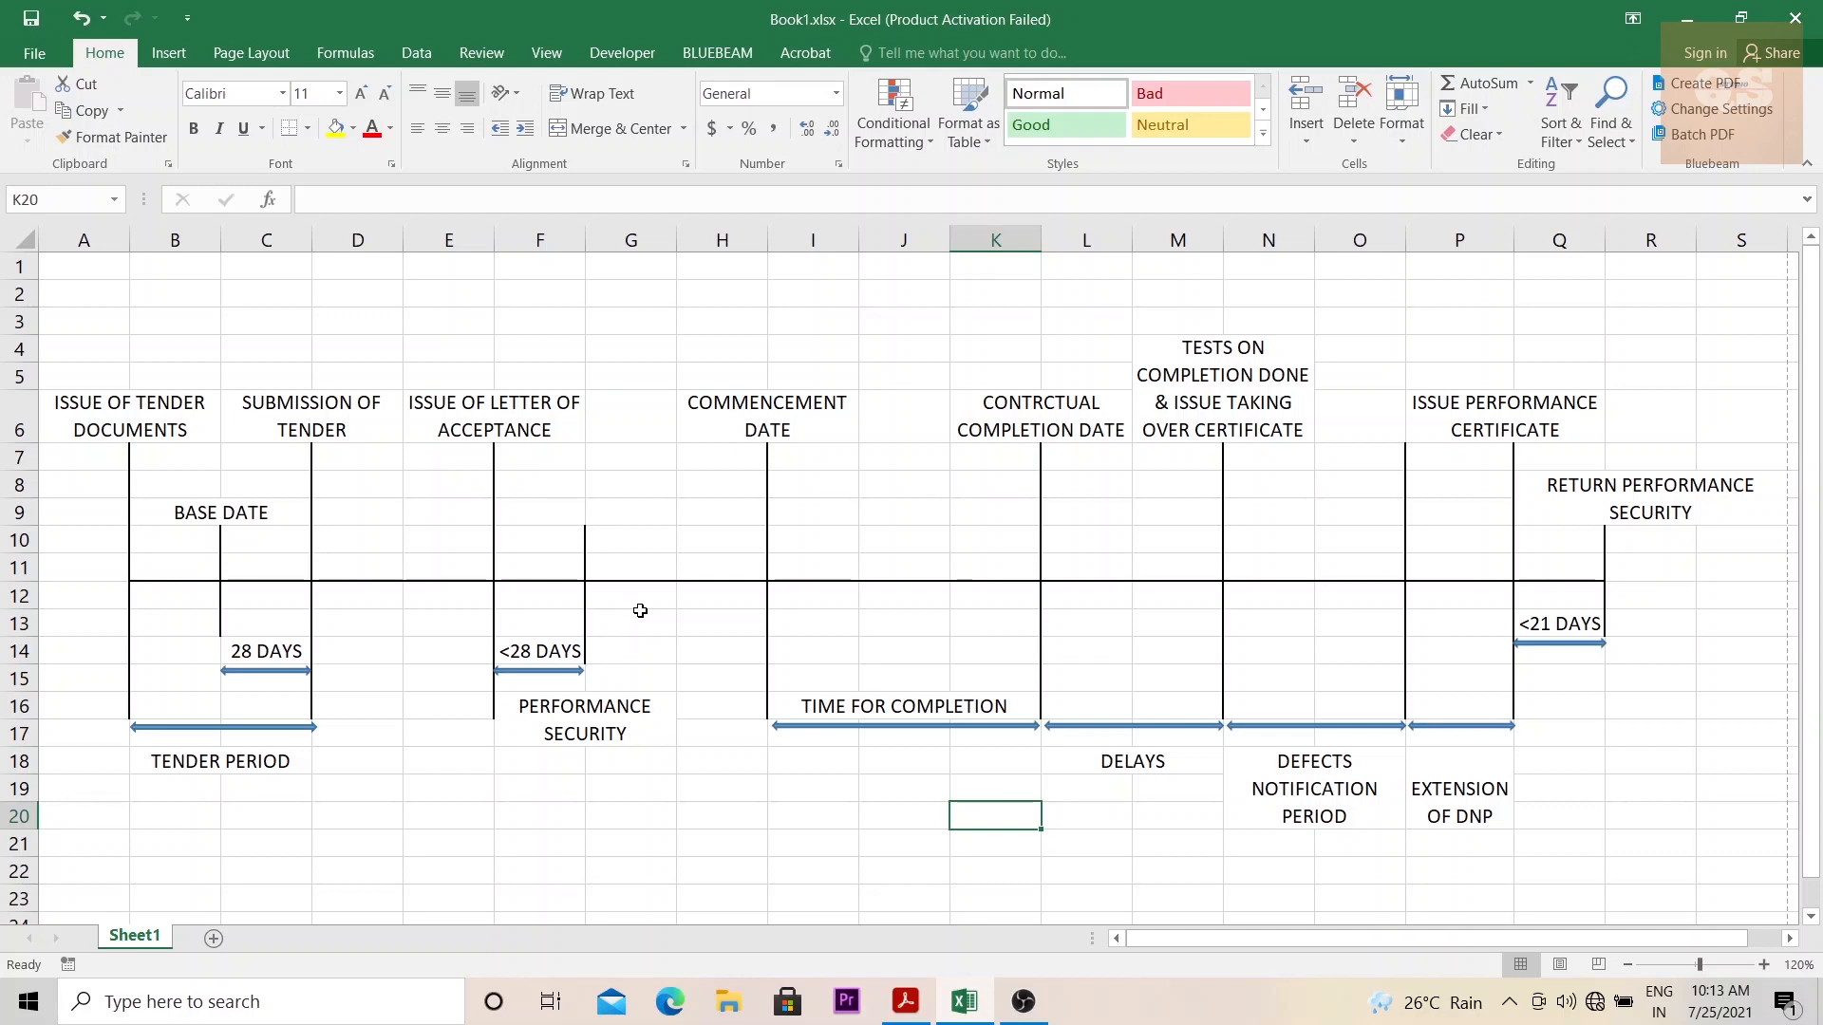
pyautogui.moveTo(679, 604)
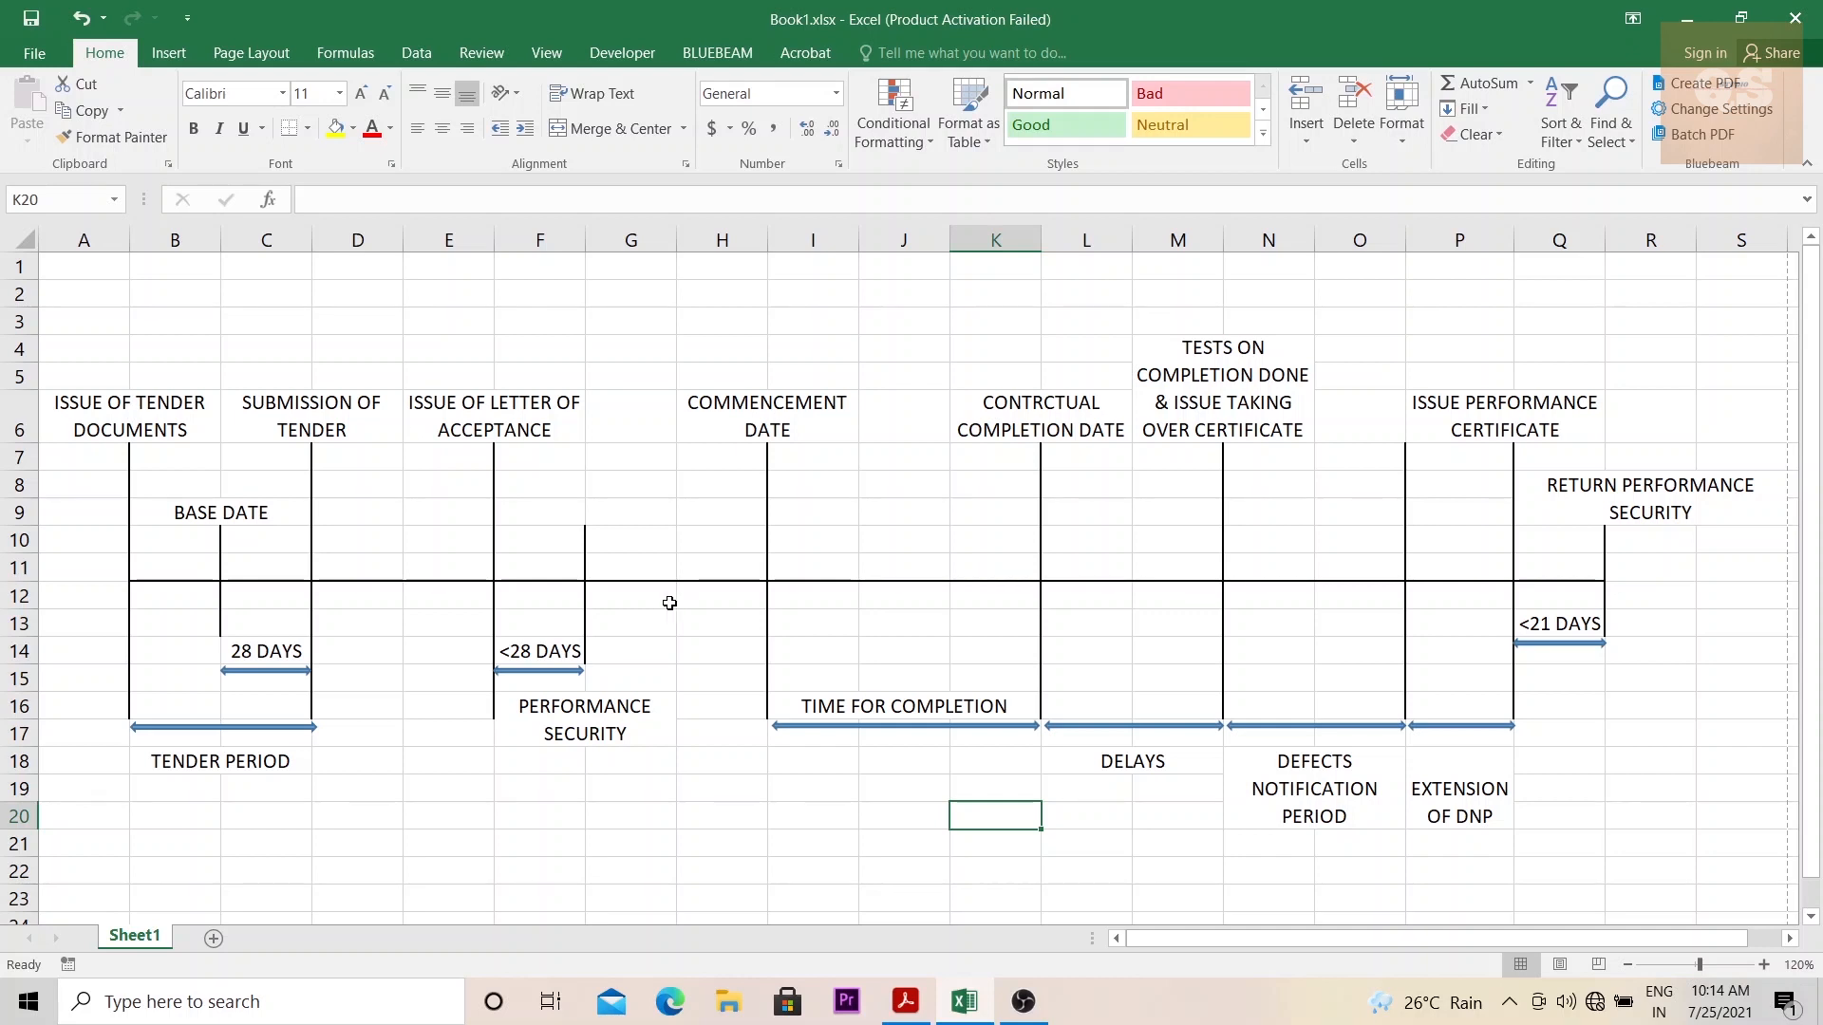
pyautogui.moveTo(778, 590)
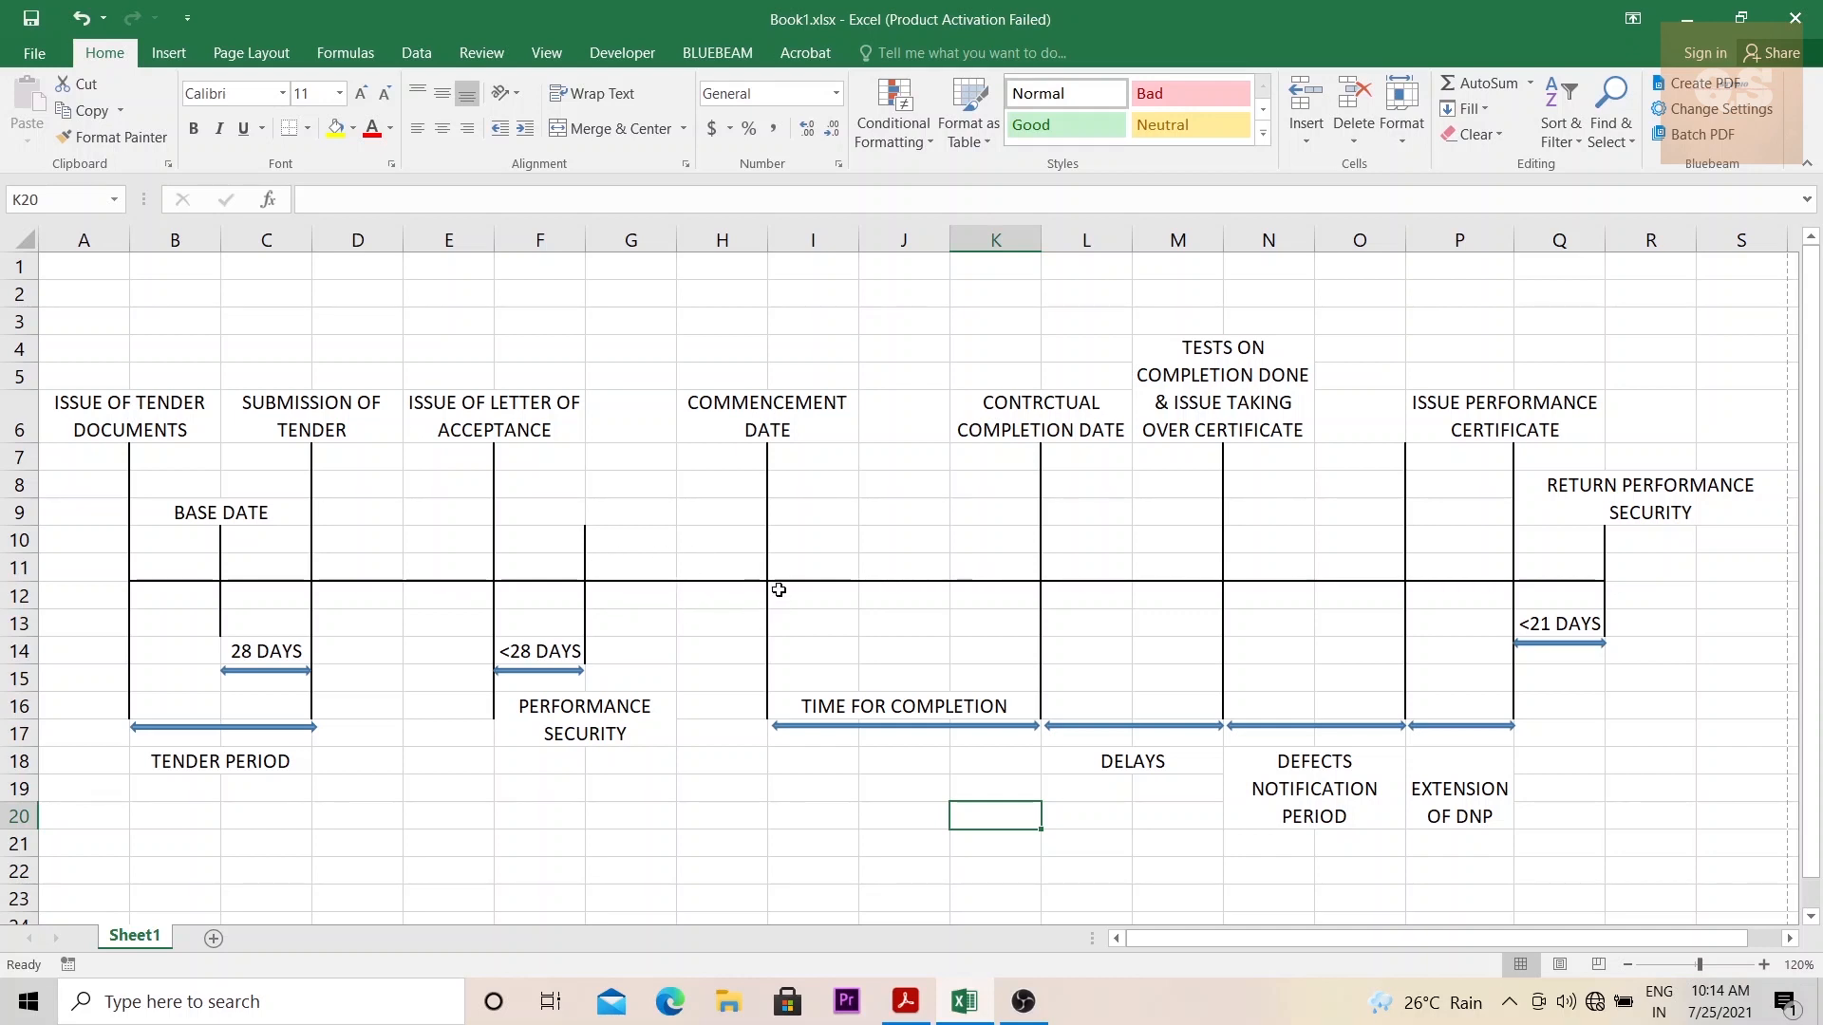
pyautogui.moveTo(767, 602)
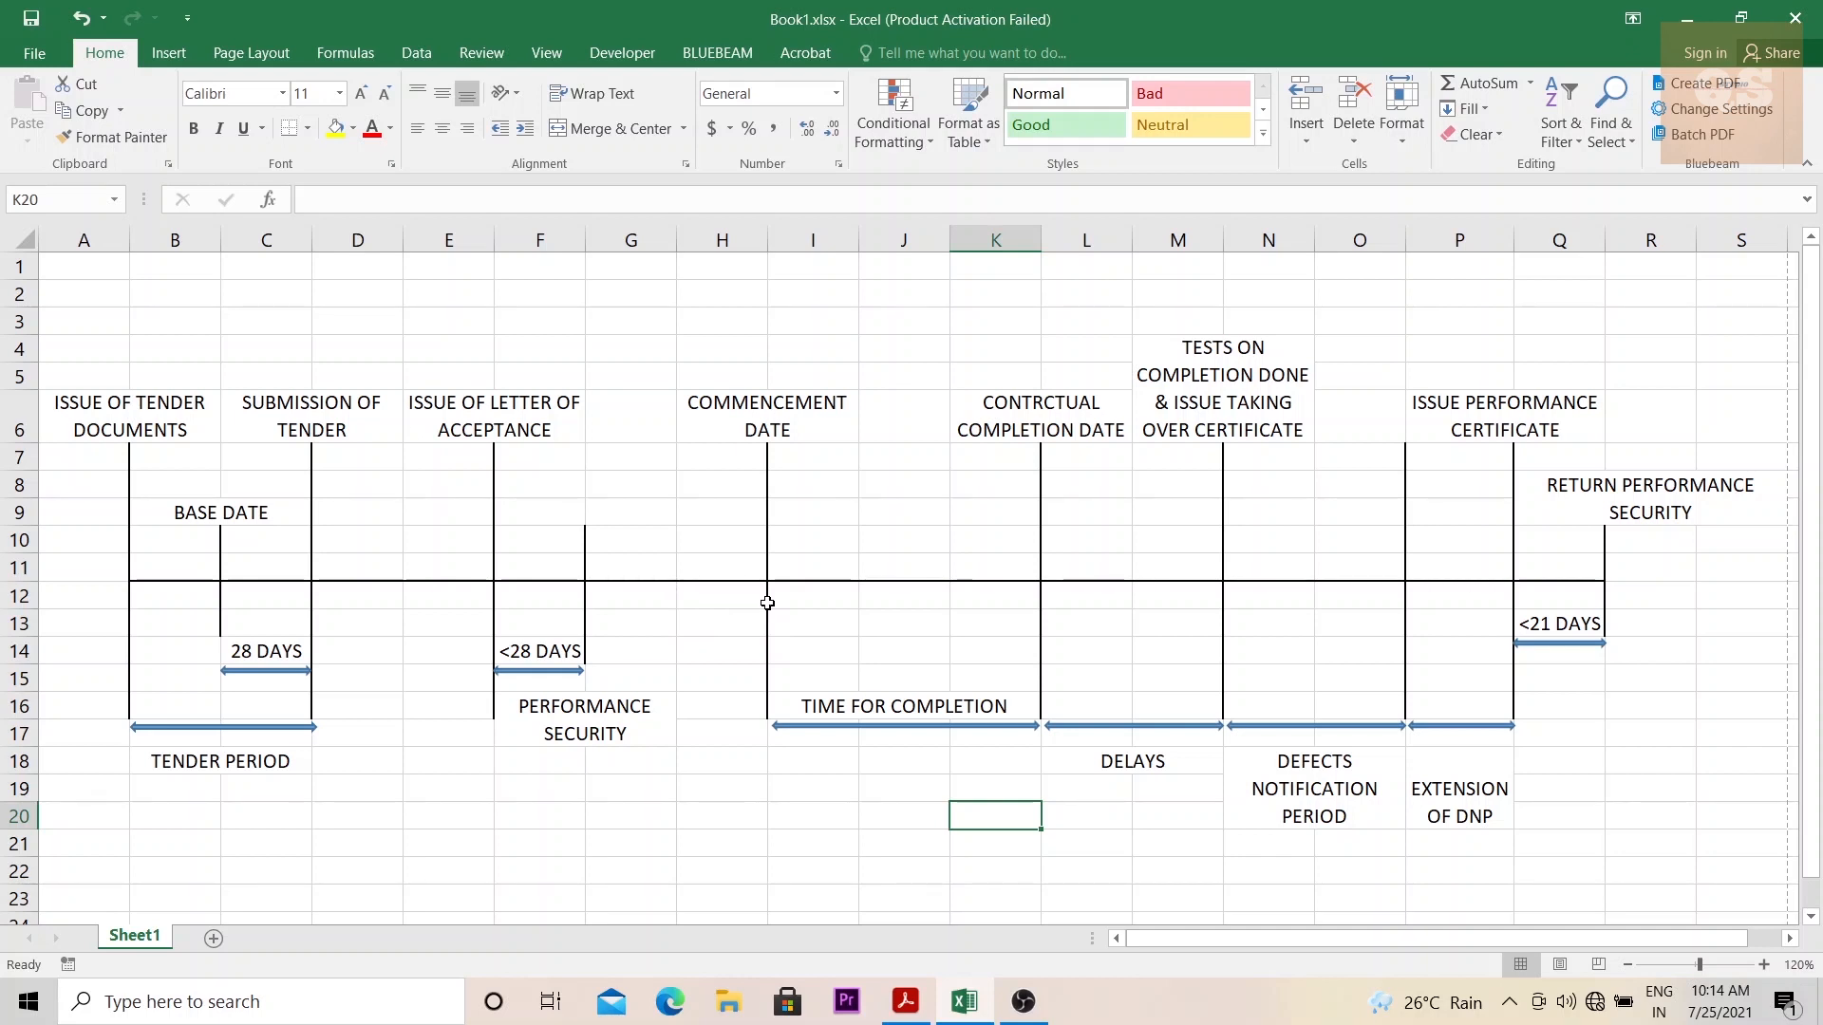
pyautogui.moveTo(767, 528)
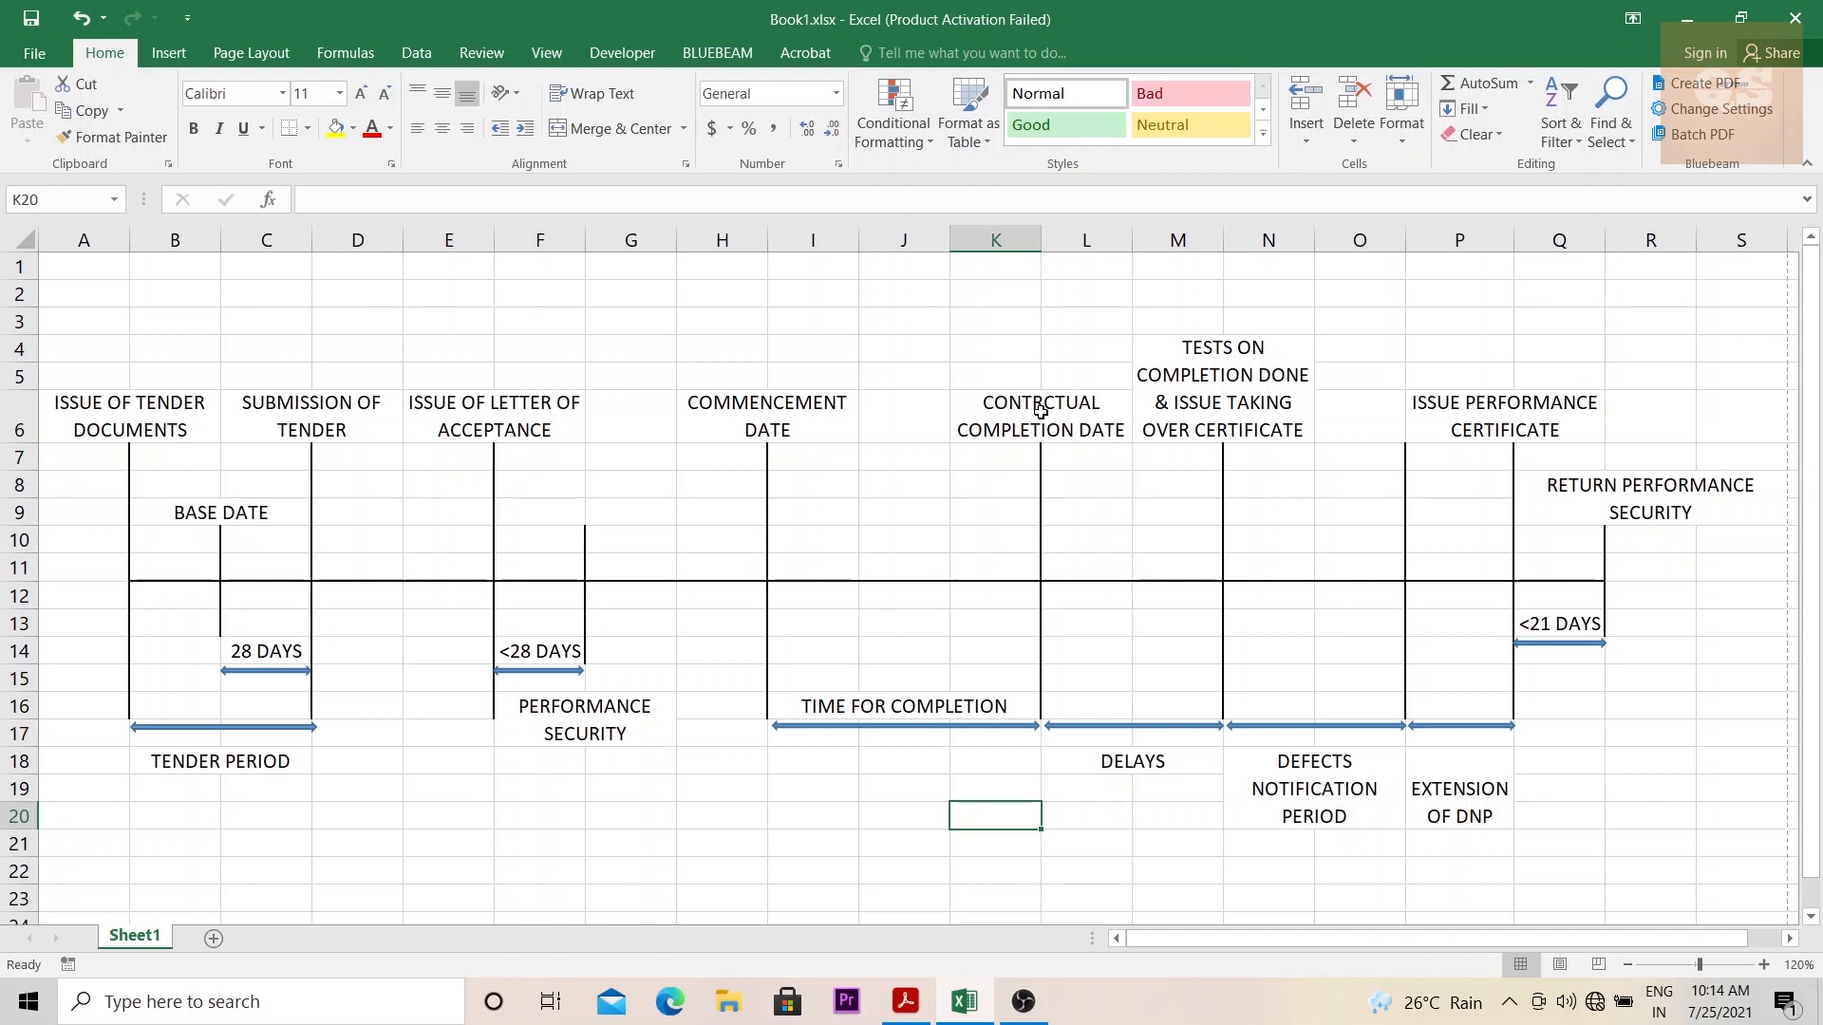
pyautogui.click(1084, 512)
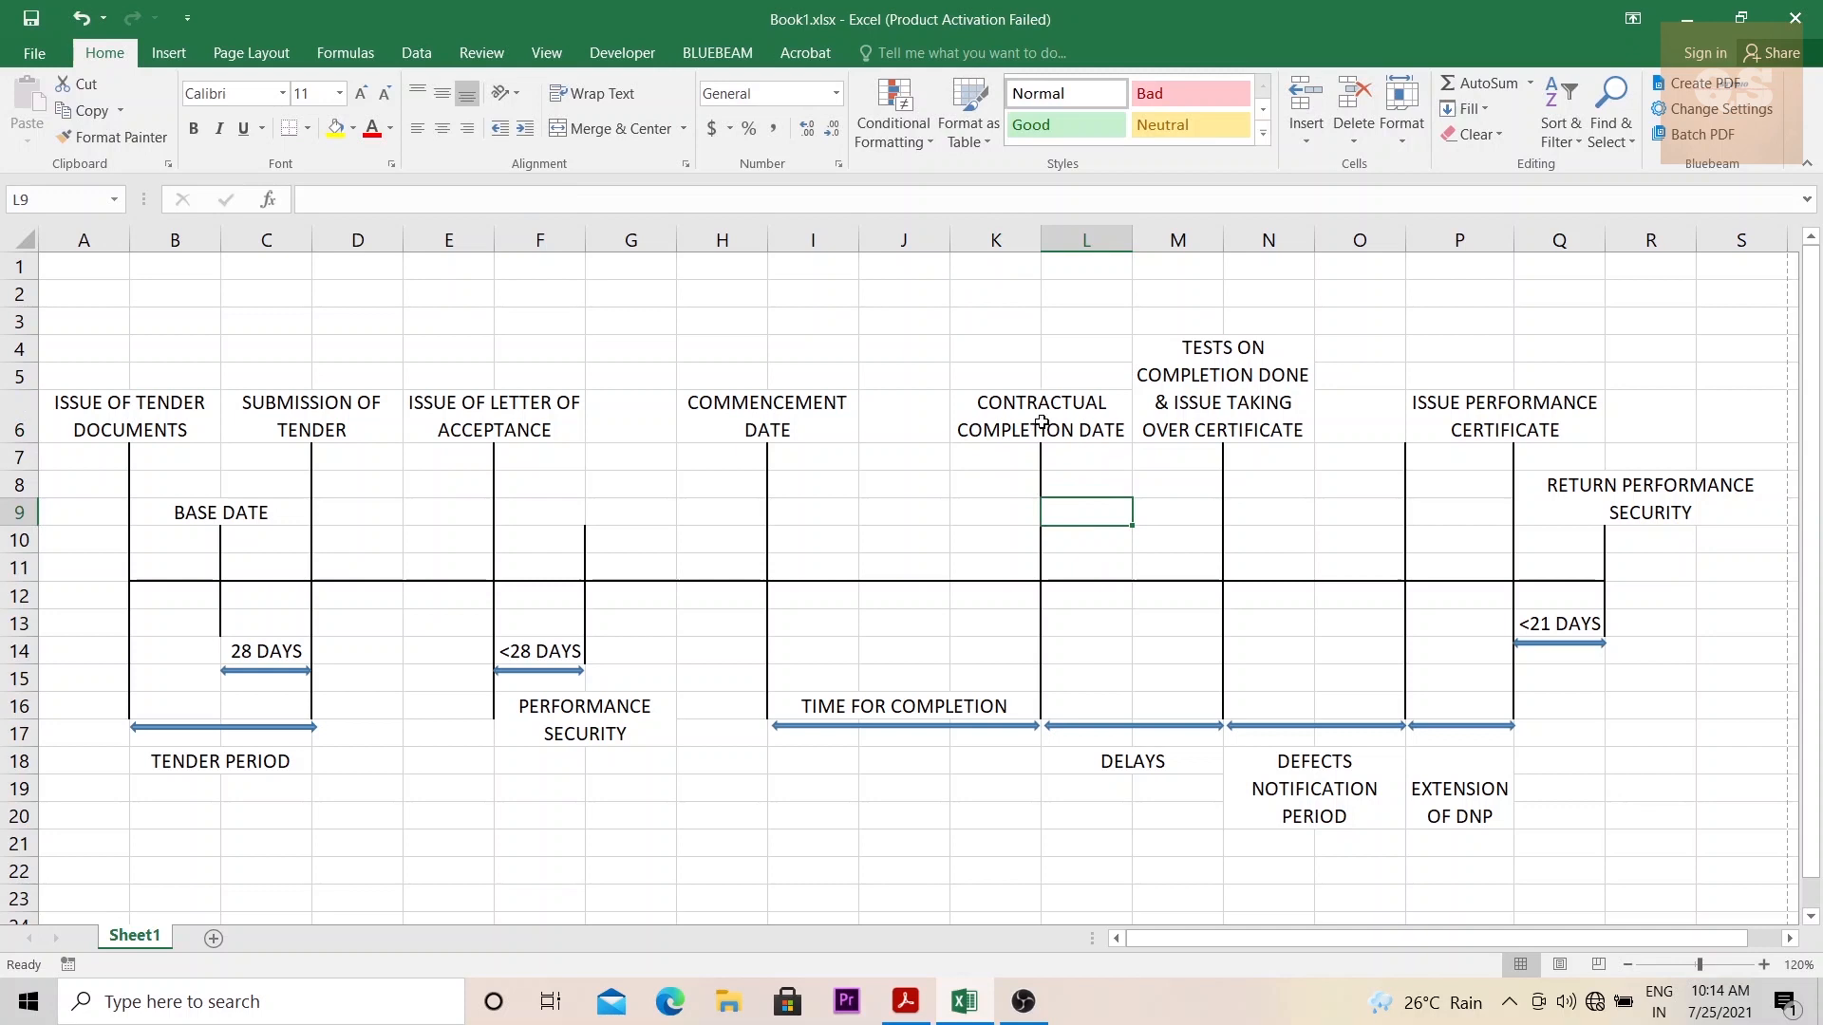
pyautogui.moveTo(870, 599)
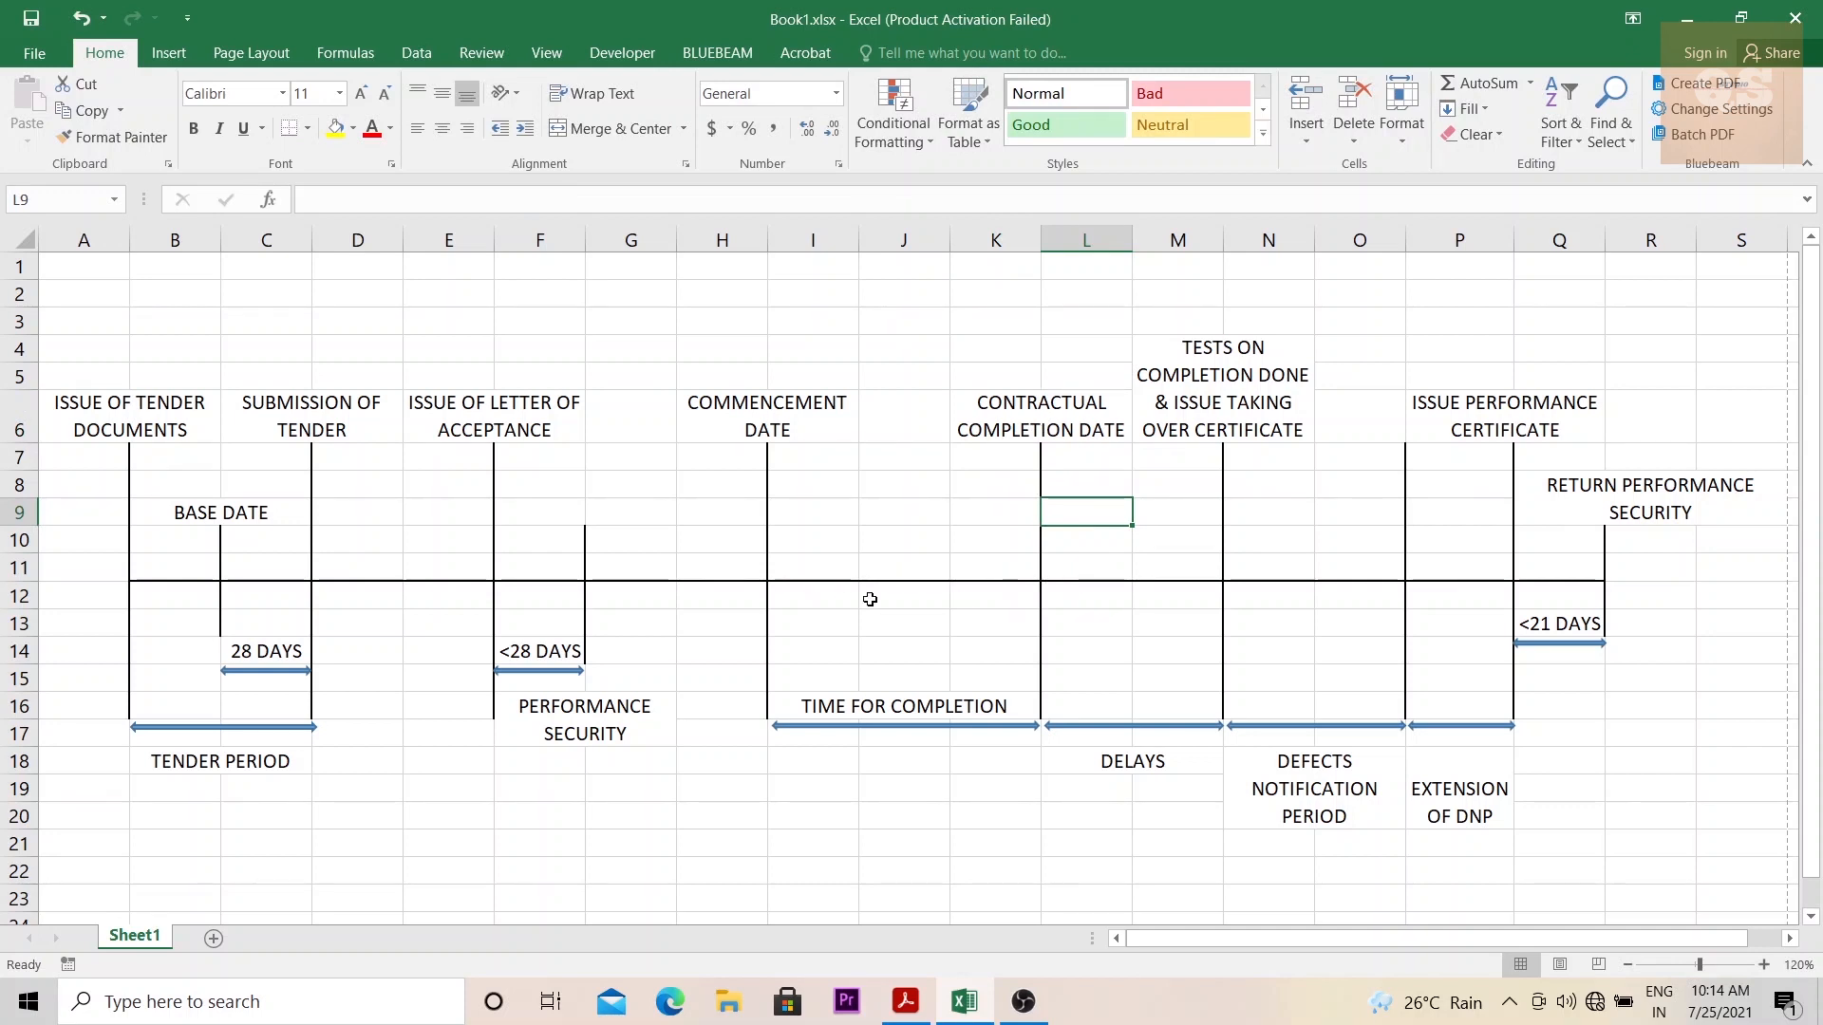
pyautogui.moveTo(801, 713)
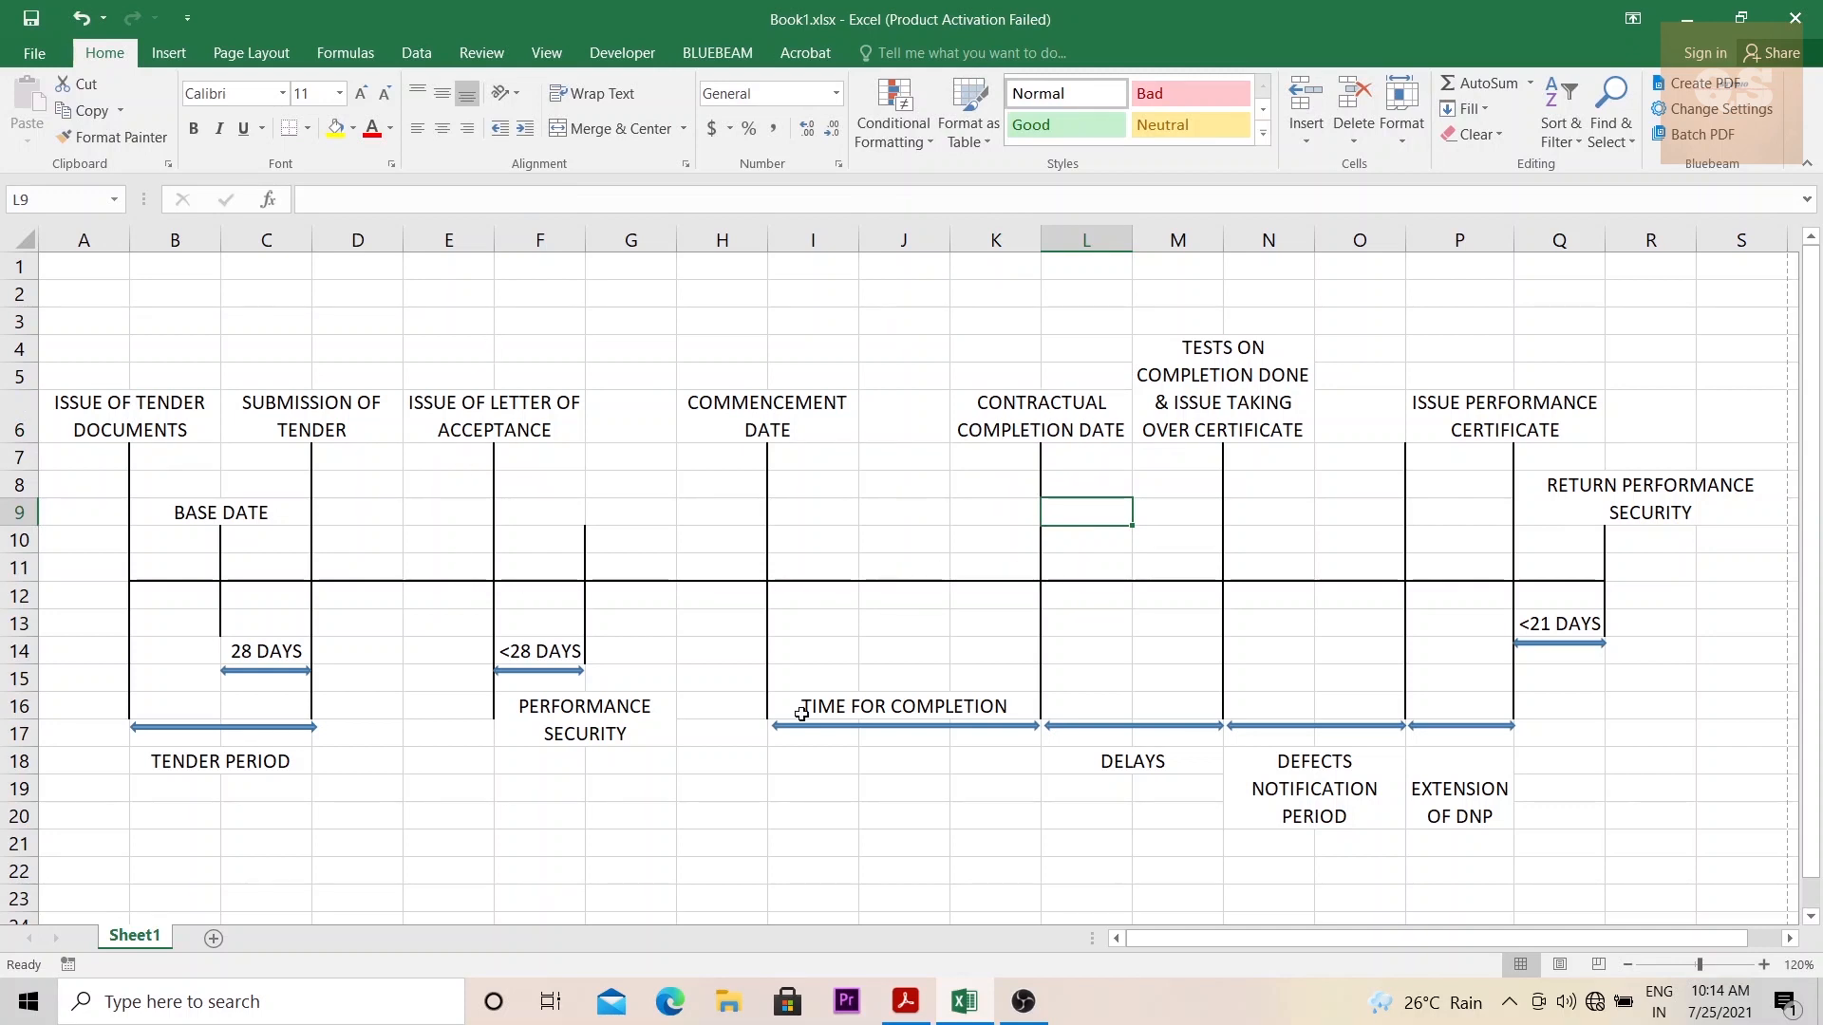
pyautogui.moveTo(953, 470)
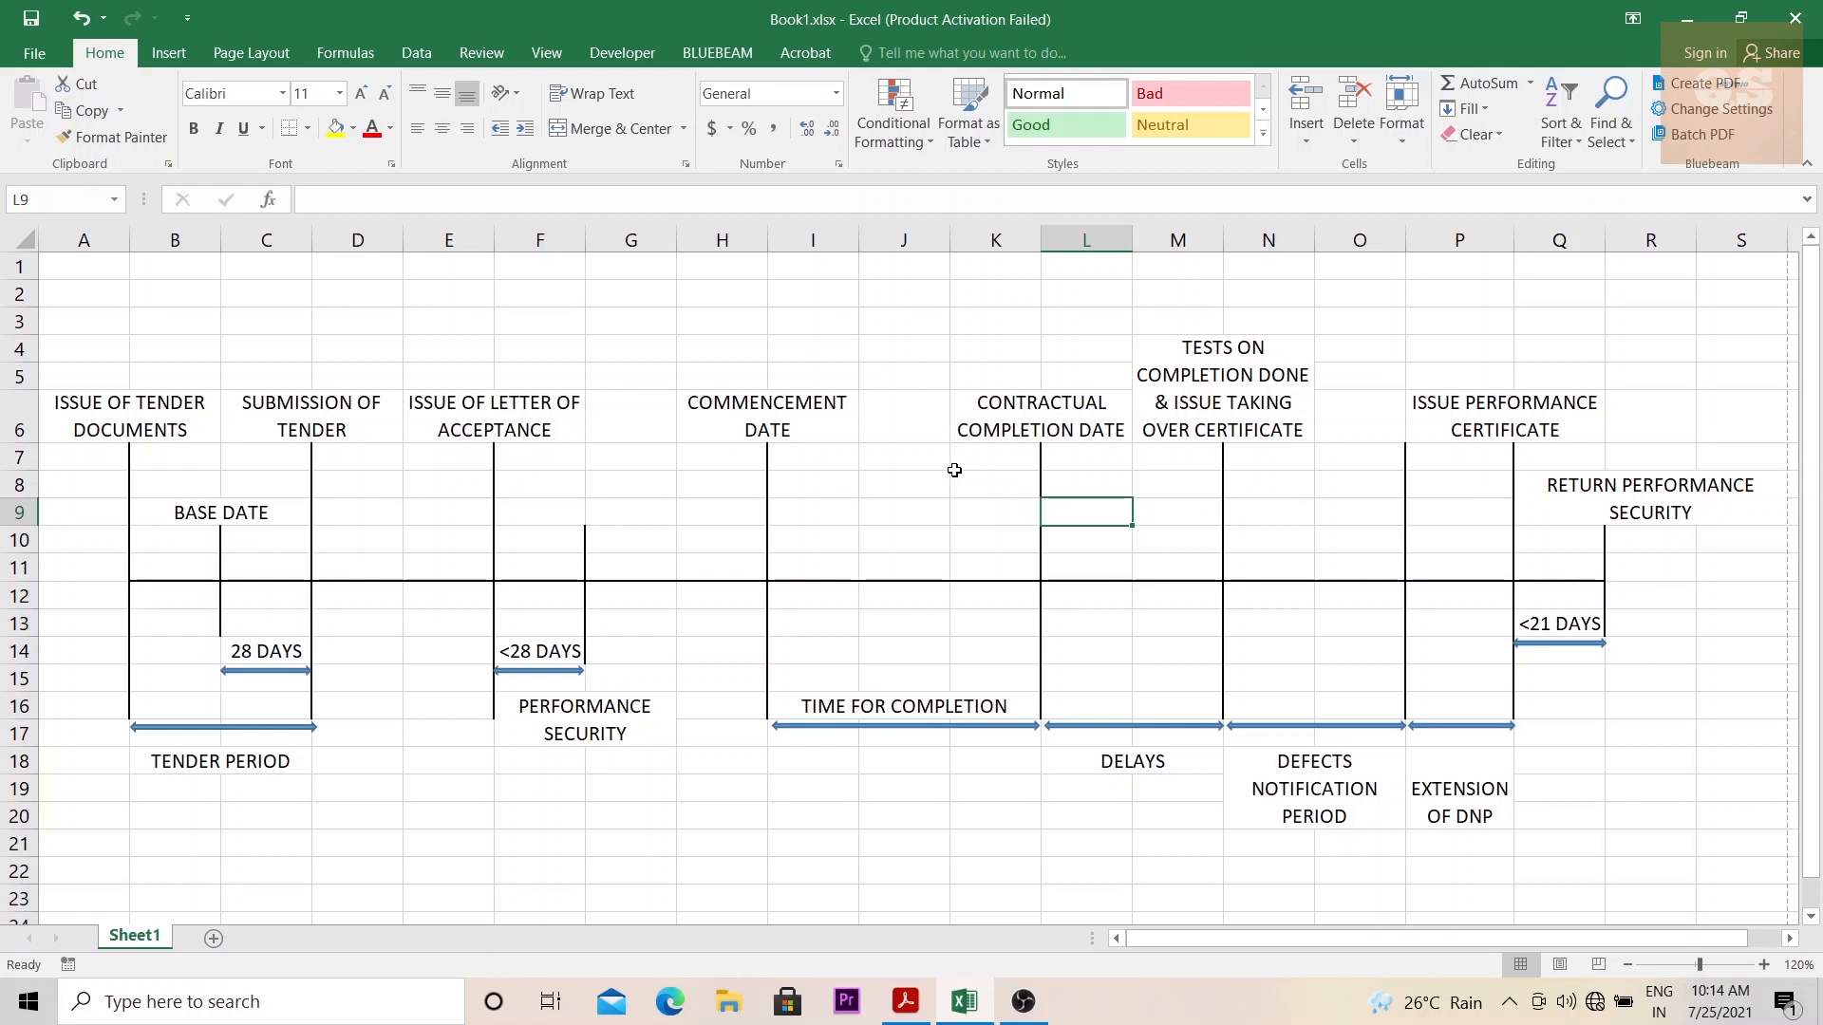
pyautogui.moveTo(1032, 476)
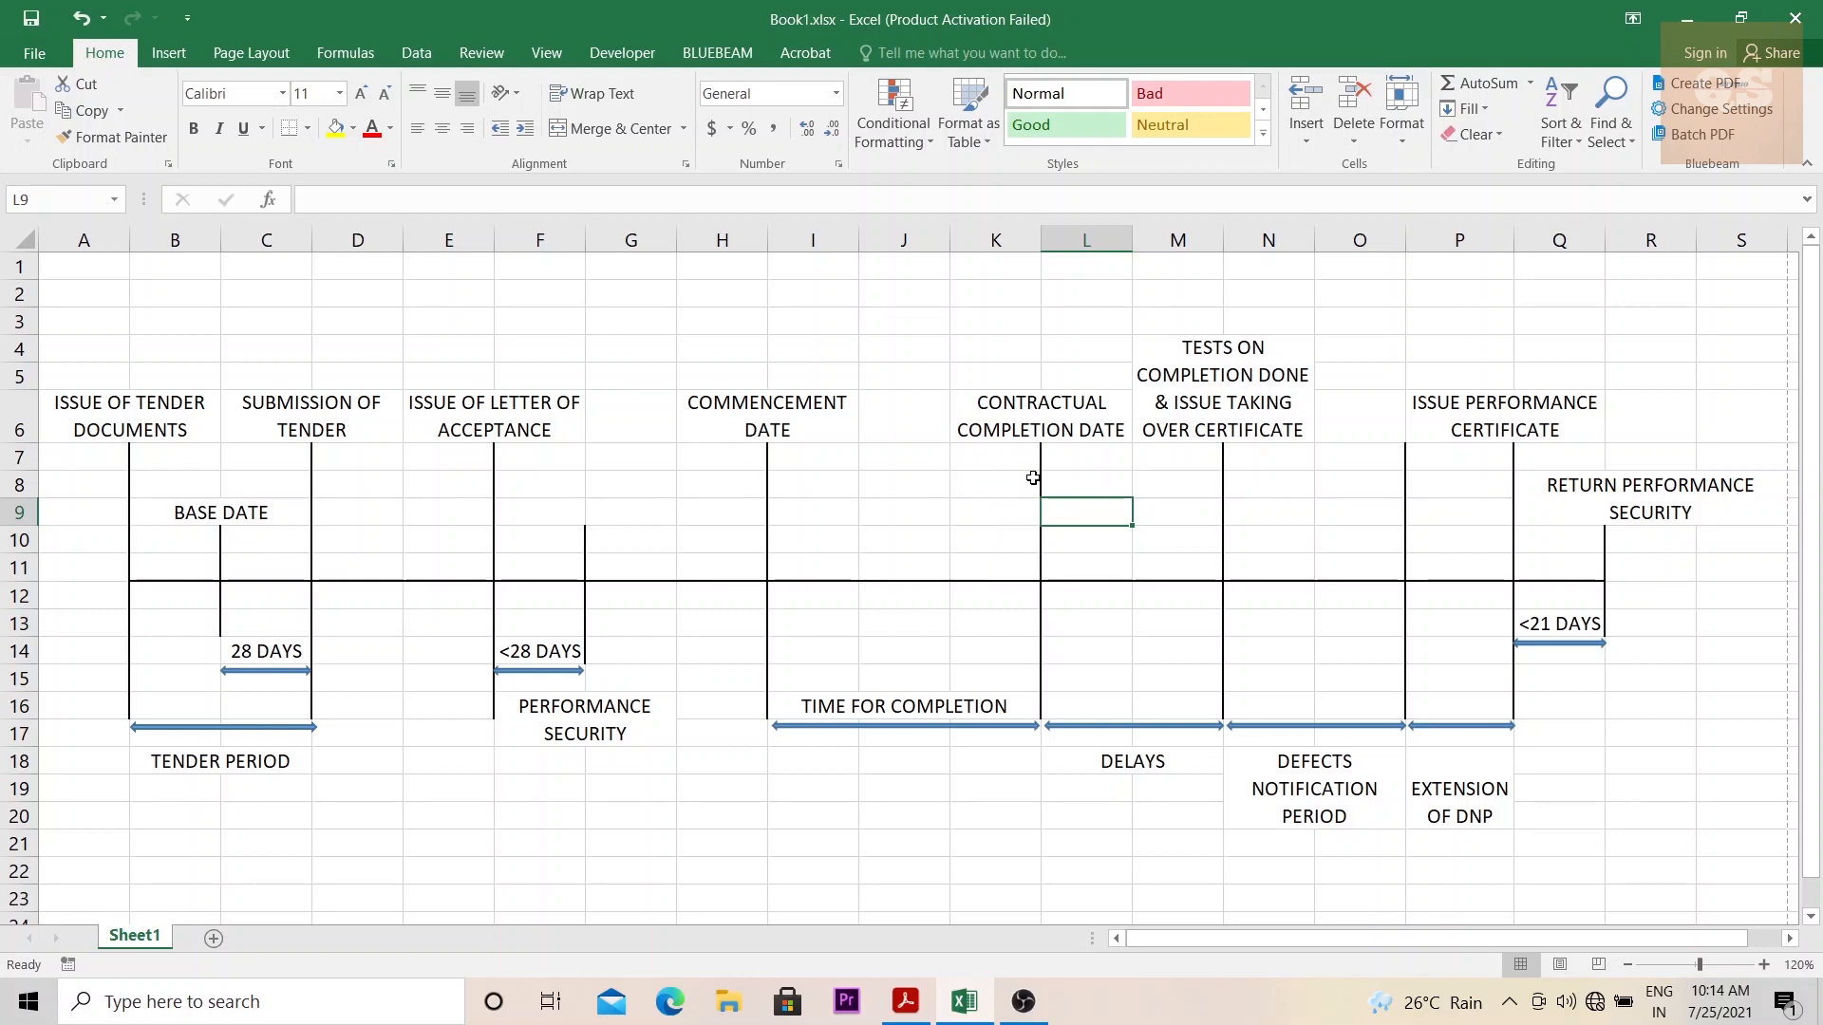
pyautogui.moveTo(1034, 549)
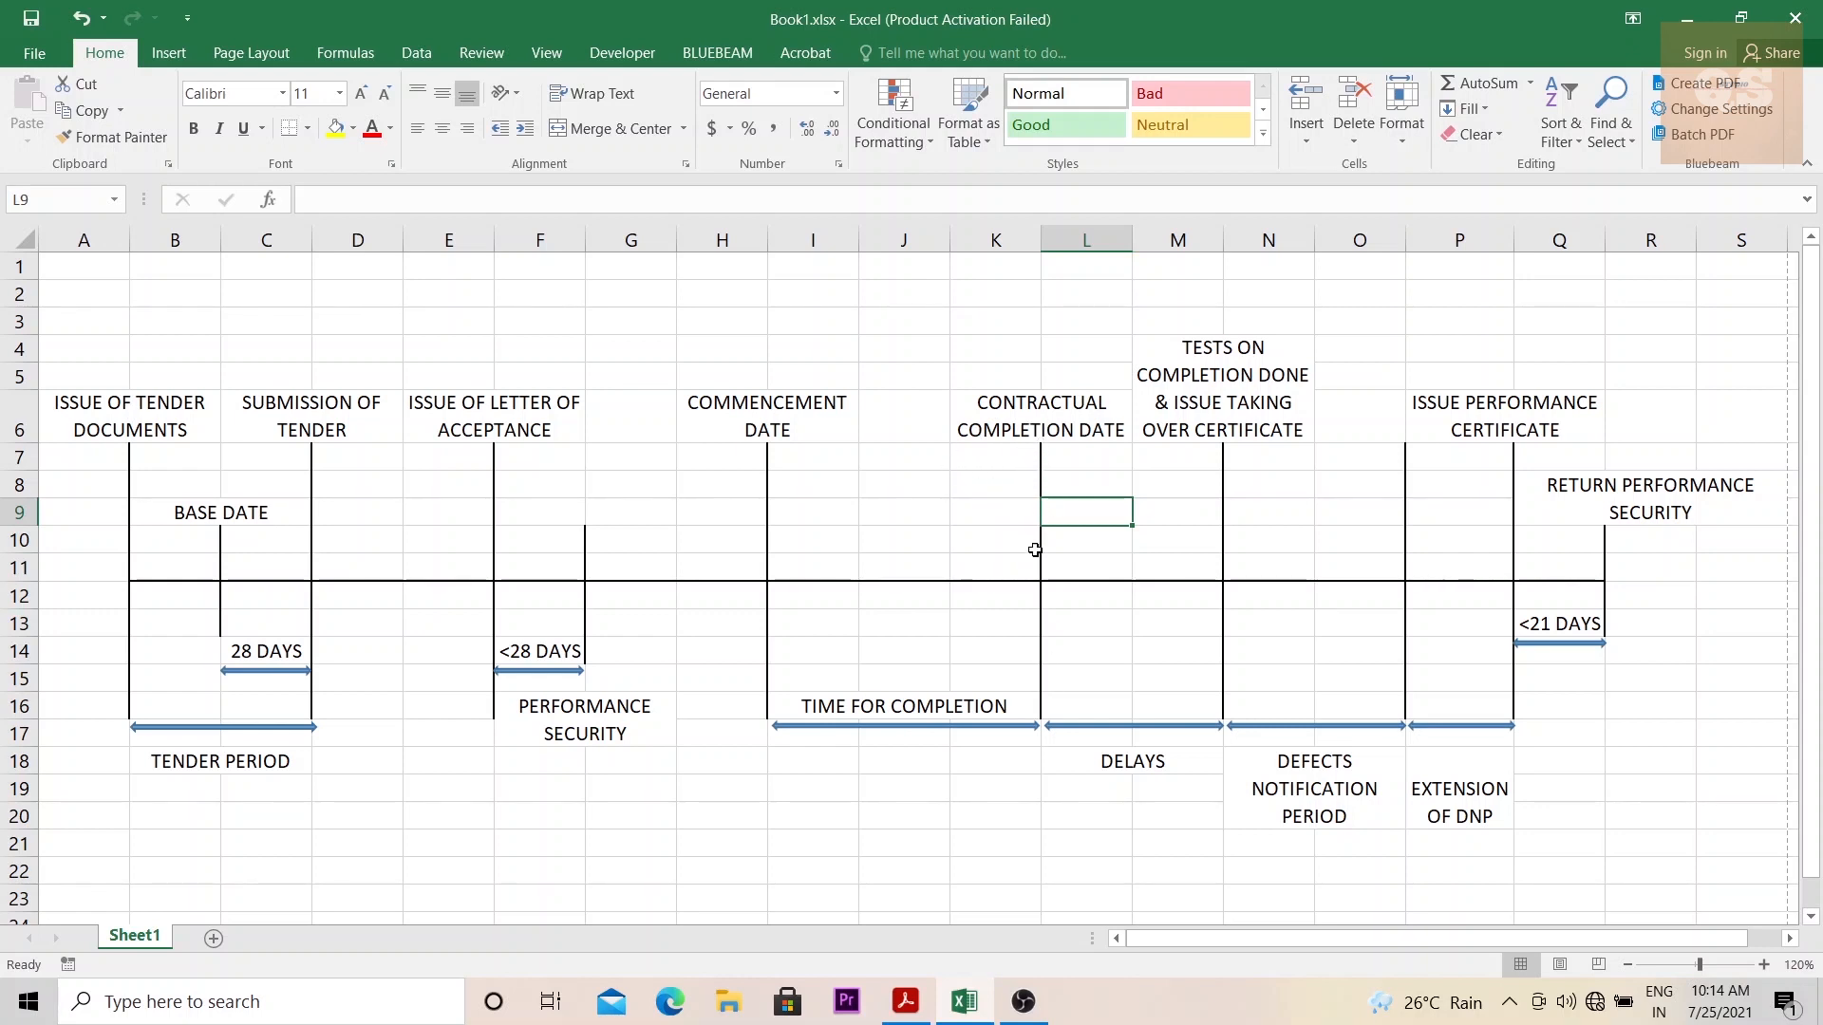
pyautogui.click(1177, 815)
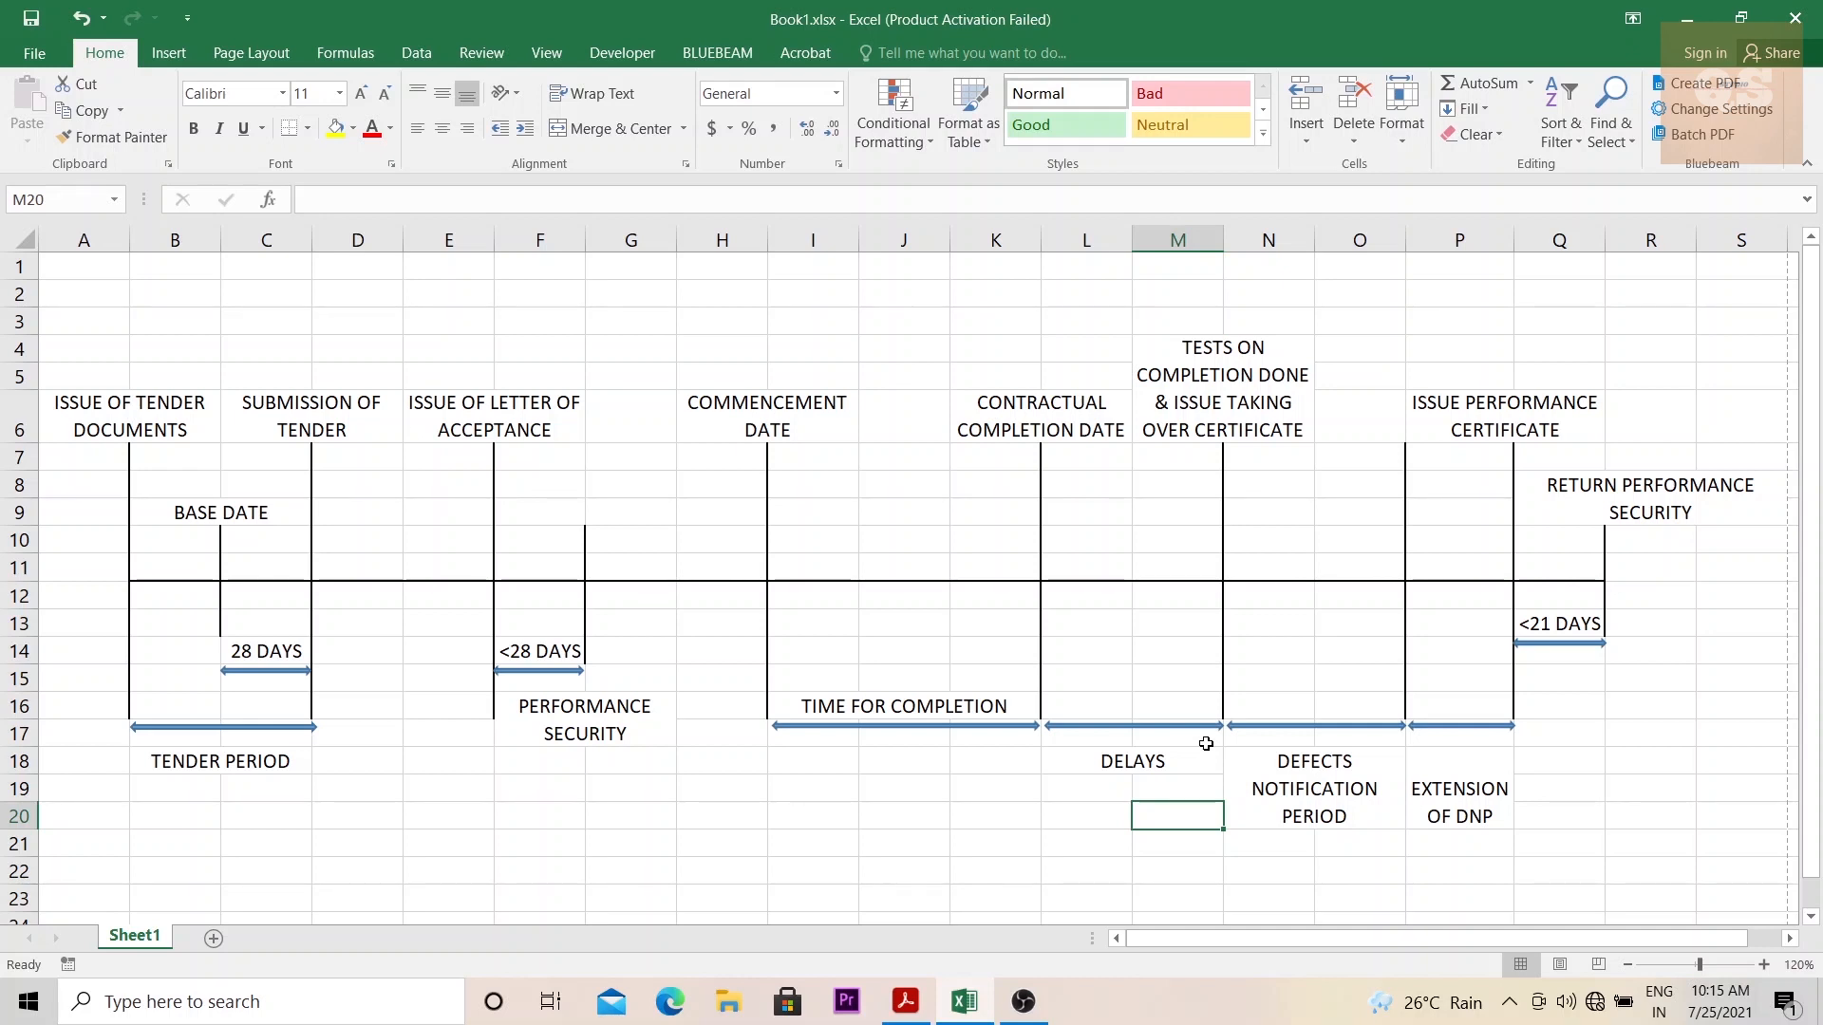
pyautogui.moveTo(1175, 637)
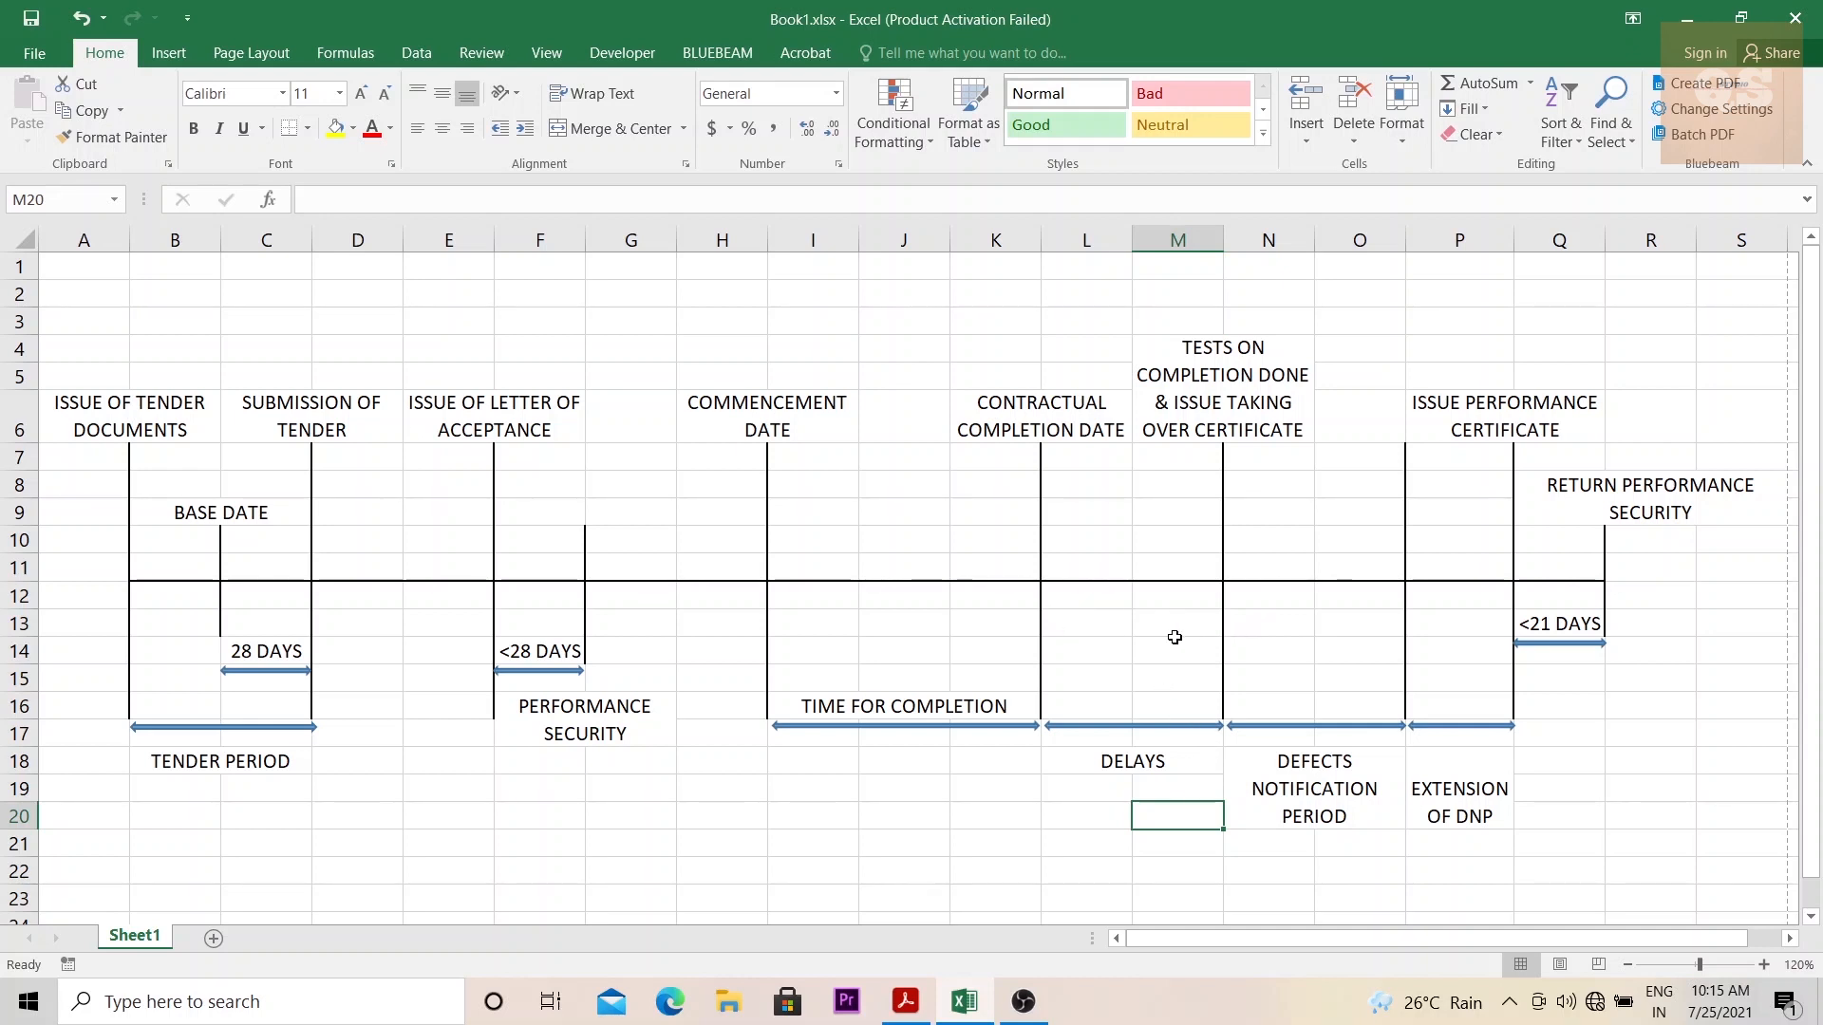
pyautogui.moveTo(1206, 656)
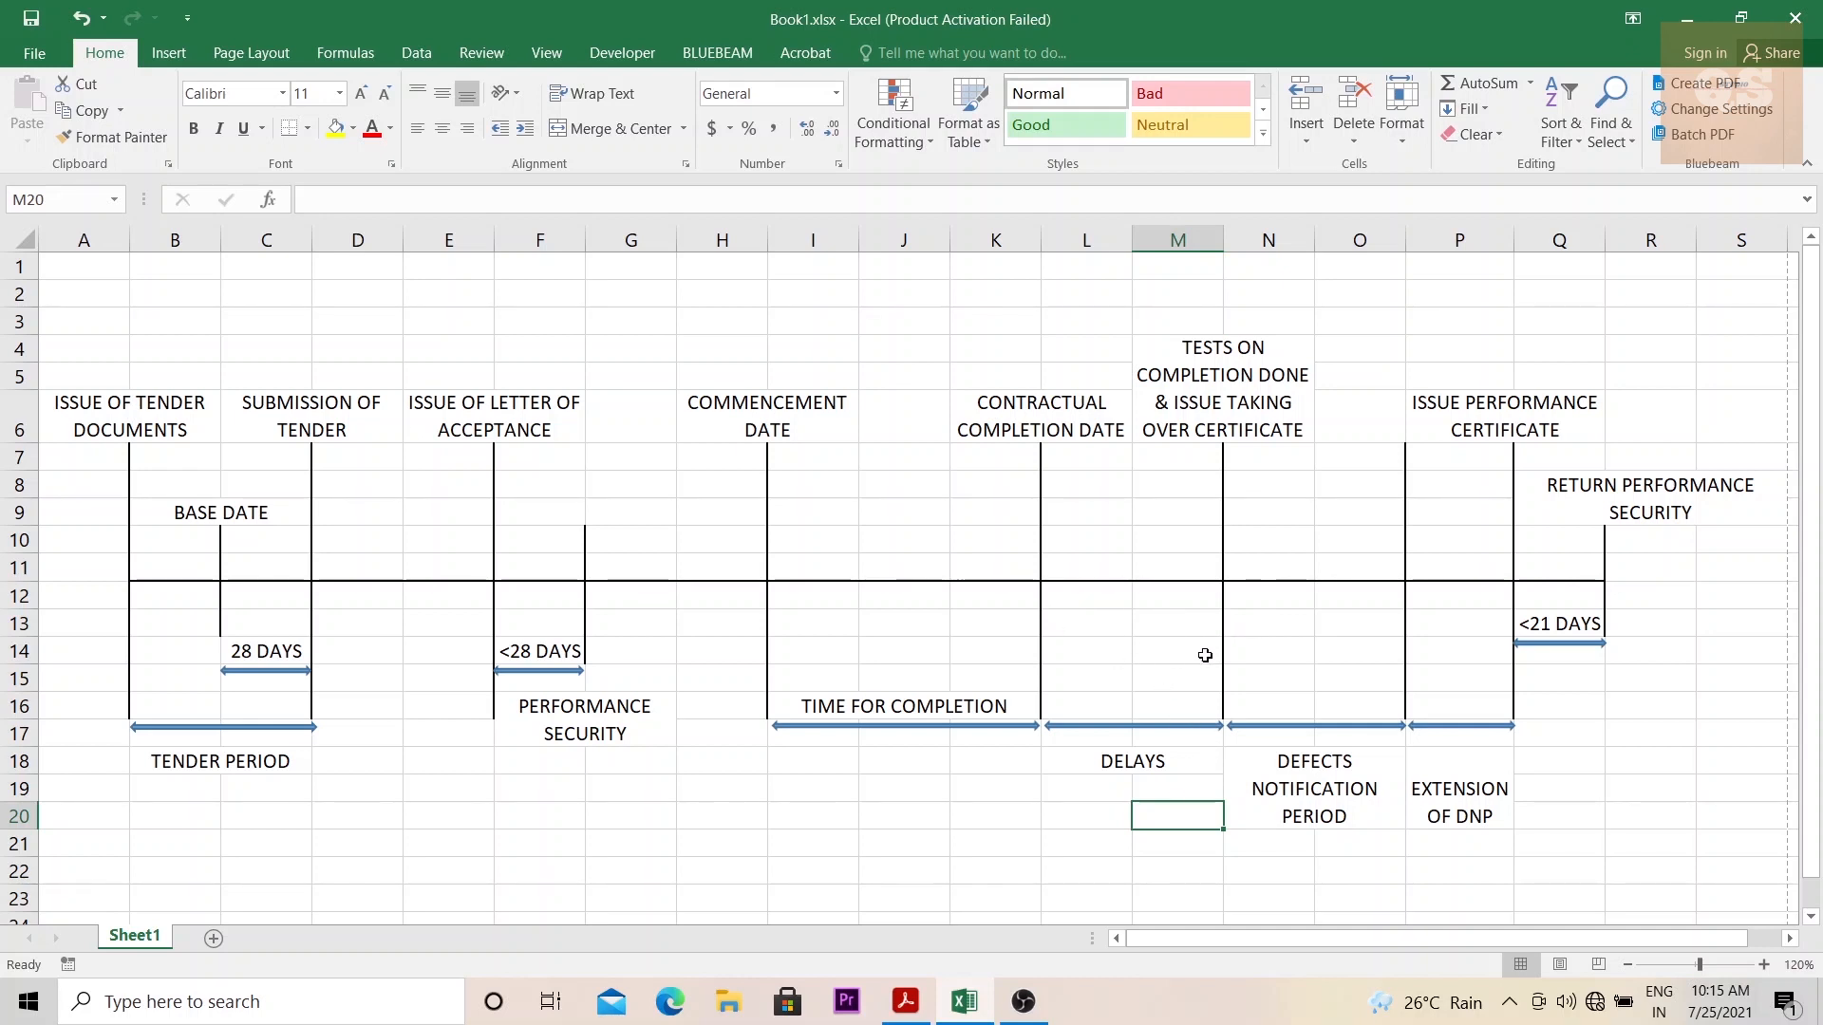
pyautogui.moveTo(1140, 642)
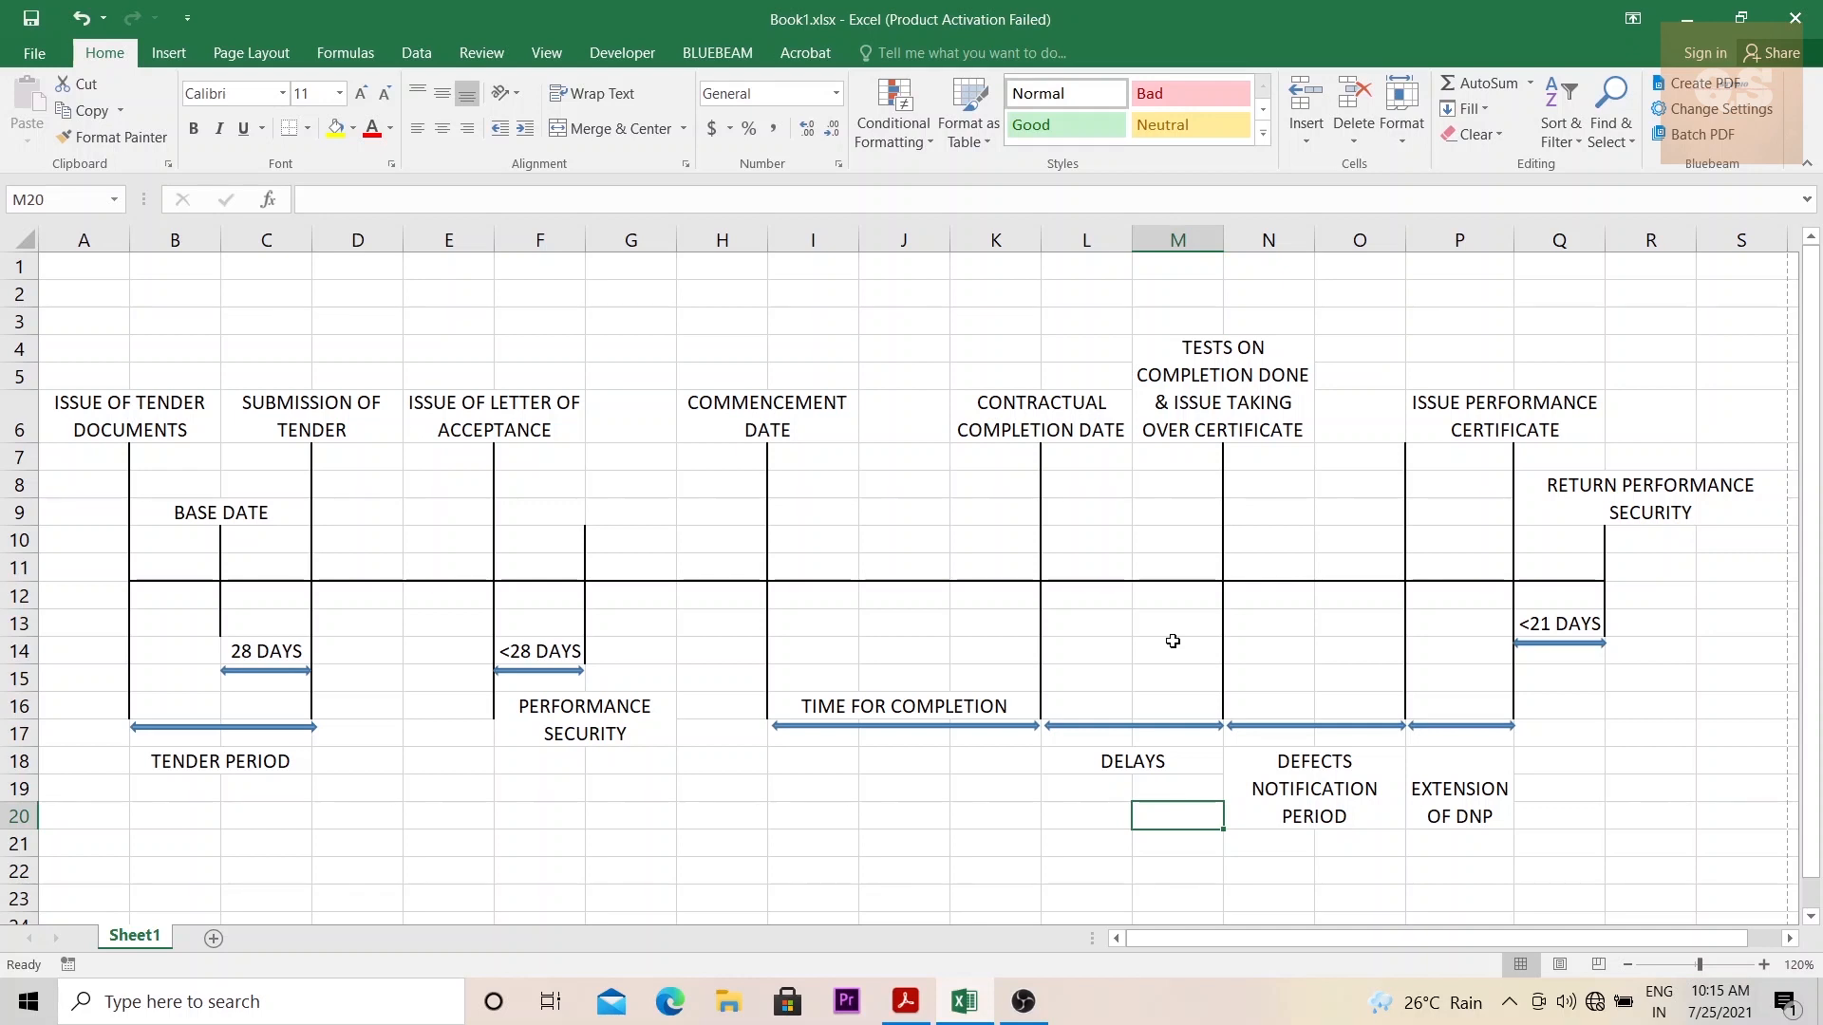
pyautogui.moveTo(1175, 661)
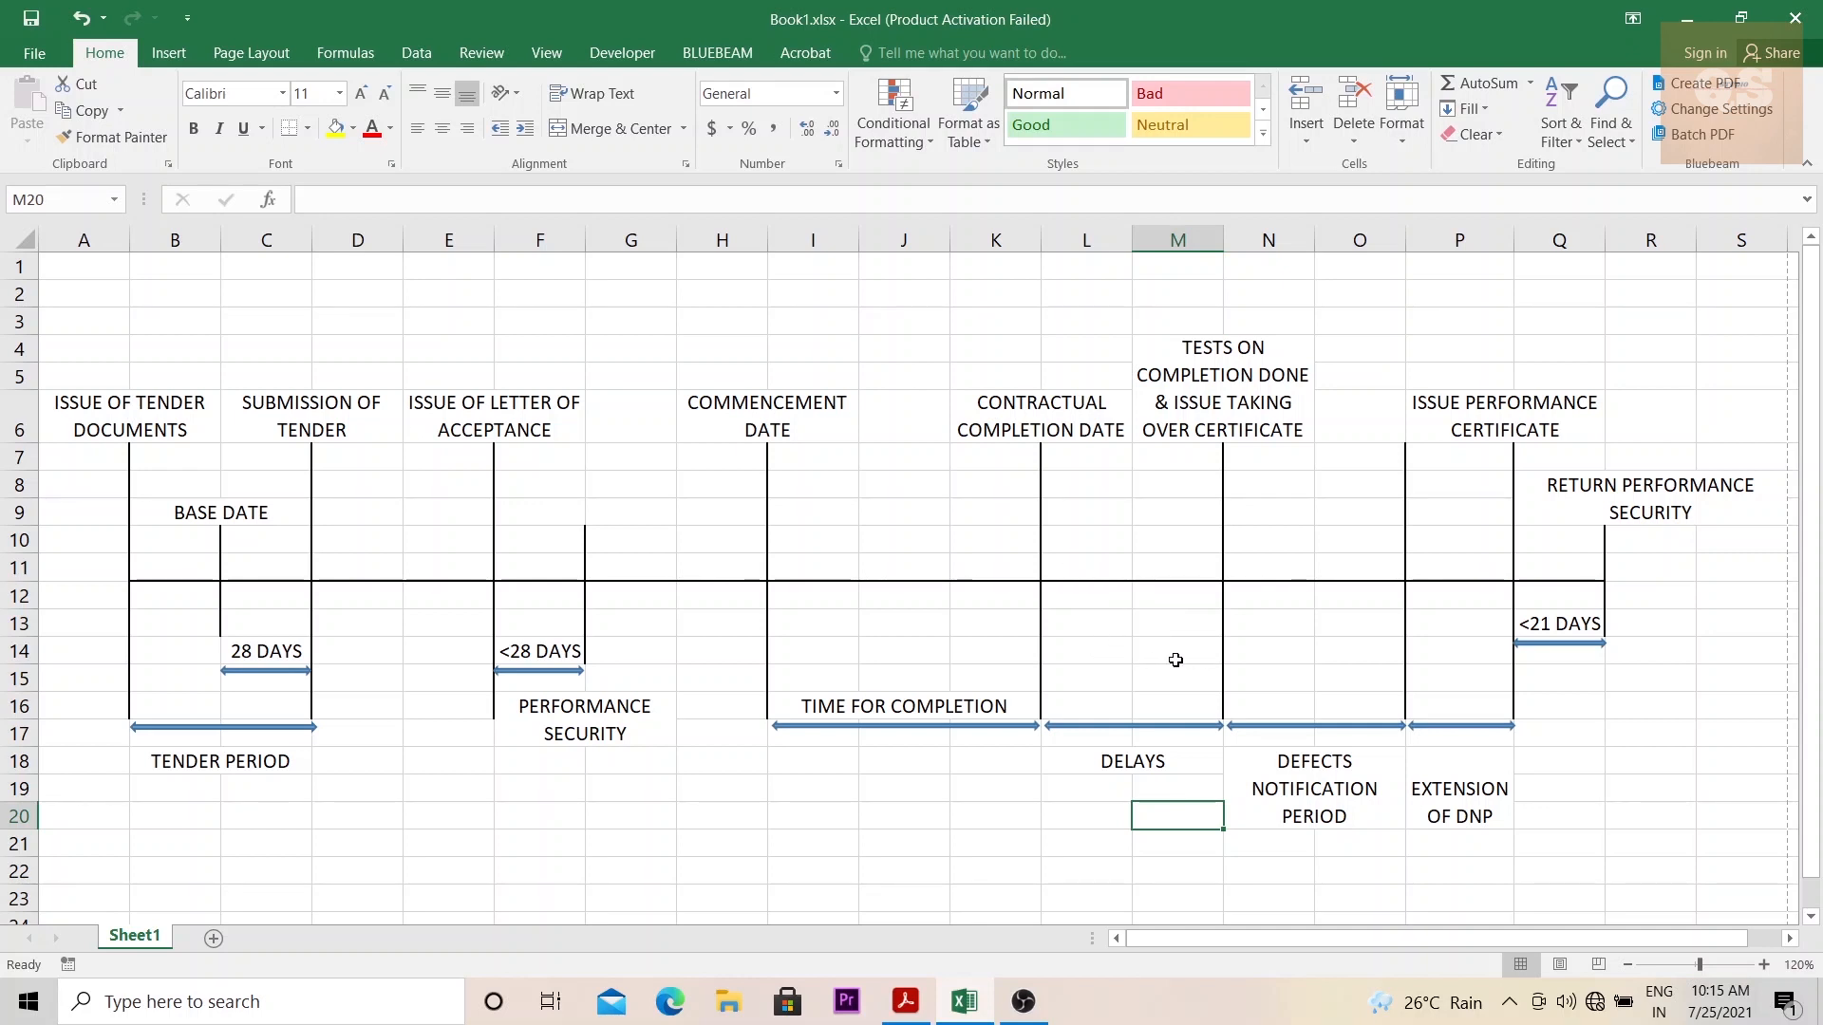
pyautogui.moveTo(1160, 660)
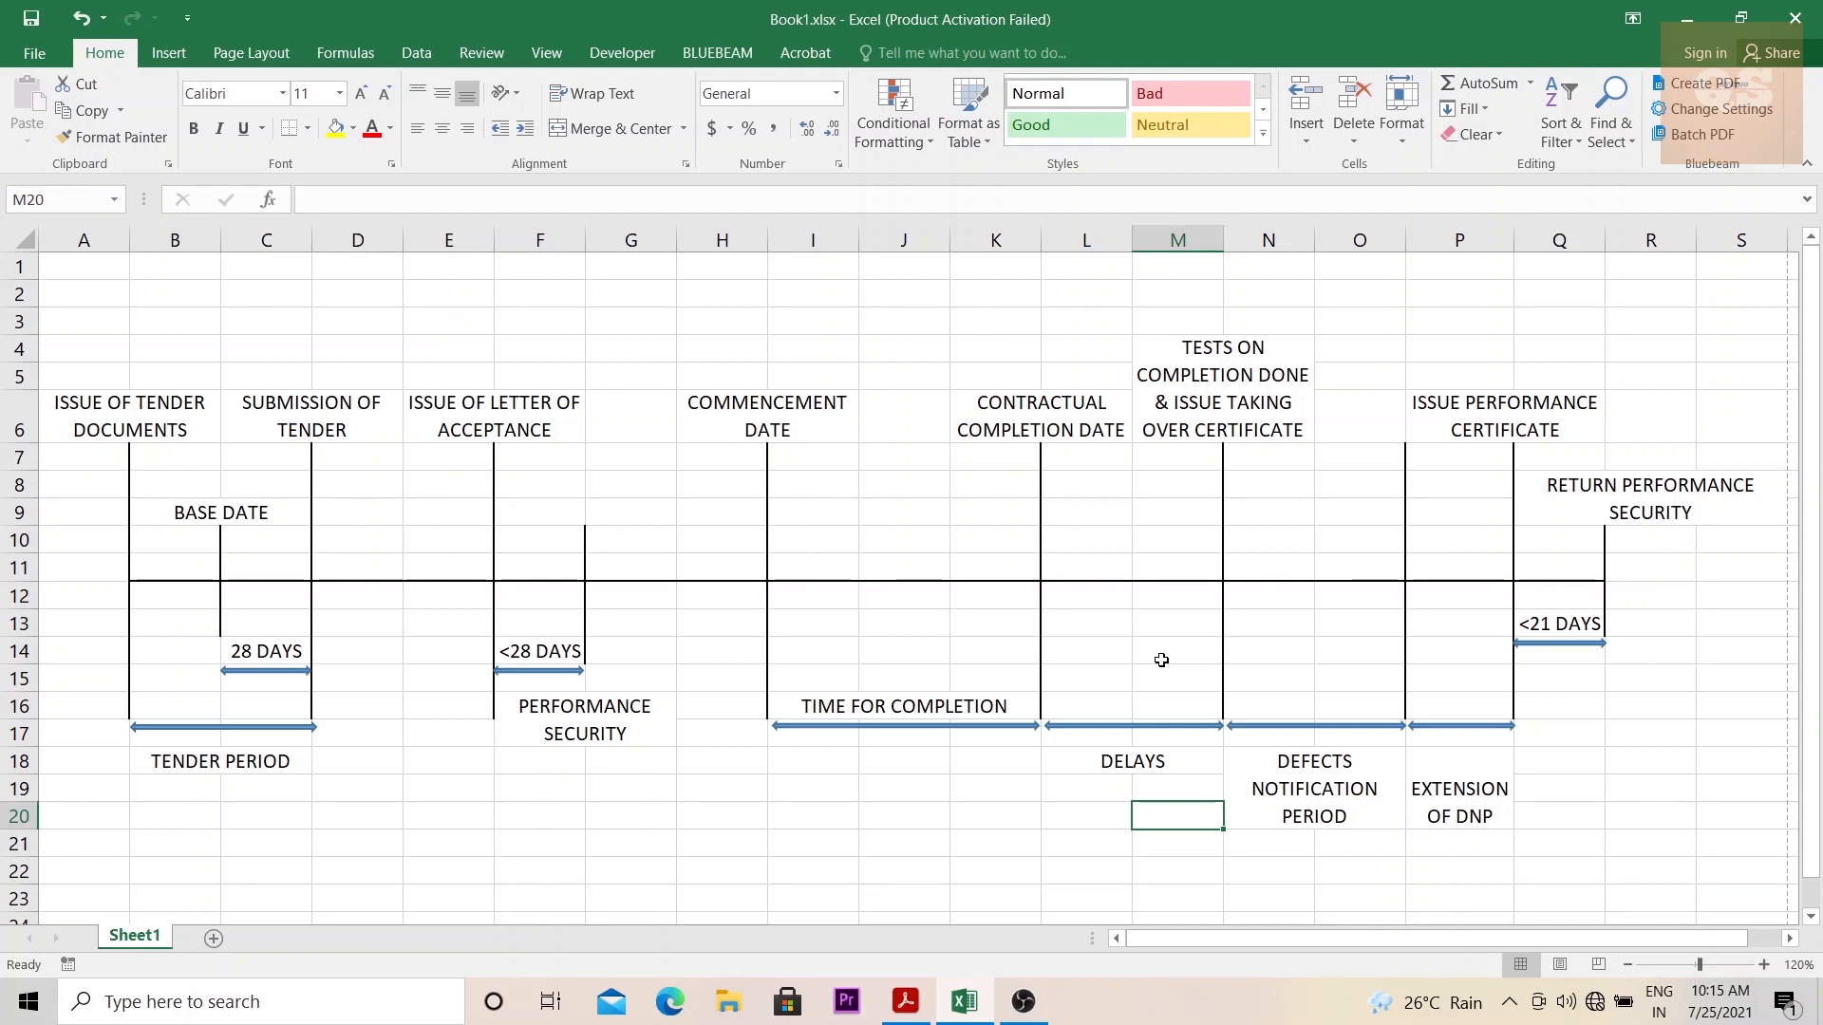
pyautogui.moveTo(1176, 651)
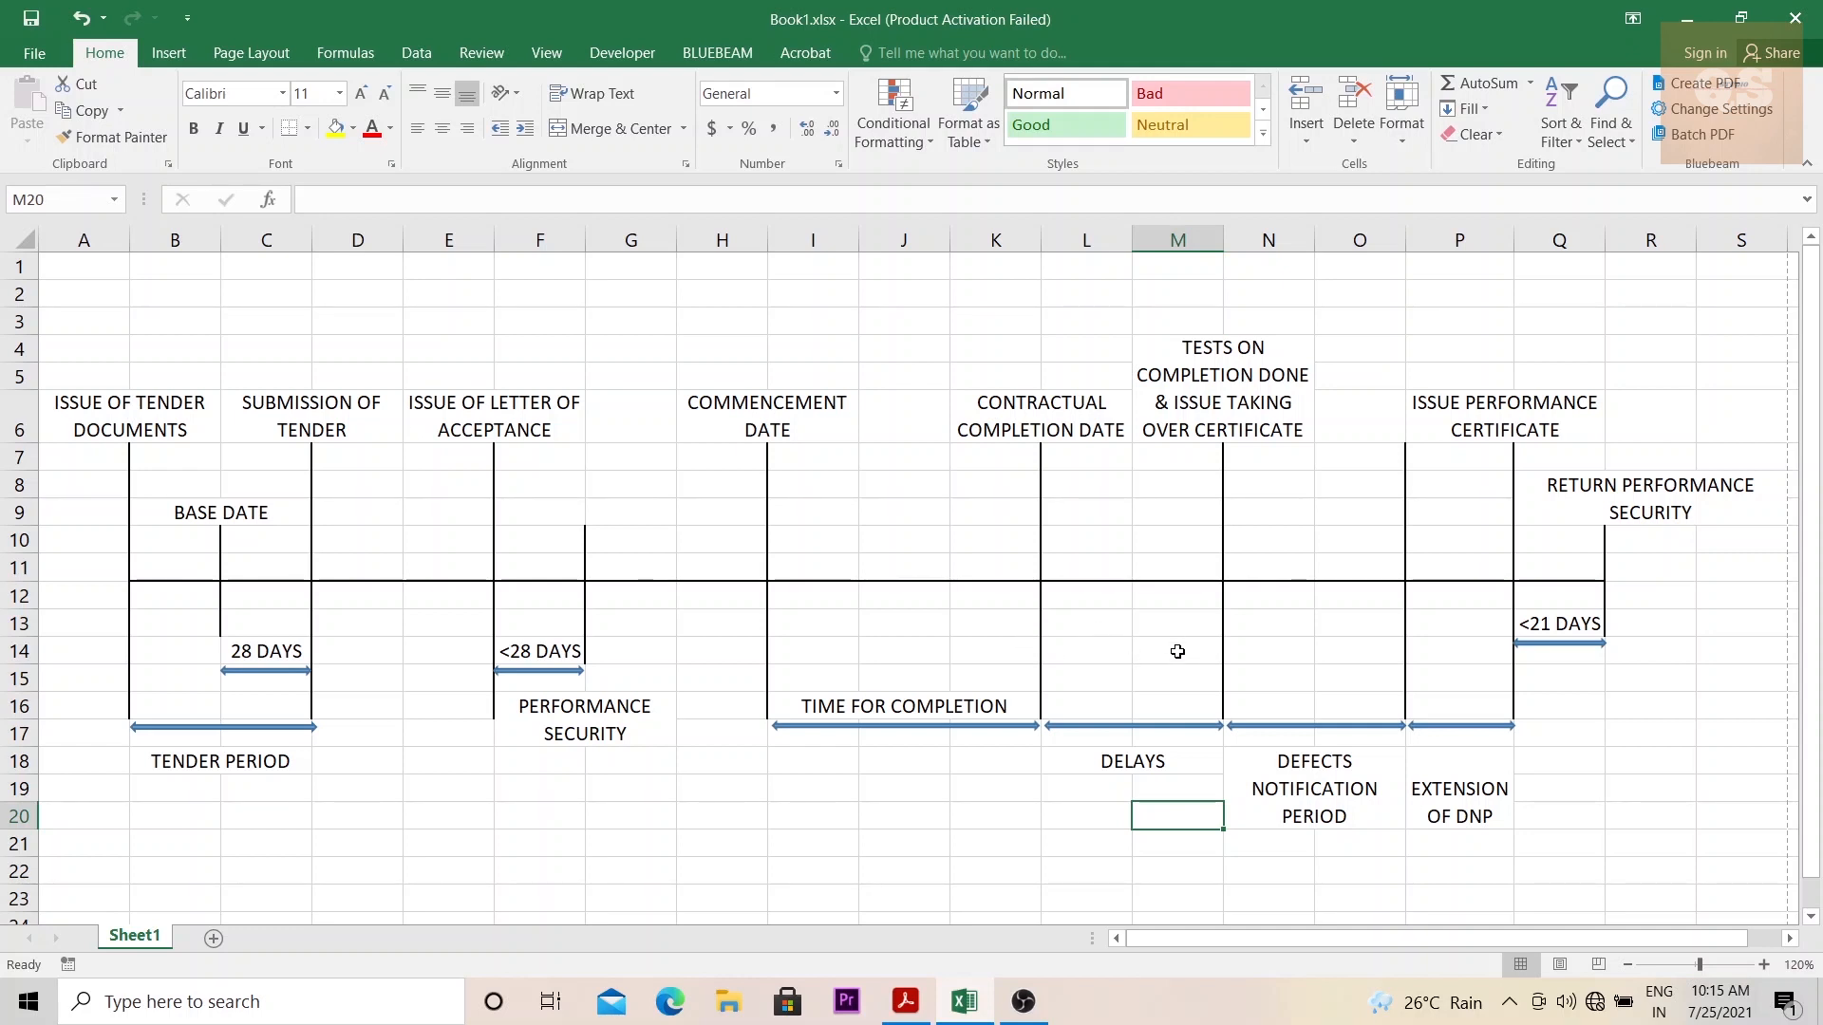
pyautogui.moveTo(1129, 679)
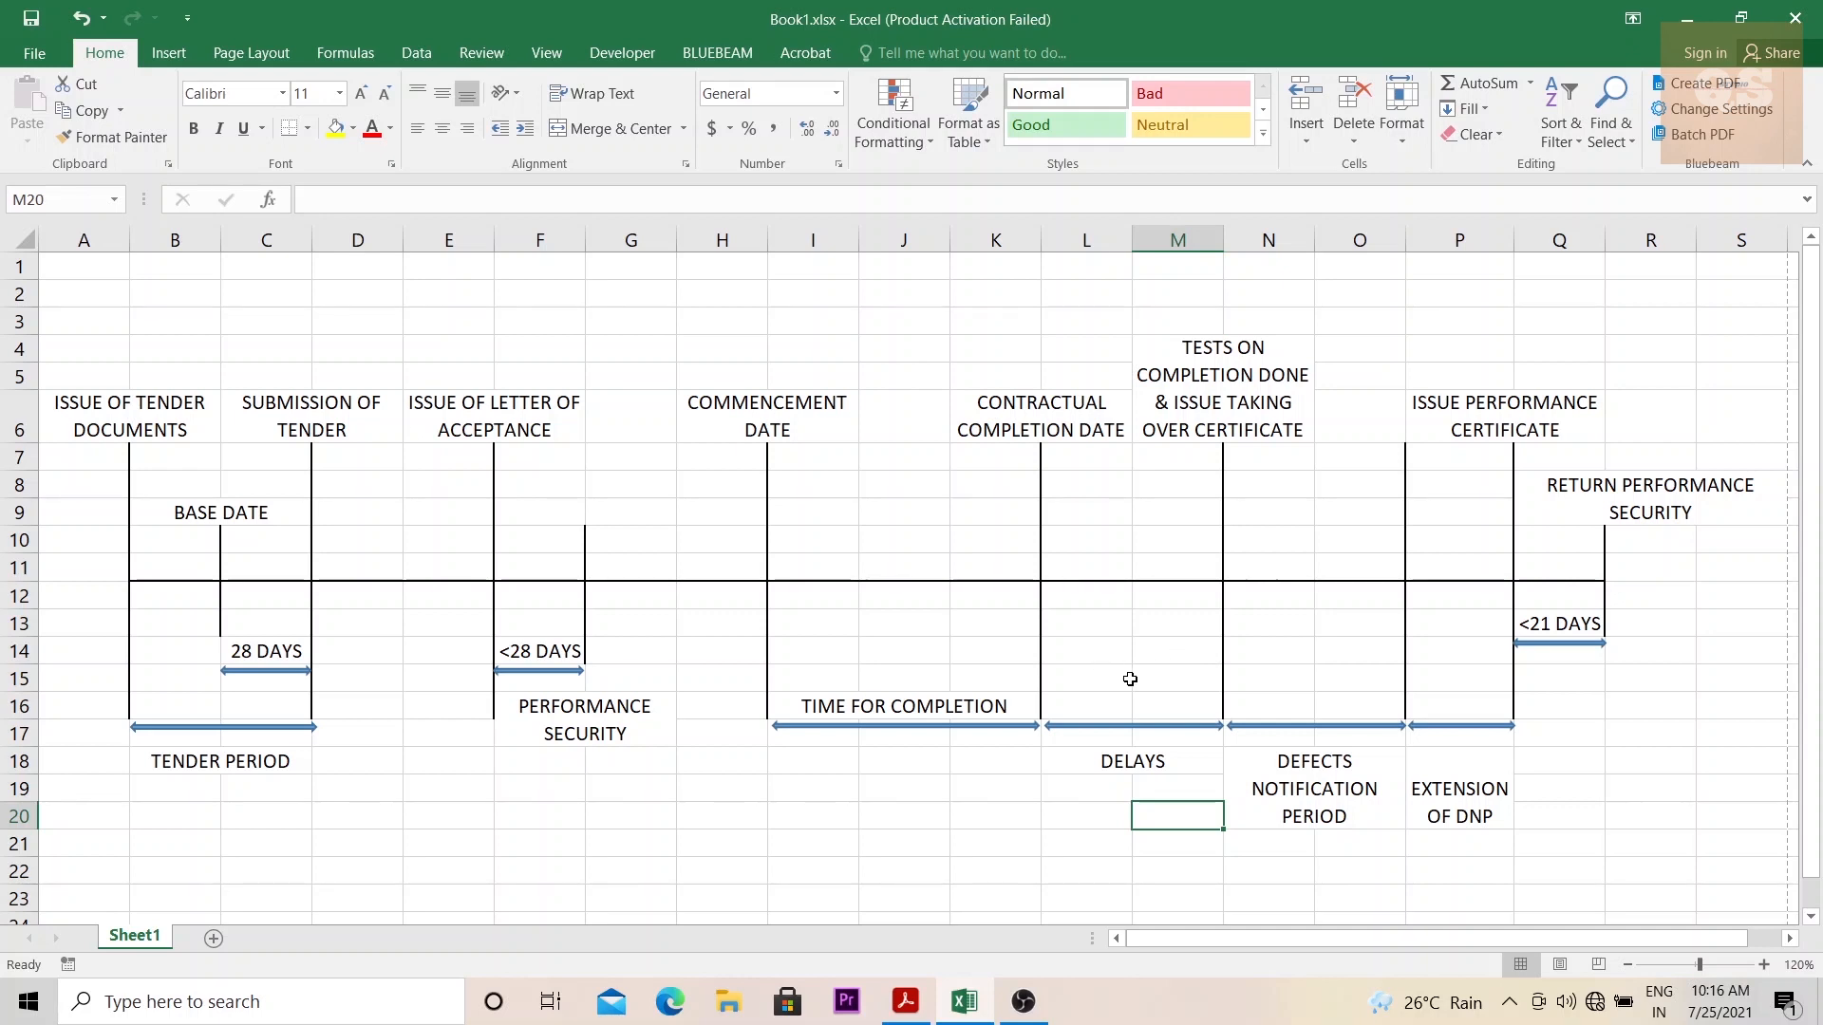
pyautogui.moveTo(1139, 602)
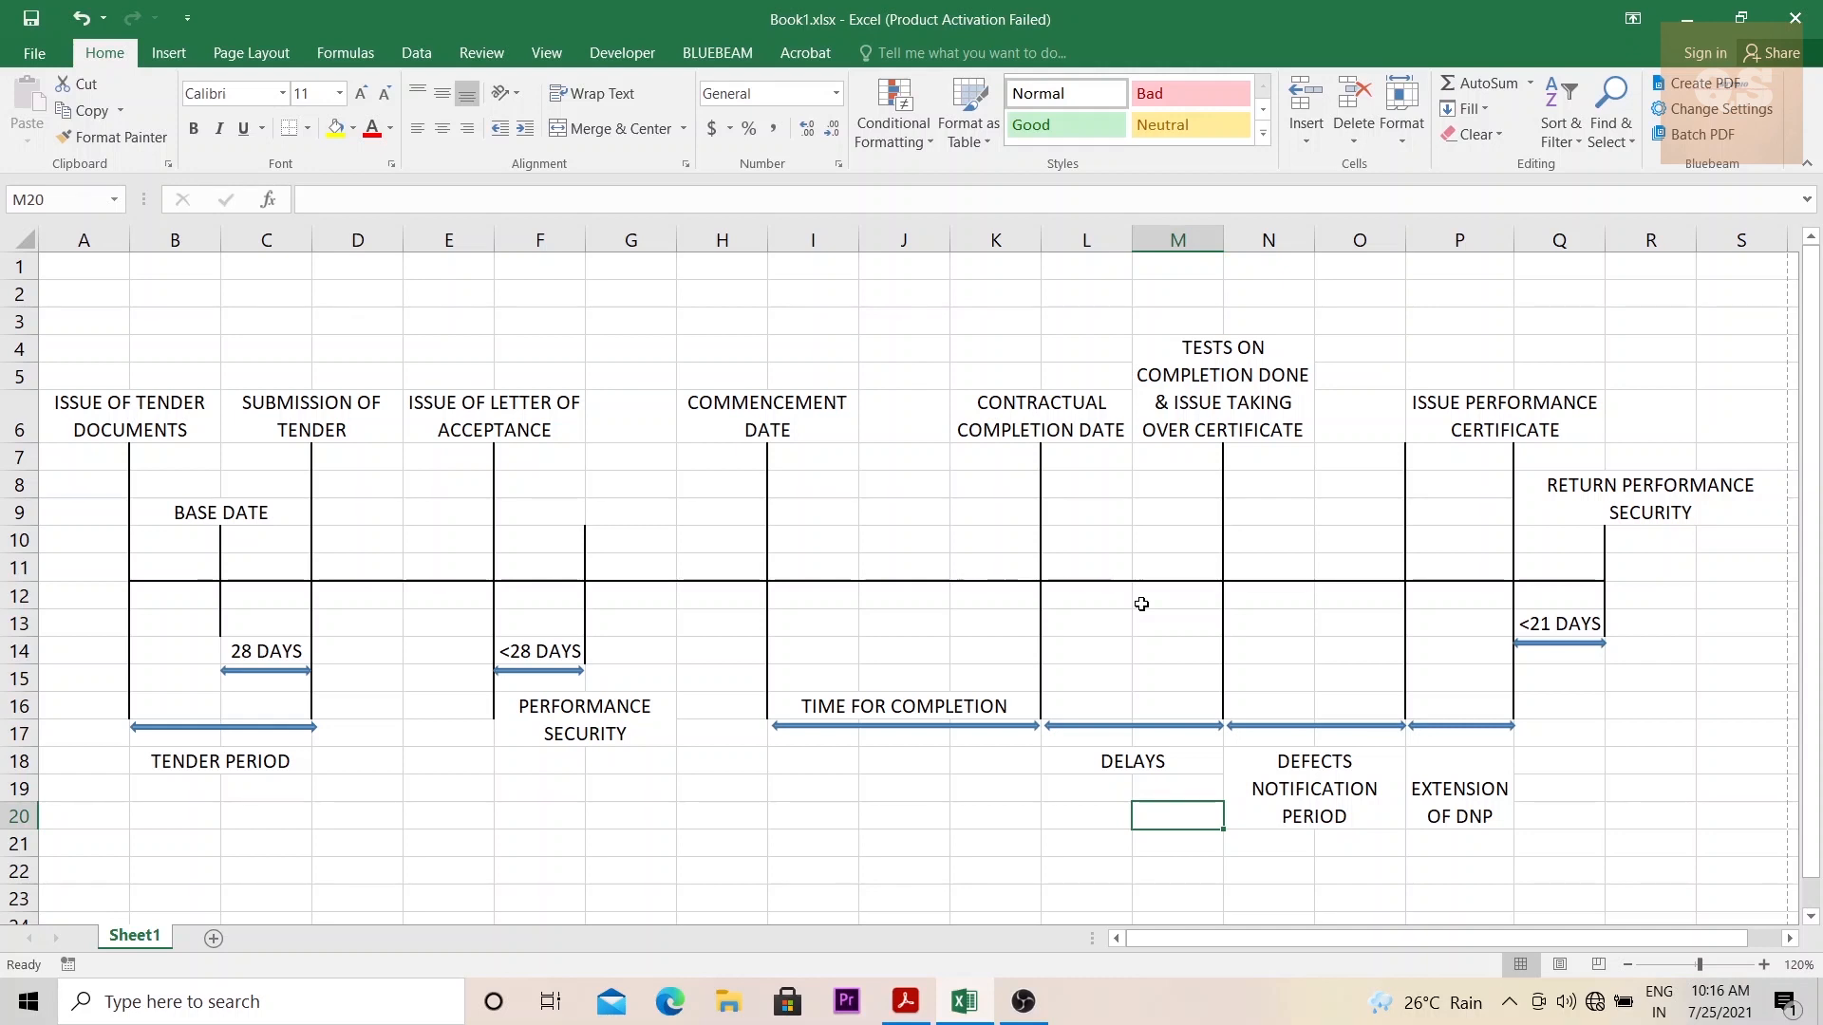
pyautogui.moveTo(1186, 631)
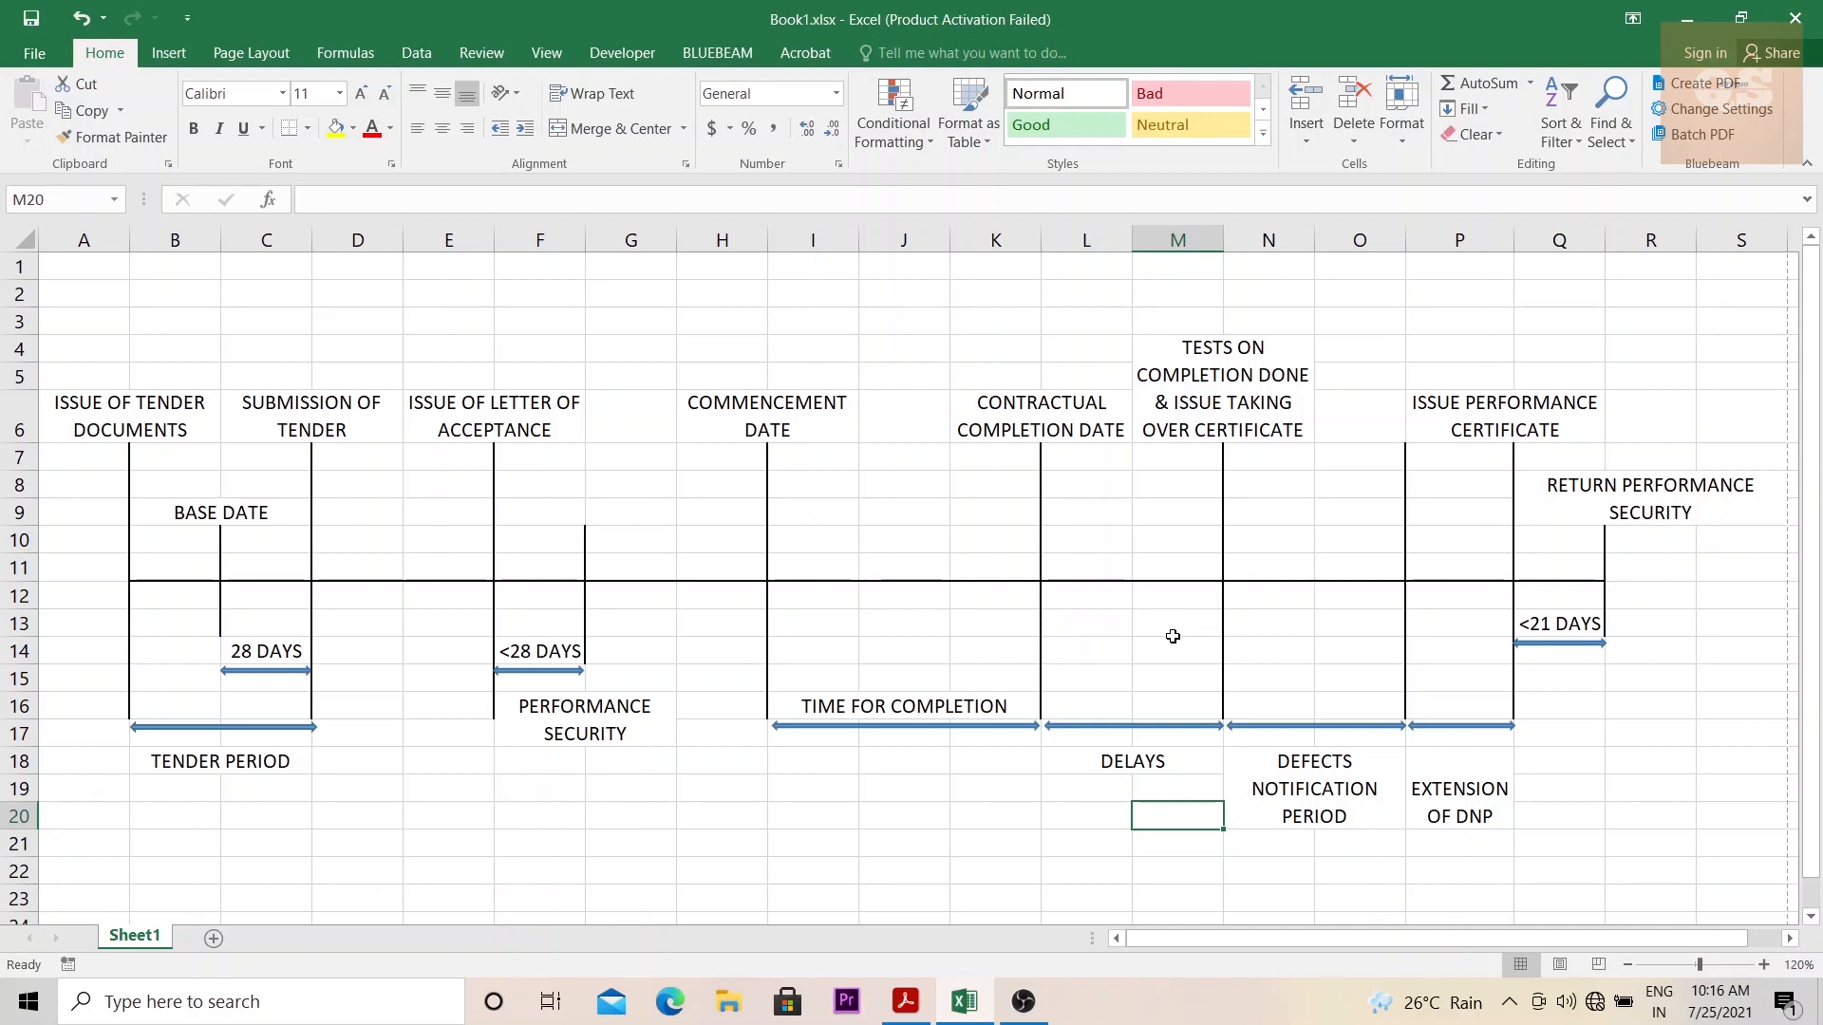
pyautogui.moveTo(1194, 606)
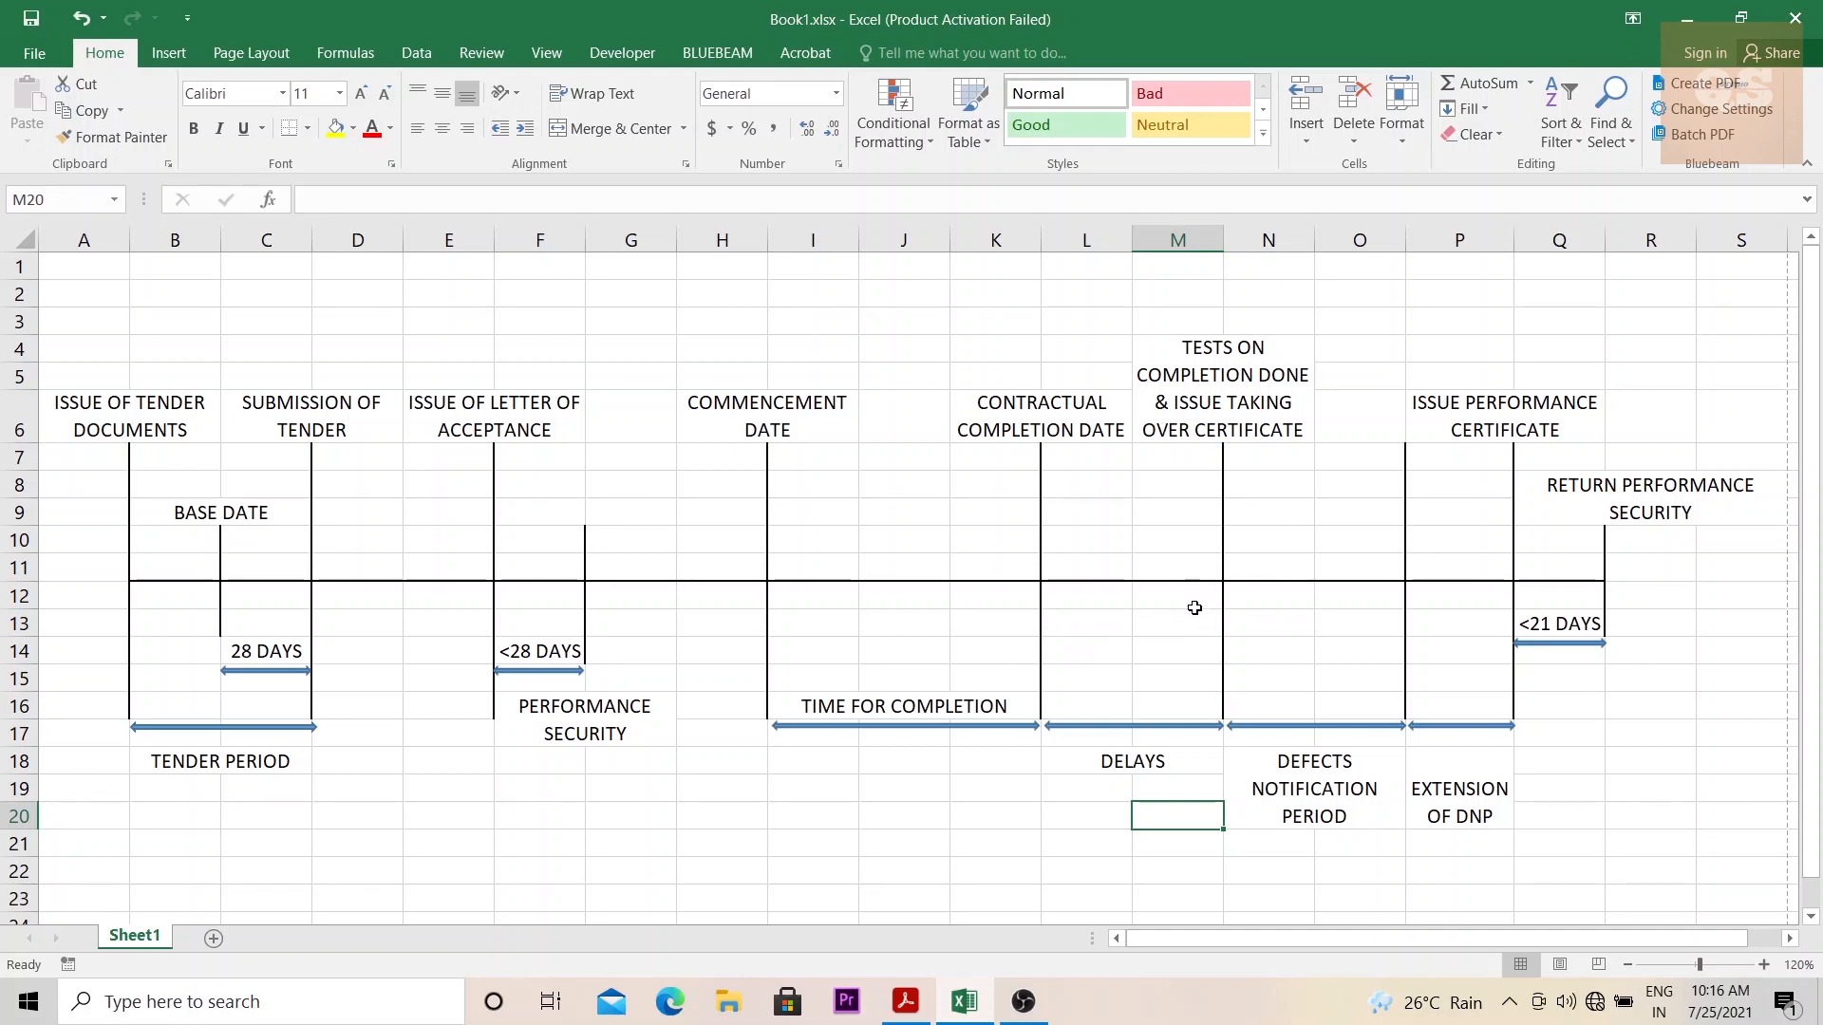
pyautogui.moveTo(1230, 545)
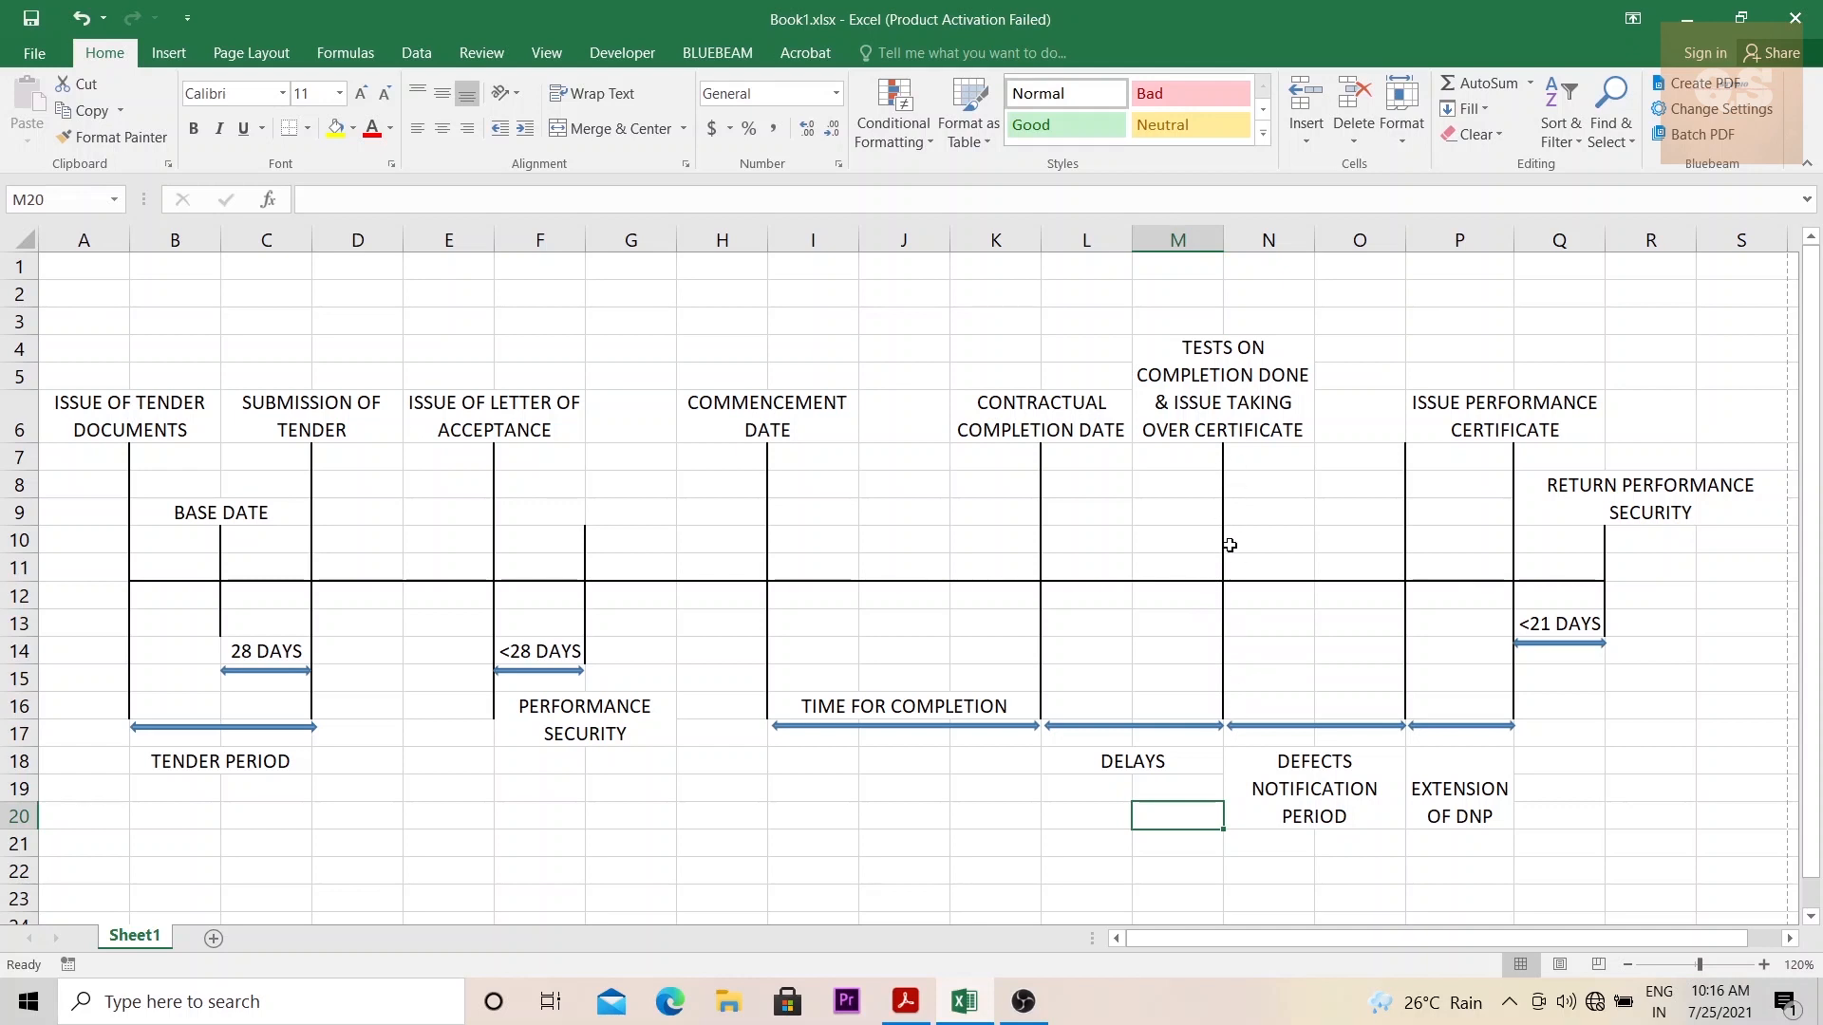
pyautogui.moveTo(1218, 464)
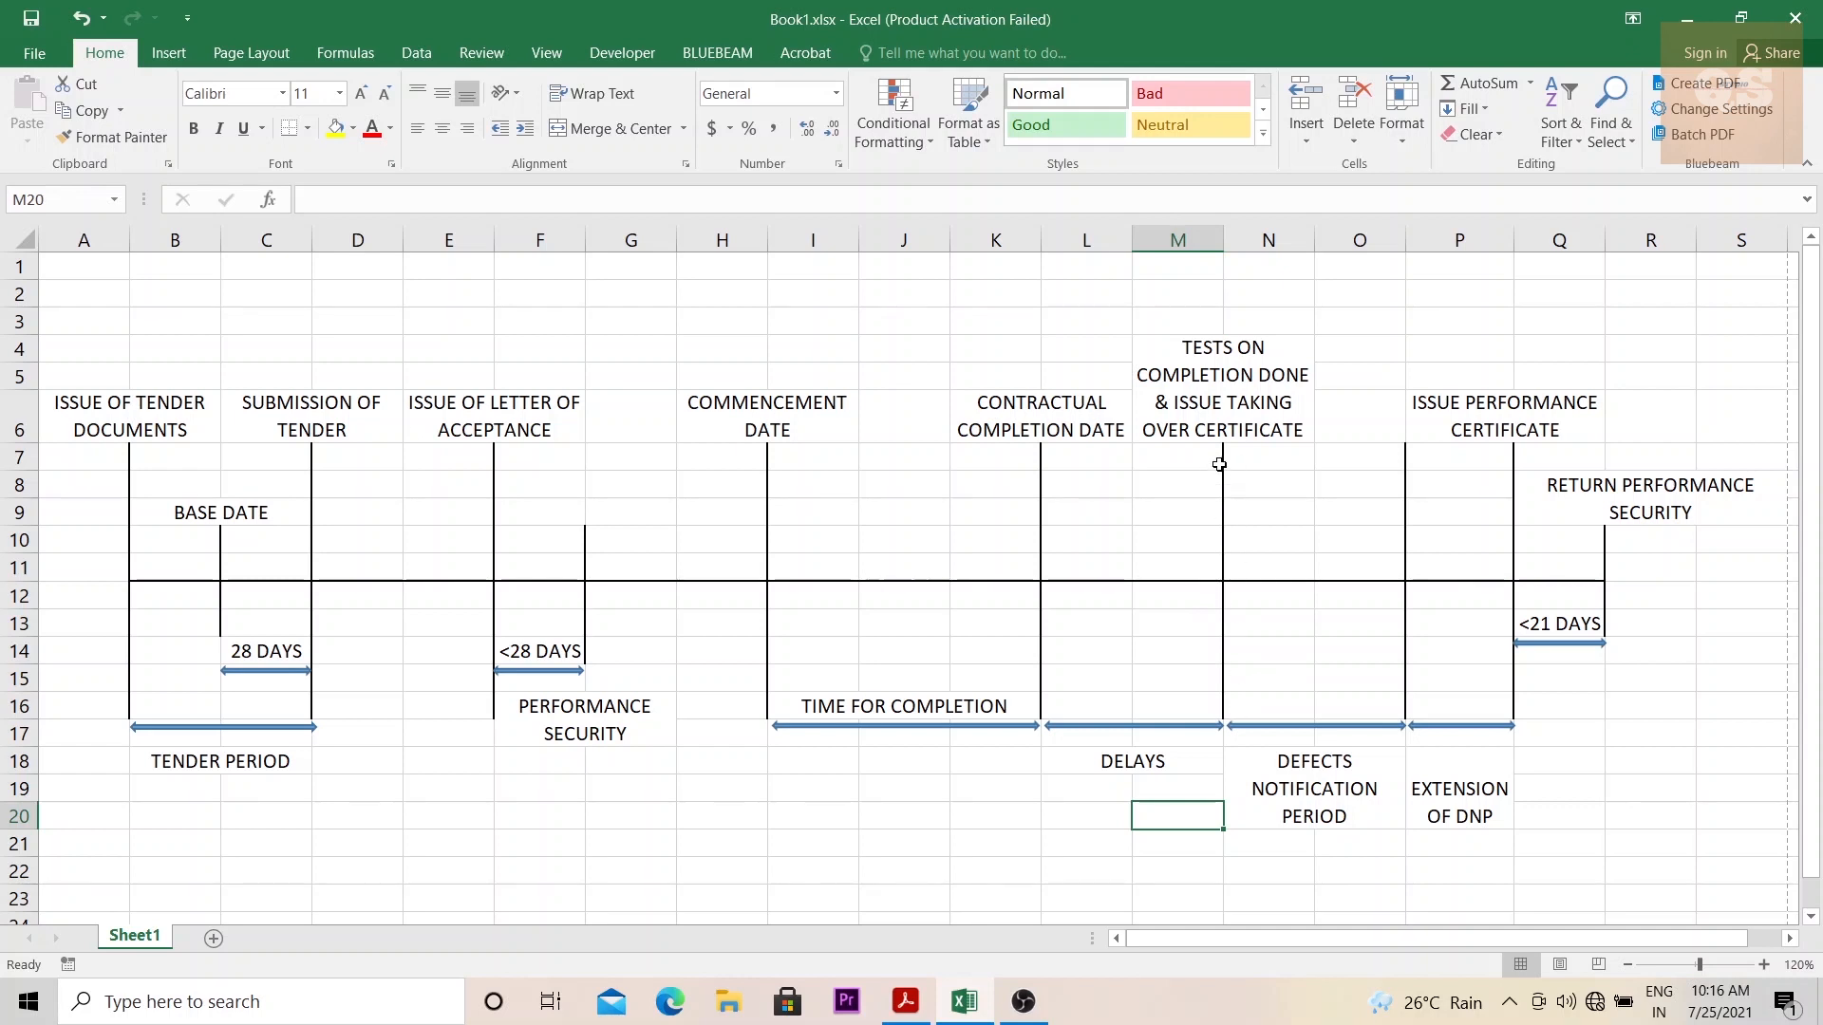
pyautogui.moveTo(1216, 477)
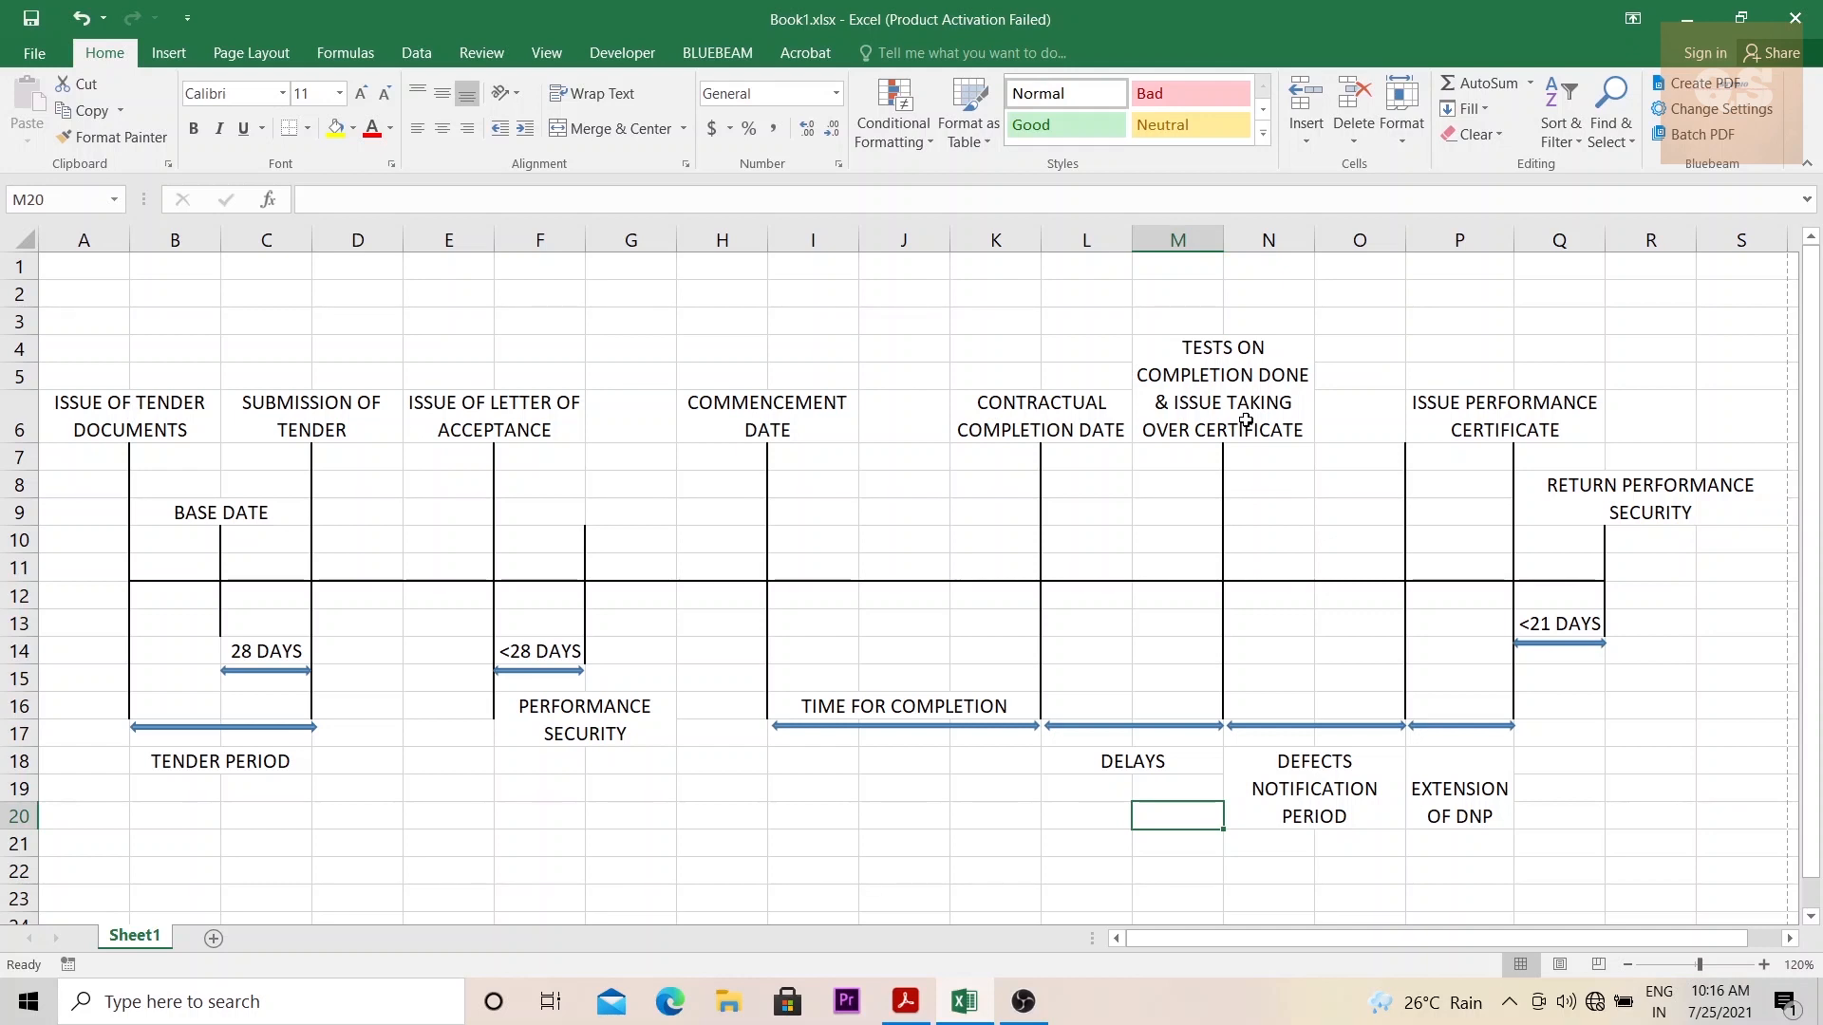
pyautogui.moveTo(1253, 405)
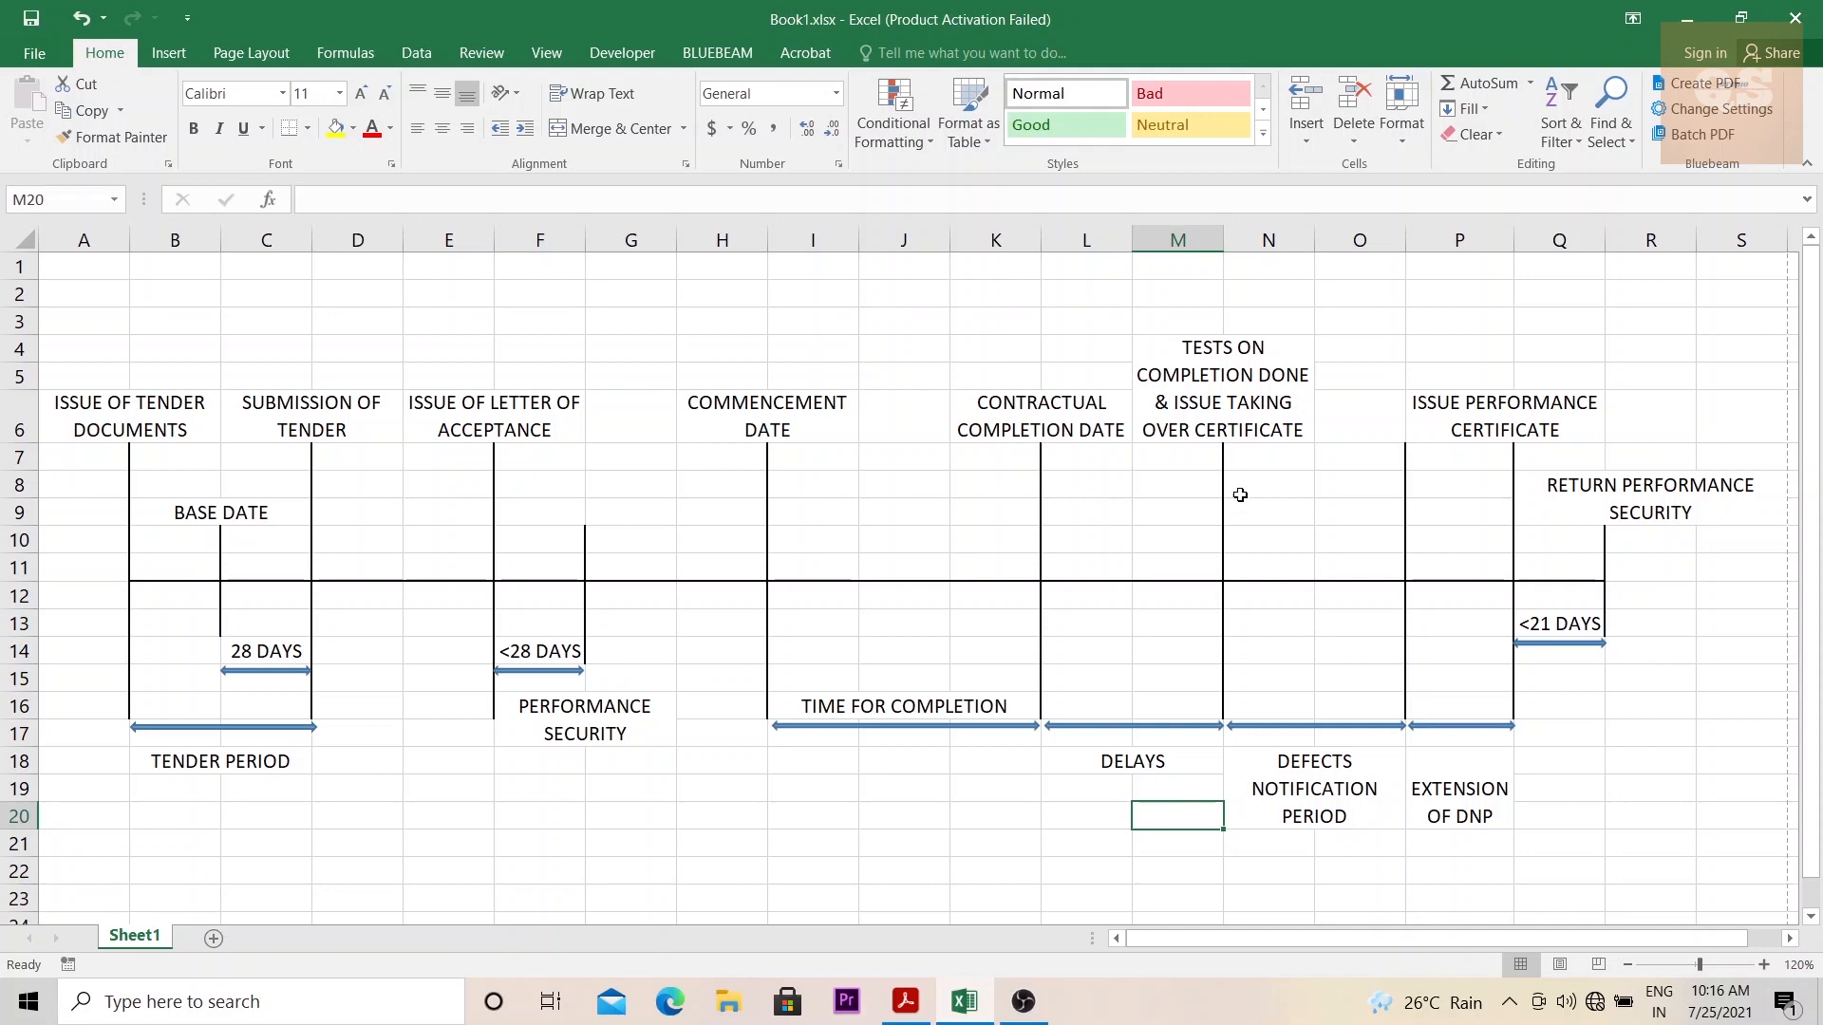
pyautogui.moveTo(1326, 747)
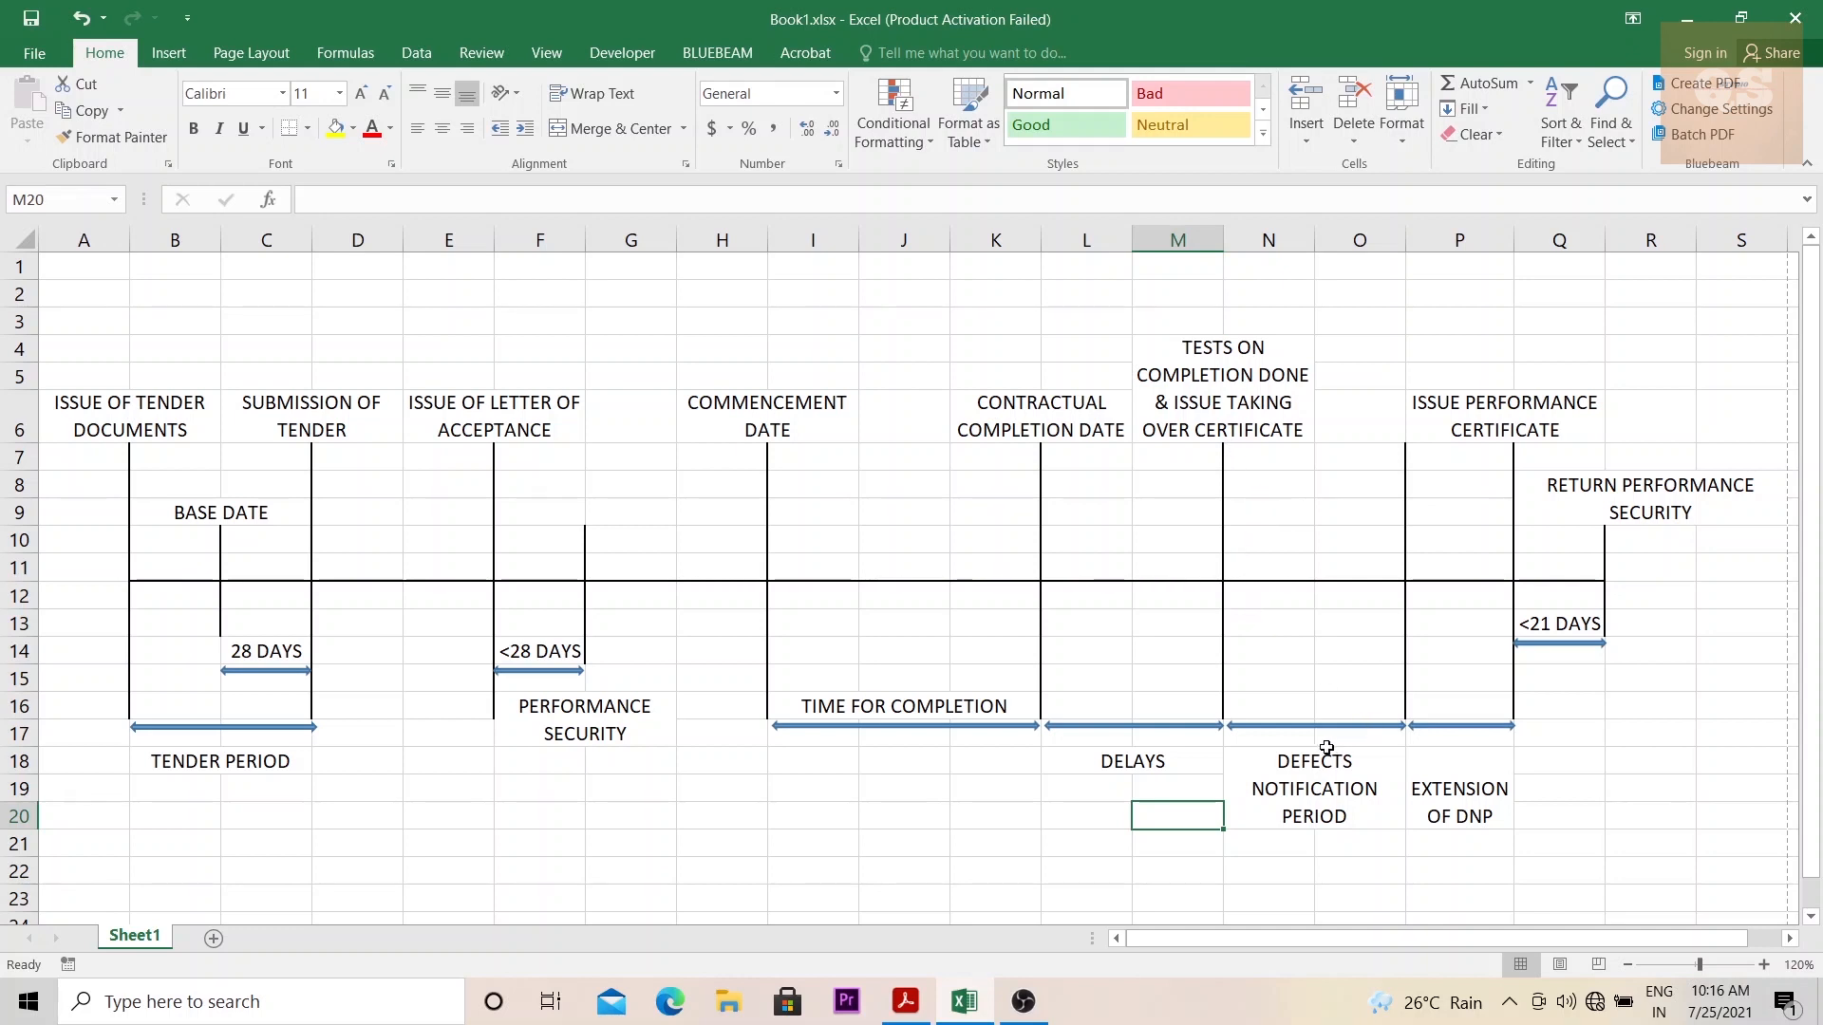
pyautogui.moveTo(1309, 614)
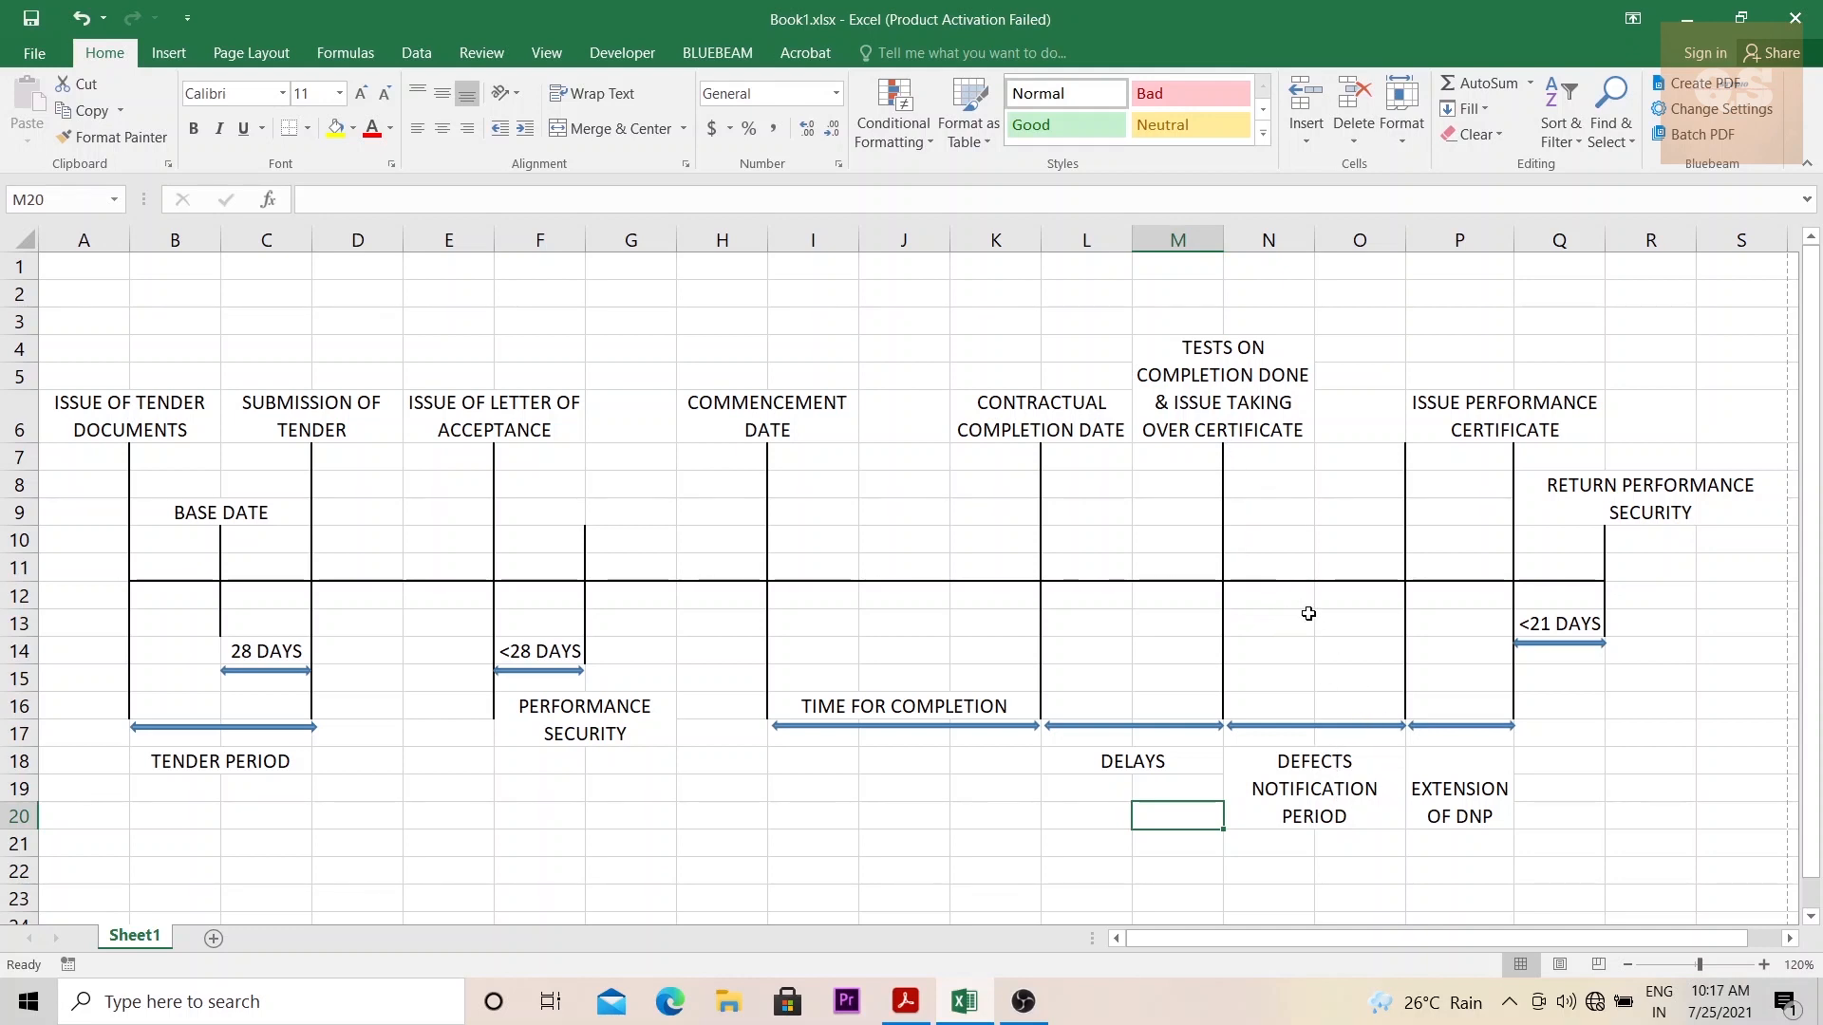
pyautogui.moveTo(1335, 609)
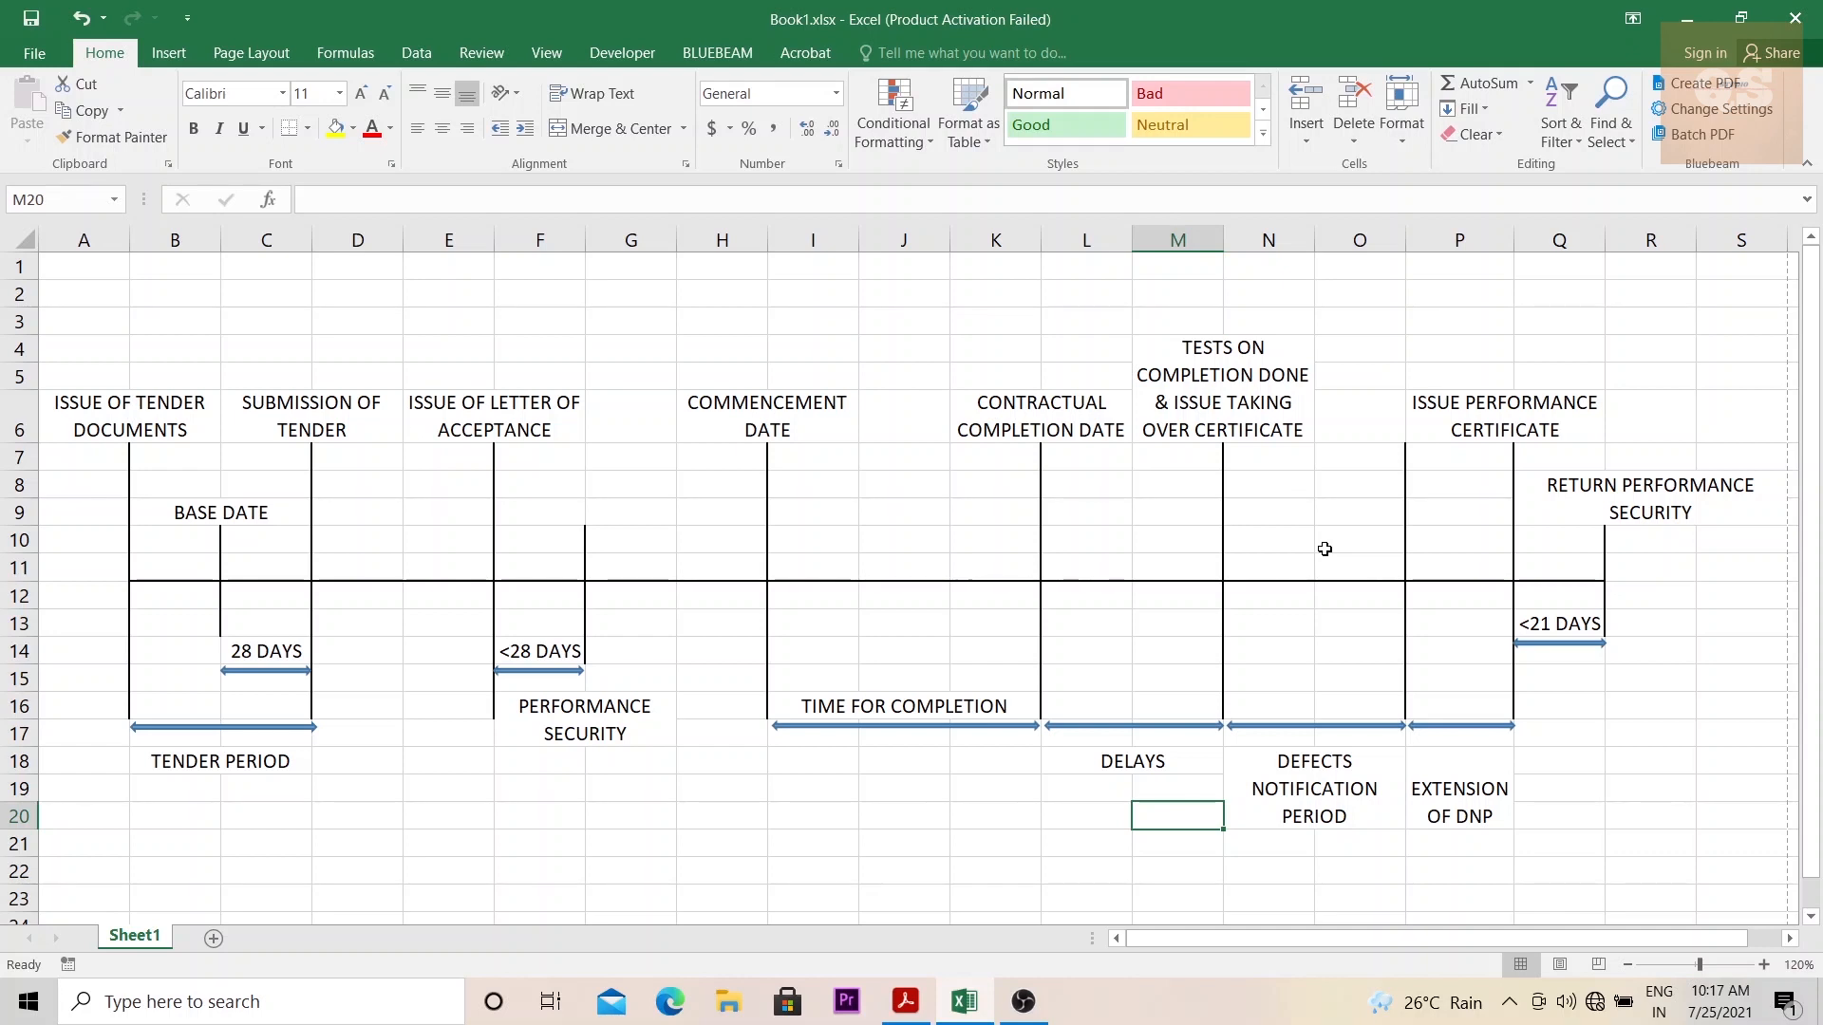
pyautogui.moveTo(1368, 482)
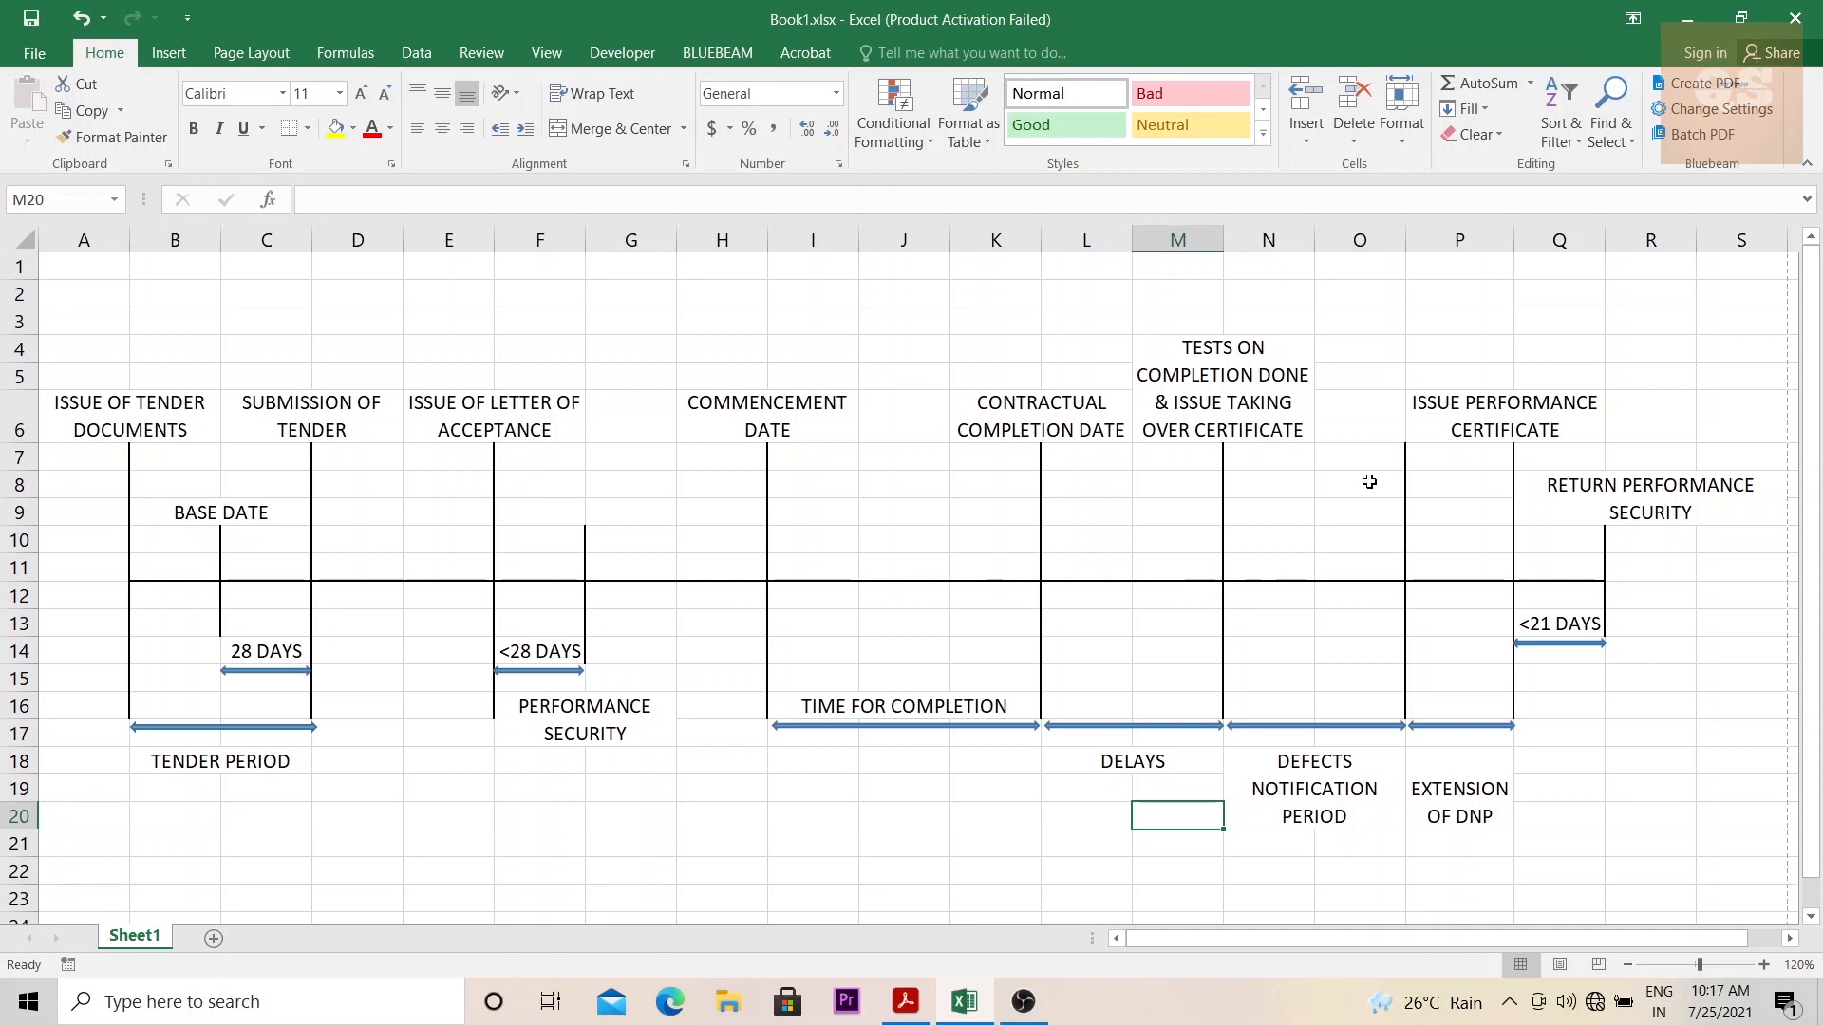
pyautogui.moveTo(1399, 525)
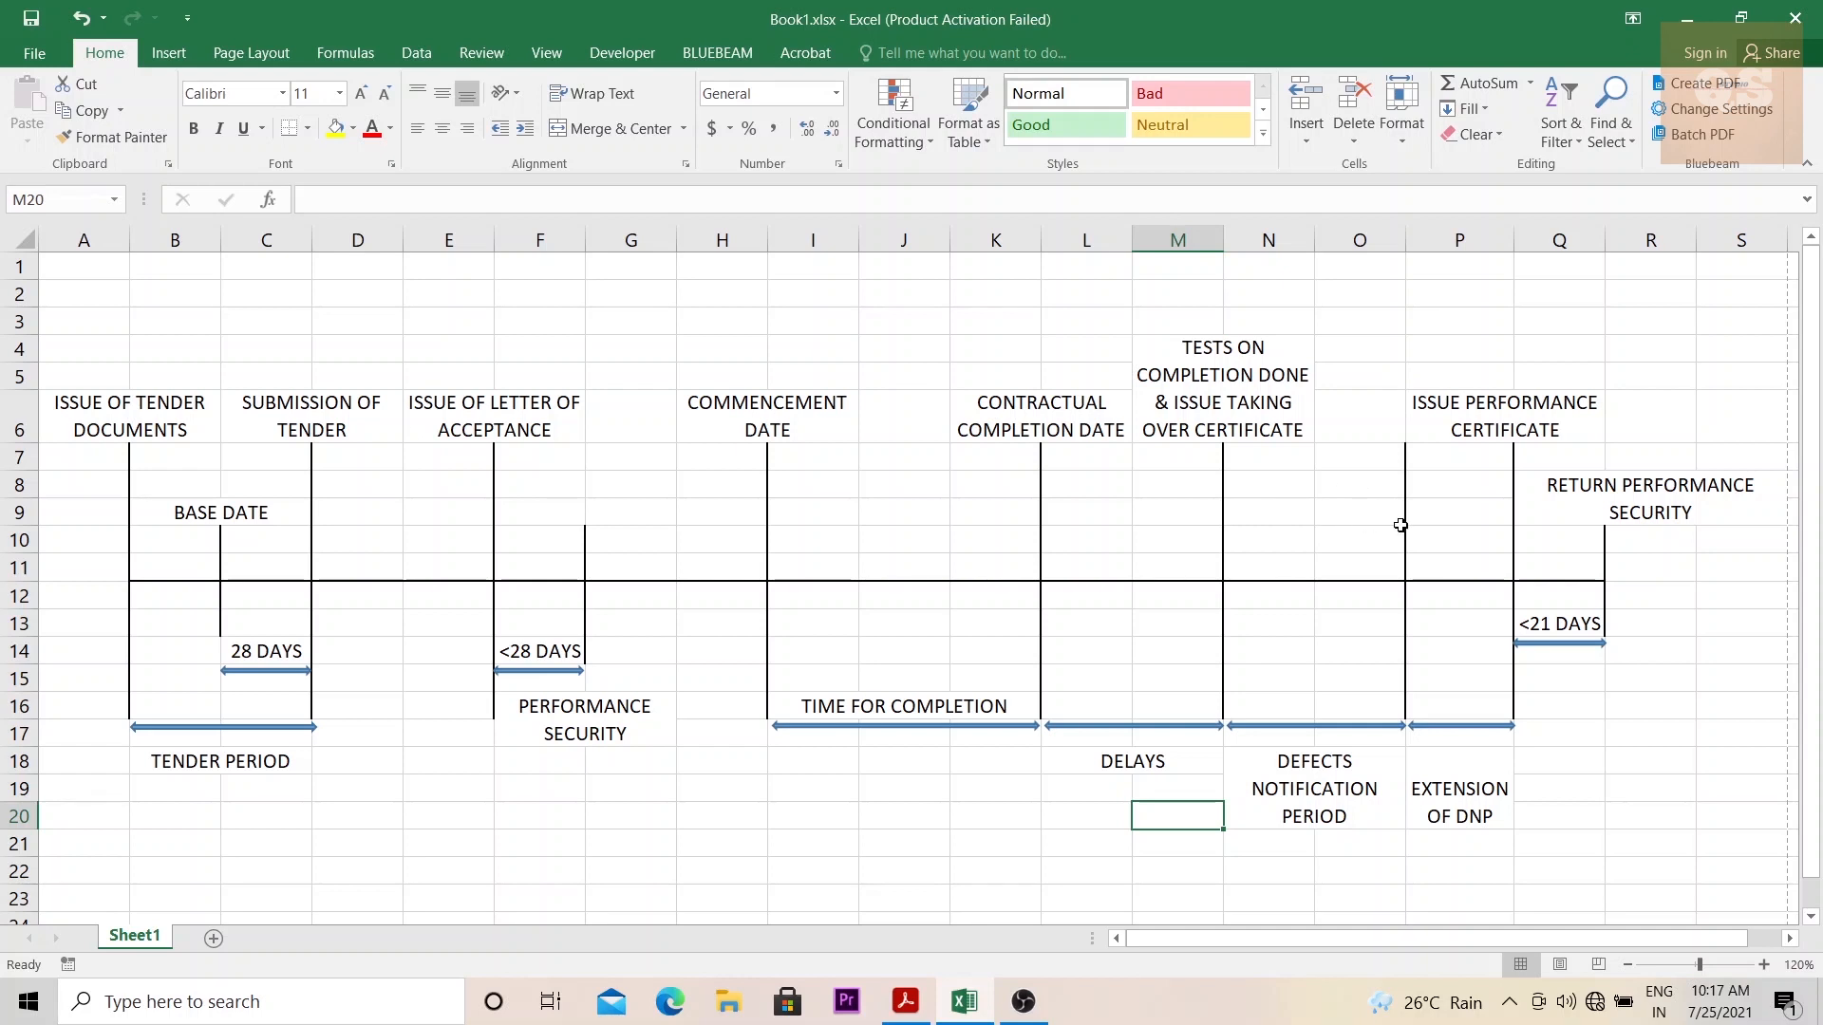
pyautogui.moveTo(1321, 658)
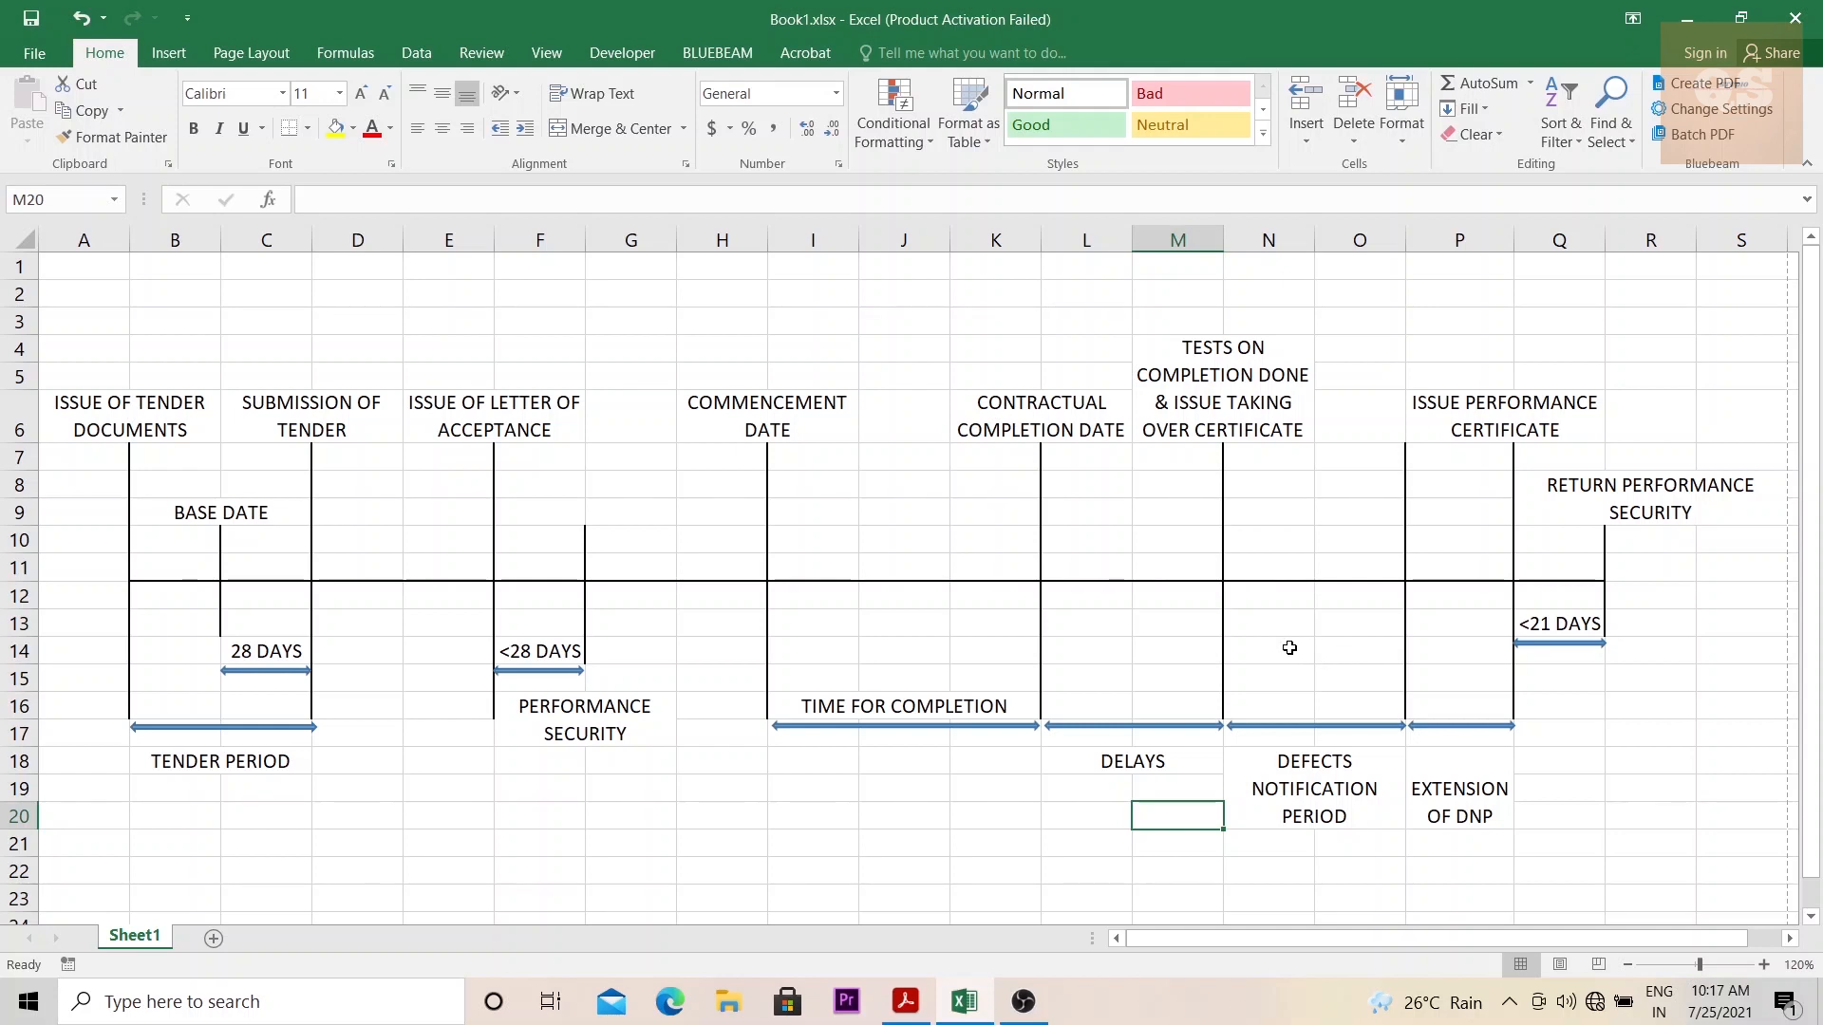
pyautogui.moveTo(1340, 649)
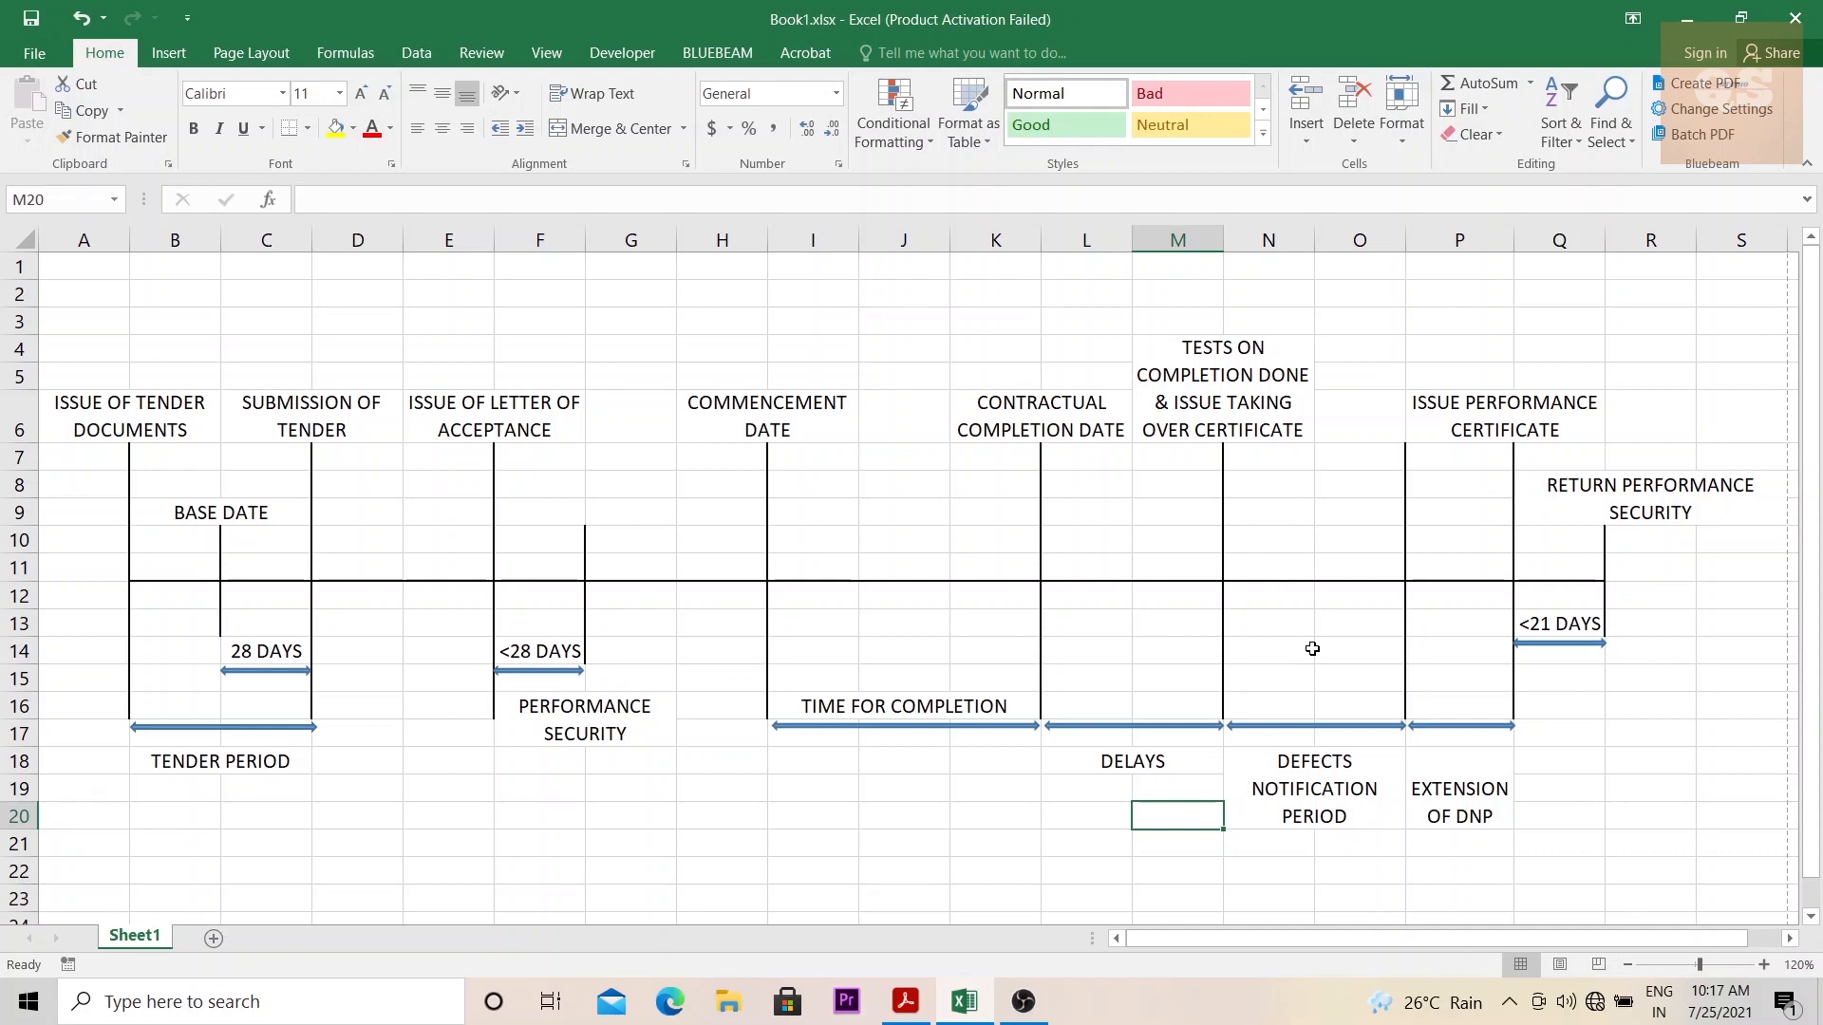
pyautogui.moveTo(1462, 745)
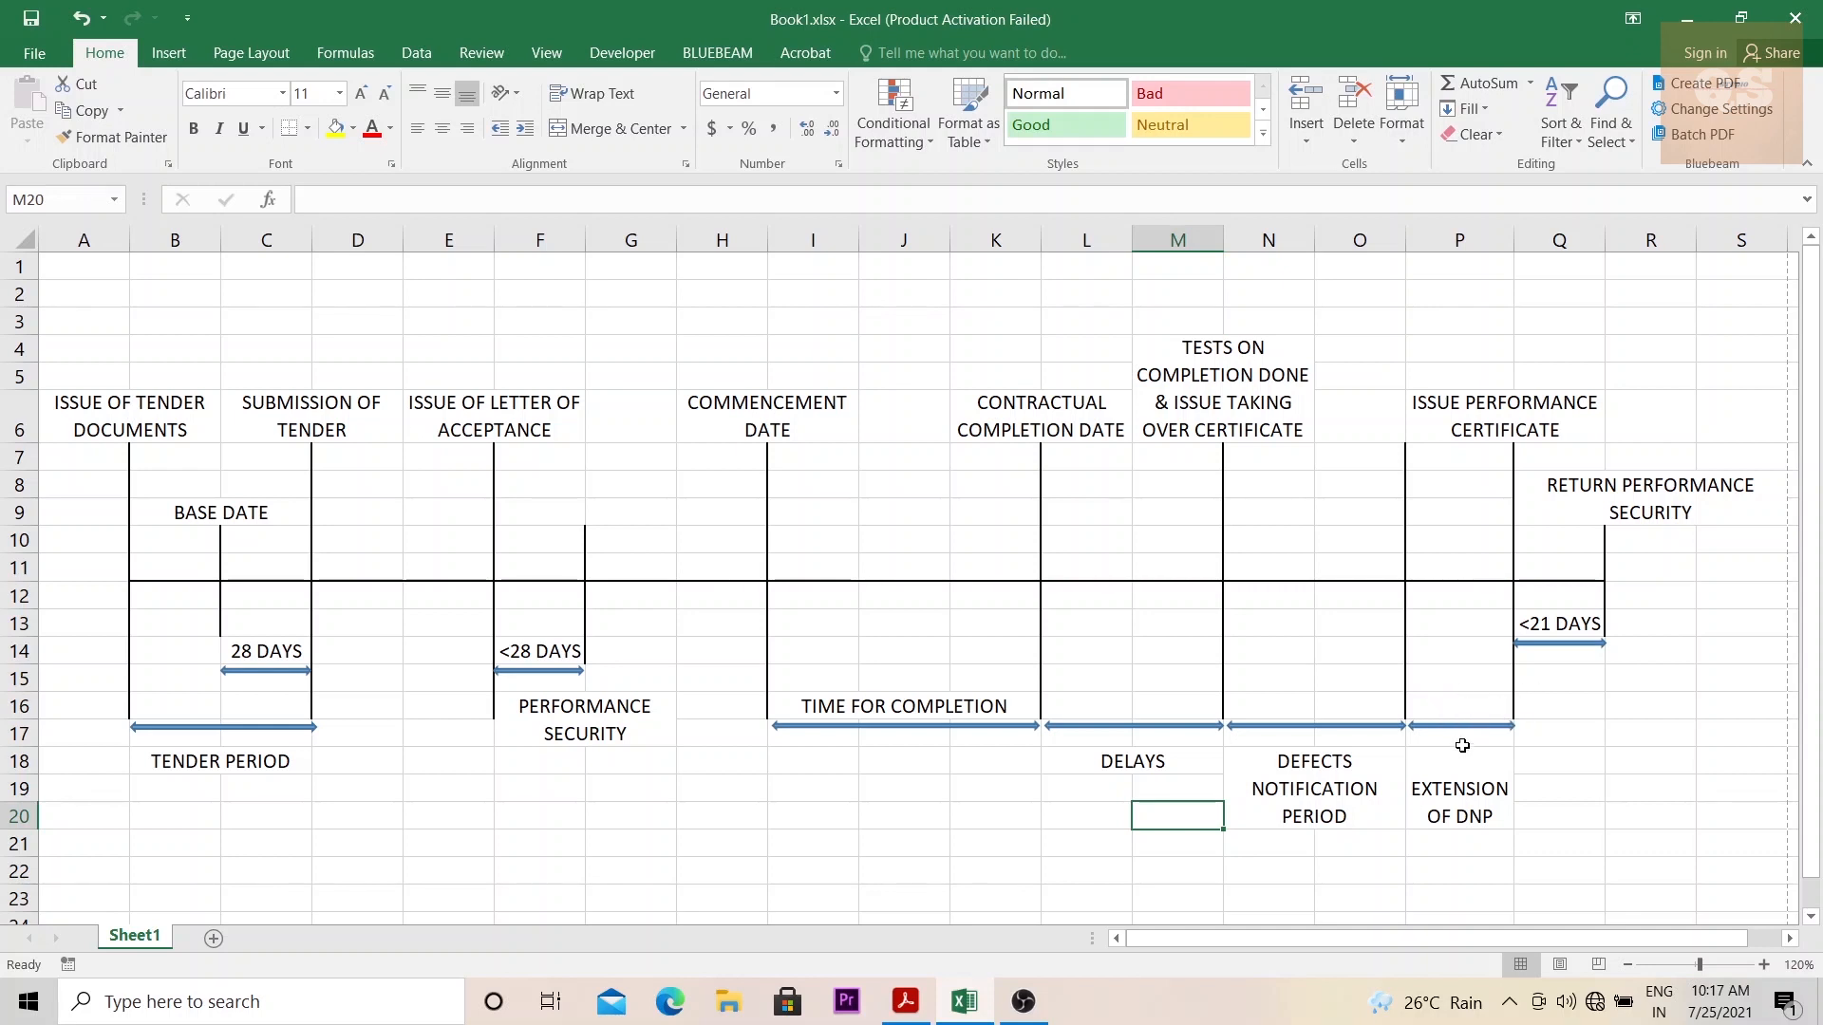
pyautogui.moveTo(1255, 642)
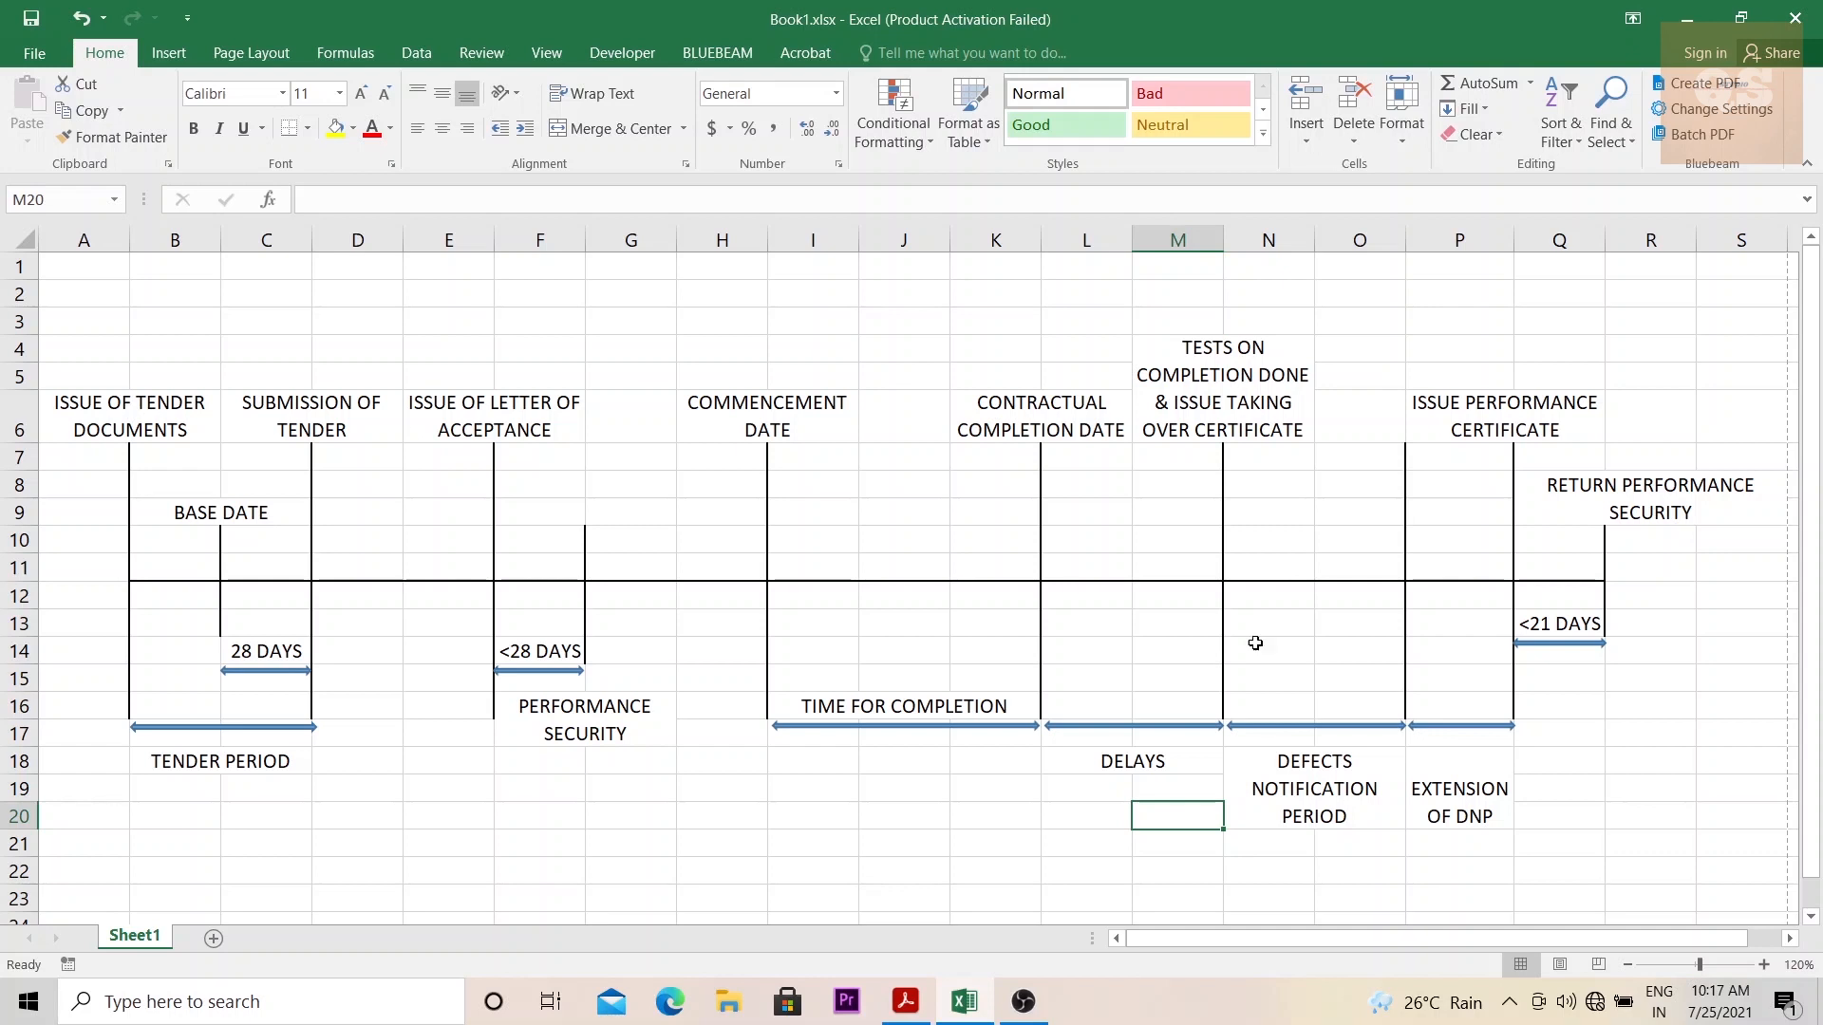
pyautogui.moveTo(1391, 650)
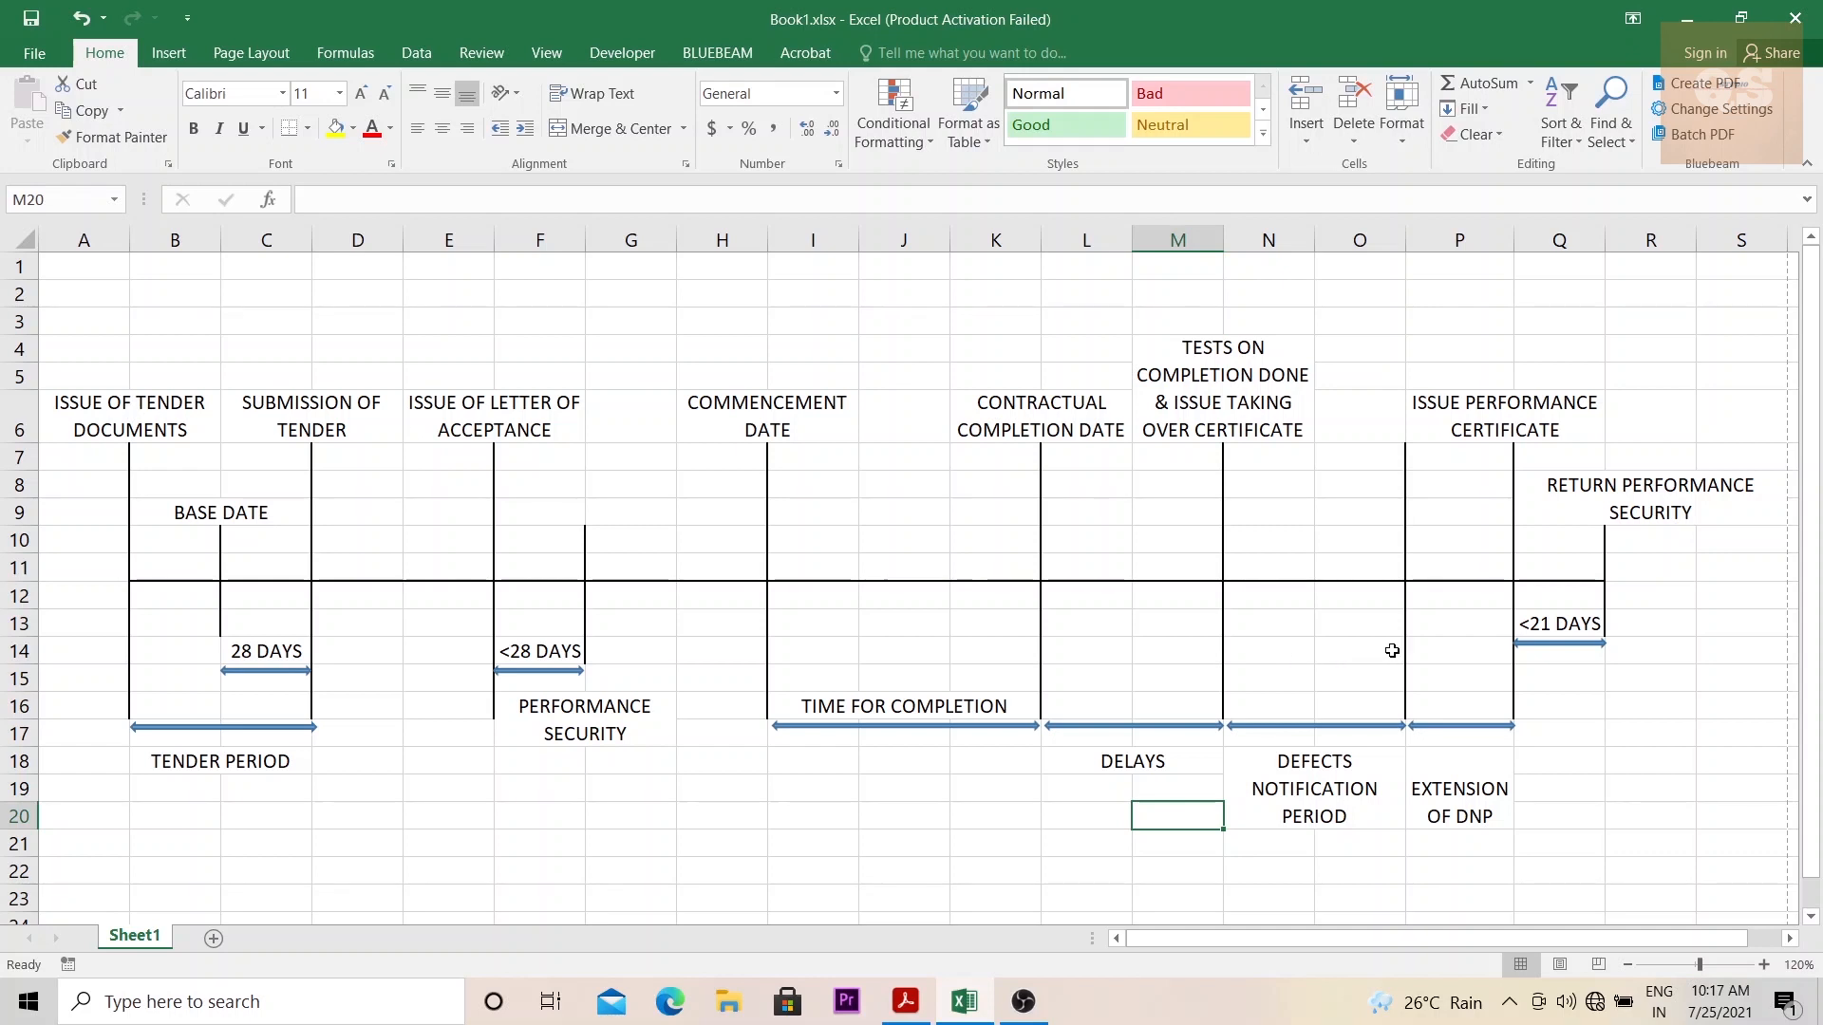
pyautogui.moveTo(1497, 653)
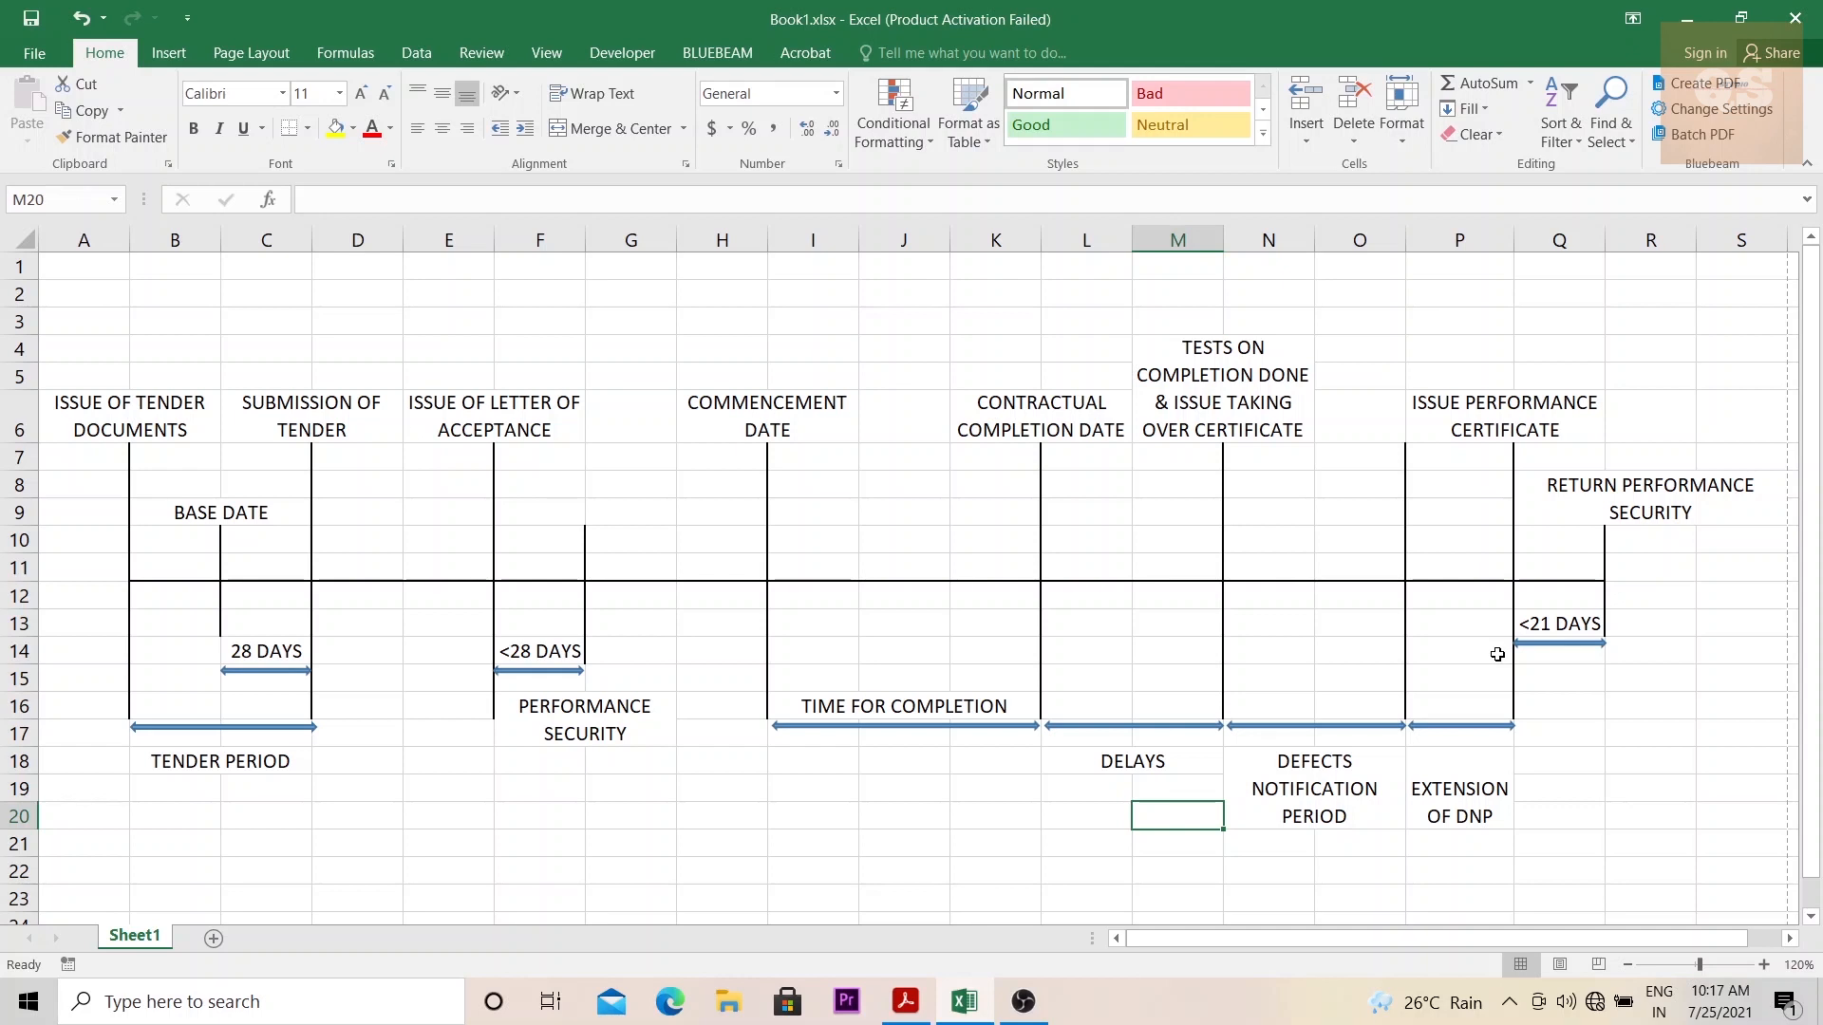
pyautogui.moveTo(1332, 419)
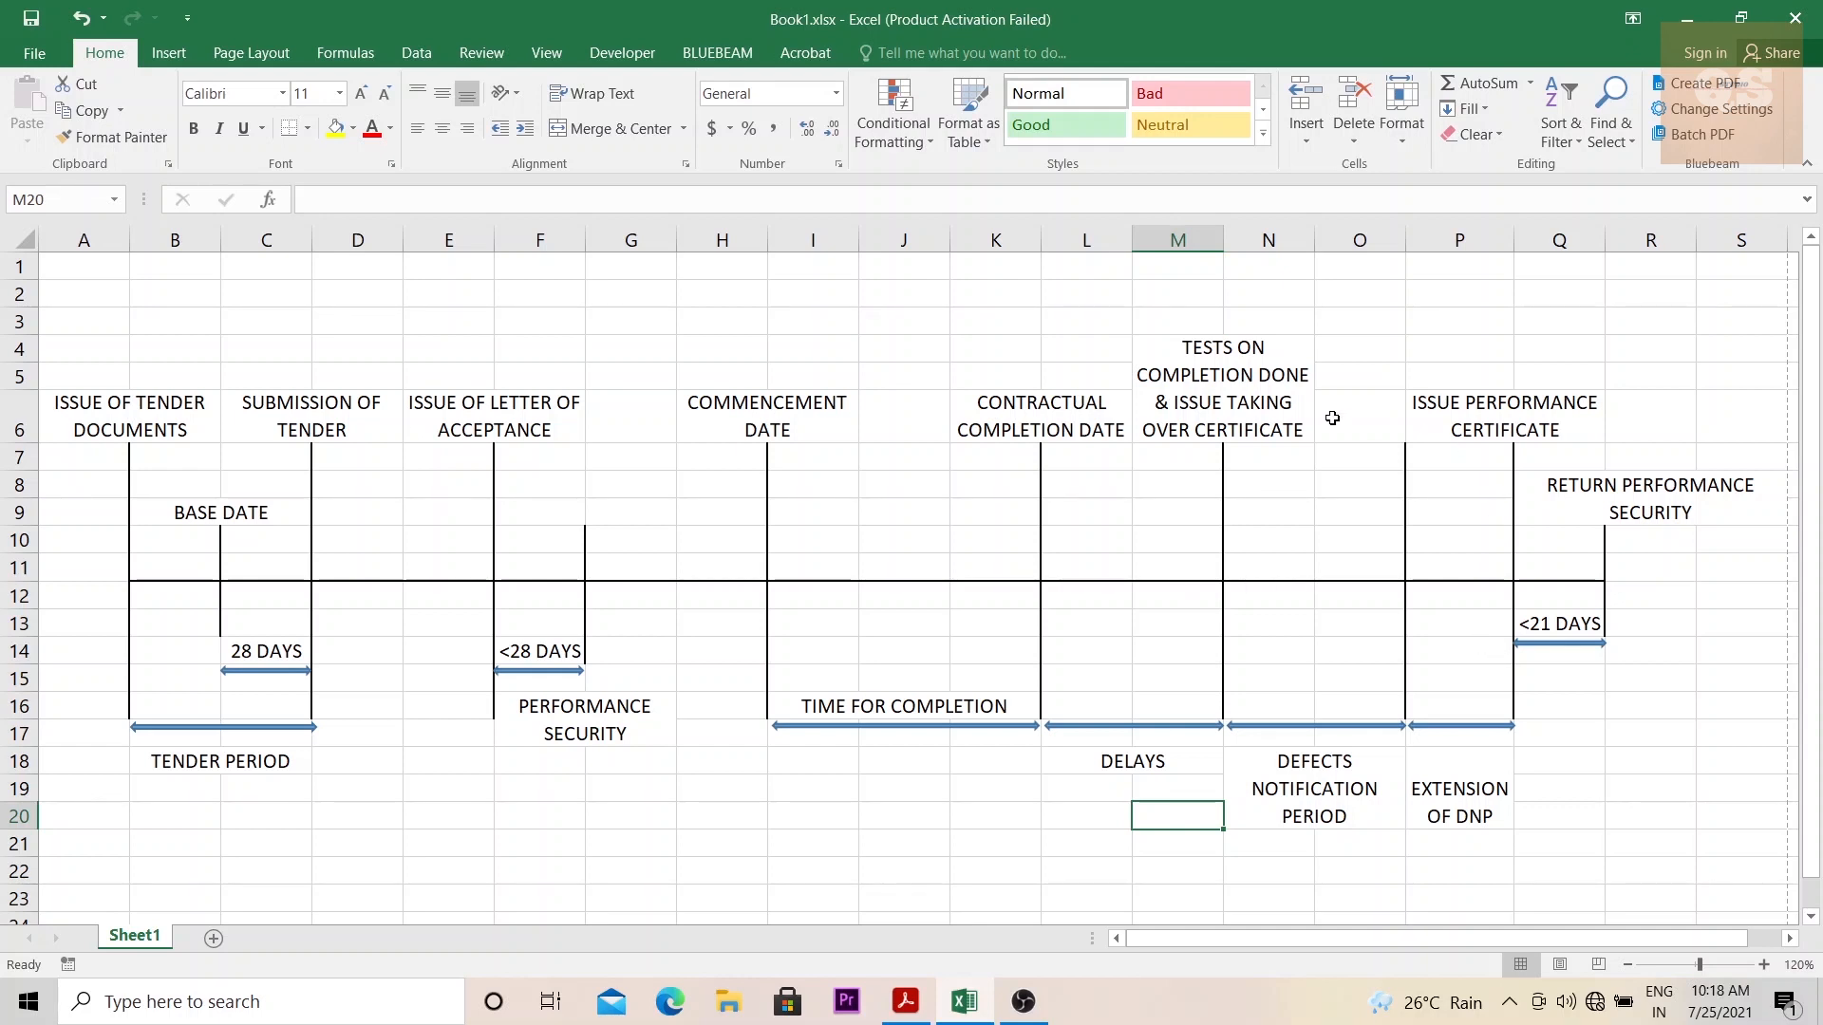
pyautogui.moveTo(1491, 595)
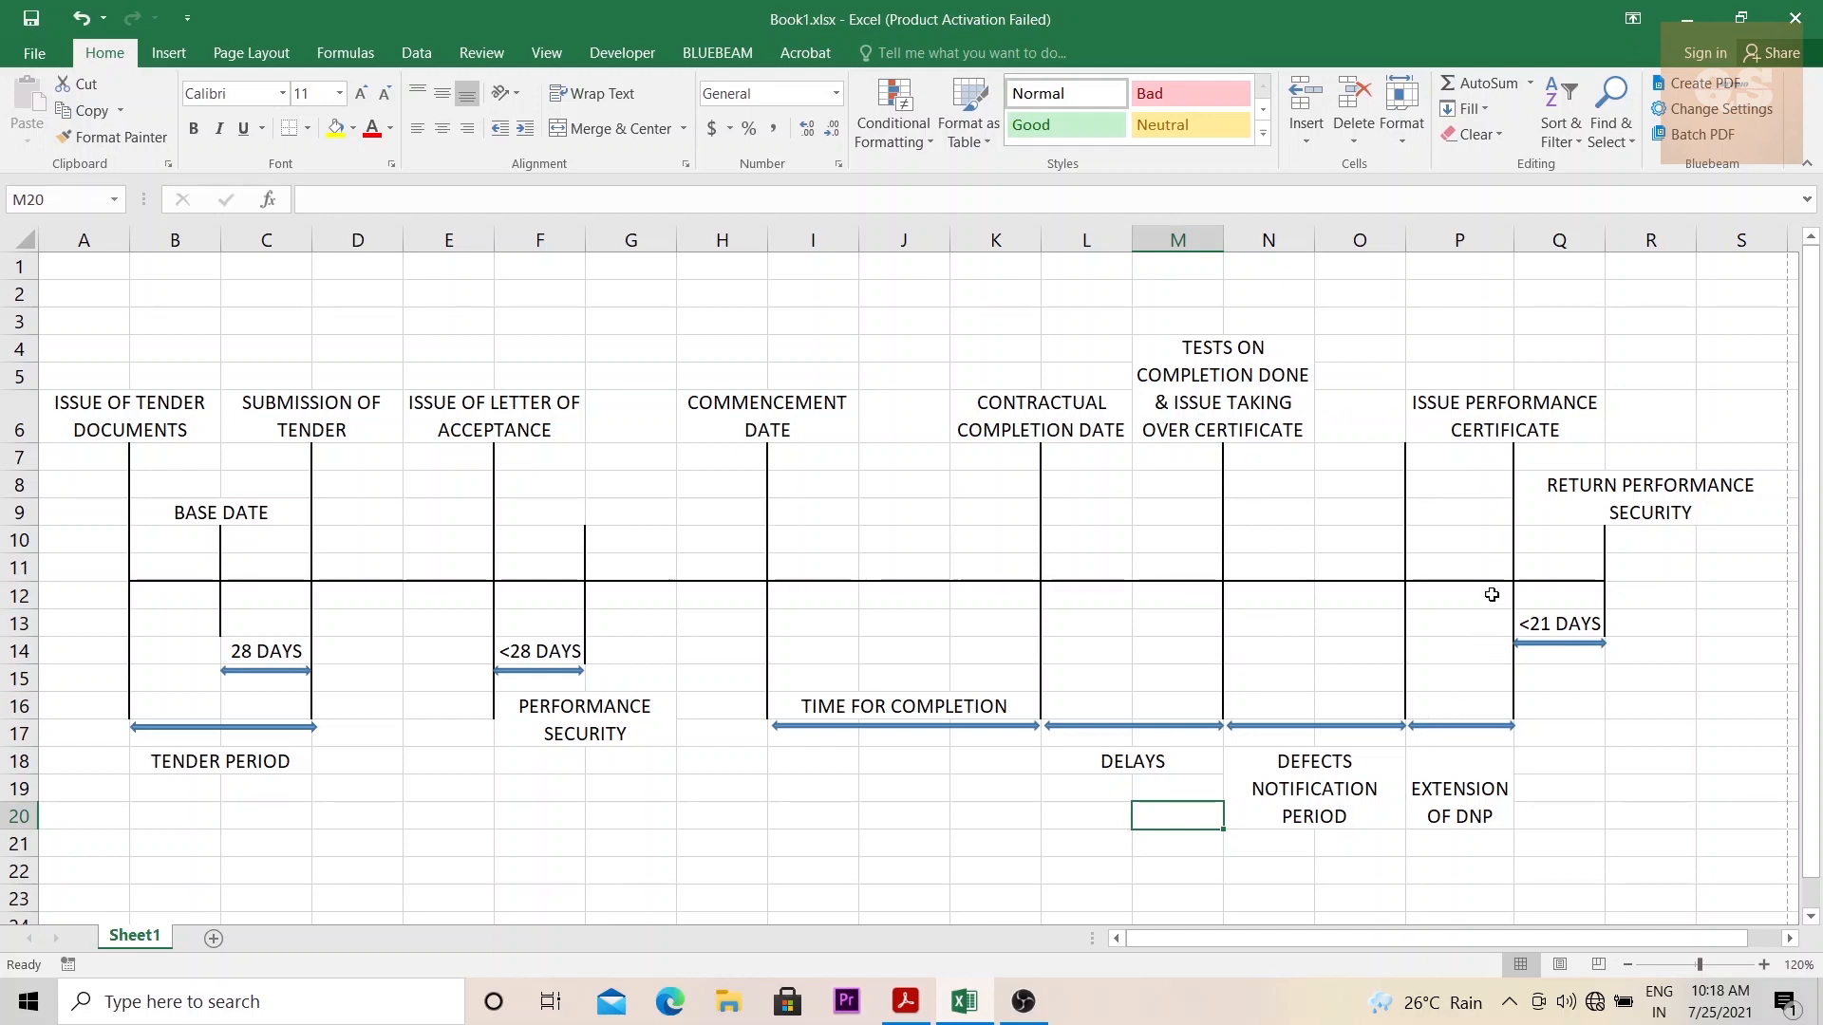
pyautogui.moveTo(1477, 510)
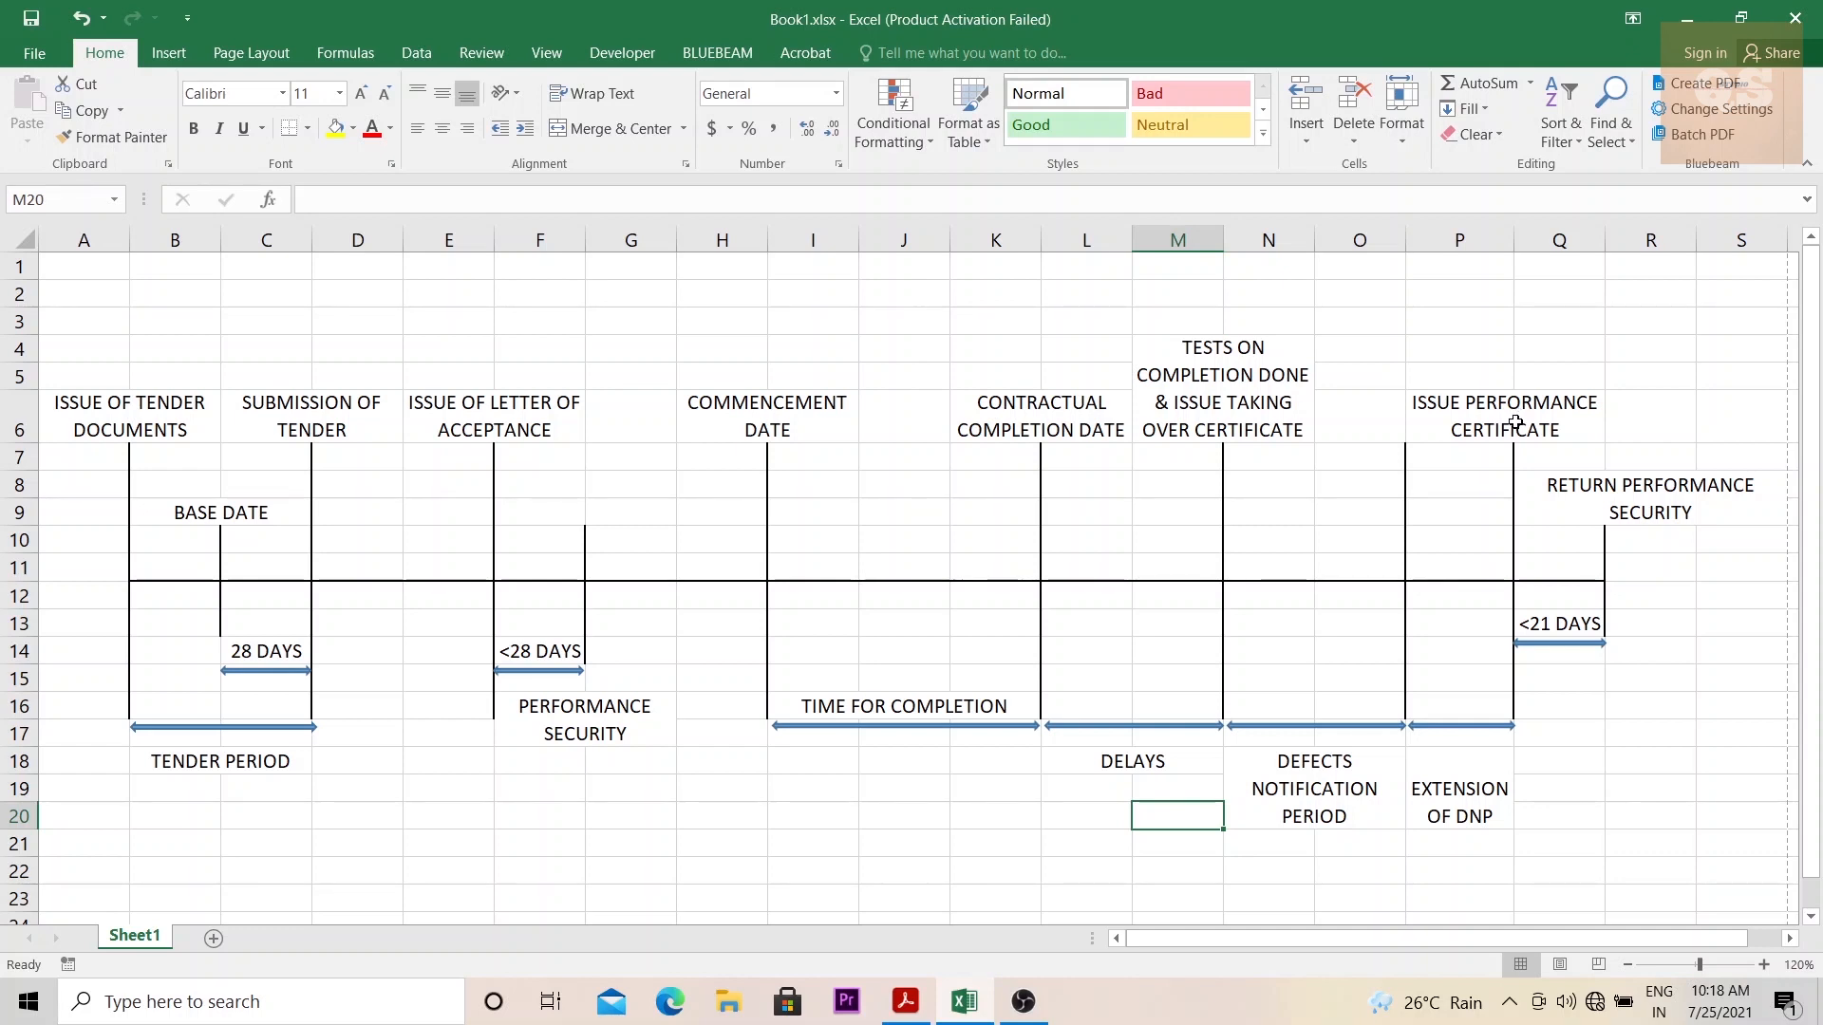
pyautogui.moveTo(1555, 633)
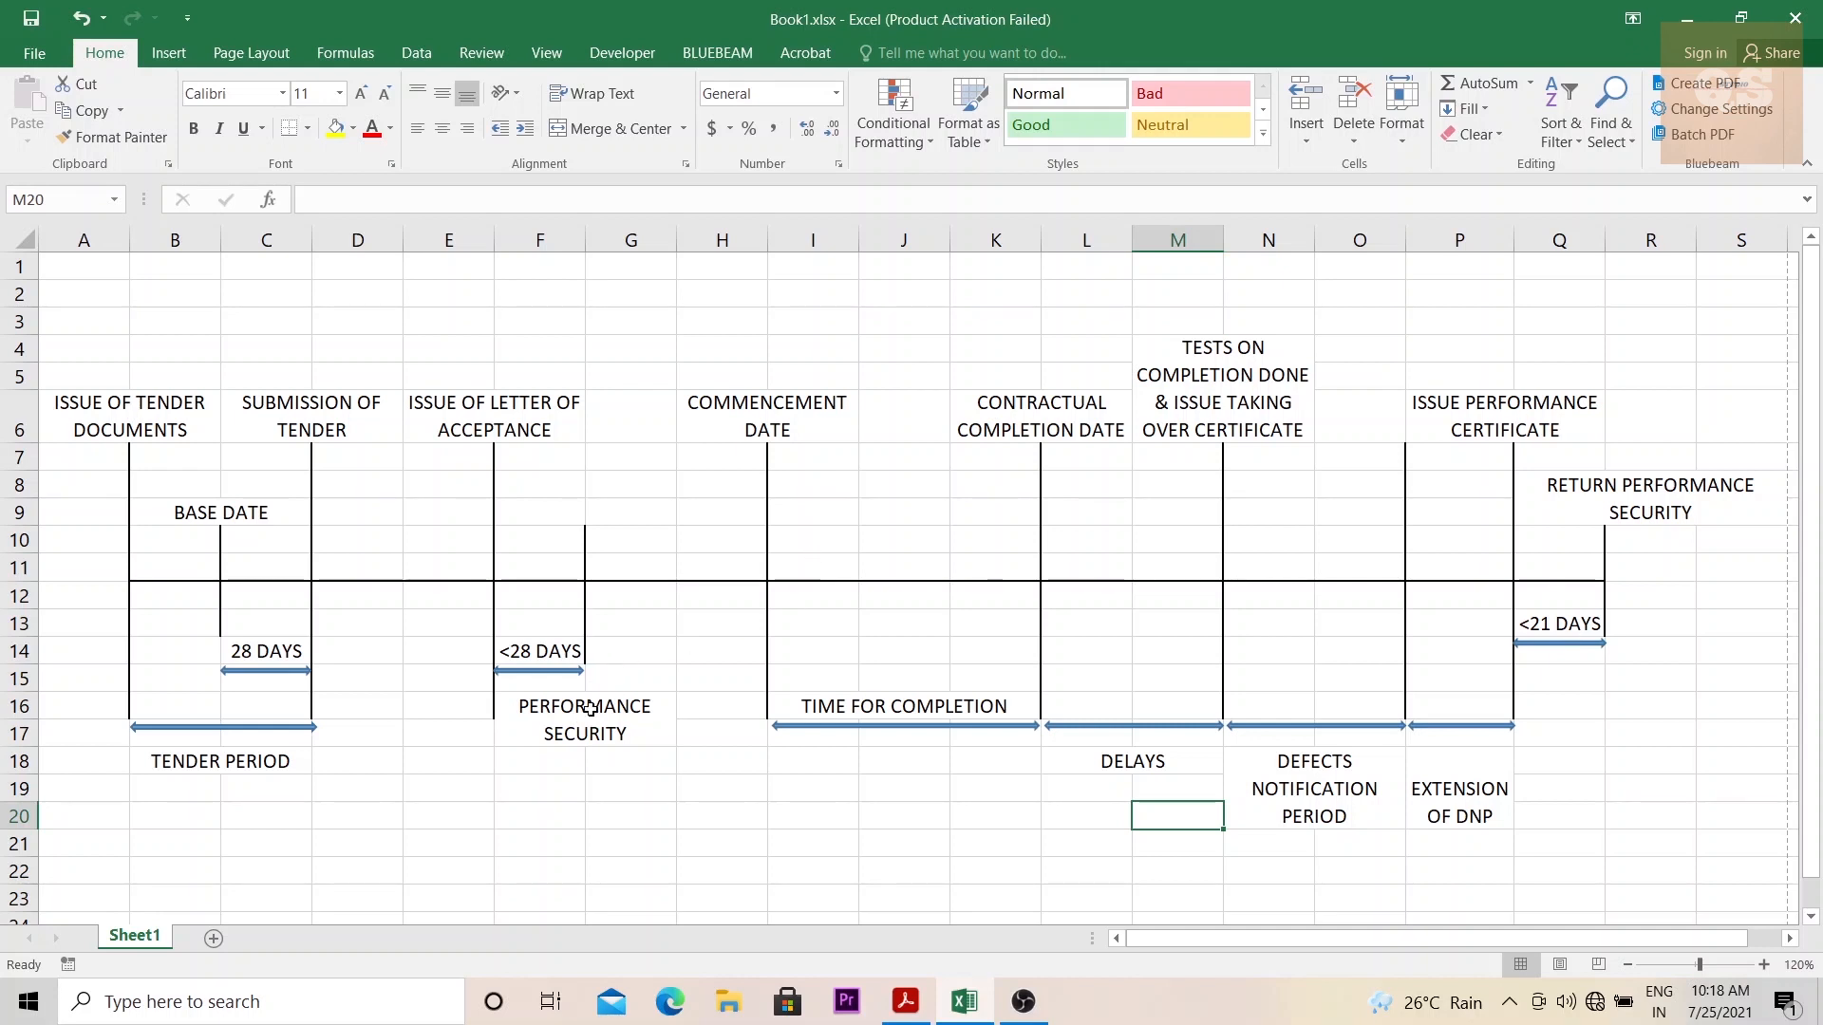
pyautogui.moveTo(1636, 508)
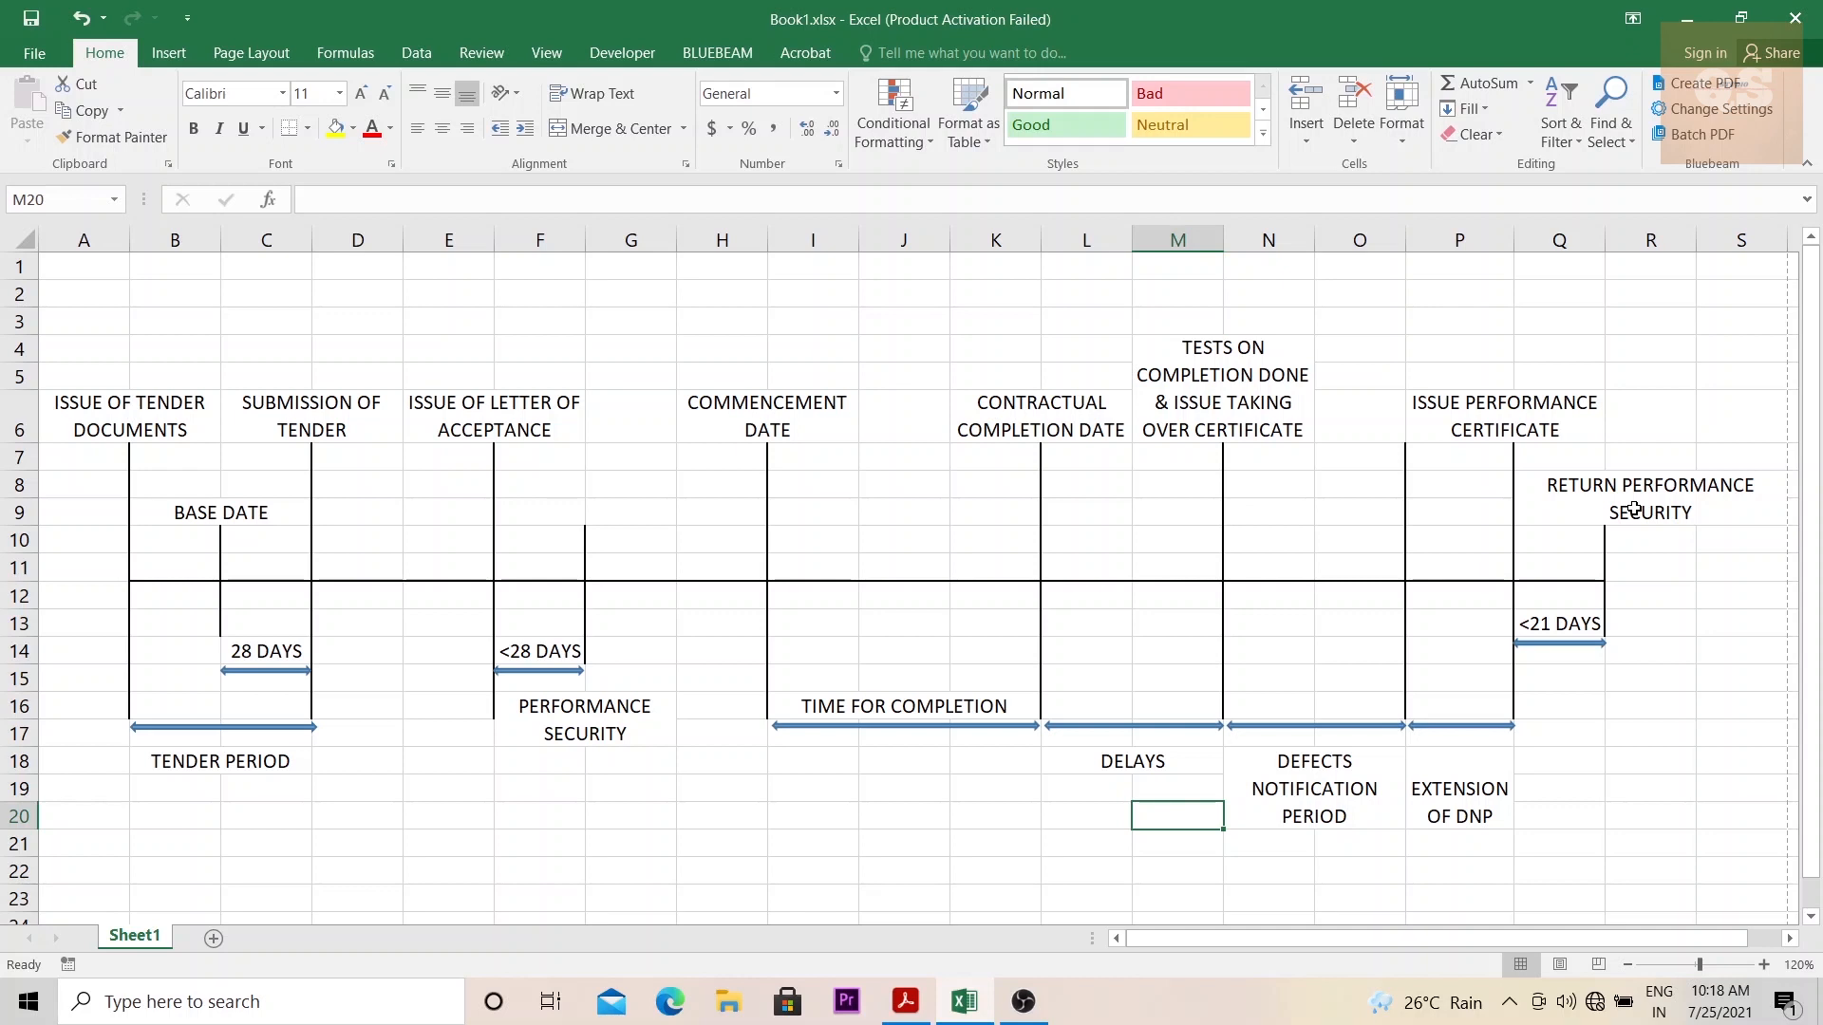
pyautogui.moveTo(149, 384)
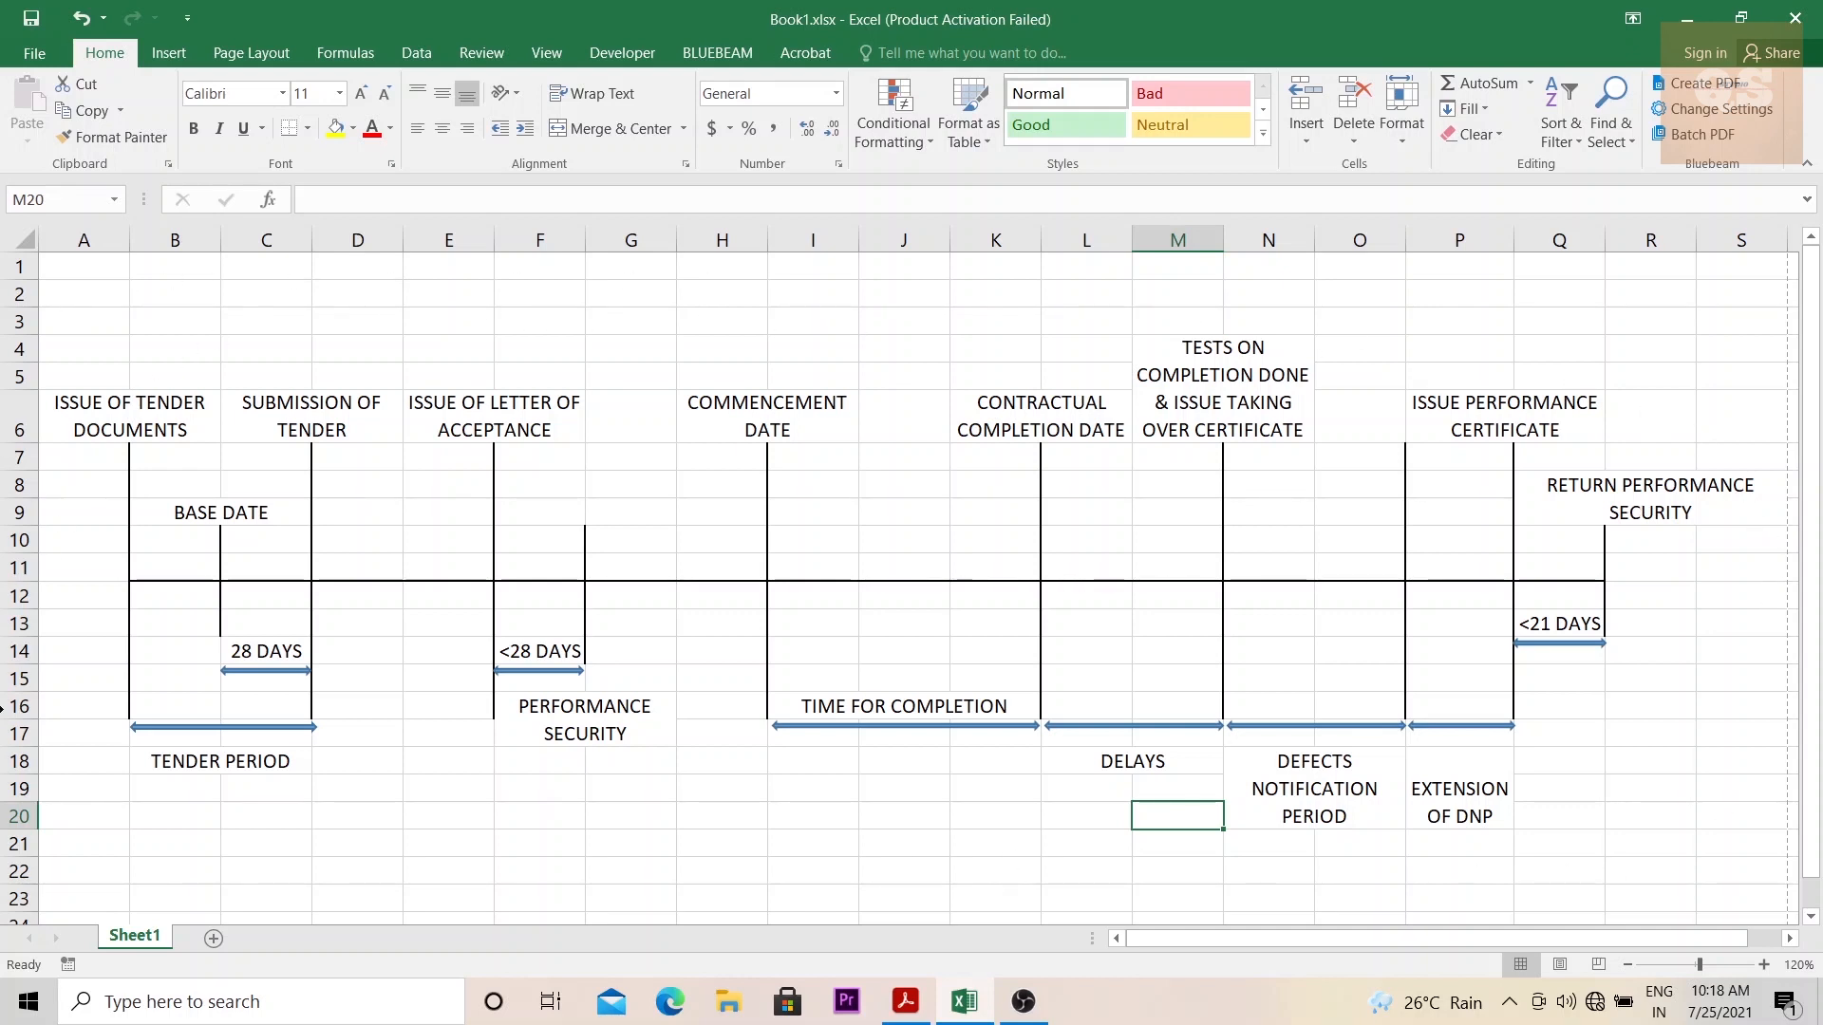
pyautogui.moveTo(1052, 612)
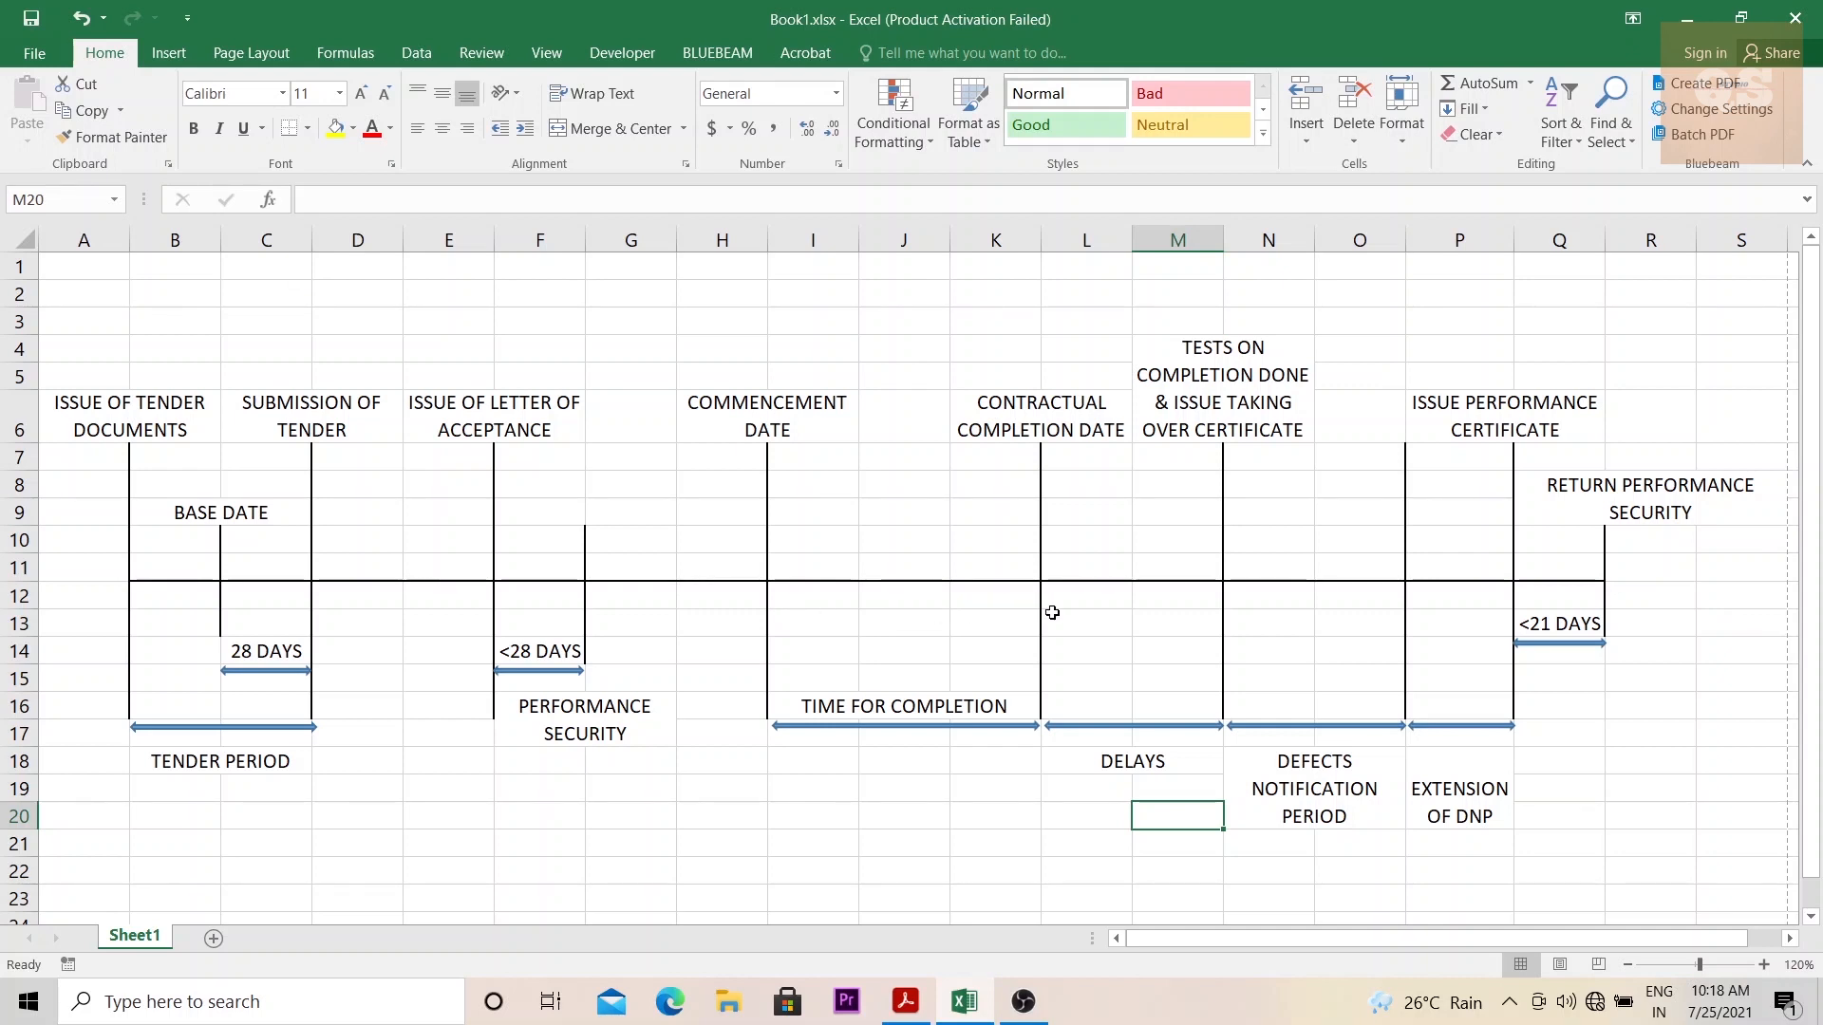
pyautogui.moveTo(1020, 651)
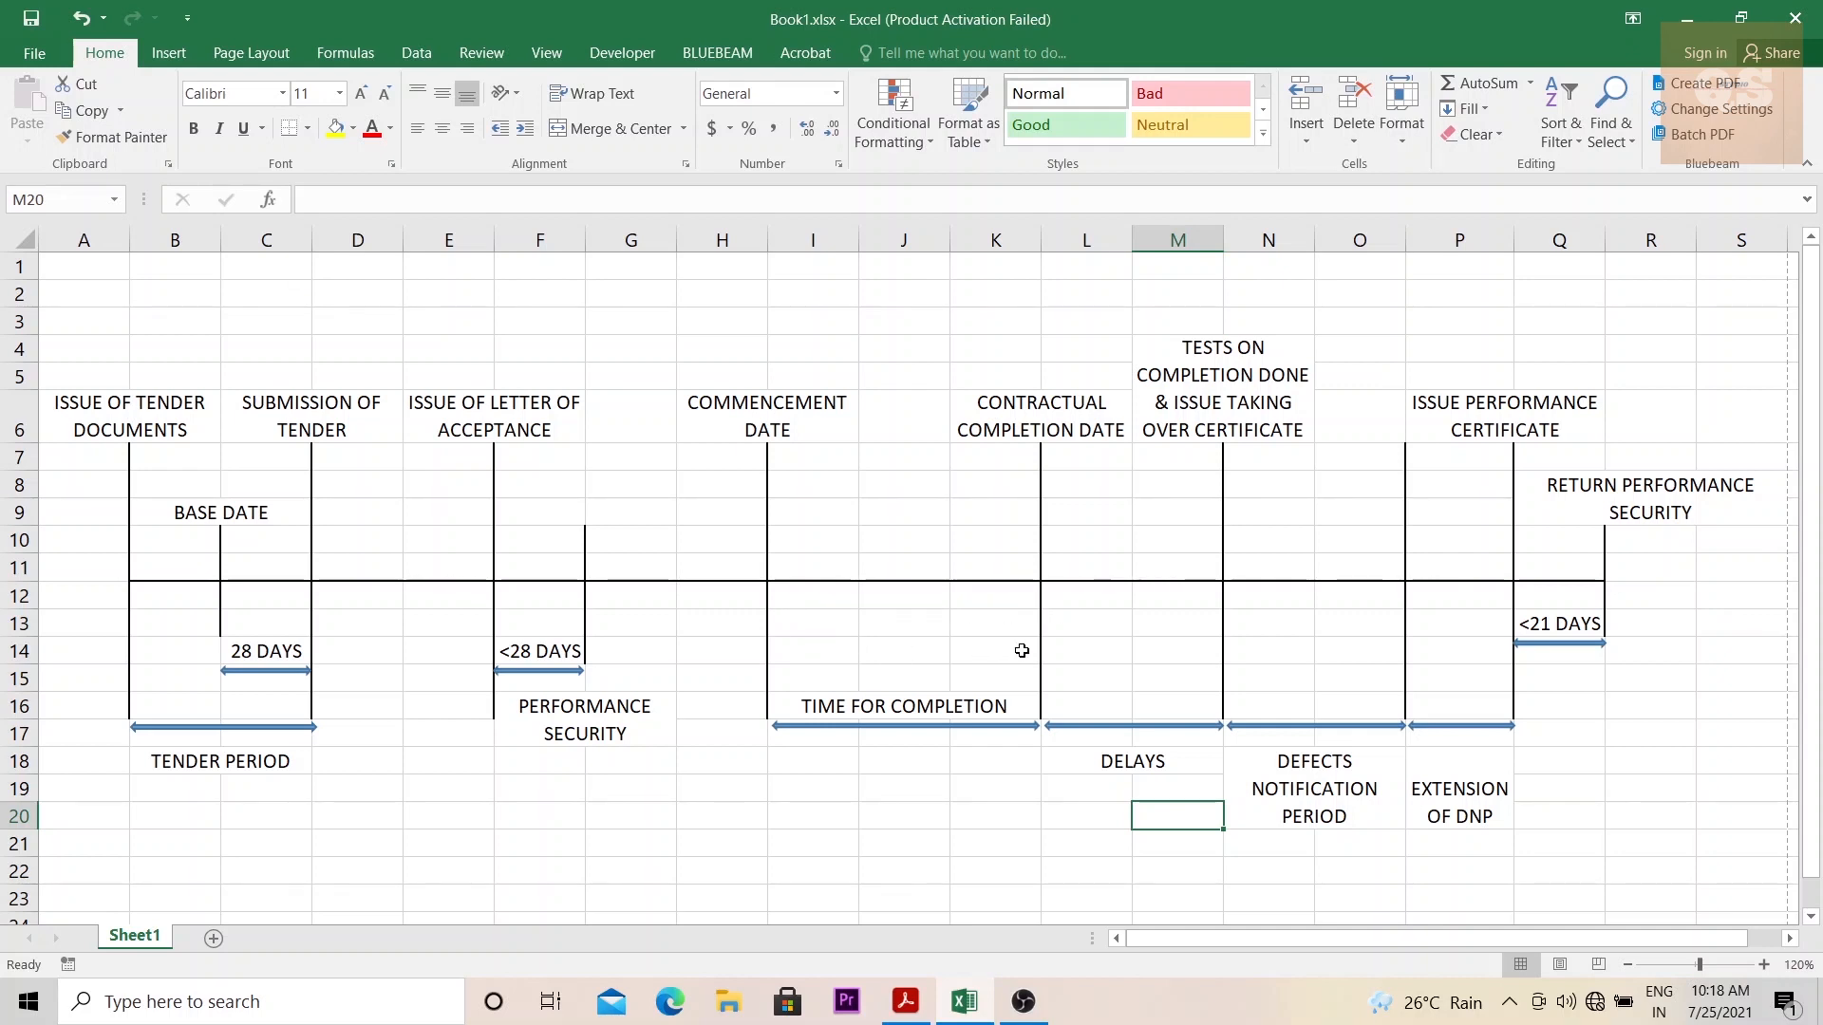
pyautogui.moveTo(995, 652)
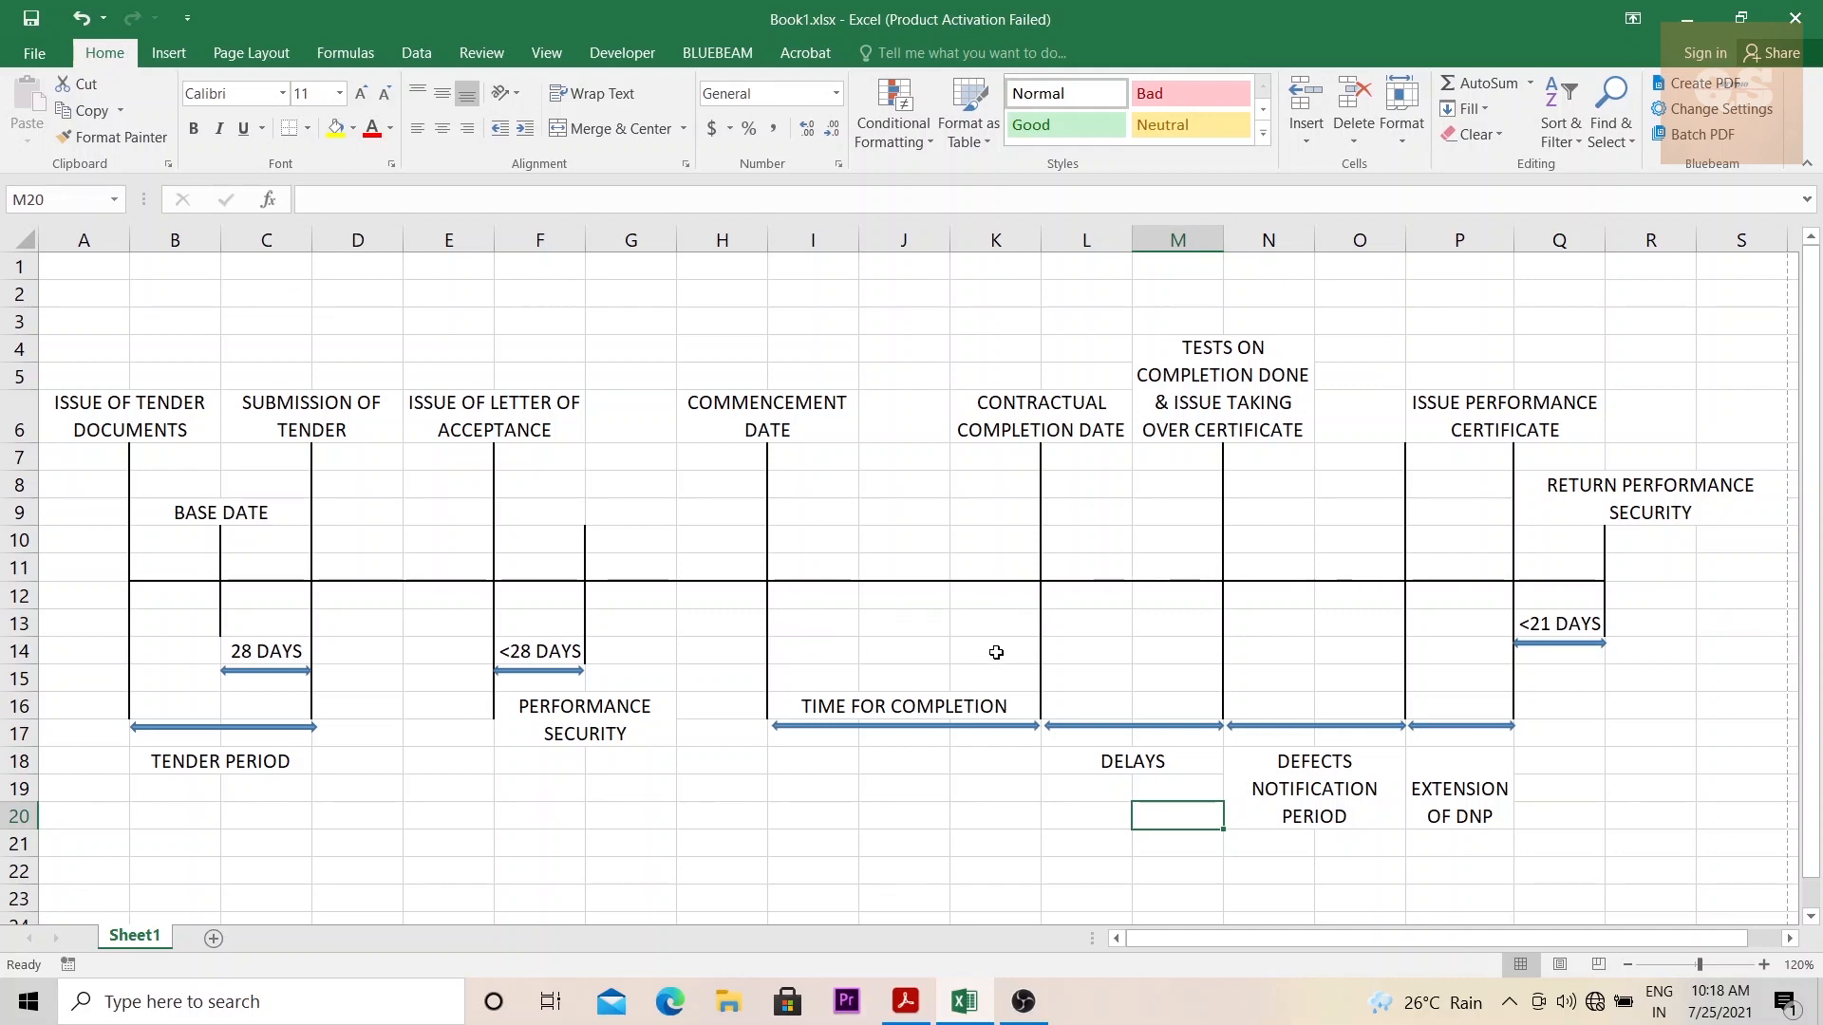
pyautogui.moveTo(893, 645)
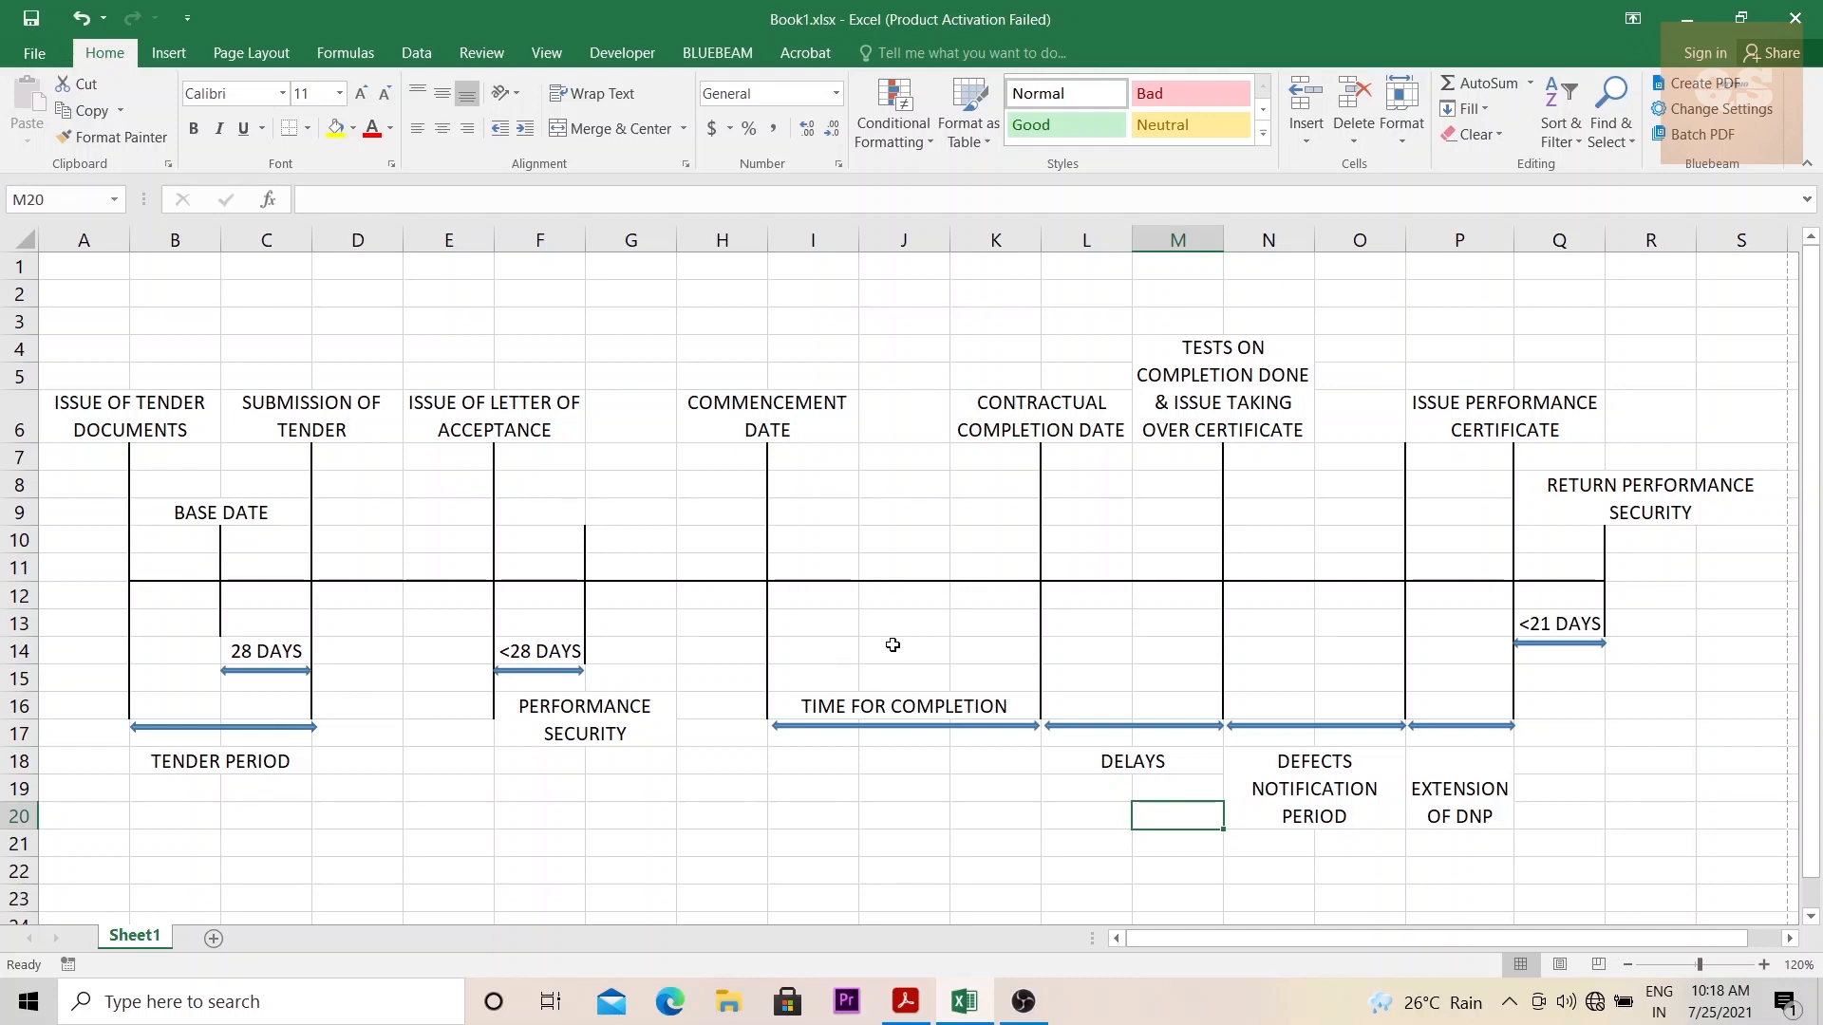
pyautogui.moveTo(847, 633)
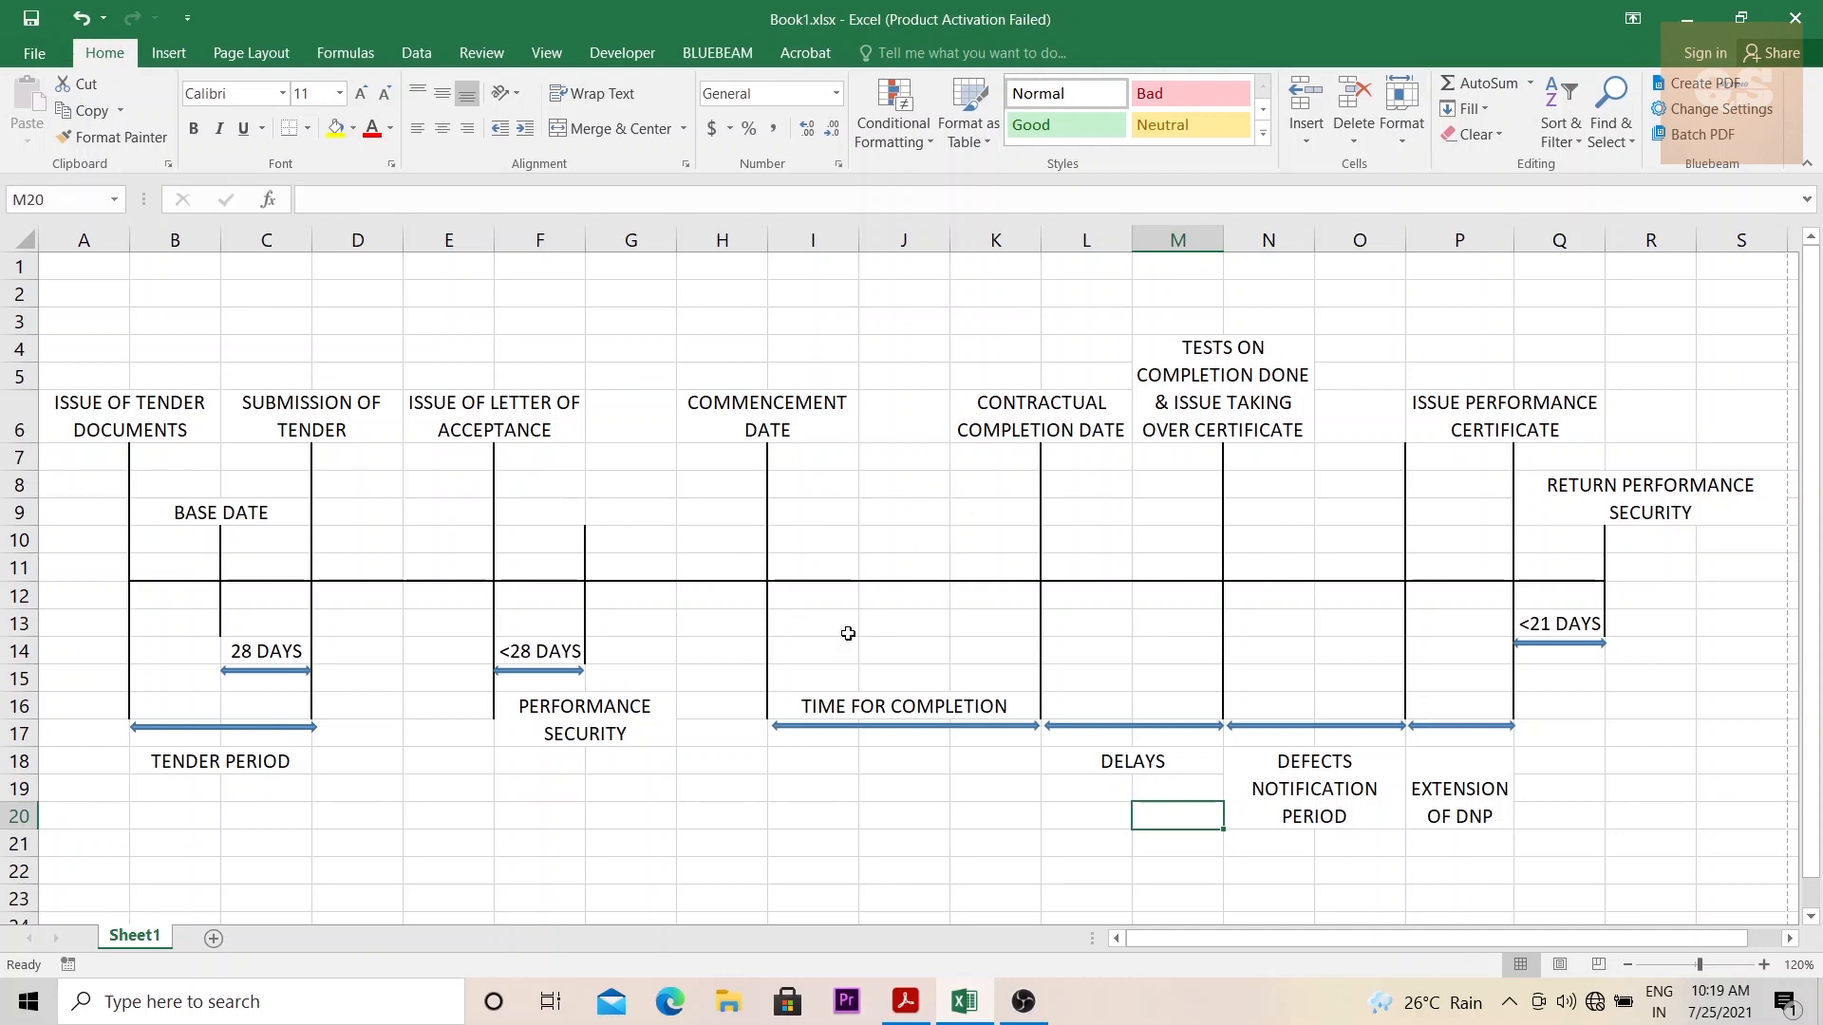
pyautogui.moveTo(797, 585)
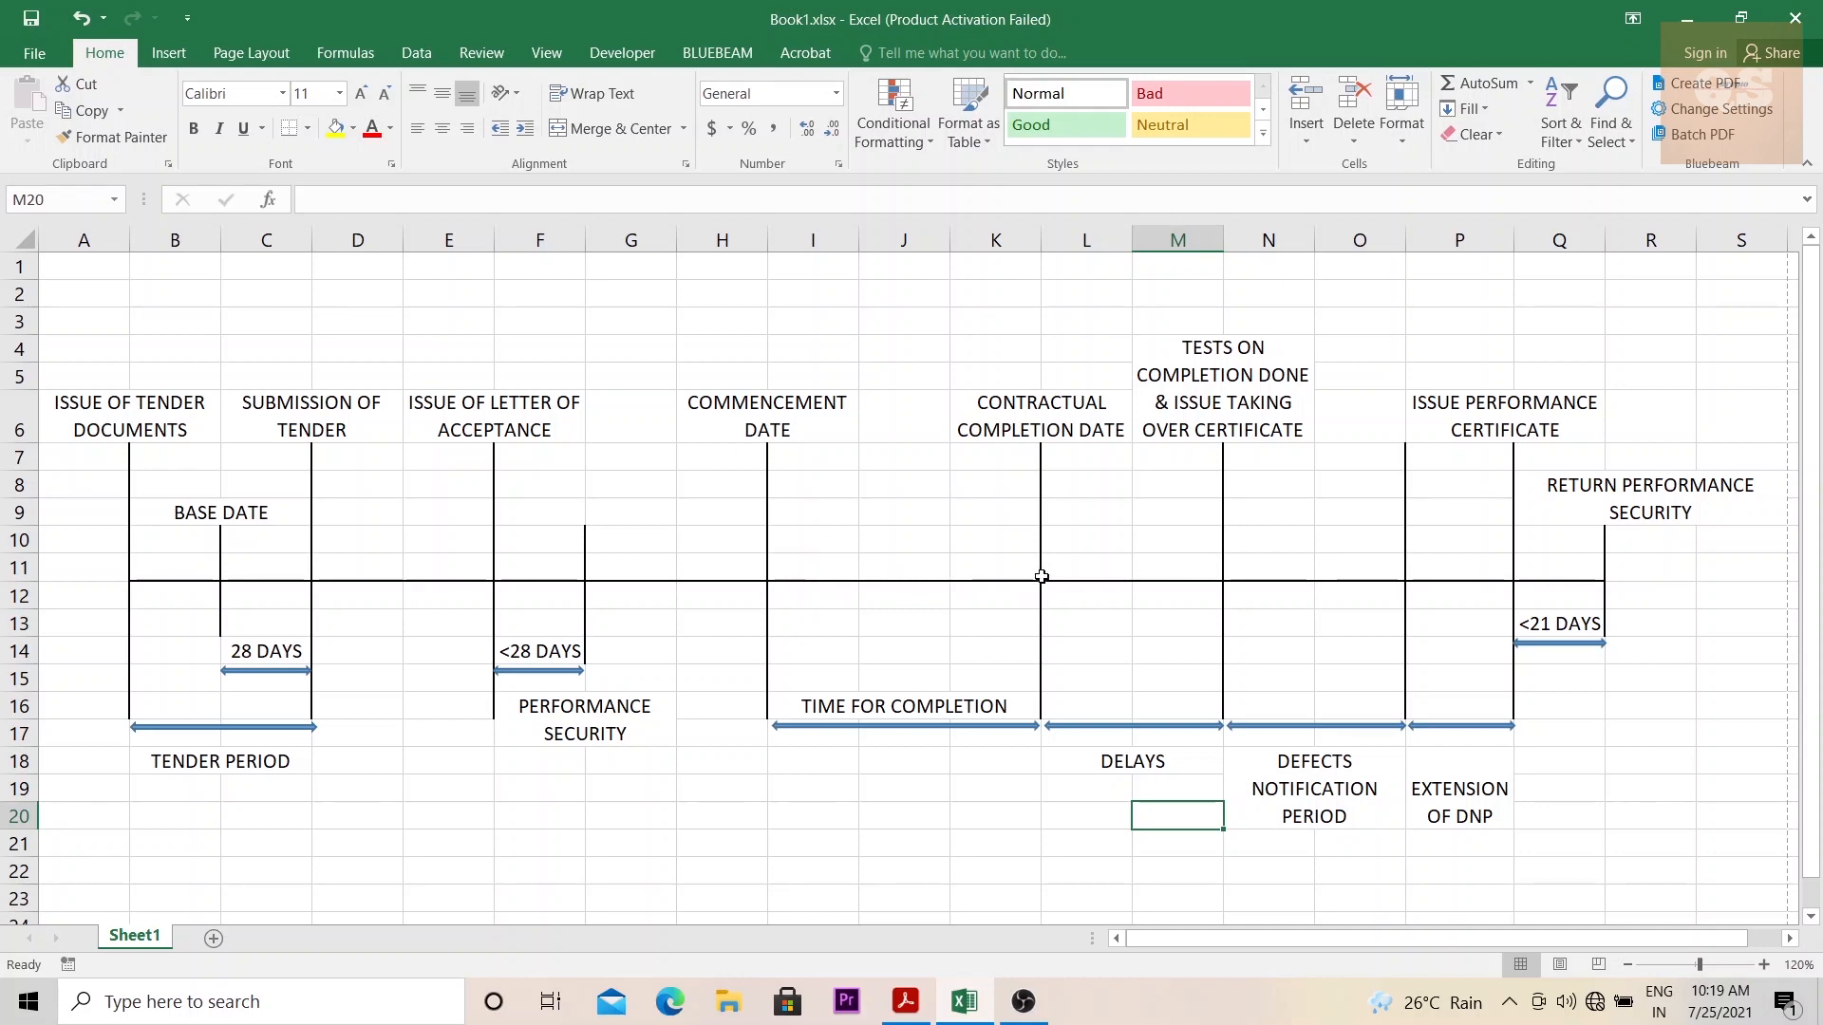
pyautogui.moveTo(776, 582)
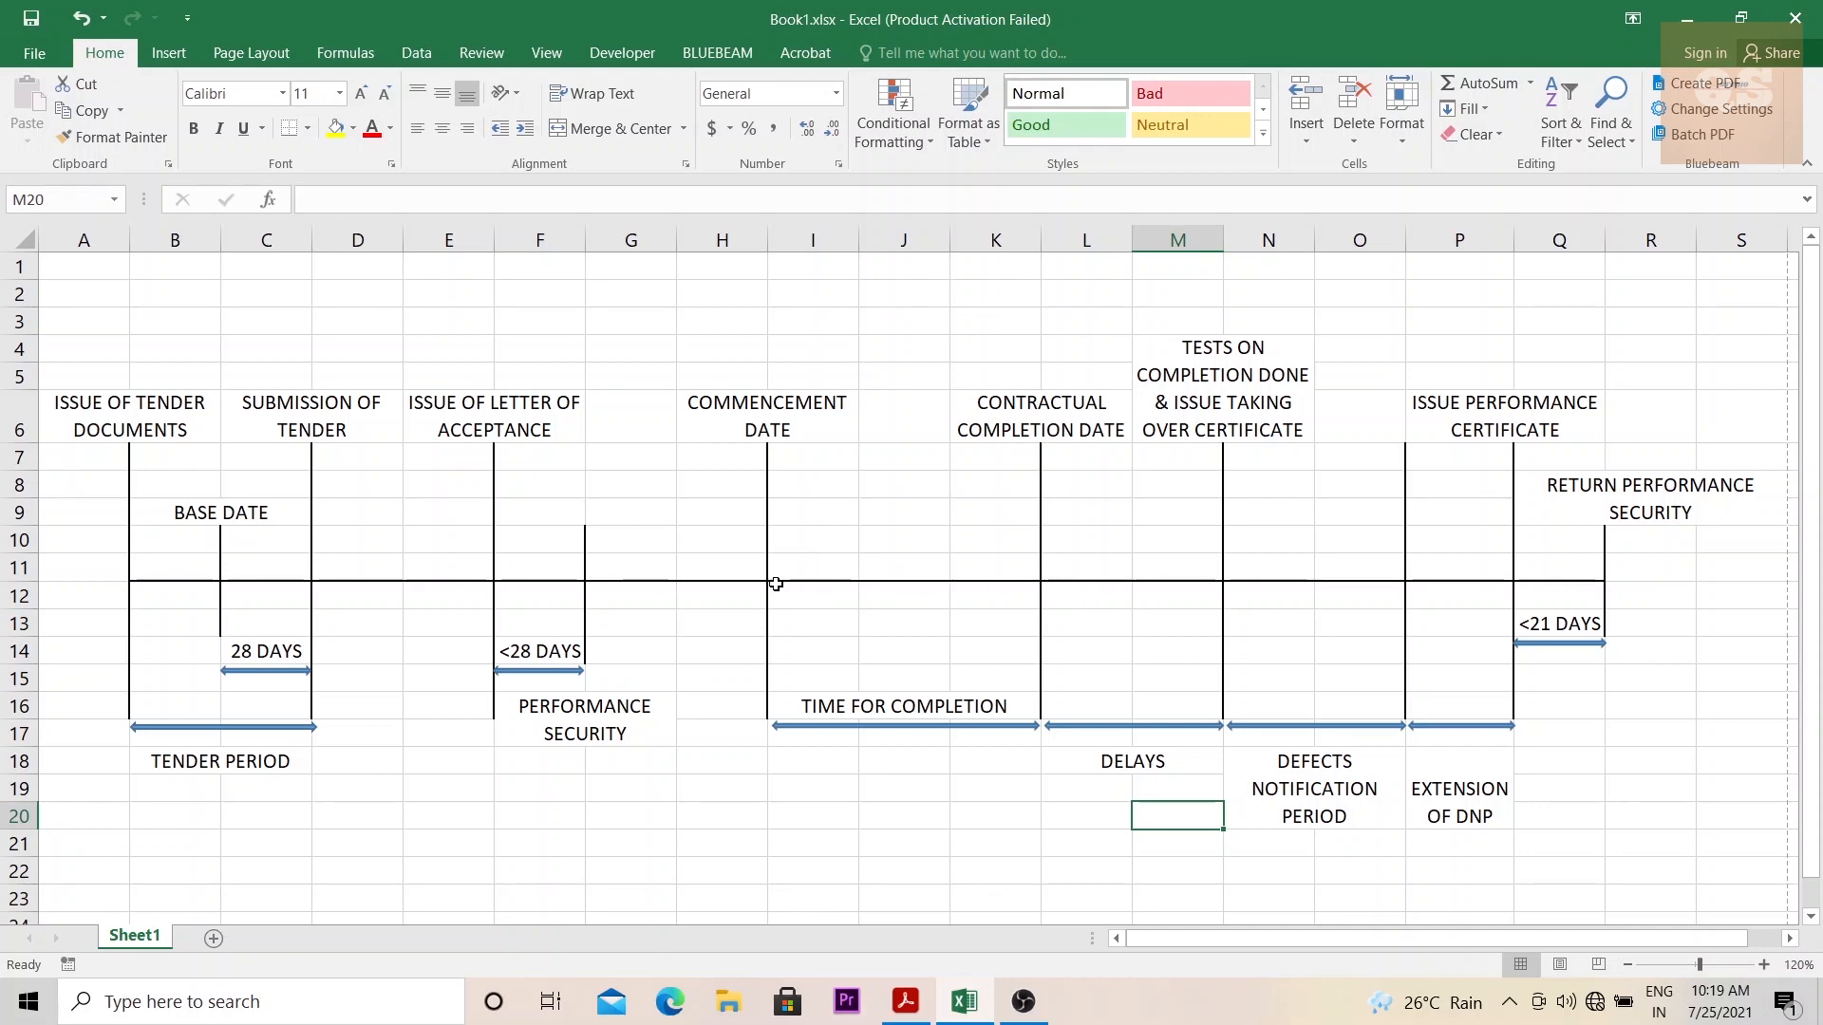
pyautogui.moveTo(861, 590)
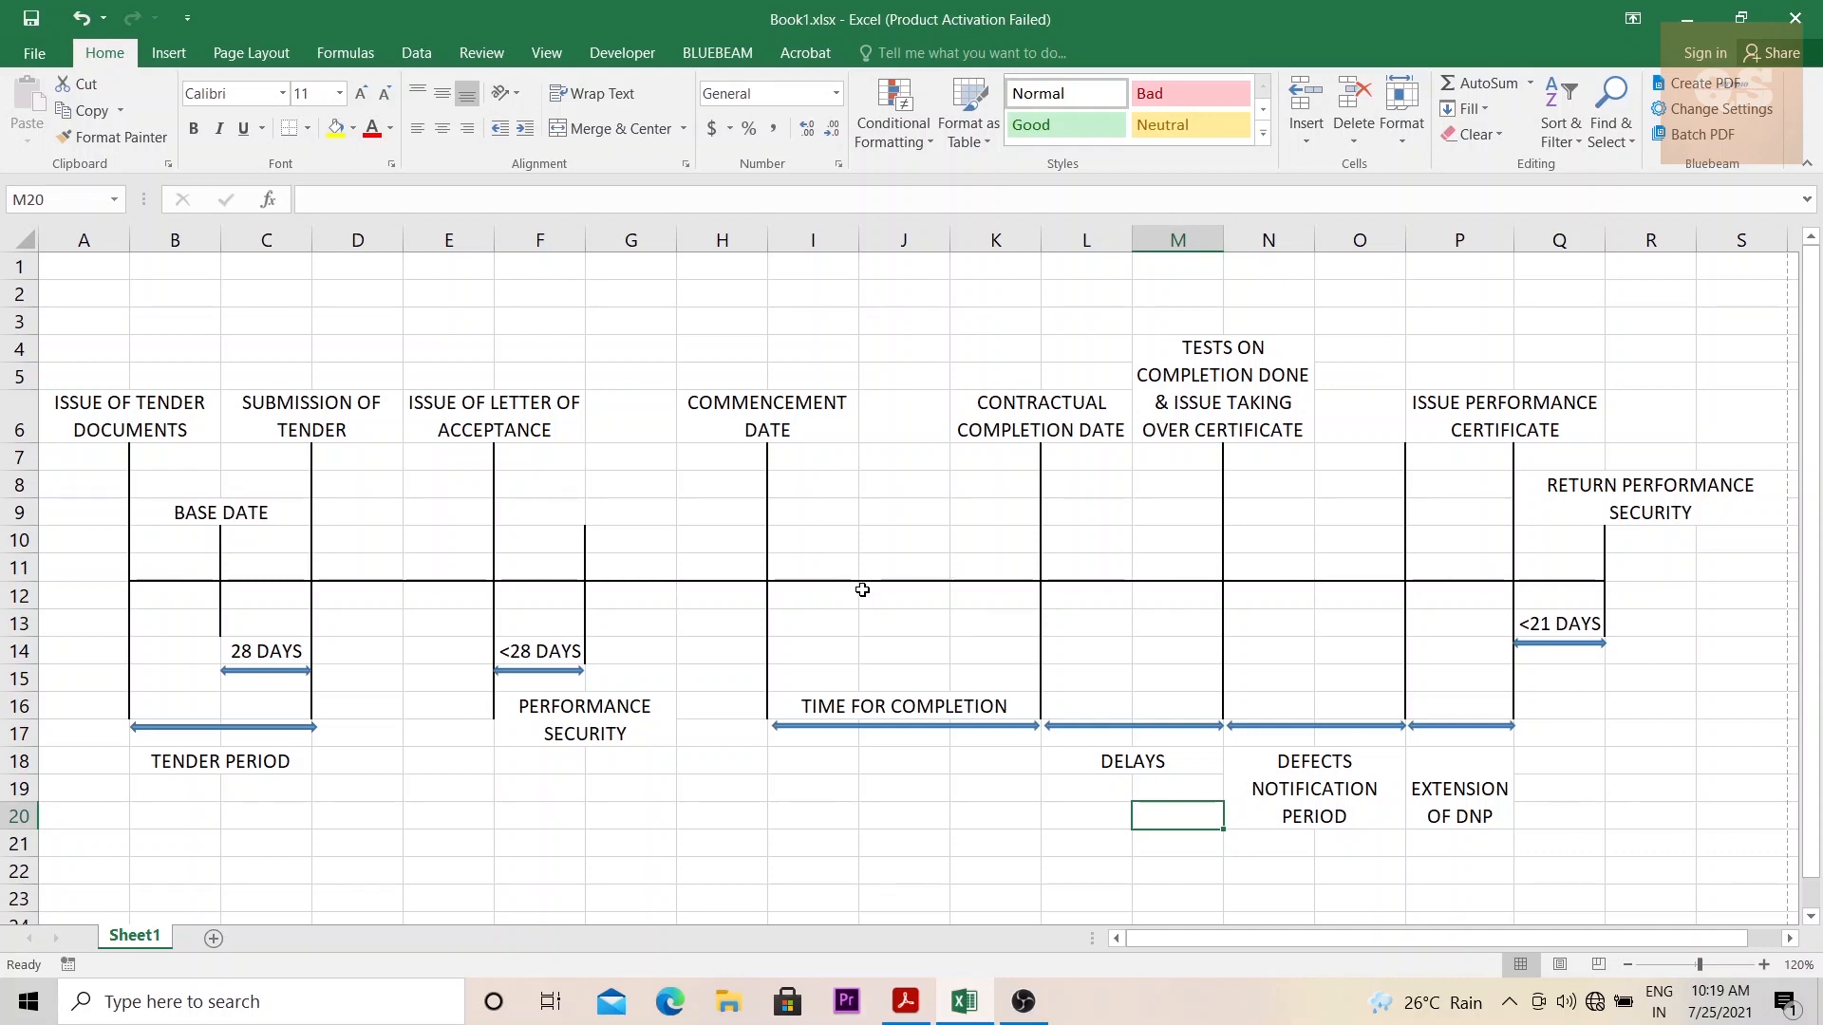
pyautogui.moveTo(932, 285)
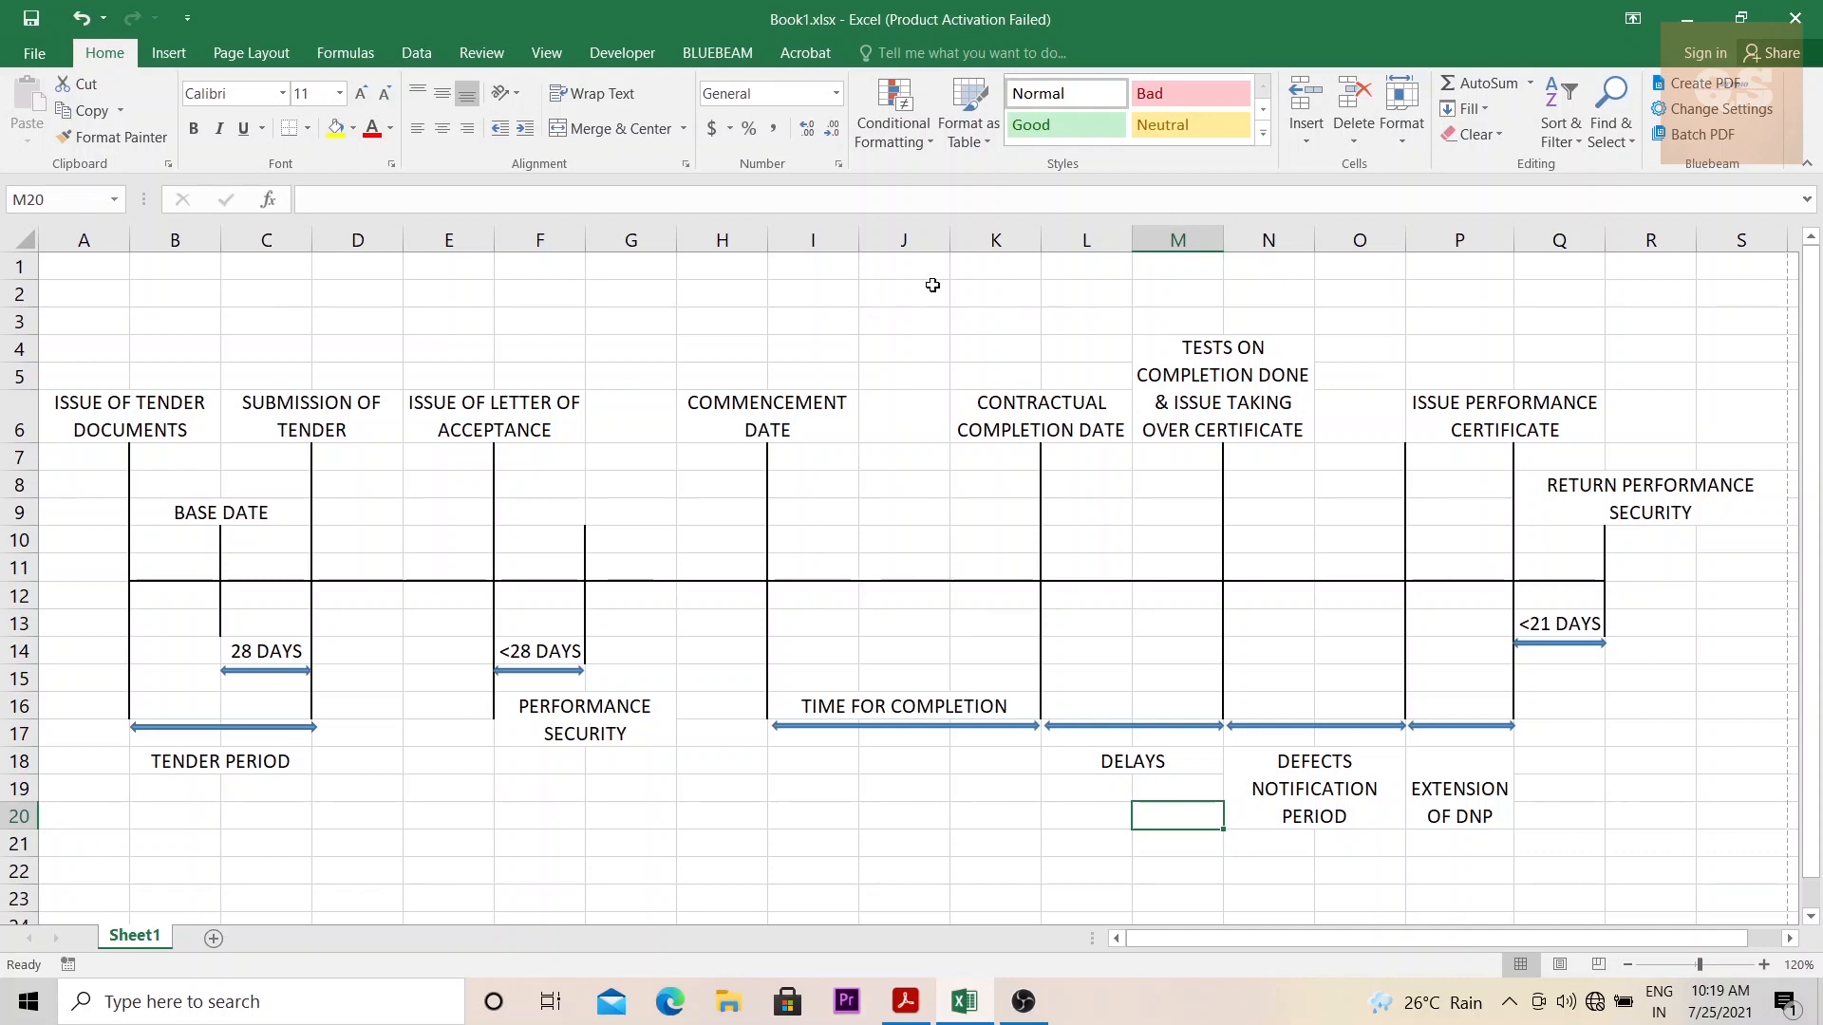
pyautogui.moveTo(921, 343)
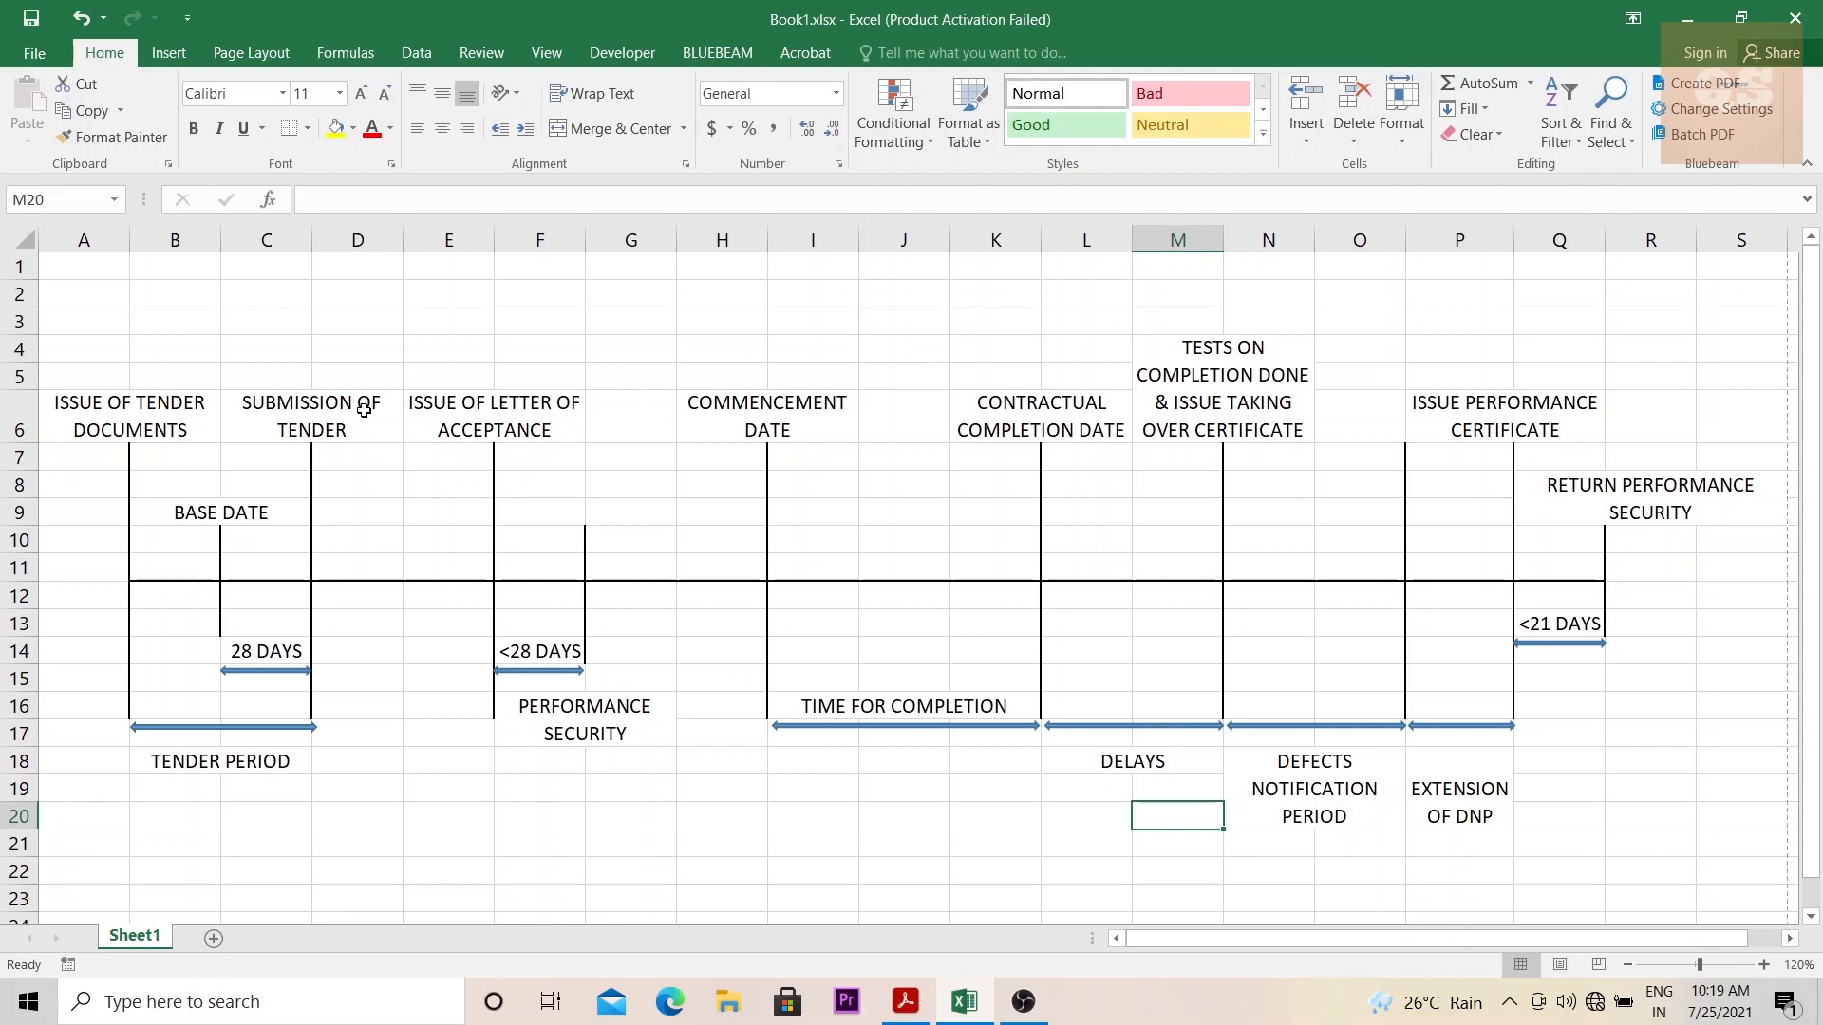
pyautogui.moveTo(620, 428)
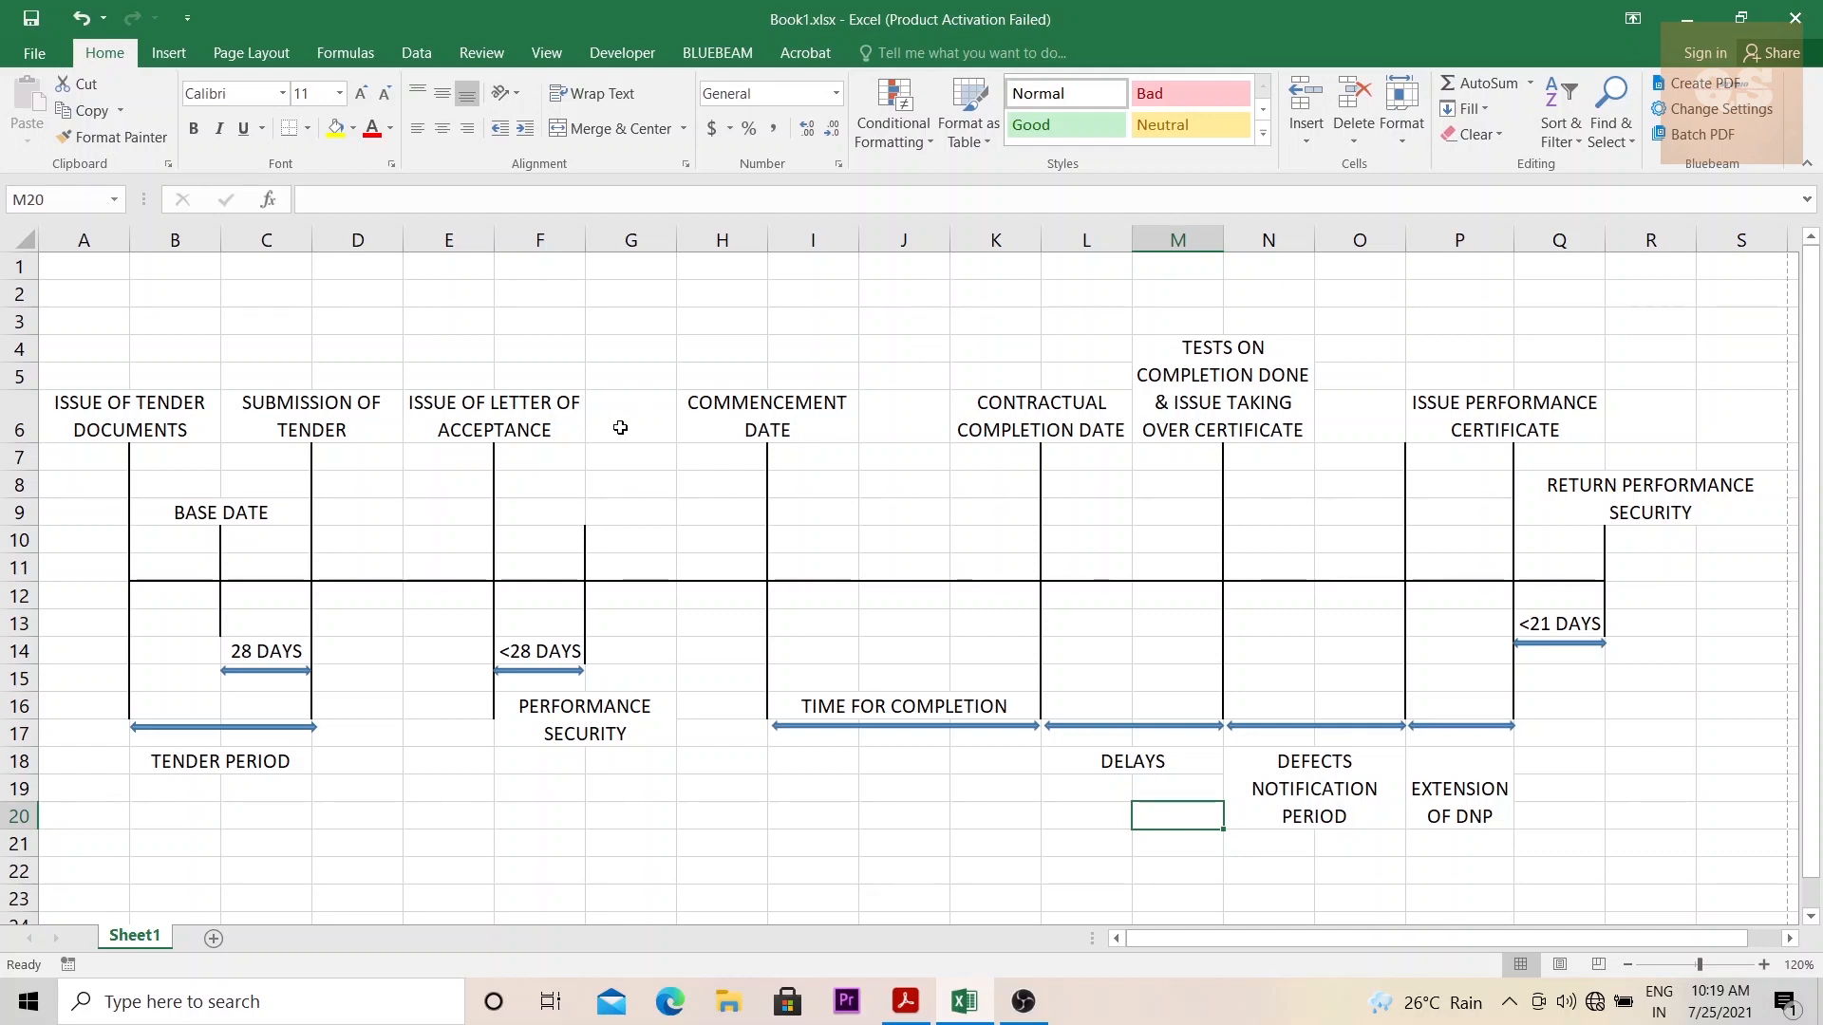
pyautogui.moveTo(1232, 1019)
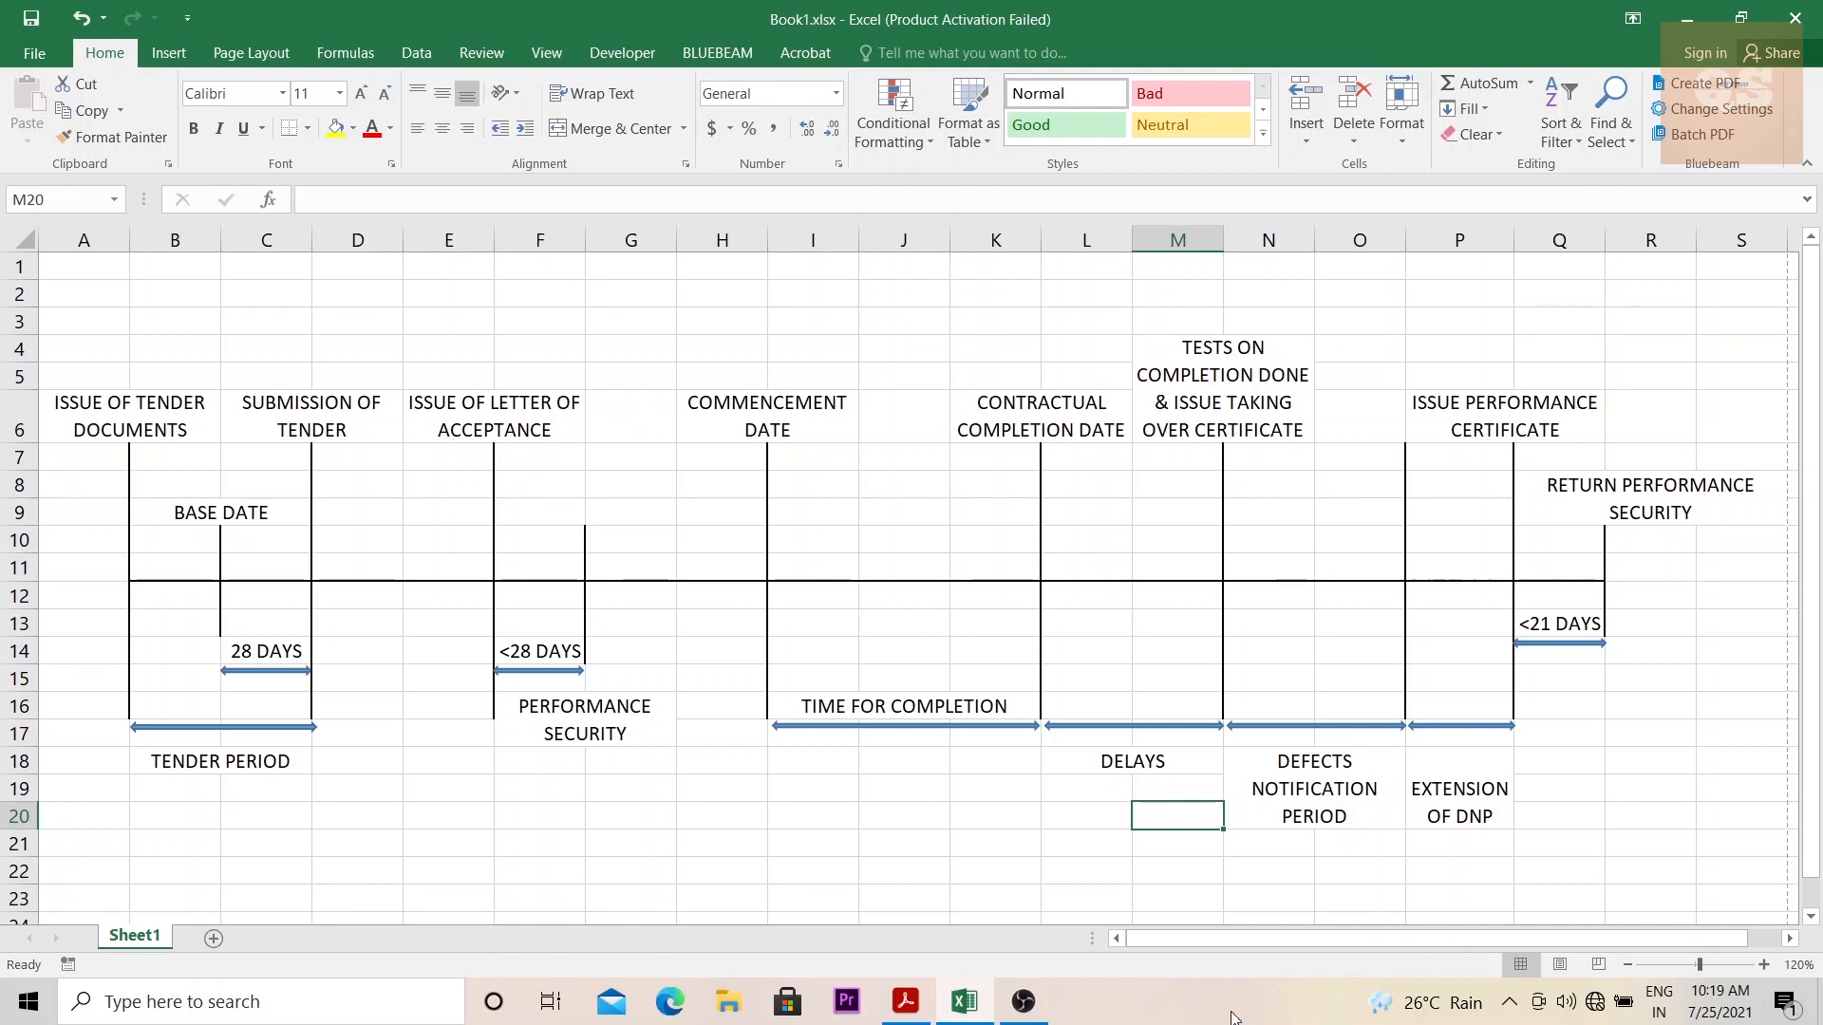